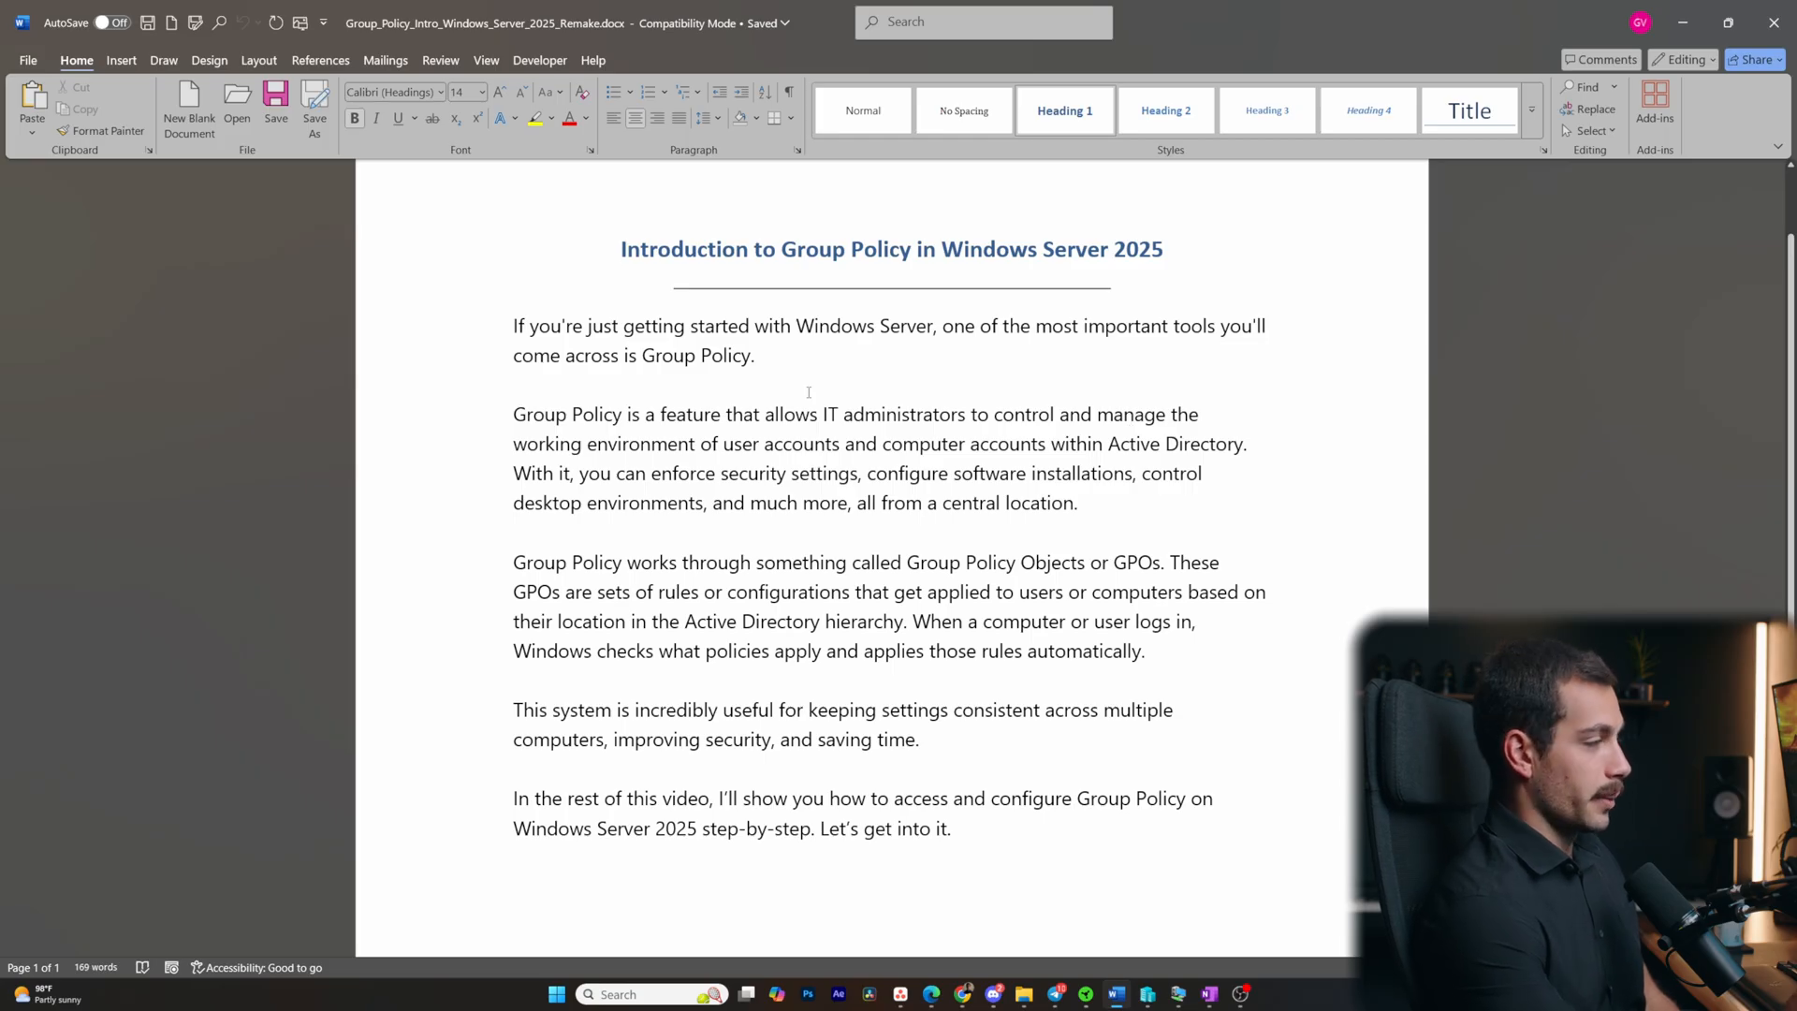
- Launch Group Policy Management from the Server Manager Tools menu
{"action": "left_click", "coordinate": [620, 249]}
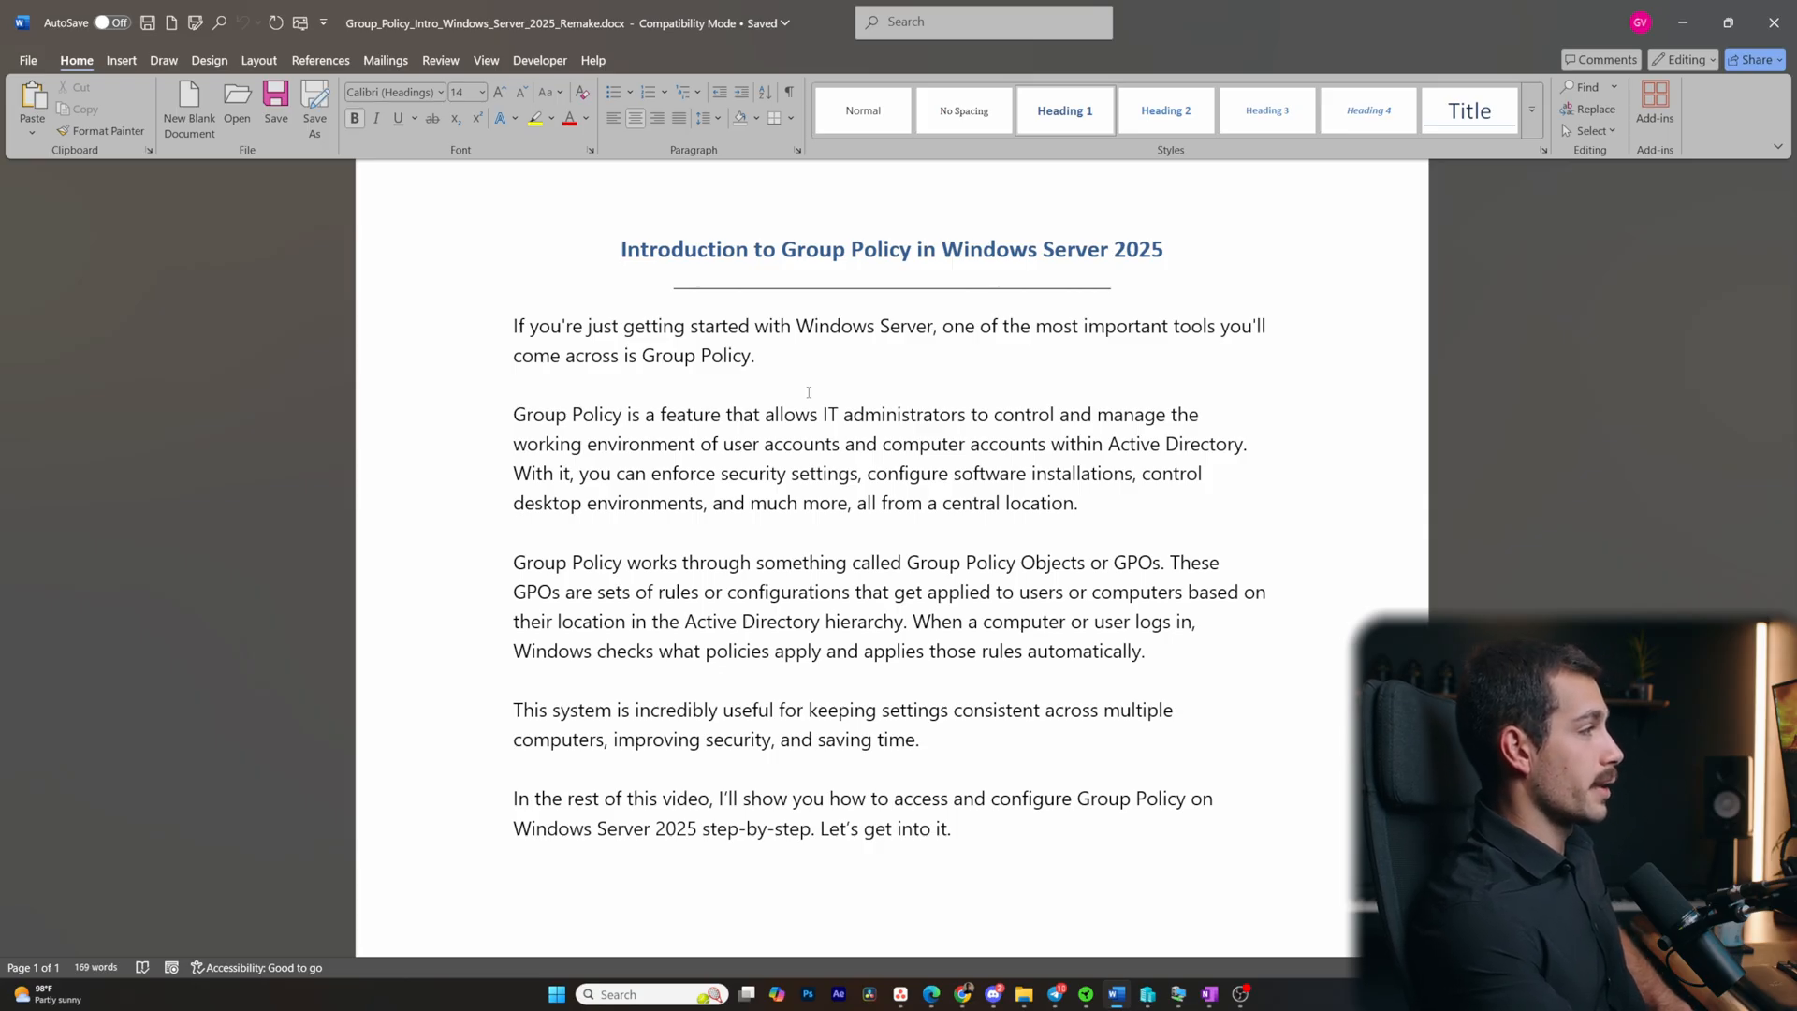
{"action": "left_click", "coordinate": [622, 249]}
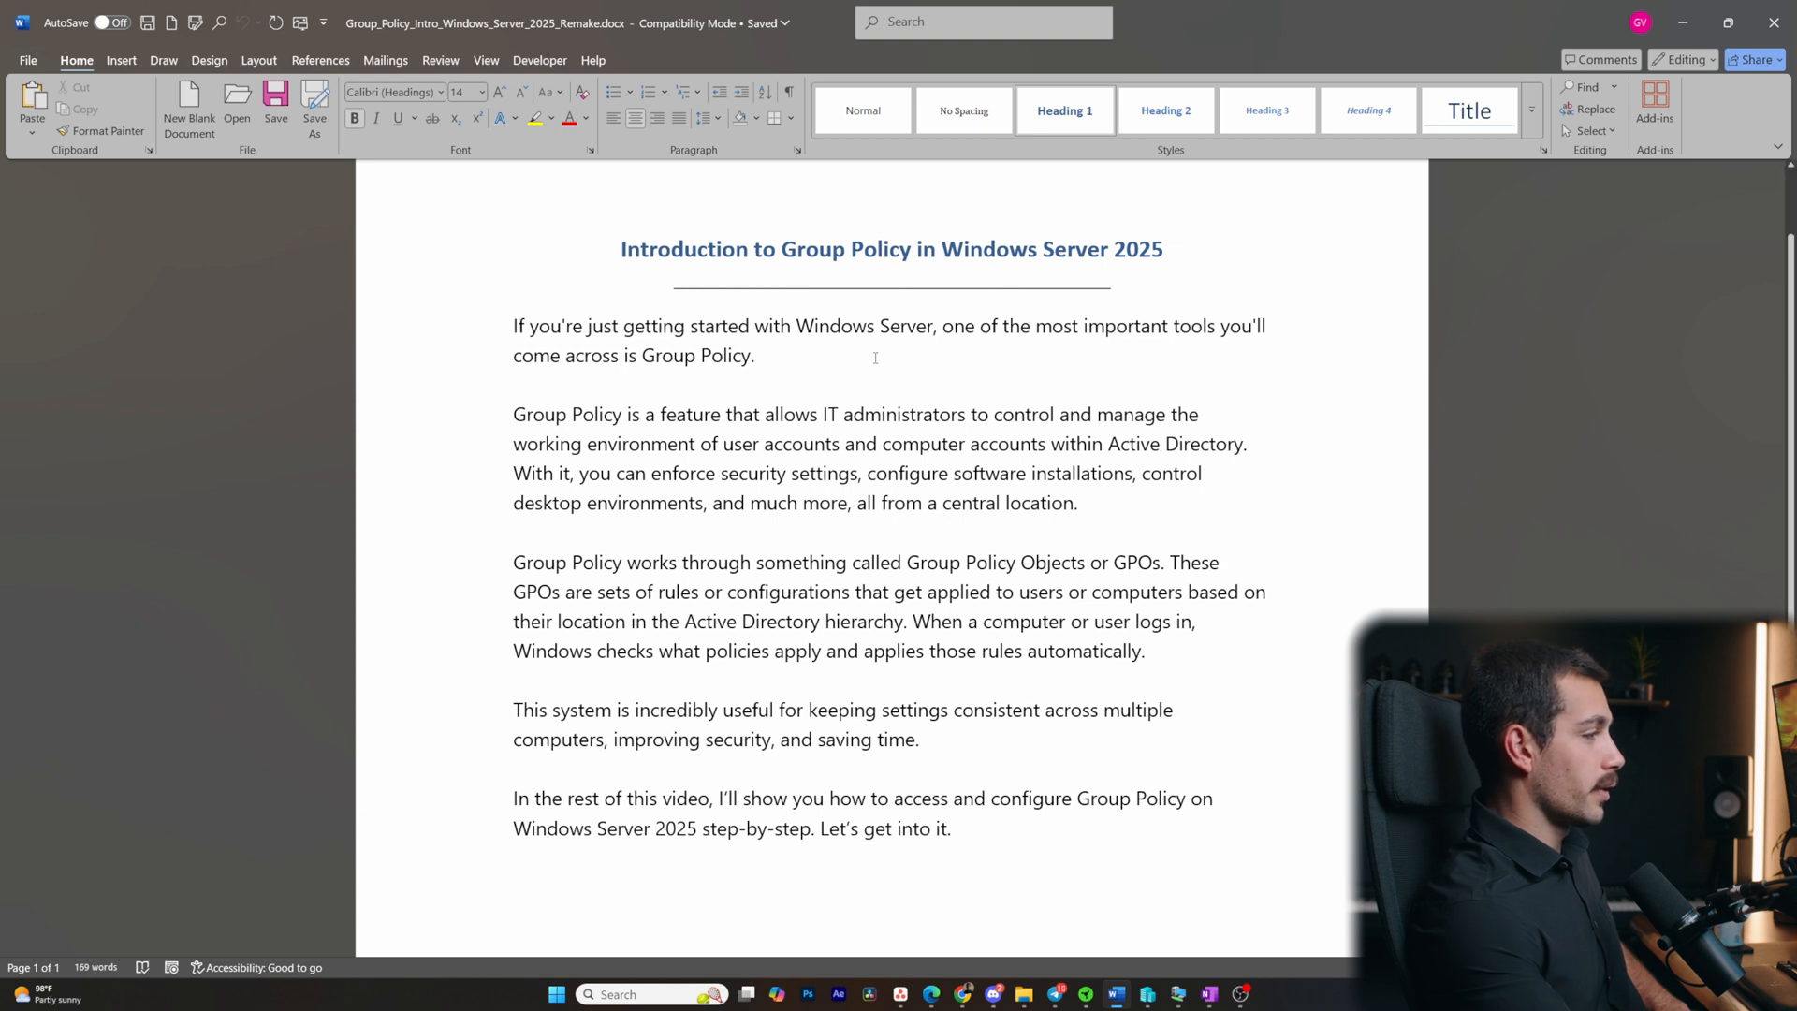
{"action": "left_click", "coordinate": [621, 249]}
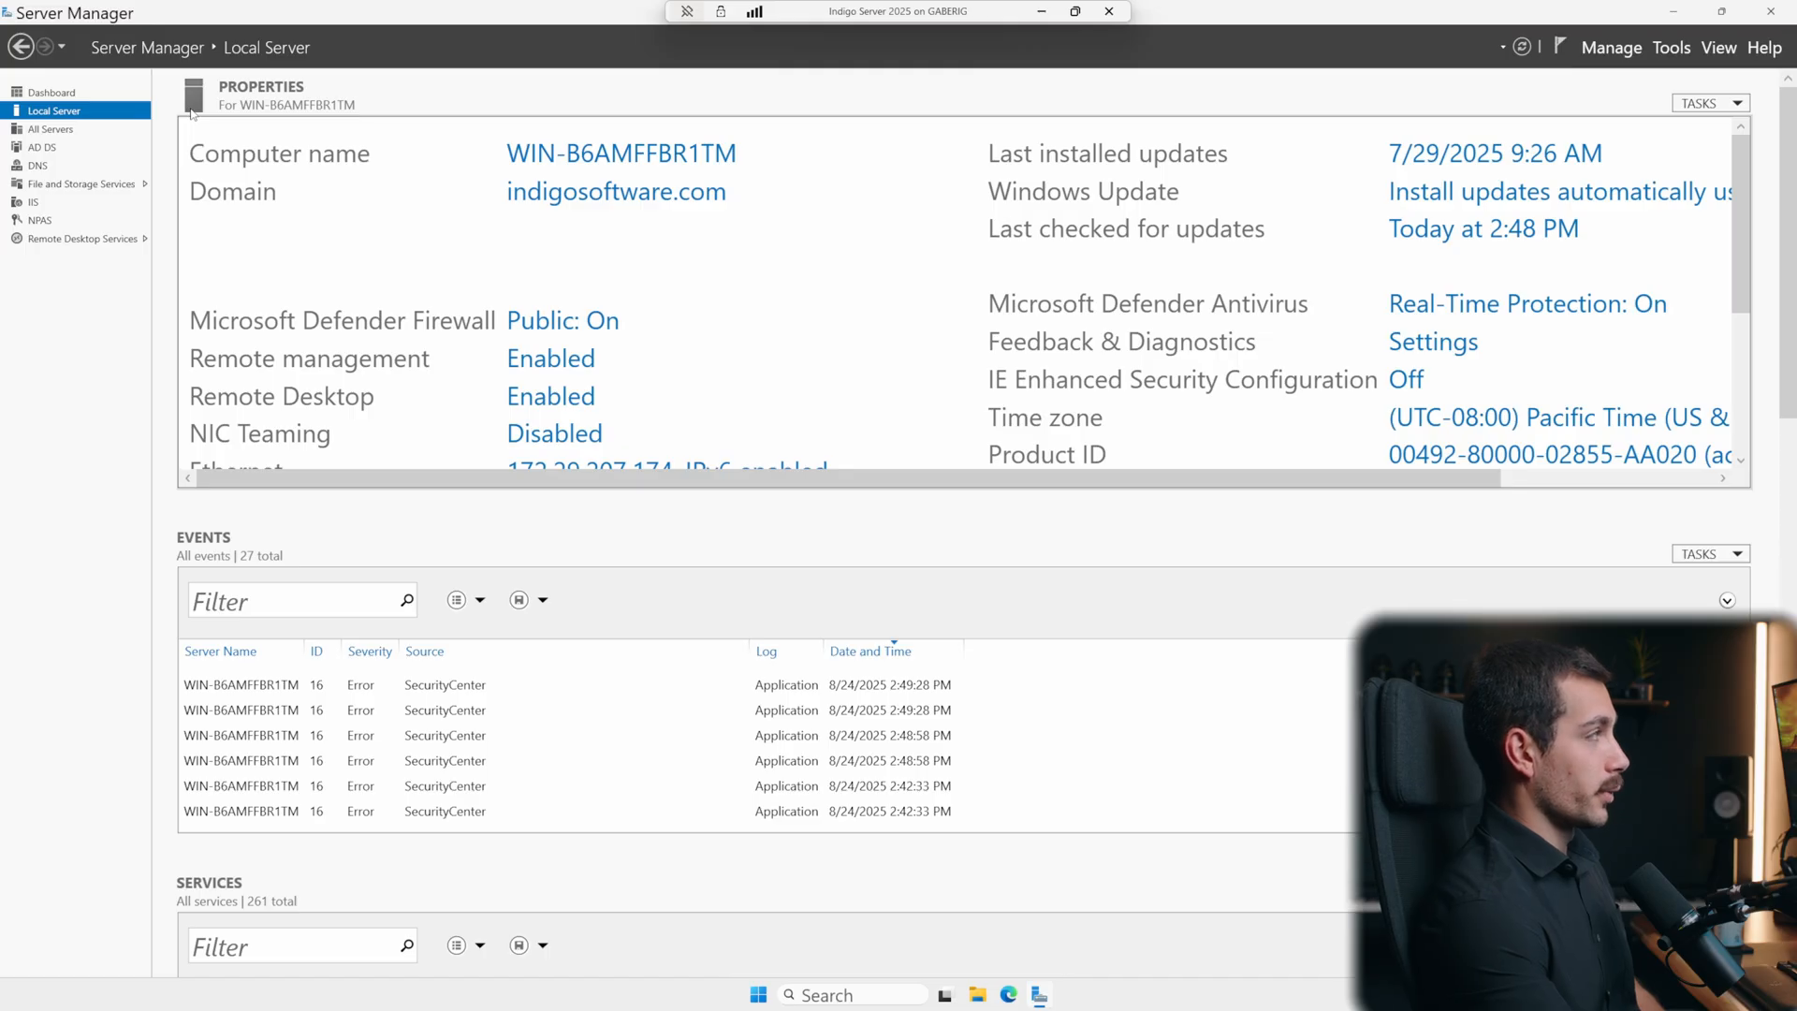
{"action": "mouse_move", "coordinate": [785, 203]}
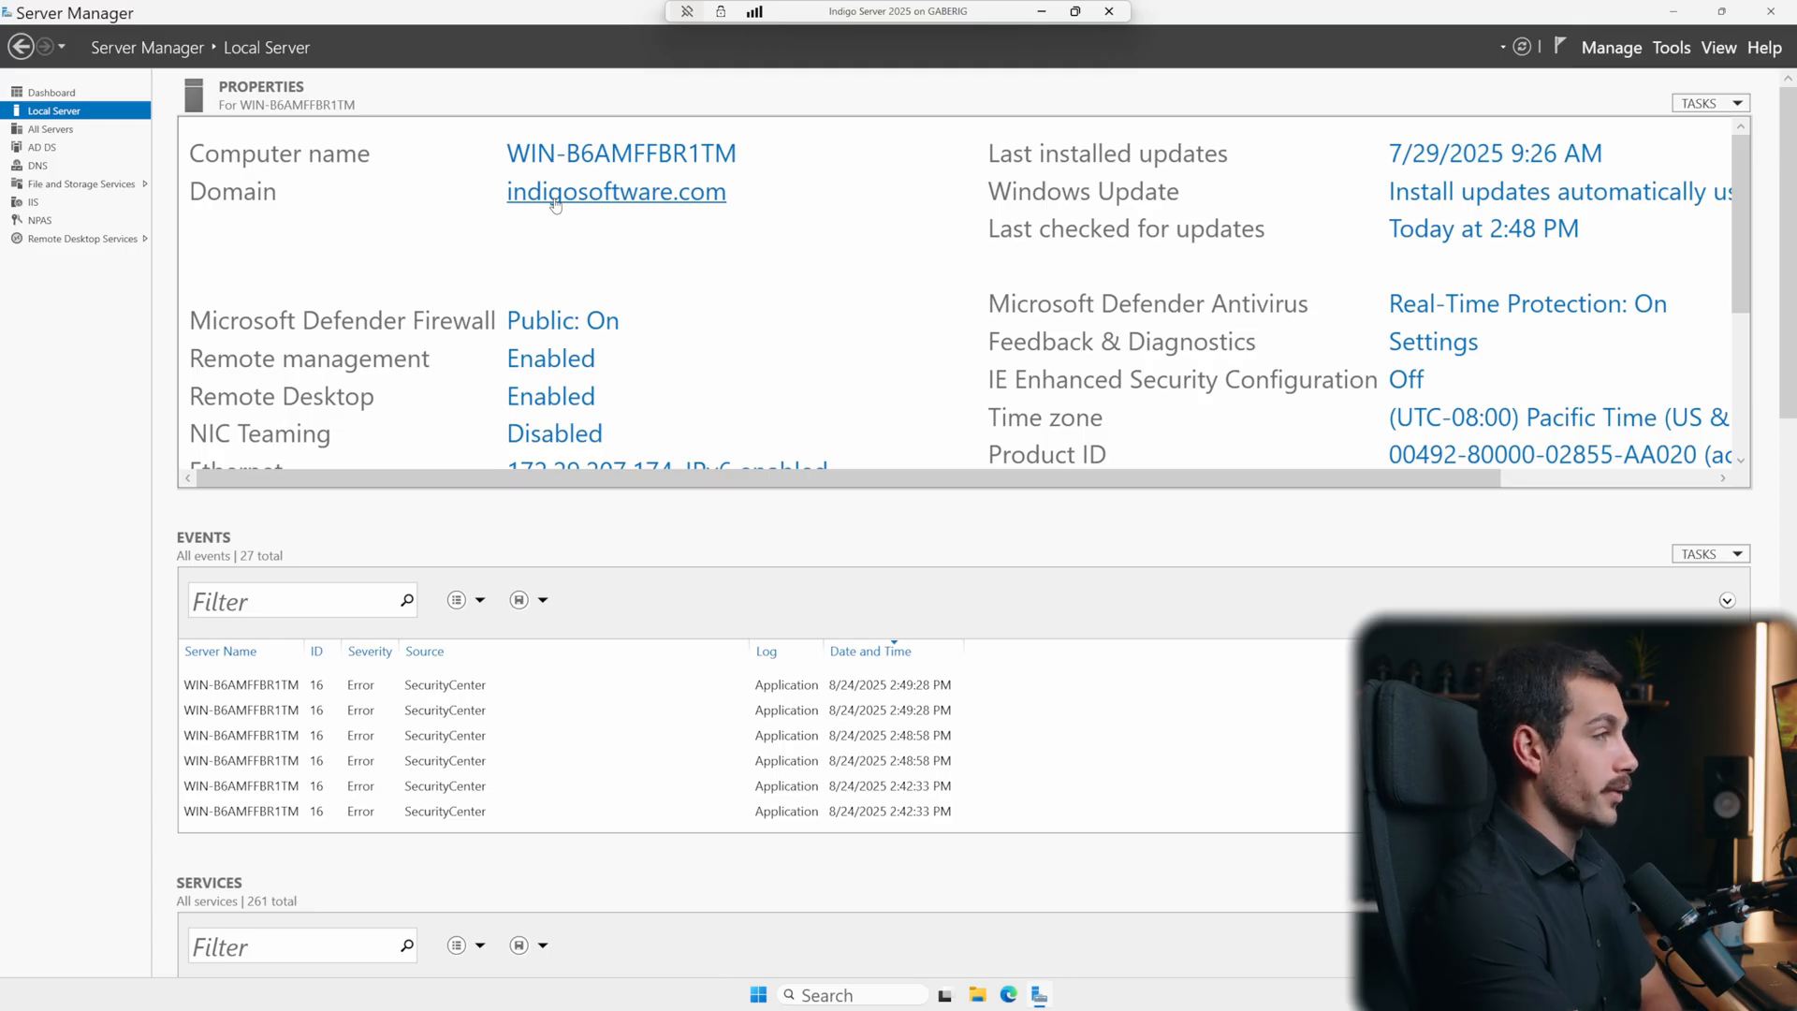
{"action": "mouse_move", "coordinate": [650, 279]}
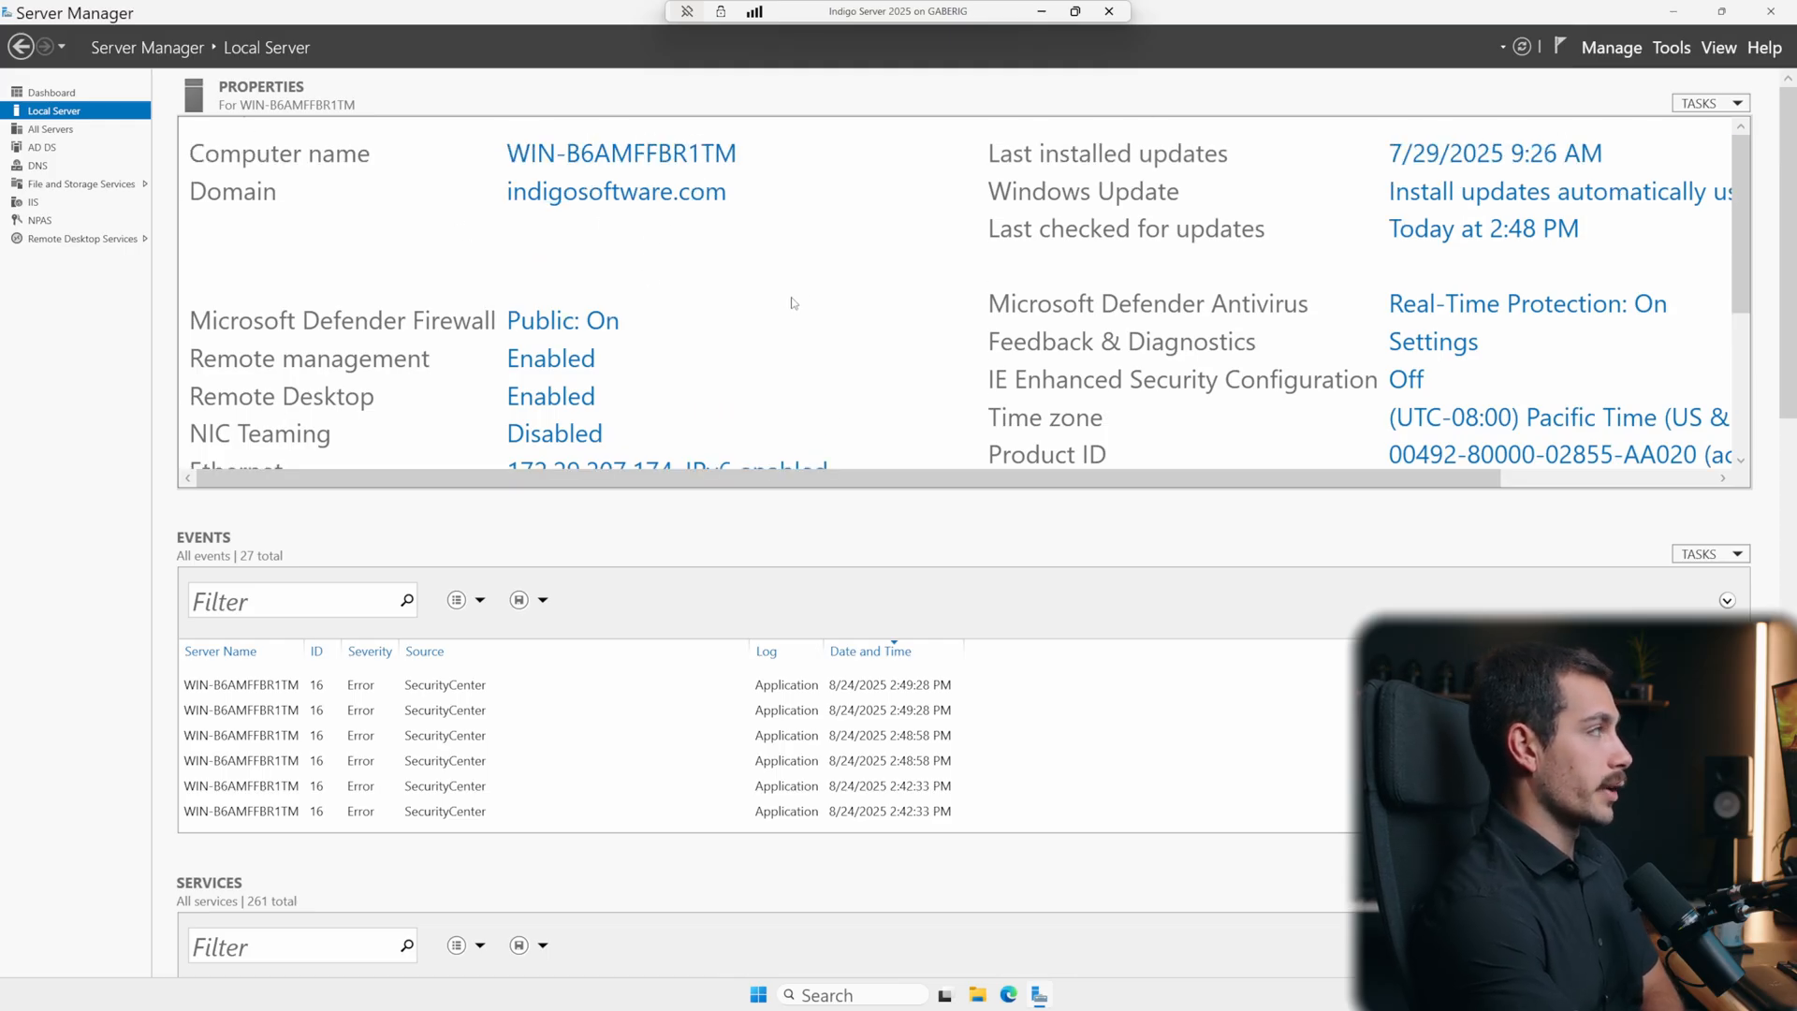
{"action": "mouse_move", "coordinate": [725, 243]}
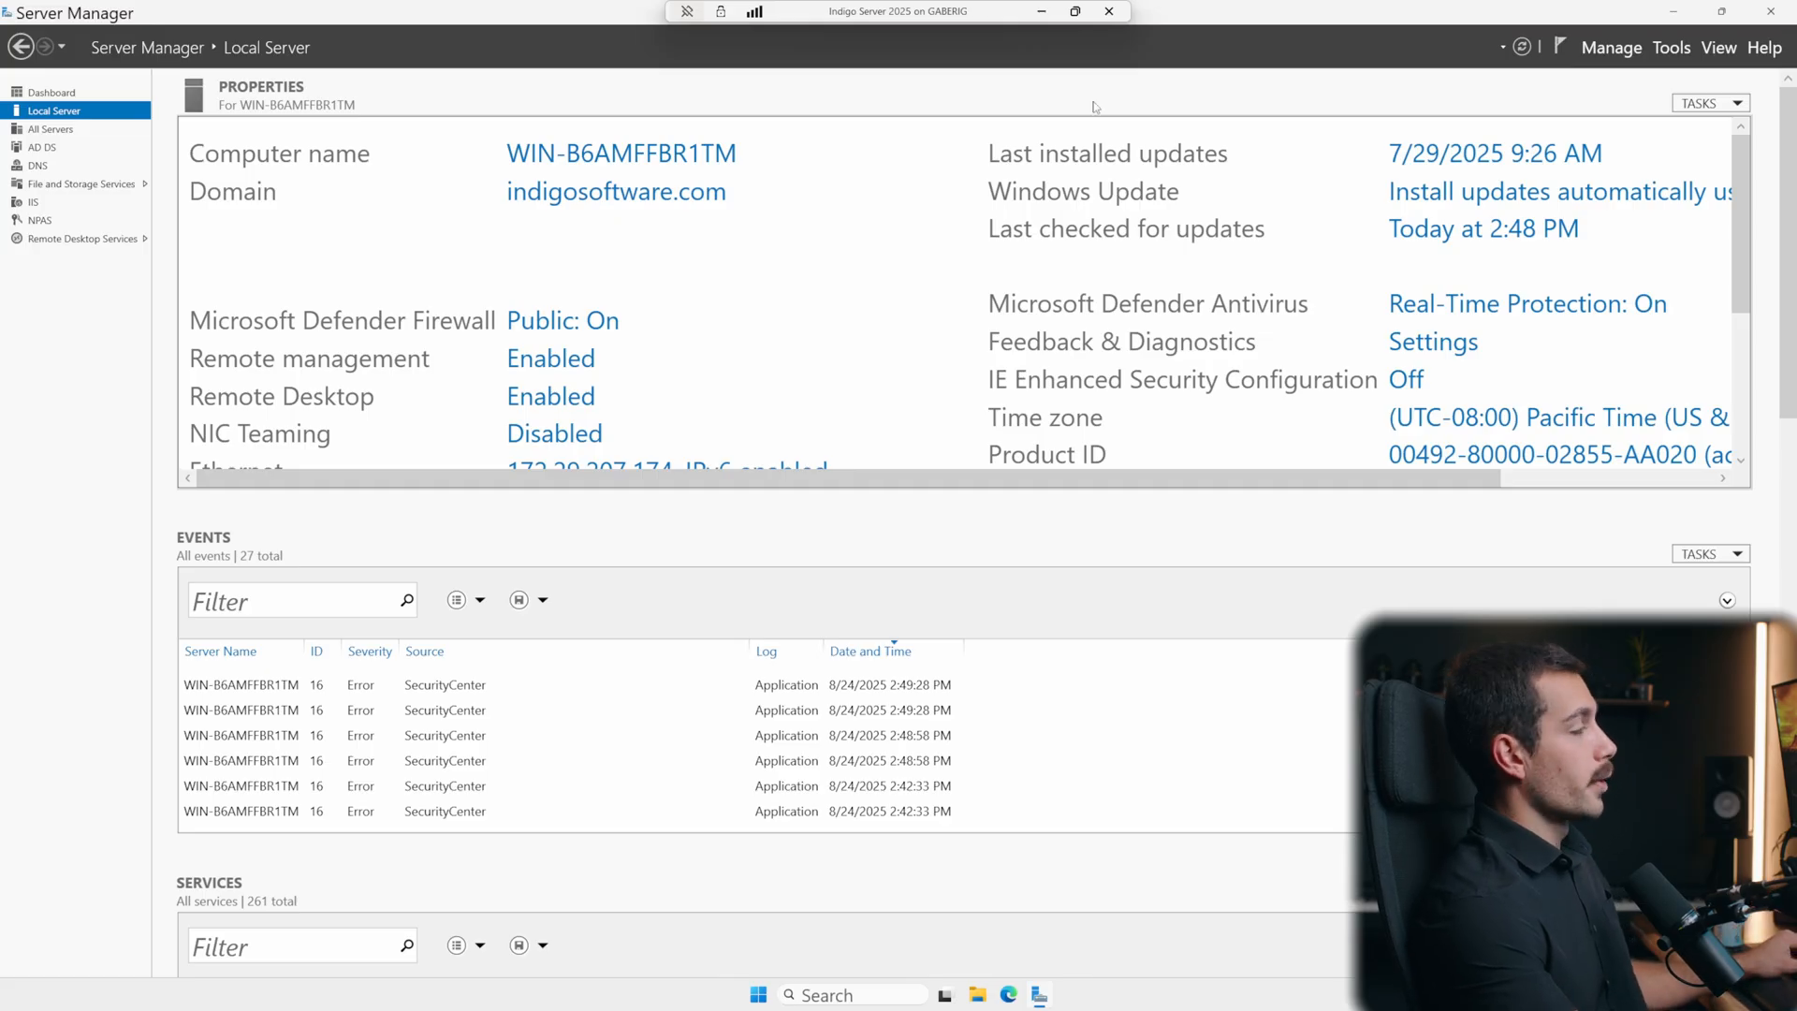
{"action": "mouse_move", "coordinate": [1674, 56]}
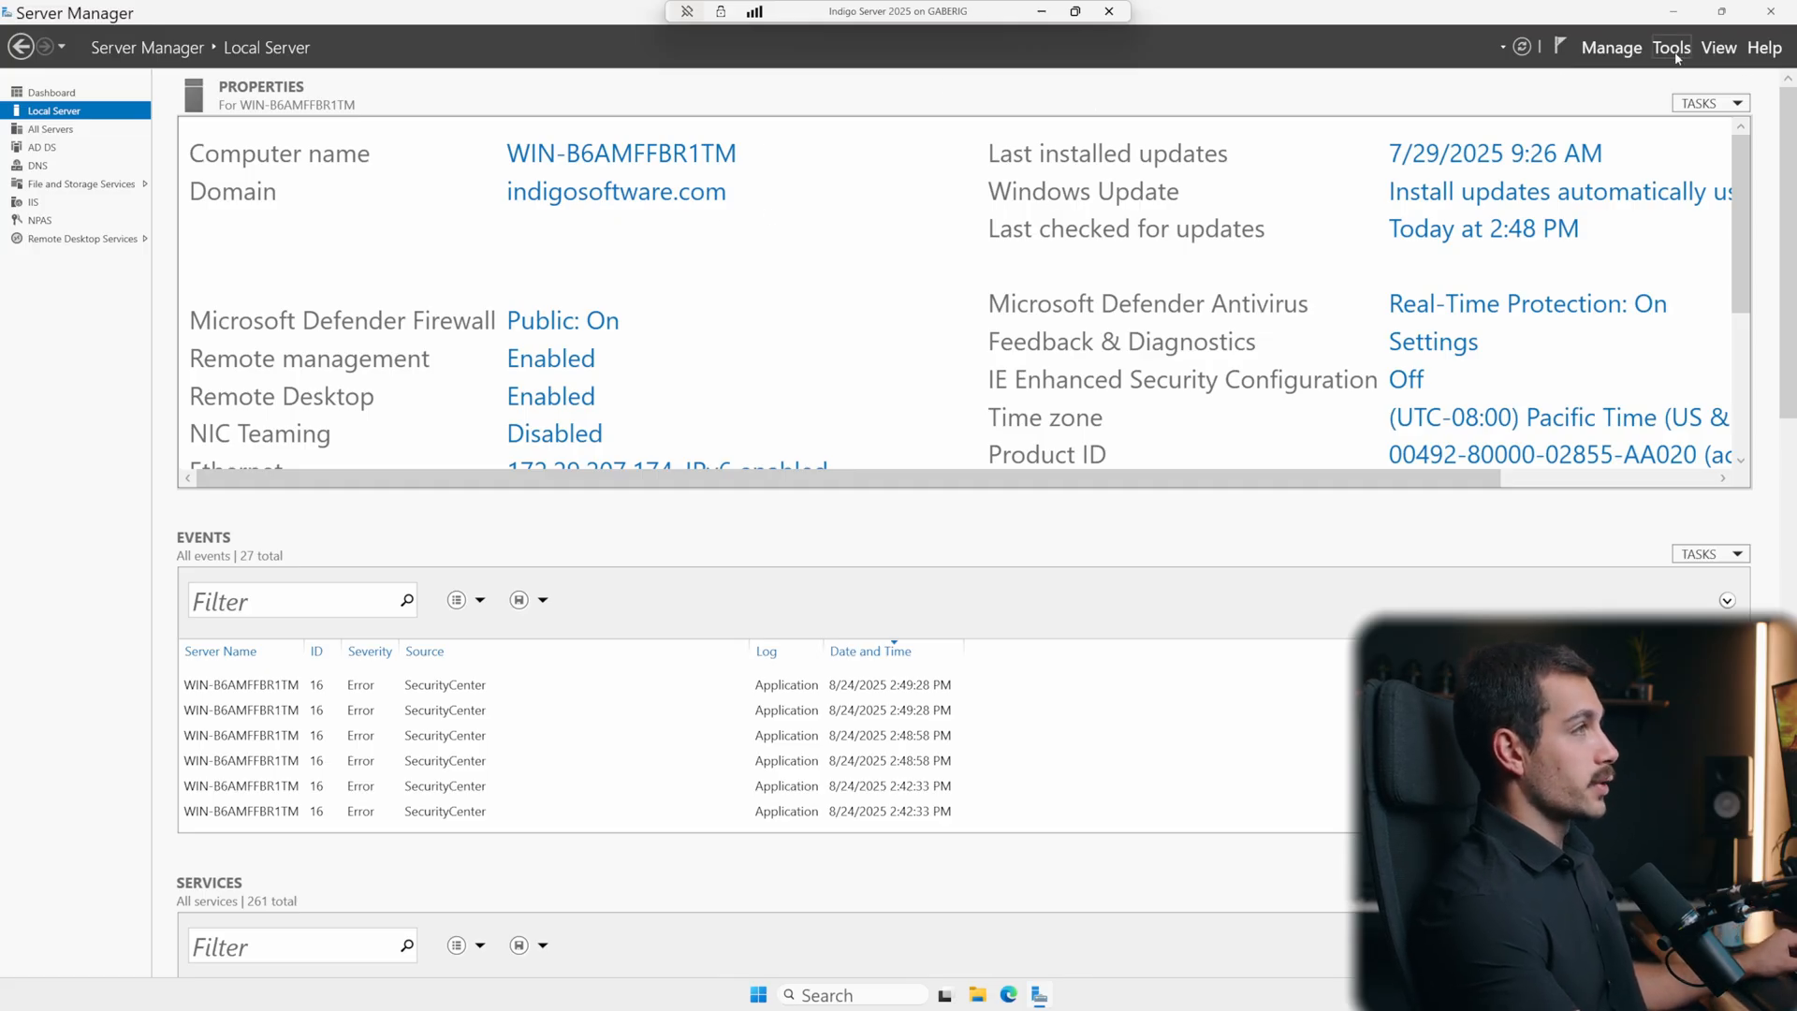
{"action": "left_click", "coordinate": [1671, 47]}
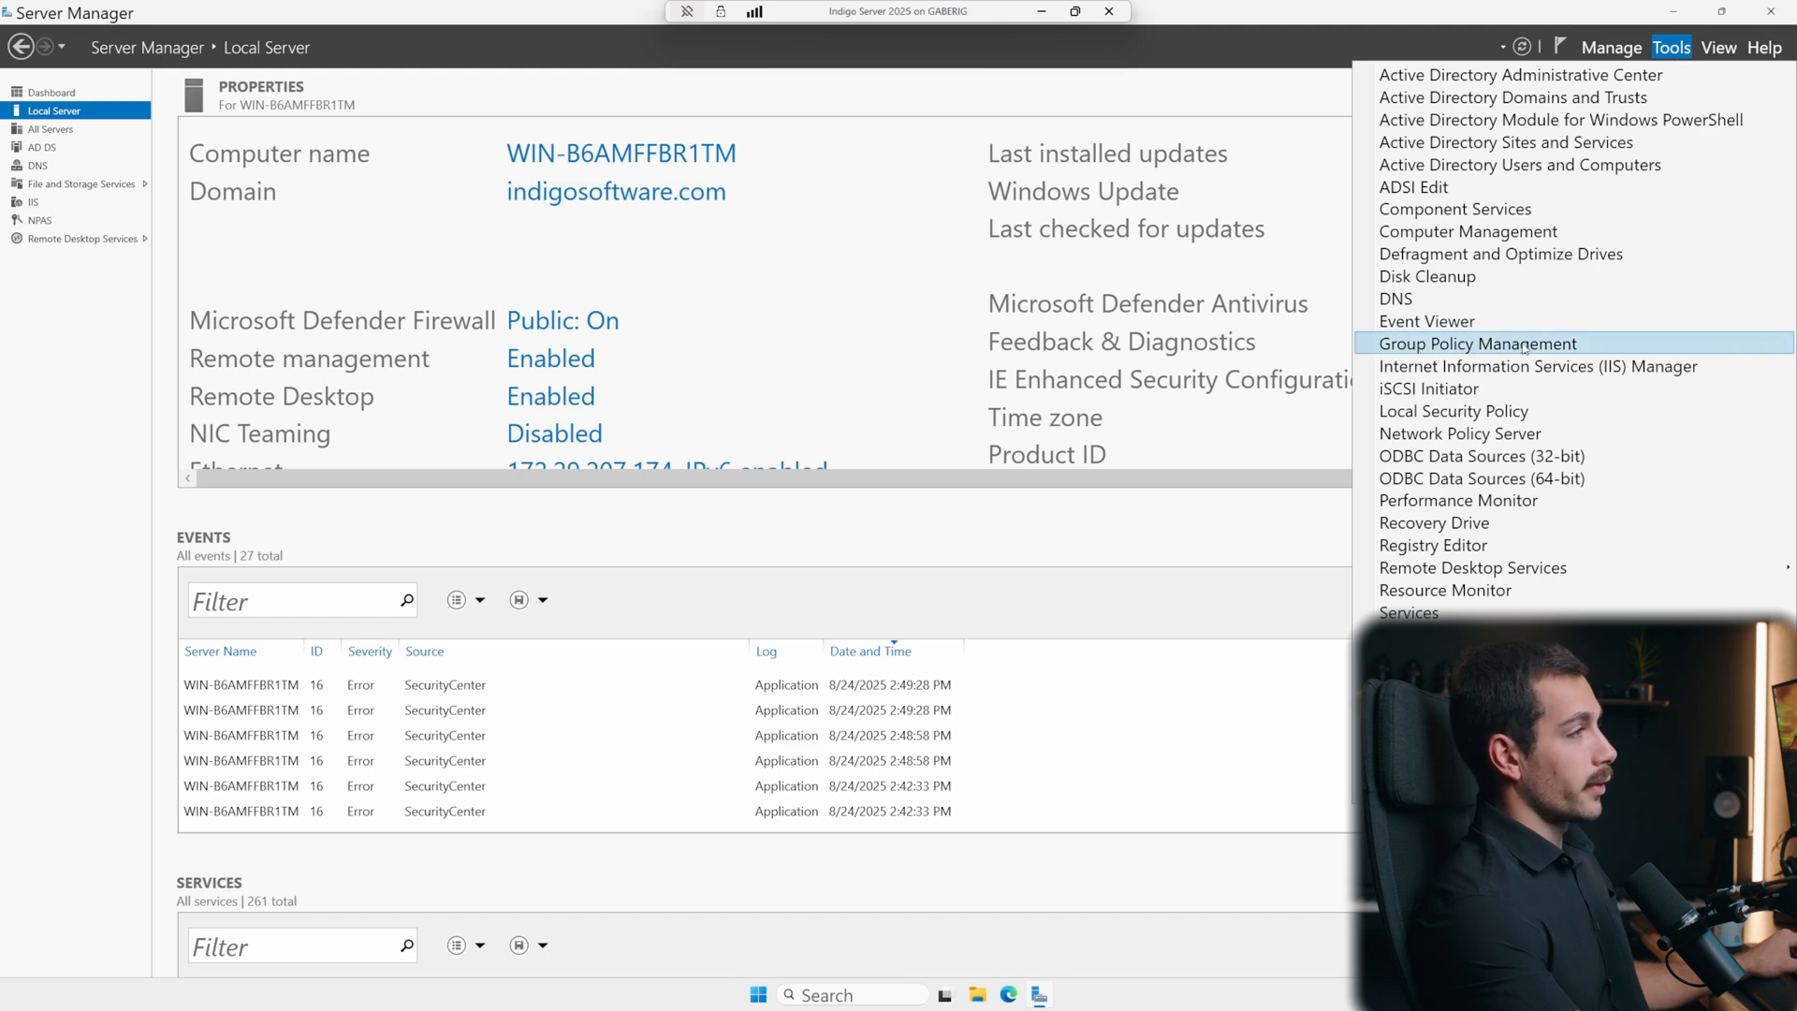
{"action": "left_click", "coordinate": [1477, 343]}
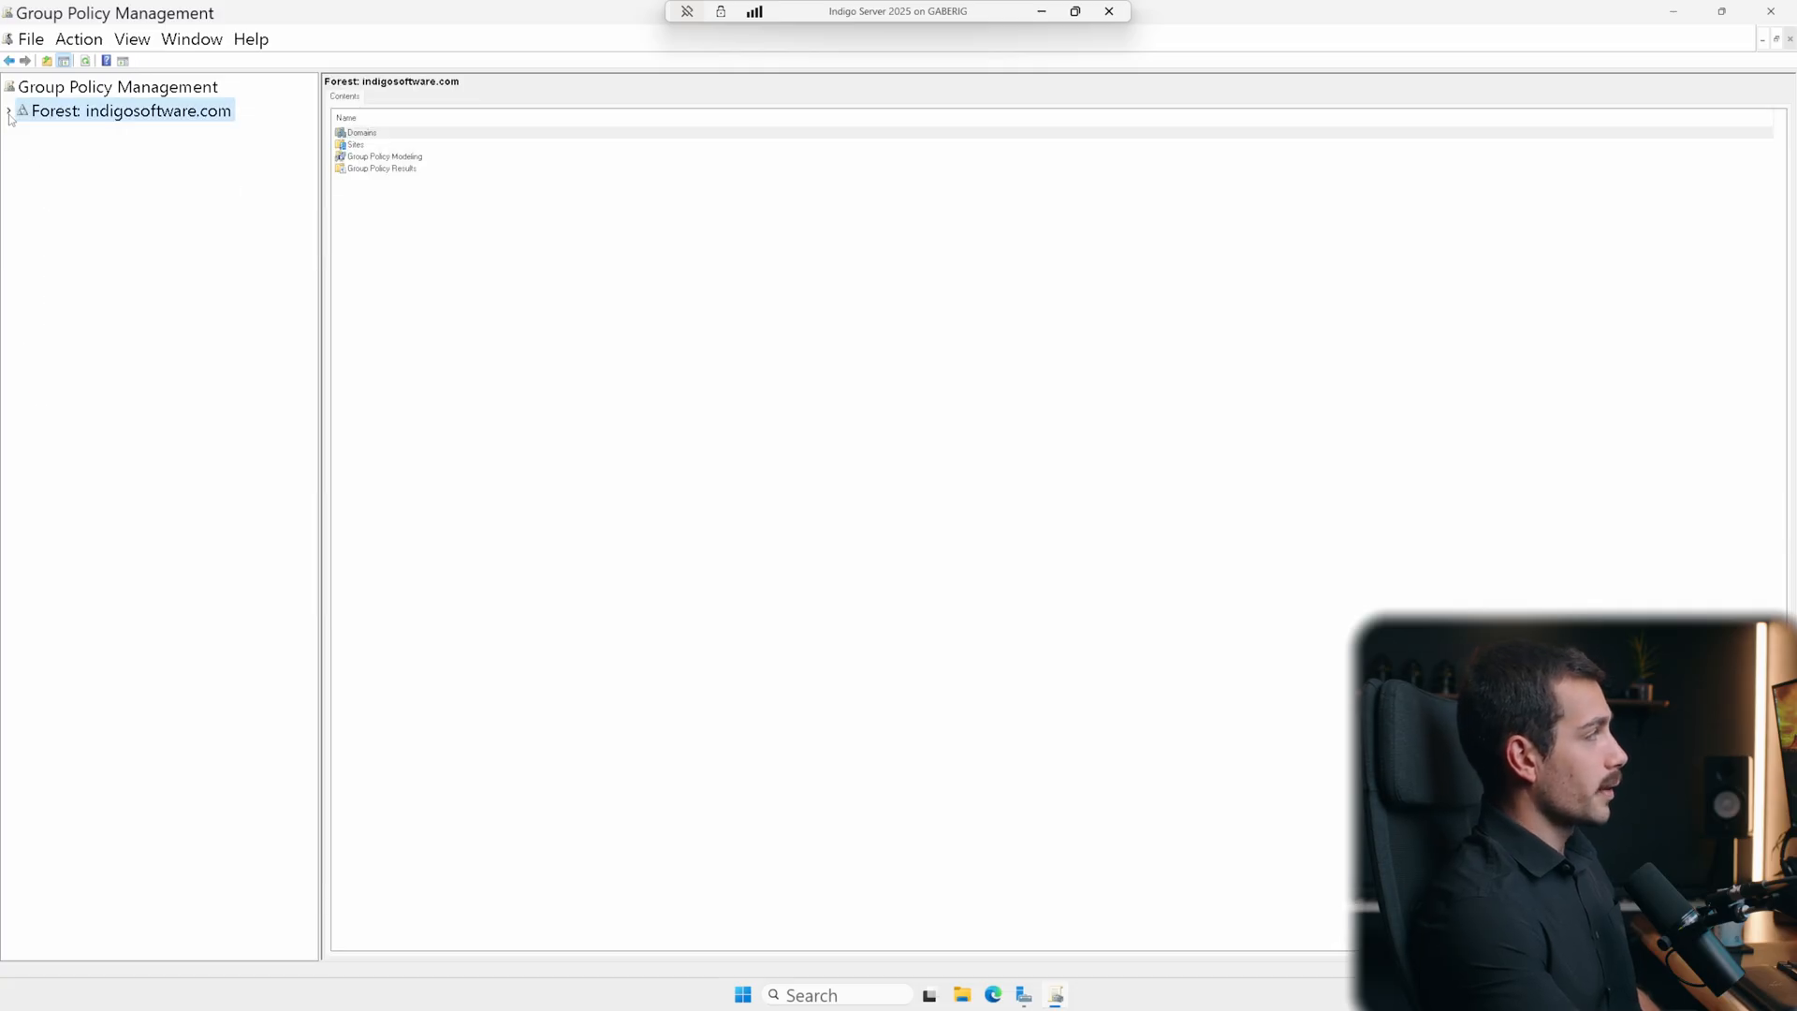
- Expand Forest > Domains > indigosoftware.com and show its Group Policy Objects
{"action": "left_click", "coordinate": [10, 110]}
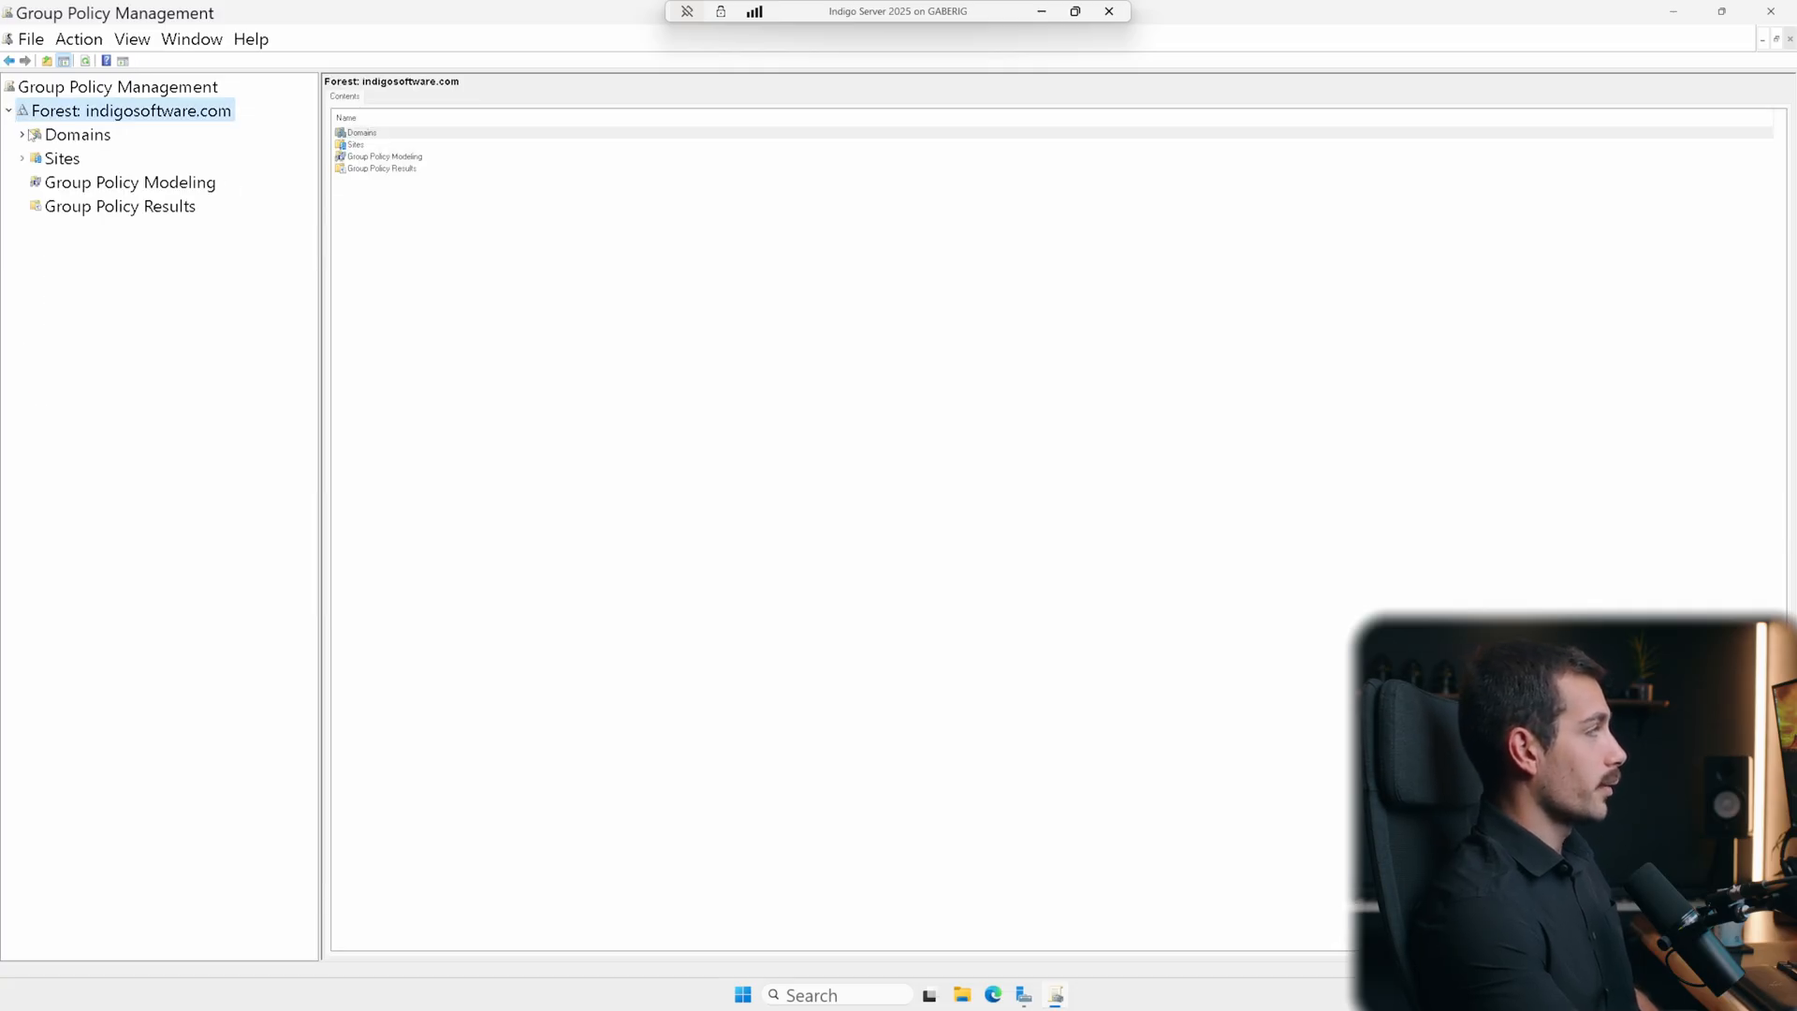
{"action": "left_click", "coordinate": [78, 133]}
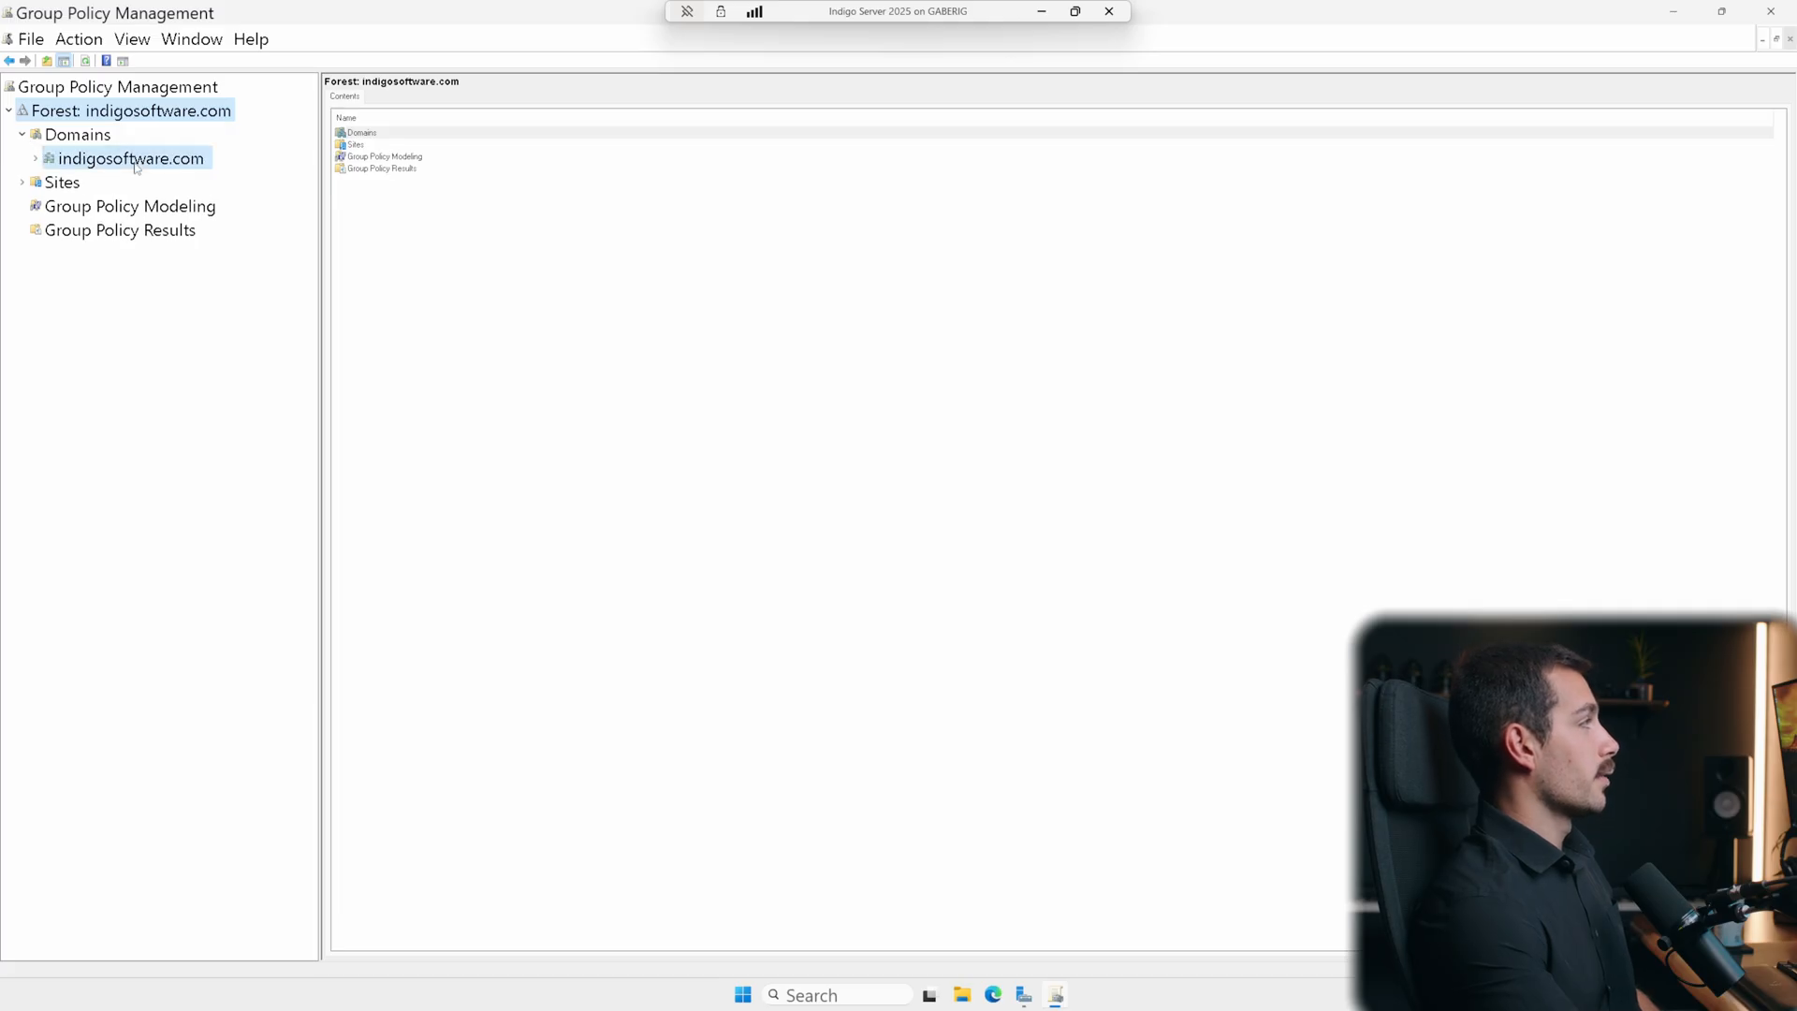
{"action": "left_click", "coordinate": [36, 158]}
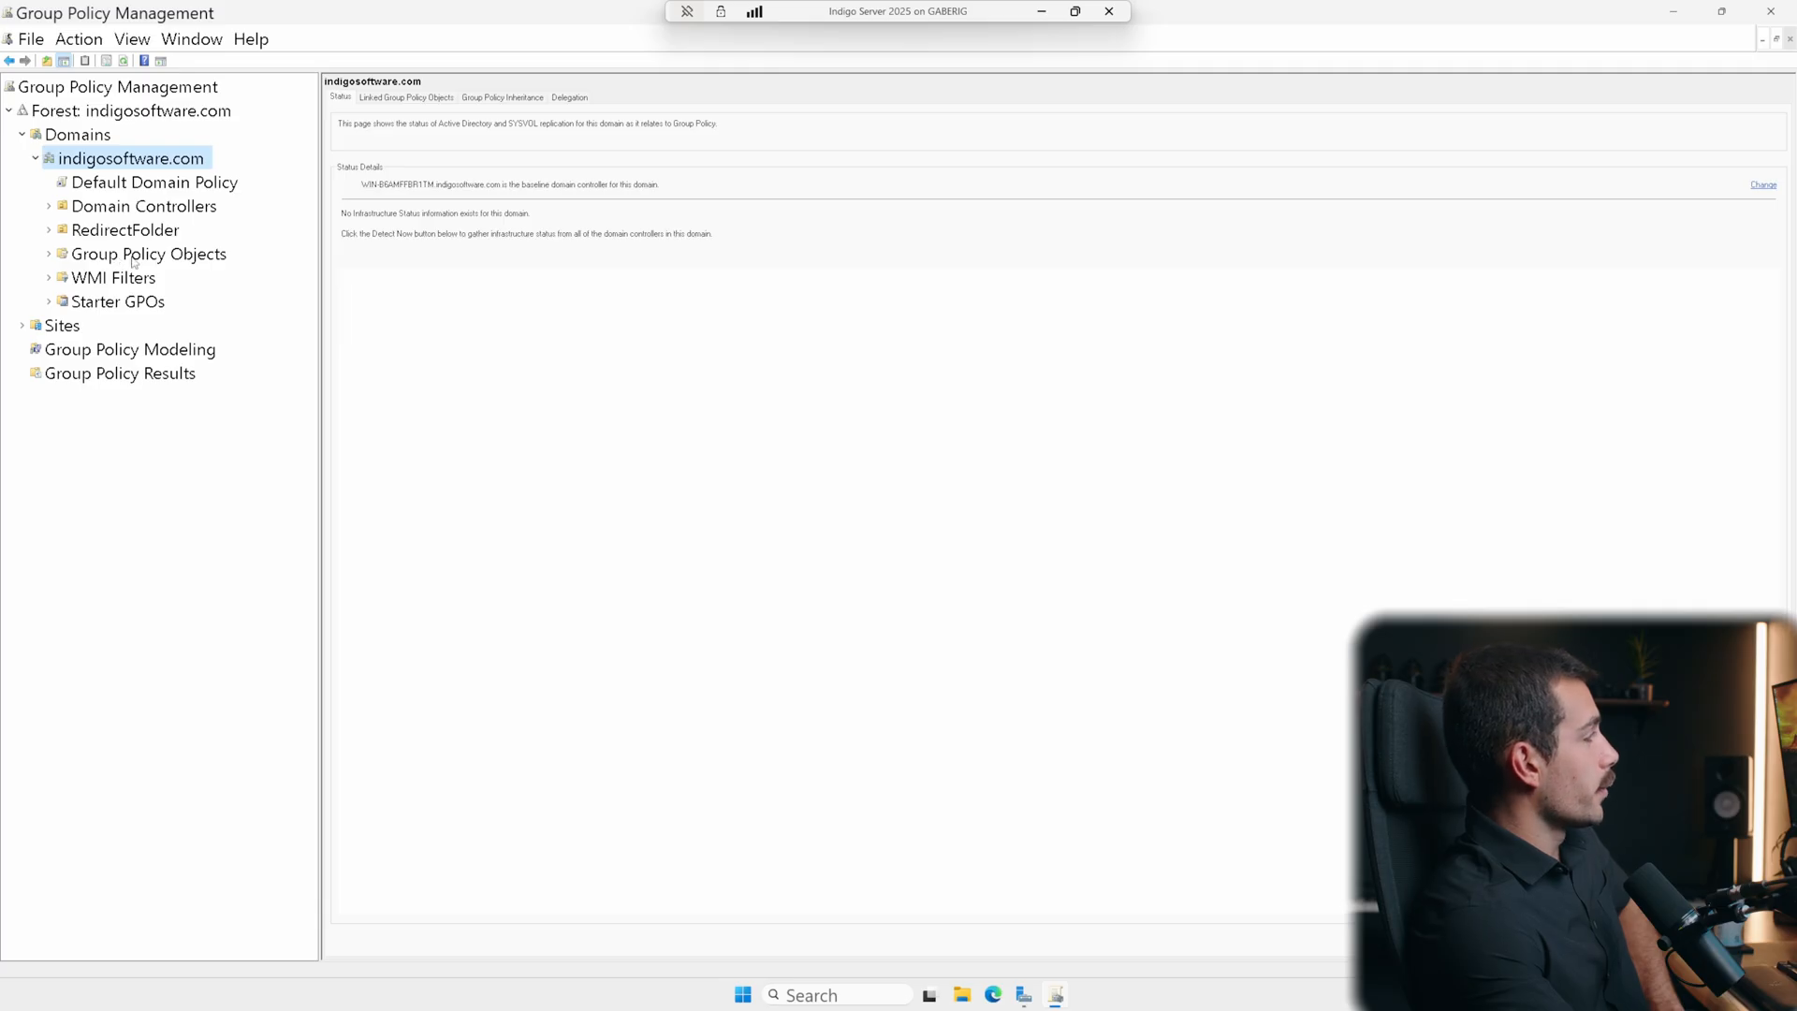
{"action": "left_click", "coordinate": [148, 253]}
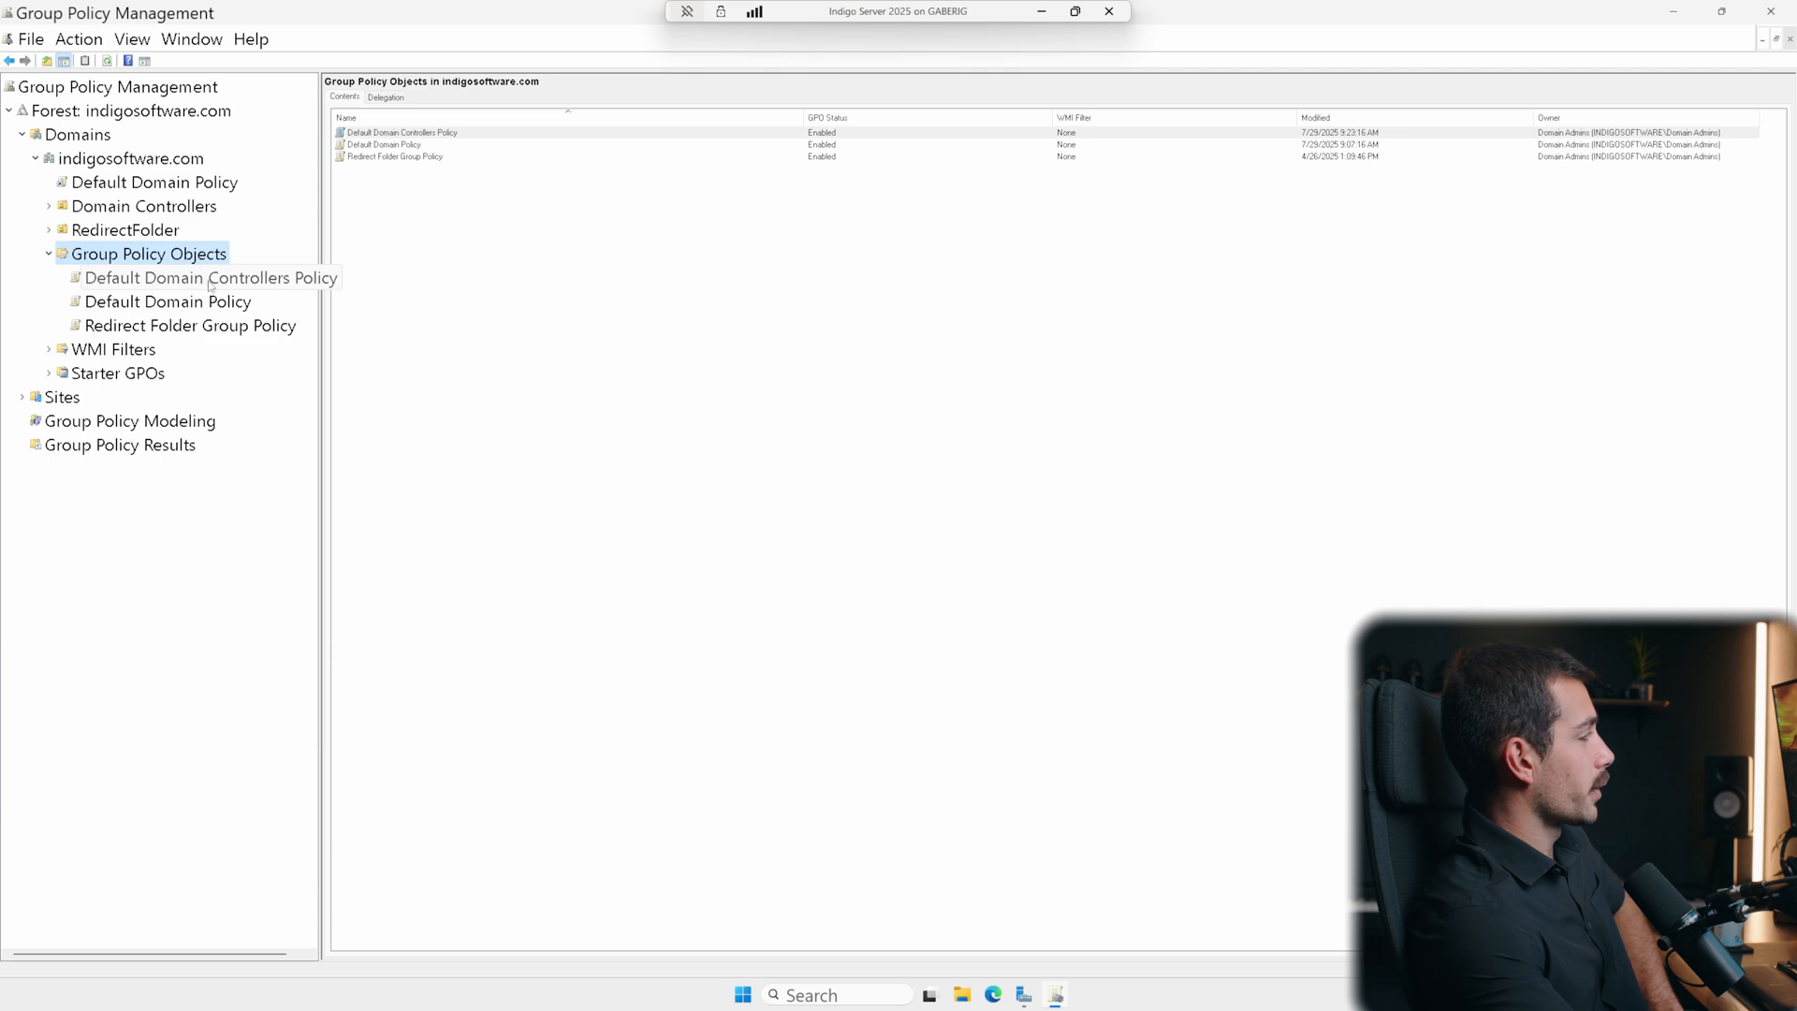
- Inspect the Default Domain Controllers Policy and the Domain Controllers OU's linked policy, returning to the GPO list
{"action": "left_click", "coordinate": [209, 277]}
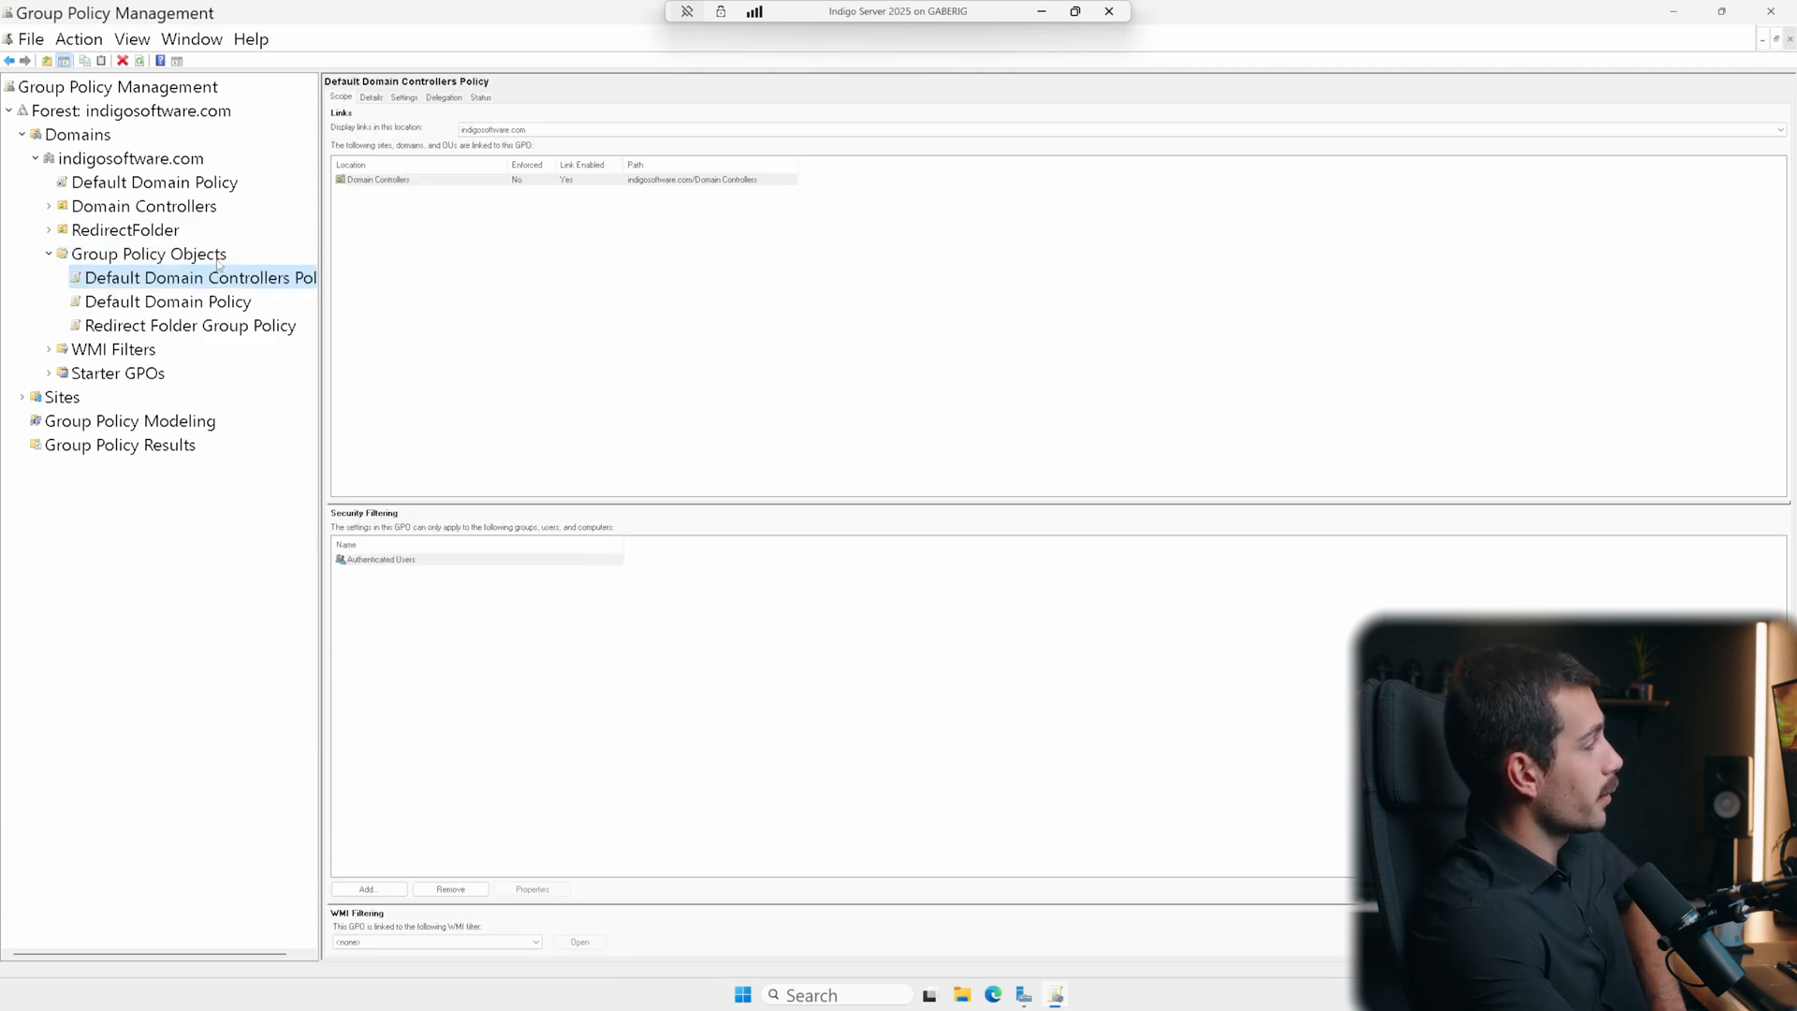
{"action": "left_click", "coordinate": [147, 254]}
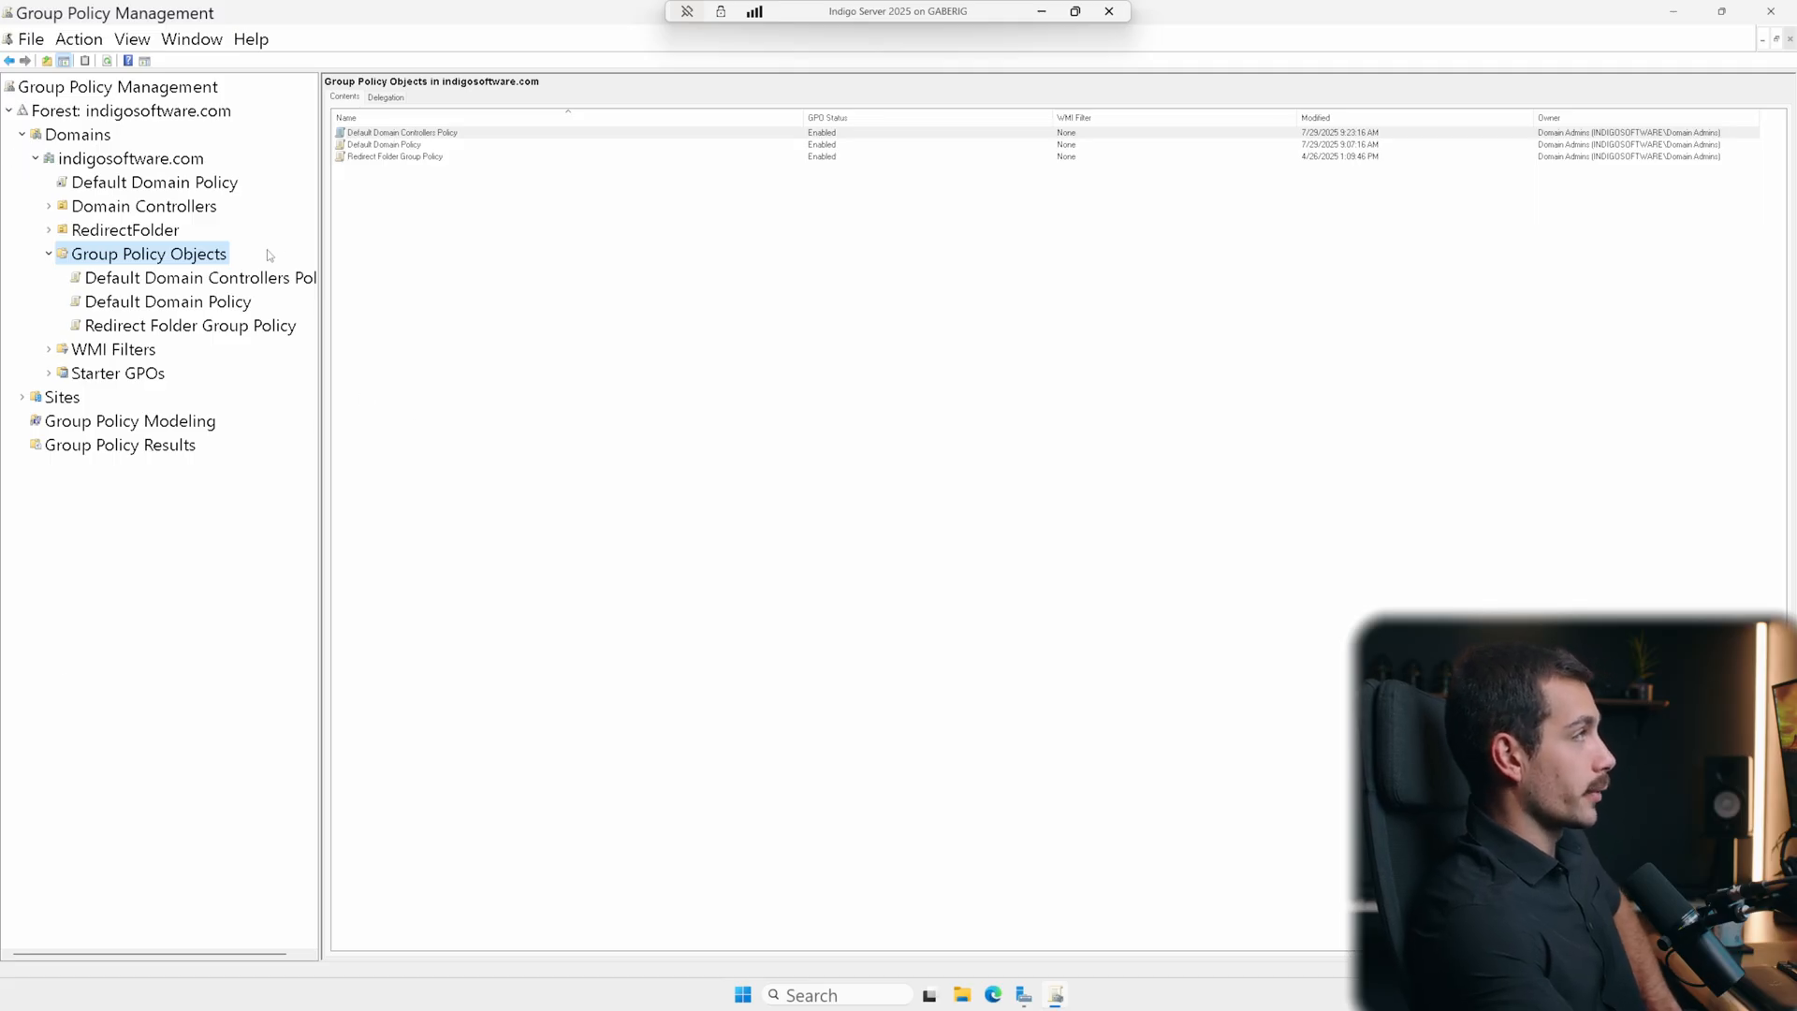
{"action": "left_click", "coordinate": [50, 205]}
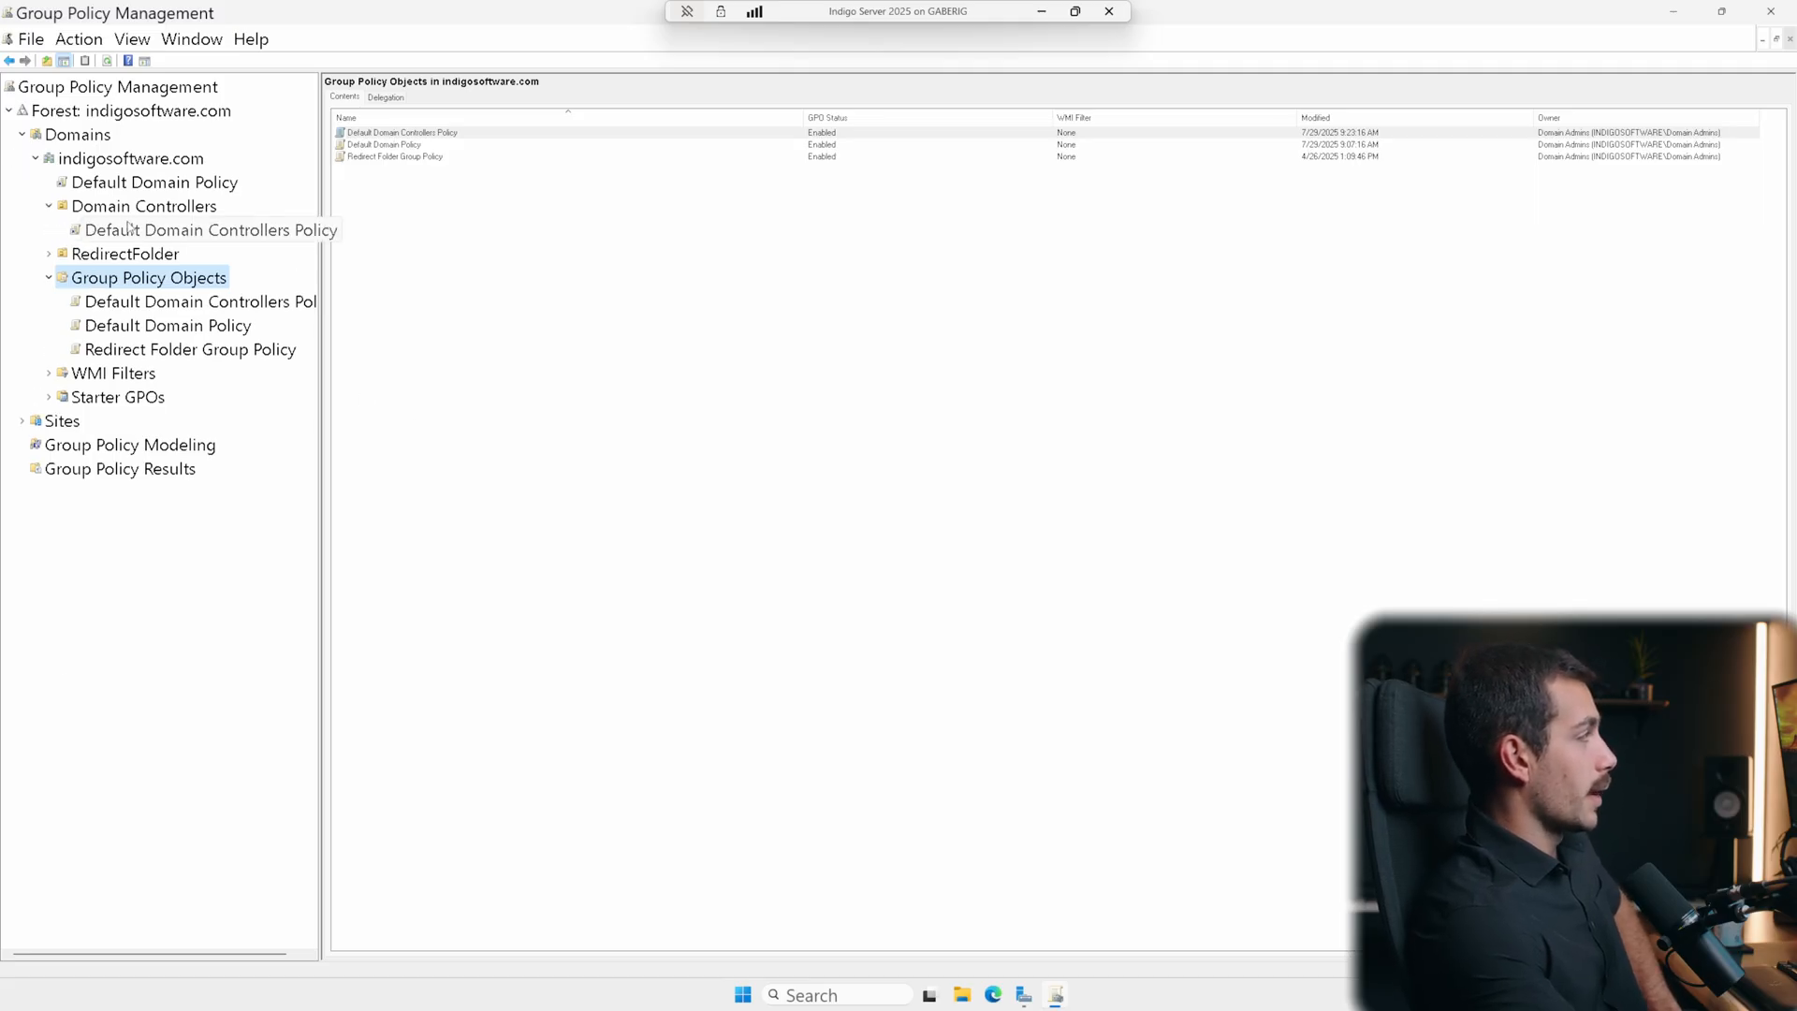
{"action": "left_click", "coordinate": [198, 229]}
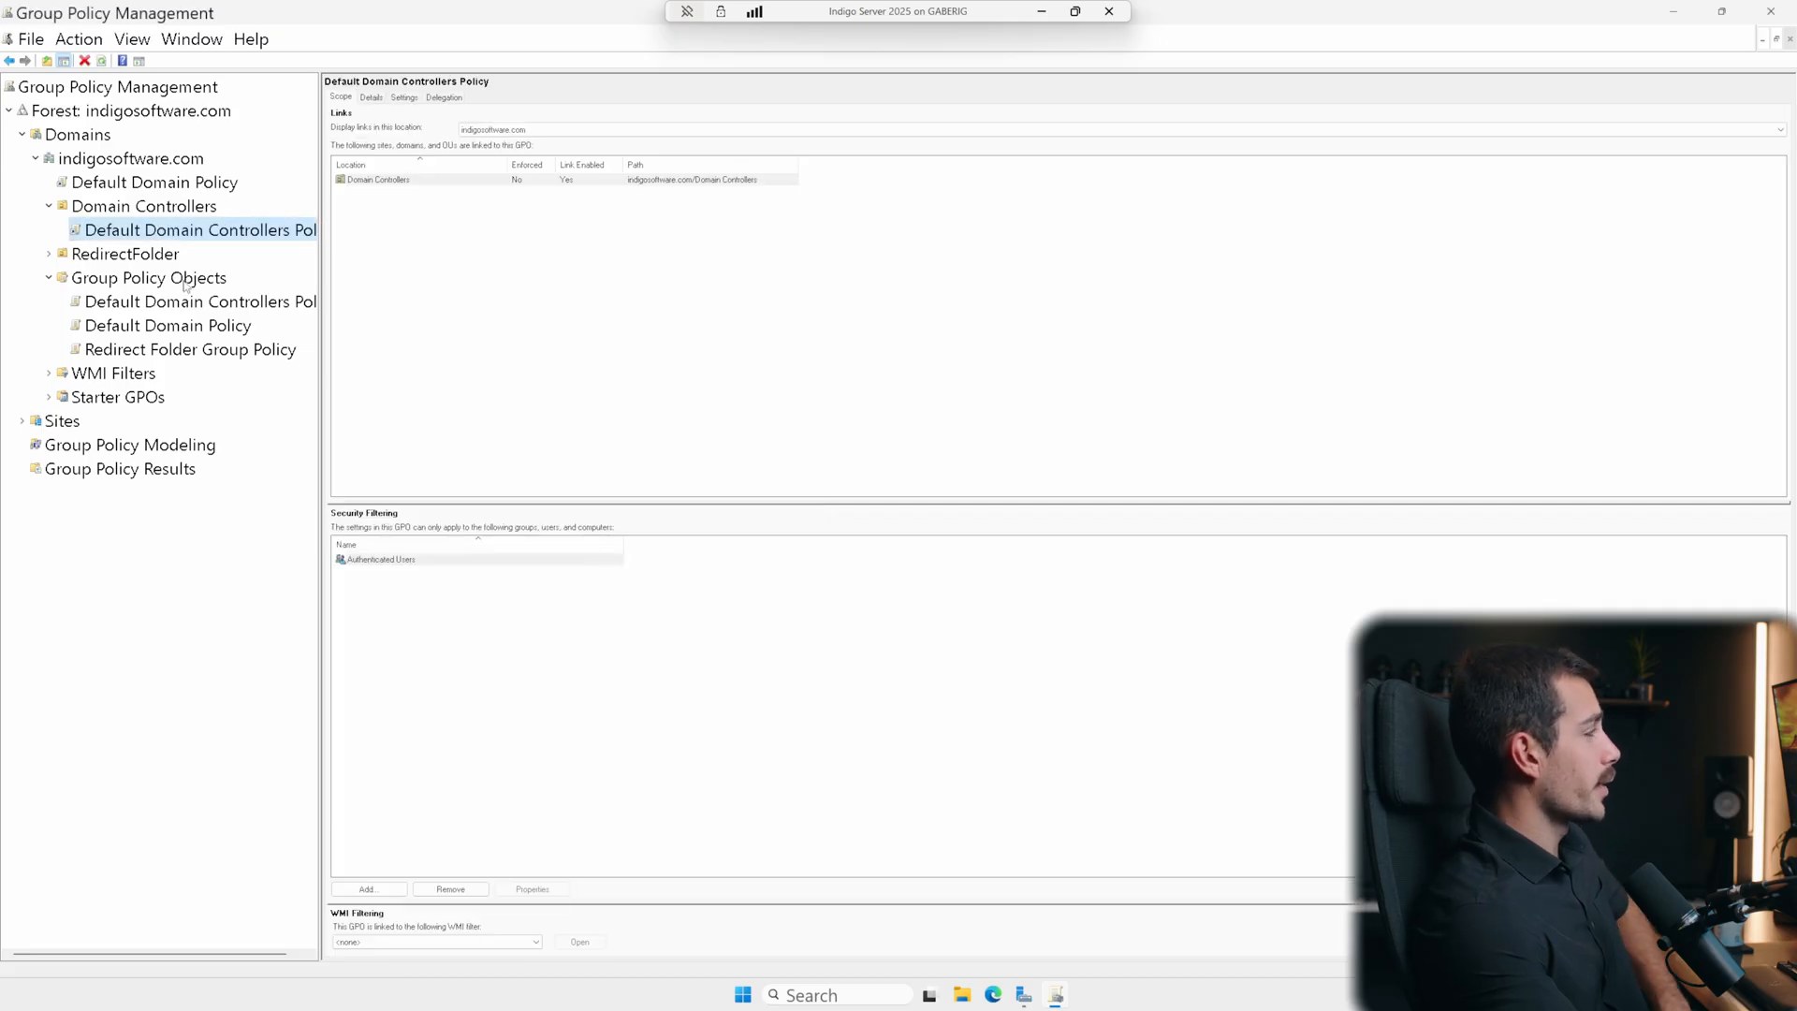
{"action": "left_click", "coordinate": [148, 277]}
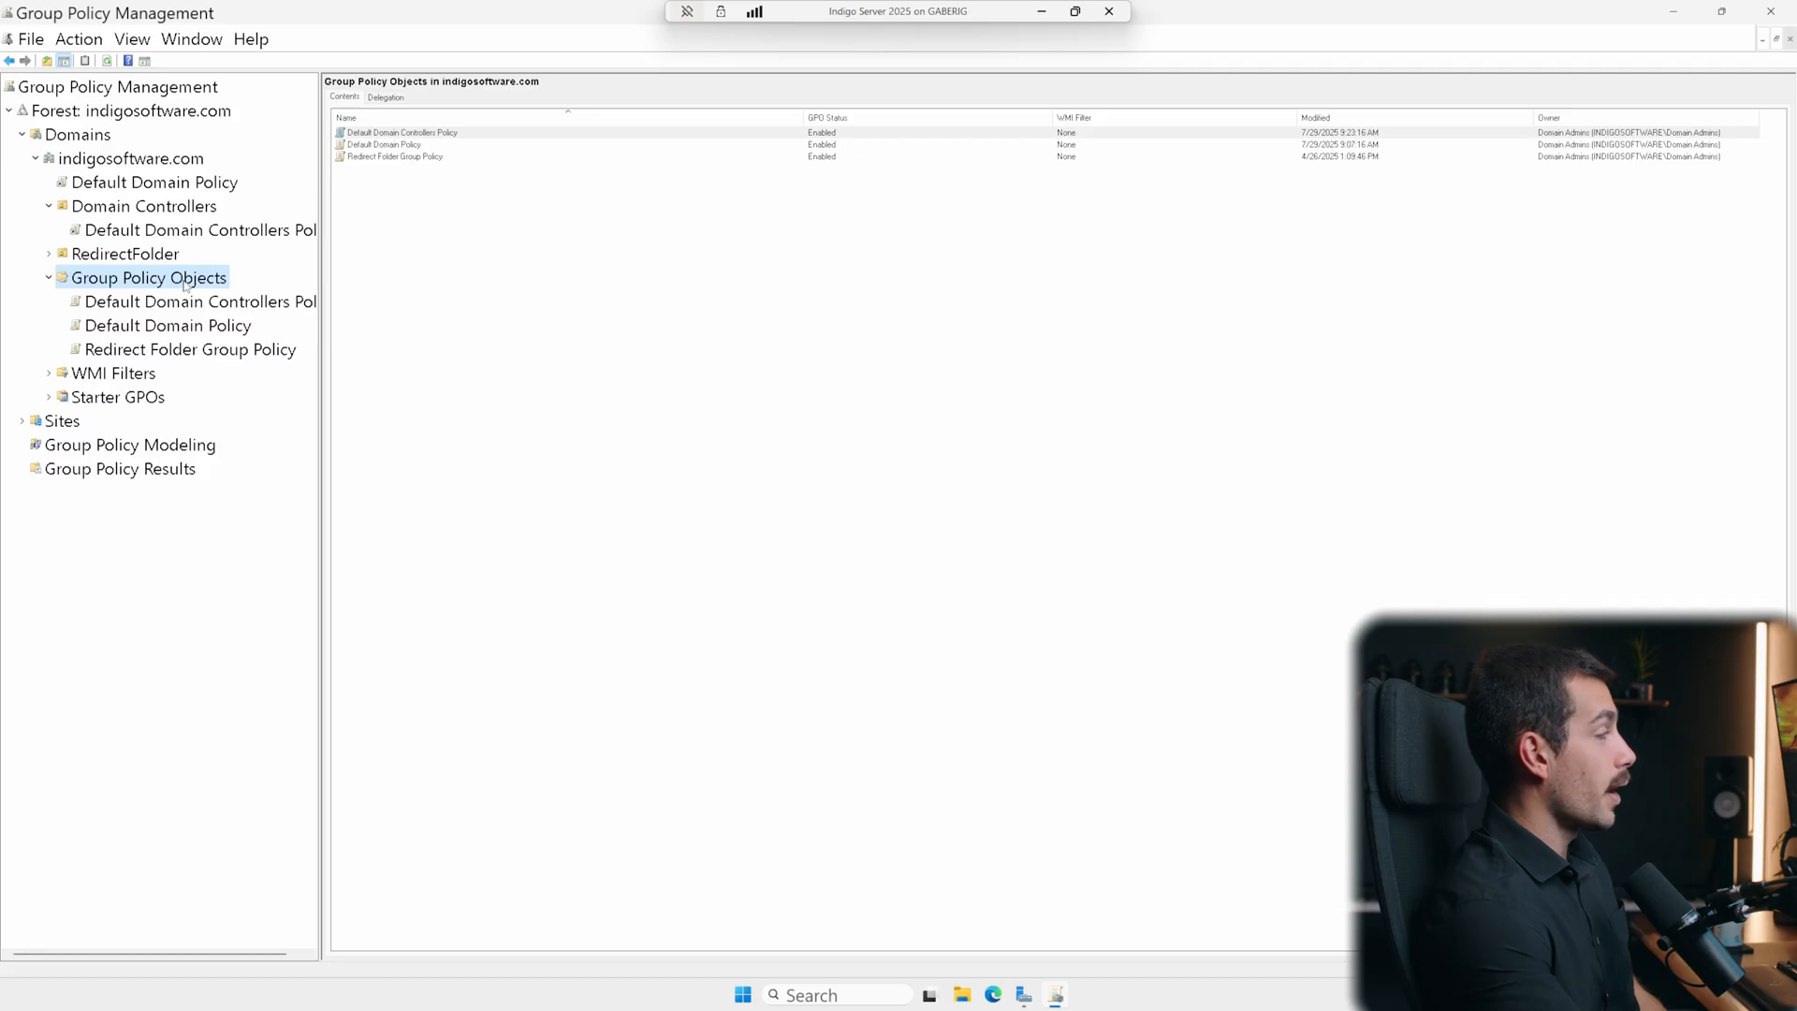
- Create a new GPO named 'CORP – Workstation Baseline' with no Source Starter GPO and select it
{"action": "right_click", "coordinate": [147, 277]}
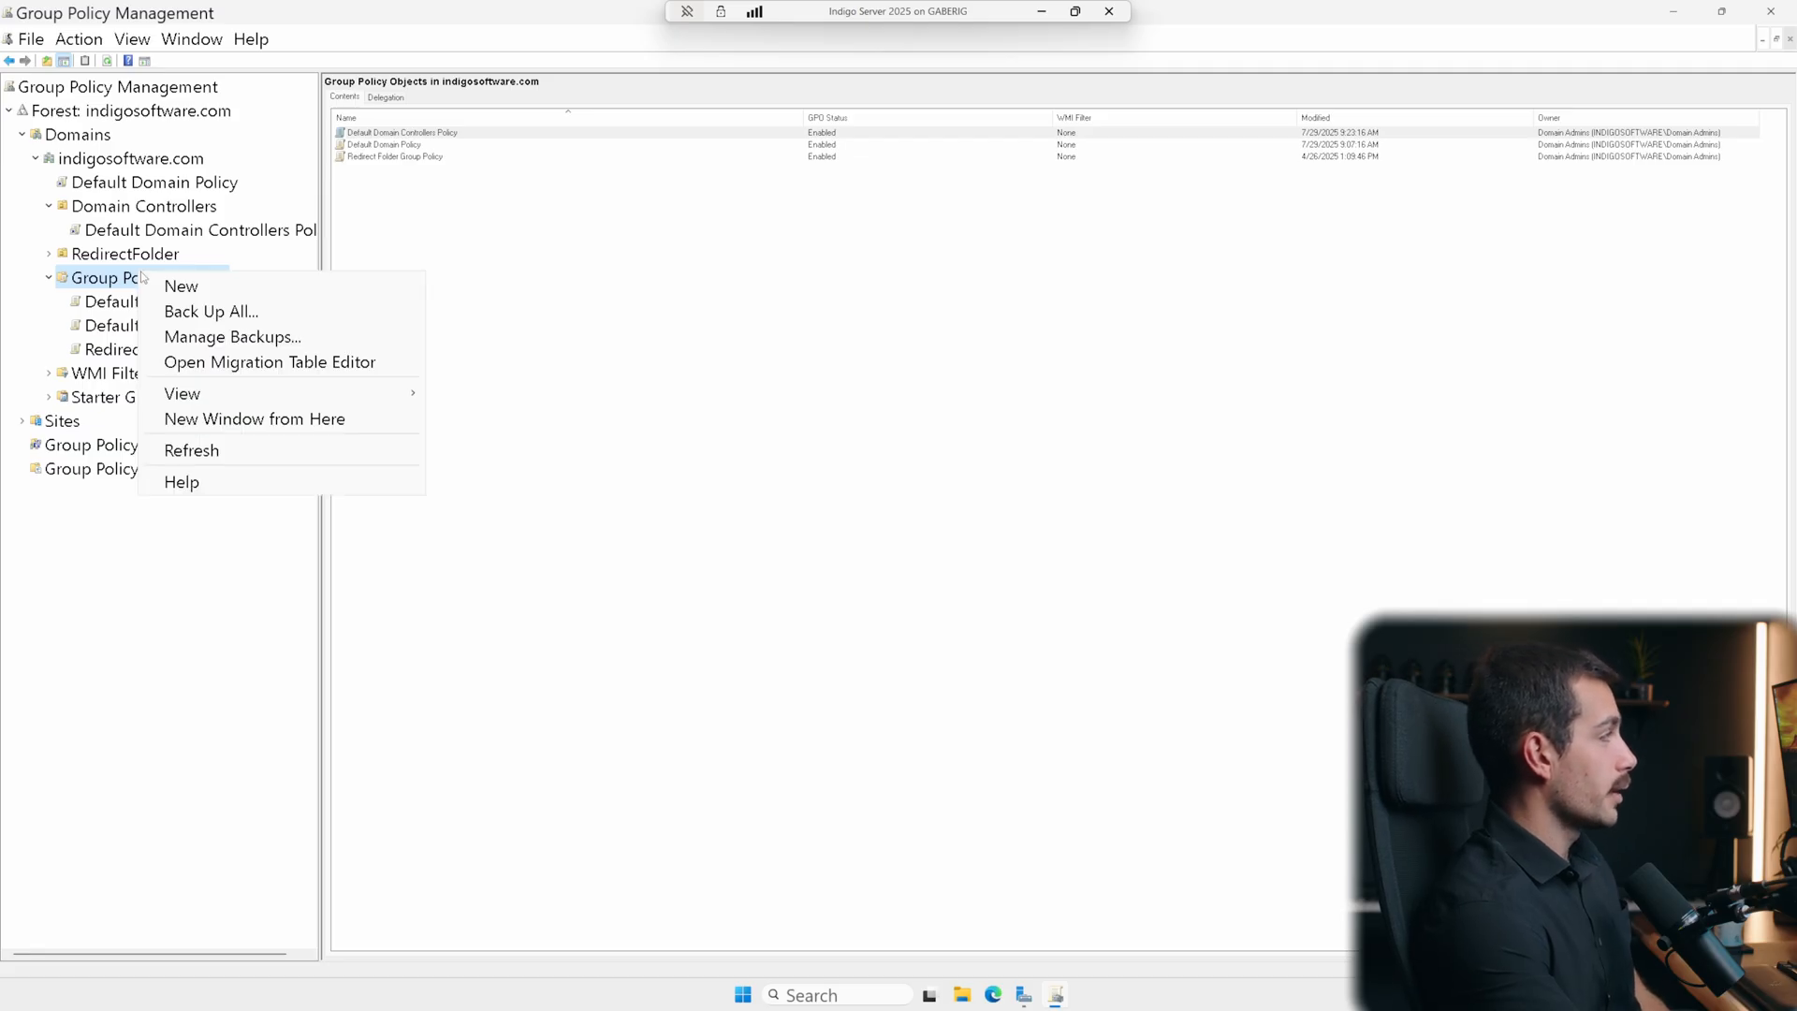
{"action": "mouse_move", "coordinate": [180, 287]}
{"action": "type", "text": "CORP - Workstation Baseline"}
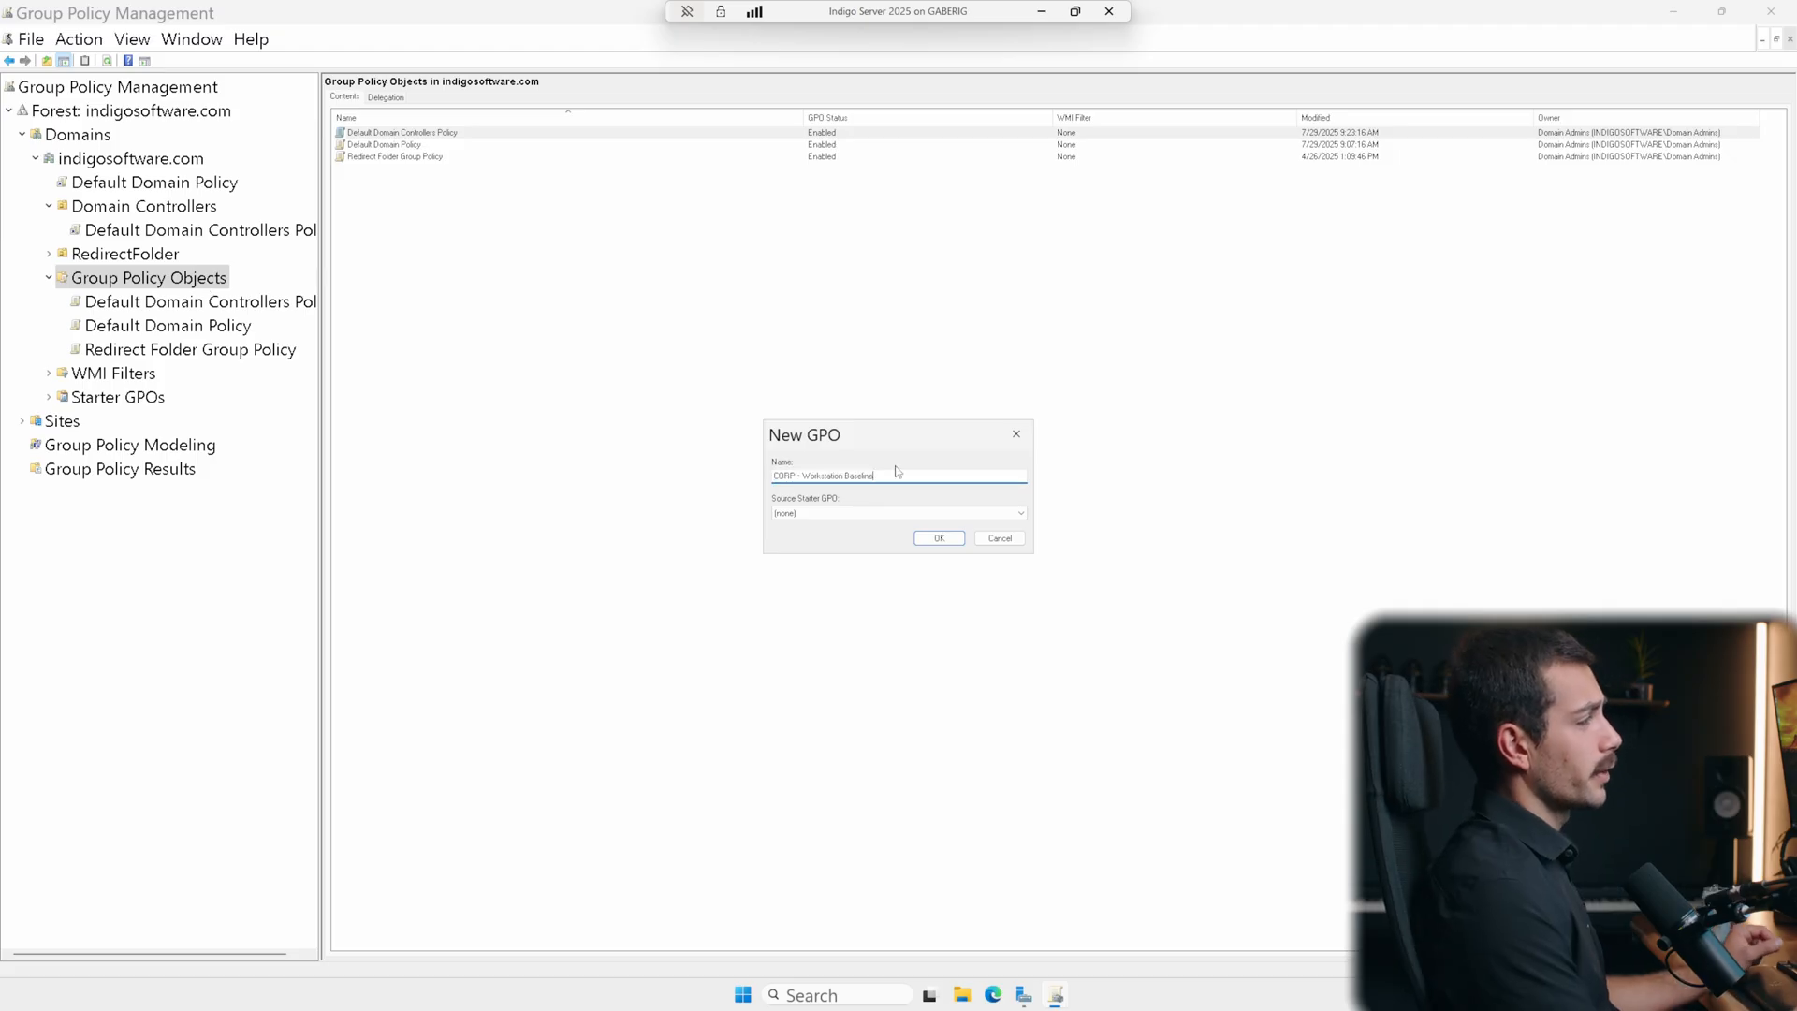
{"action": "left_click", "coordinate": [898, 512]}
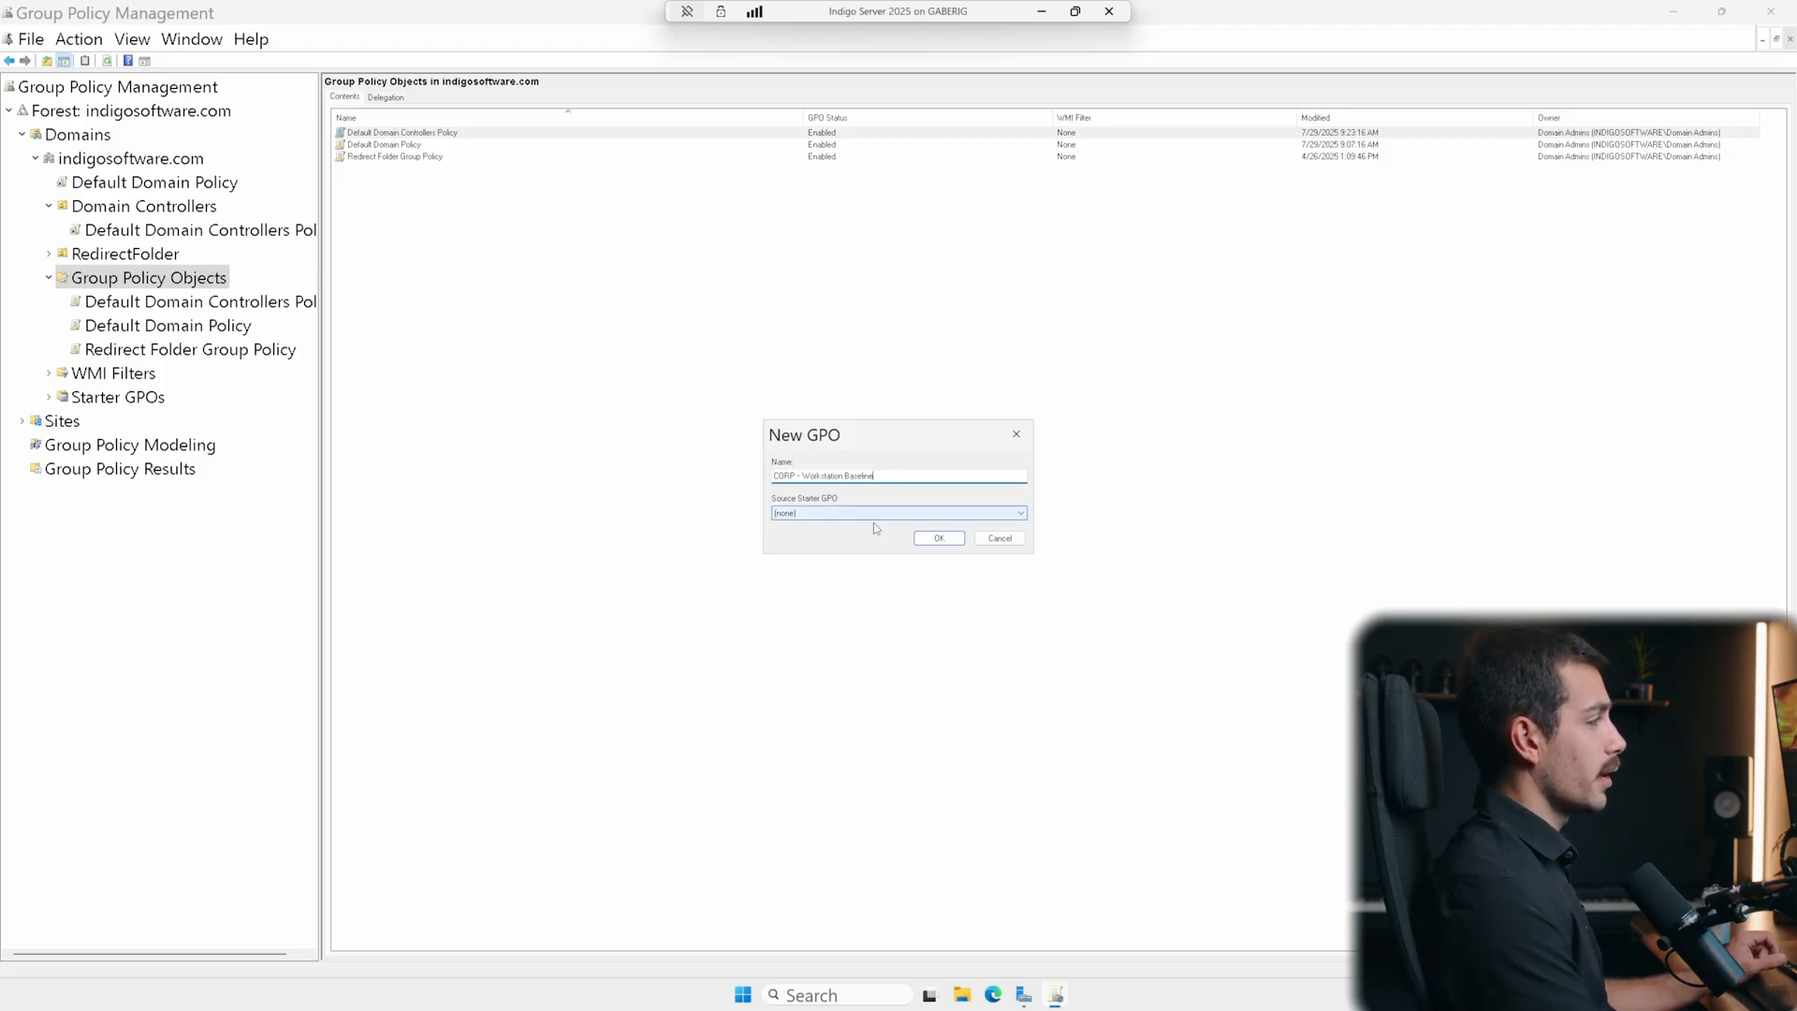
{"action": "left_click", "coordinate": [1017, 512]}
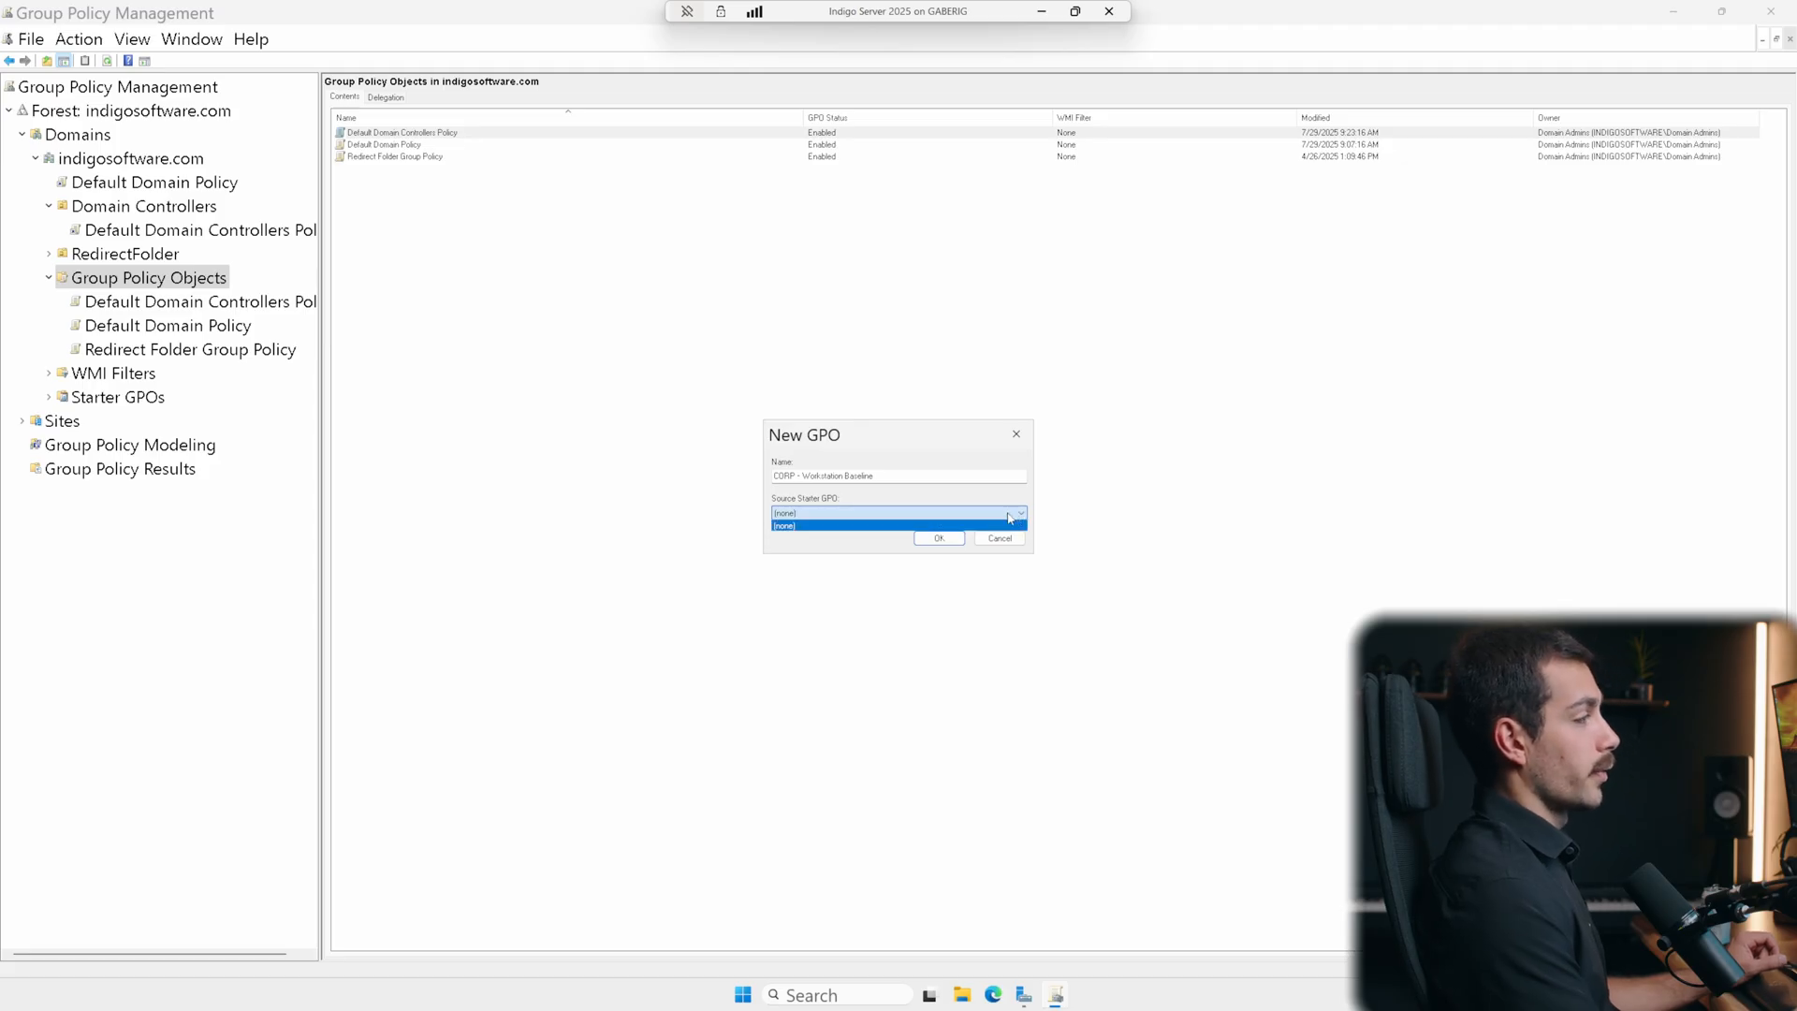
{"action": "left_click", "coordinate": [785, 525]}
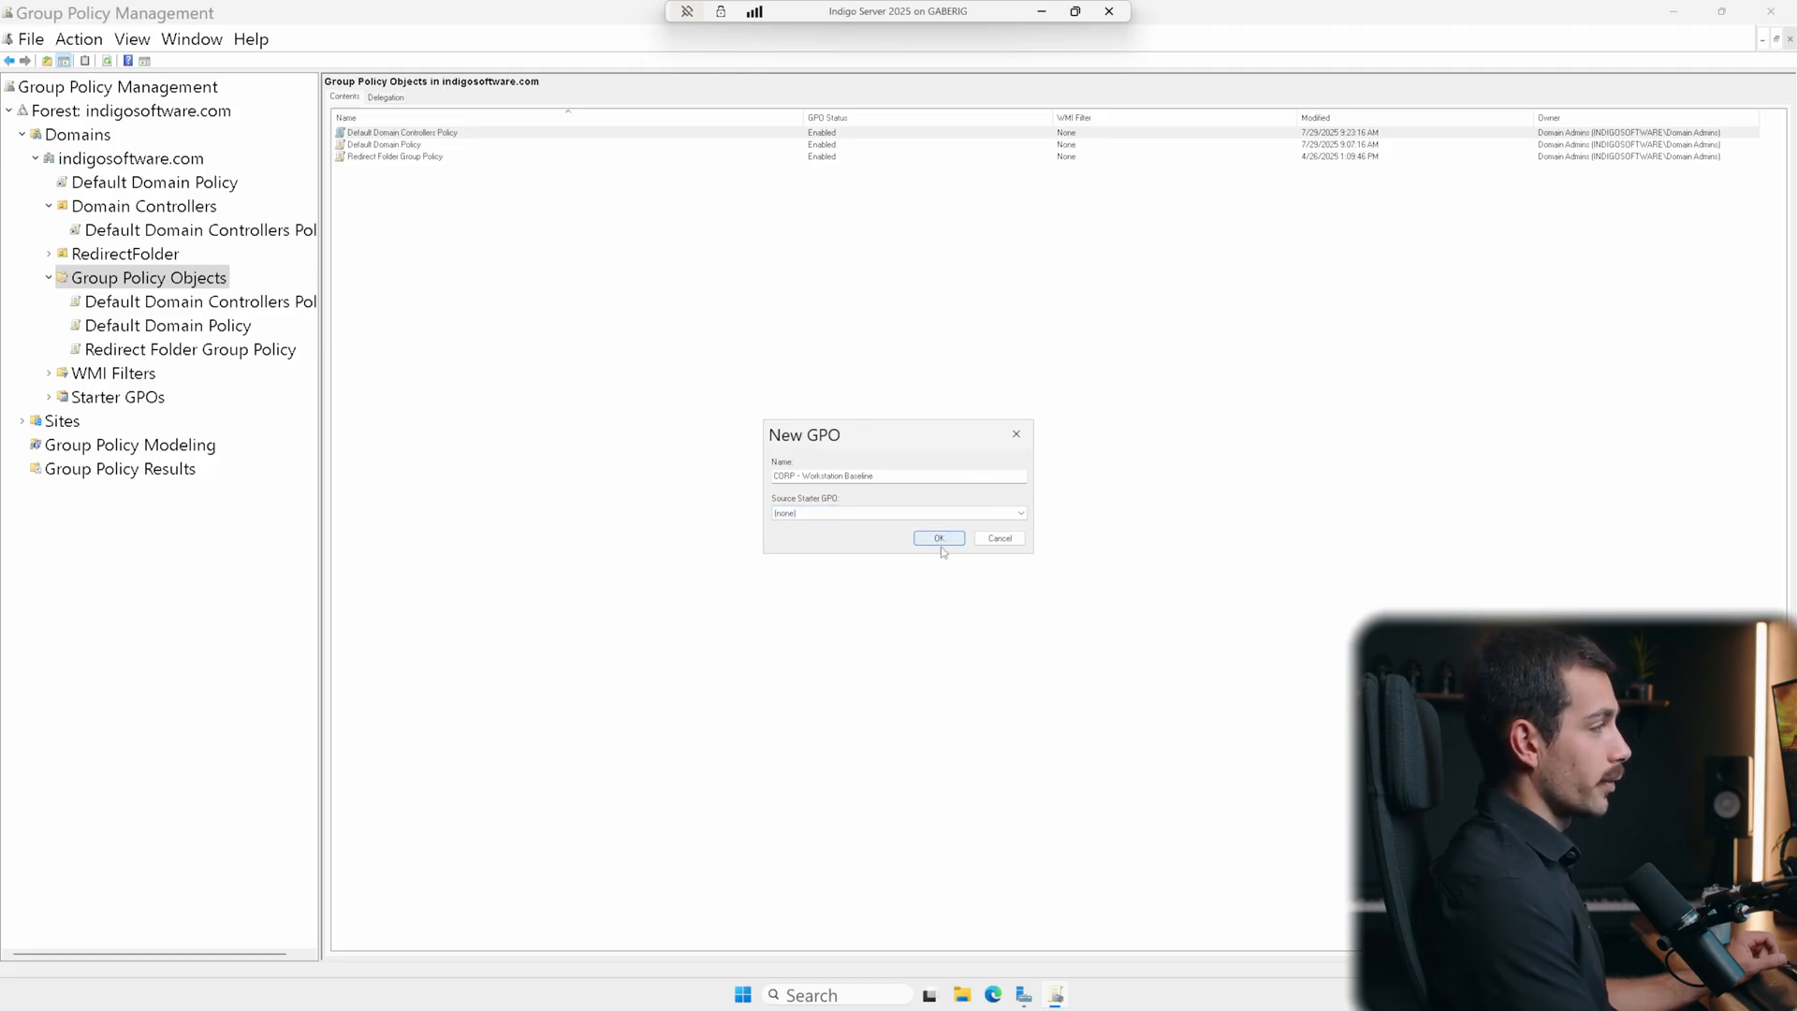
{"action": "left_click", "coordinate": [937, 539]}
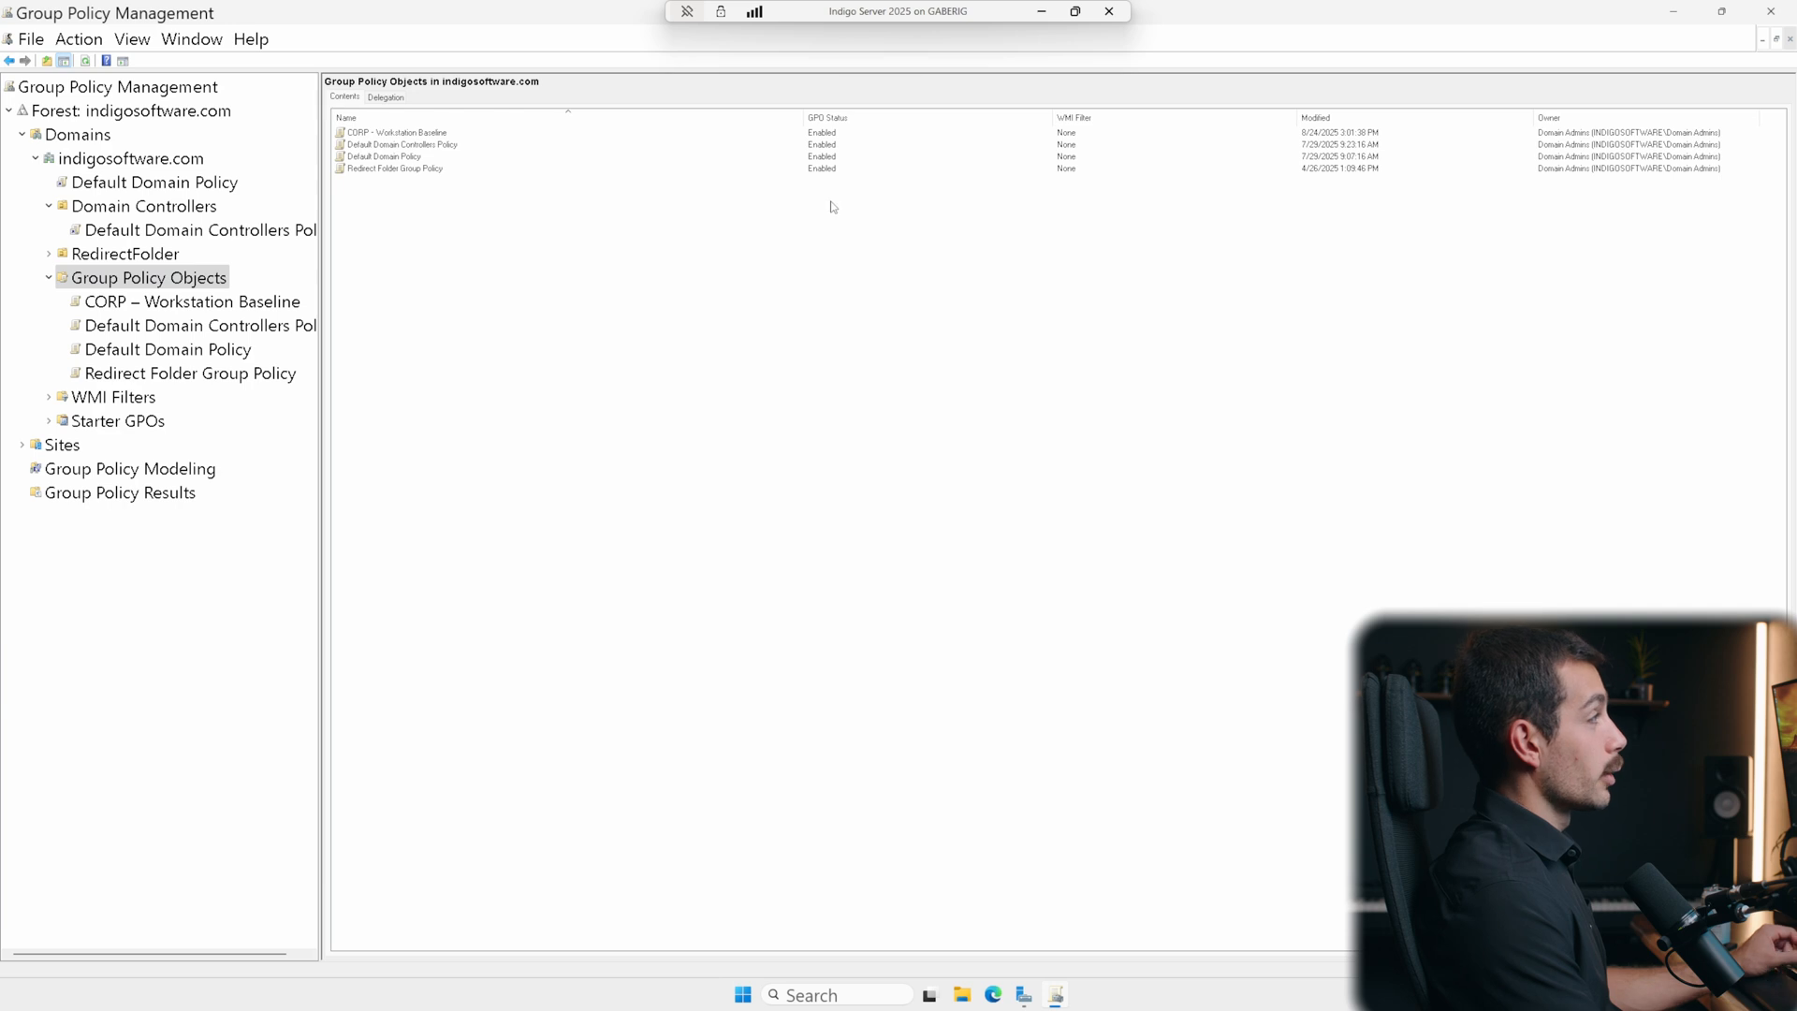
{"action": "left_click", "coordinate": [395, 132]}
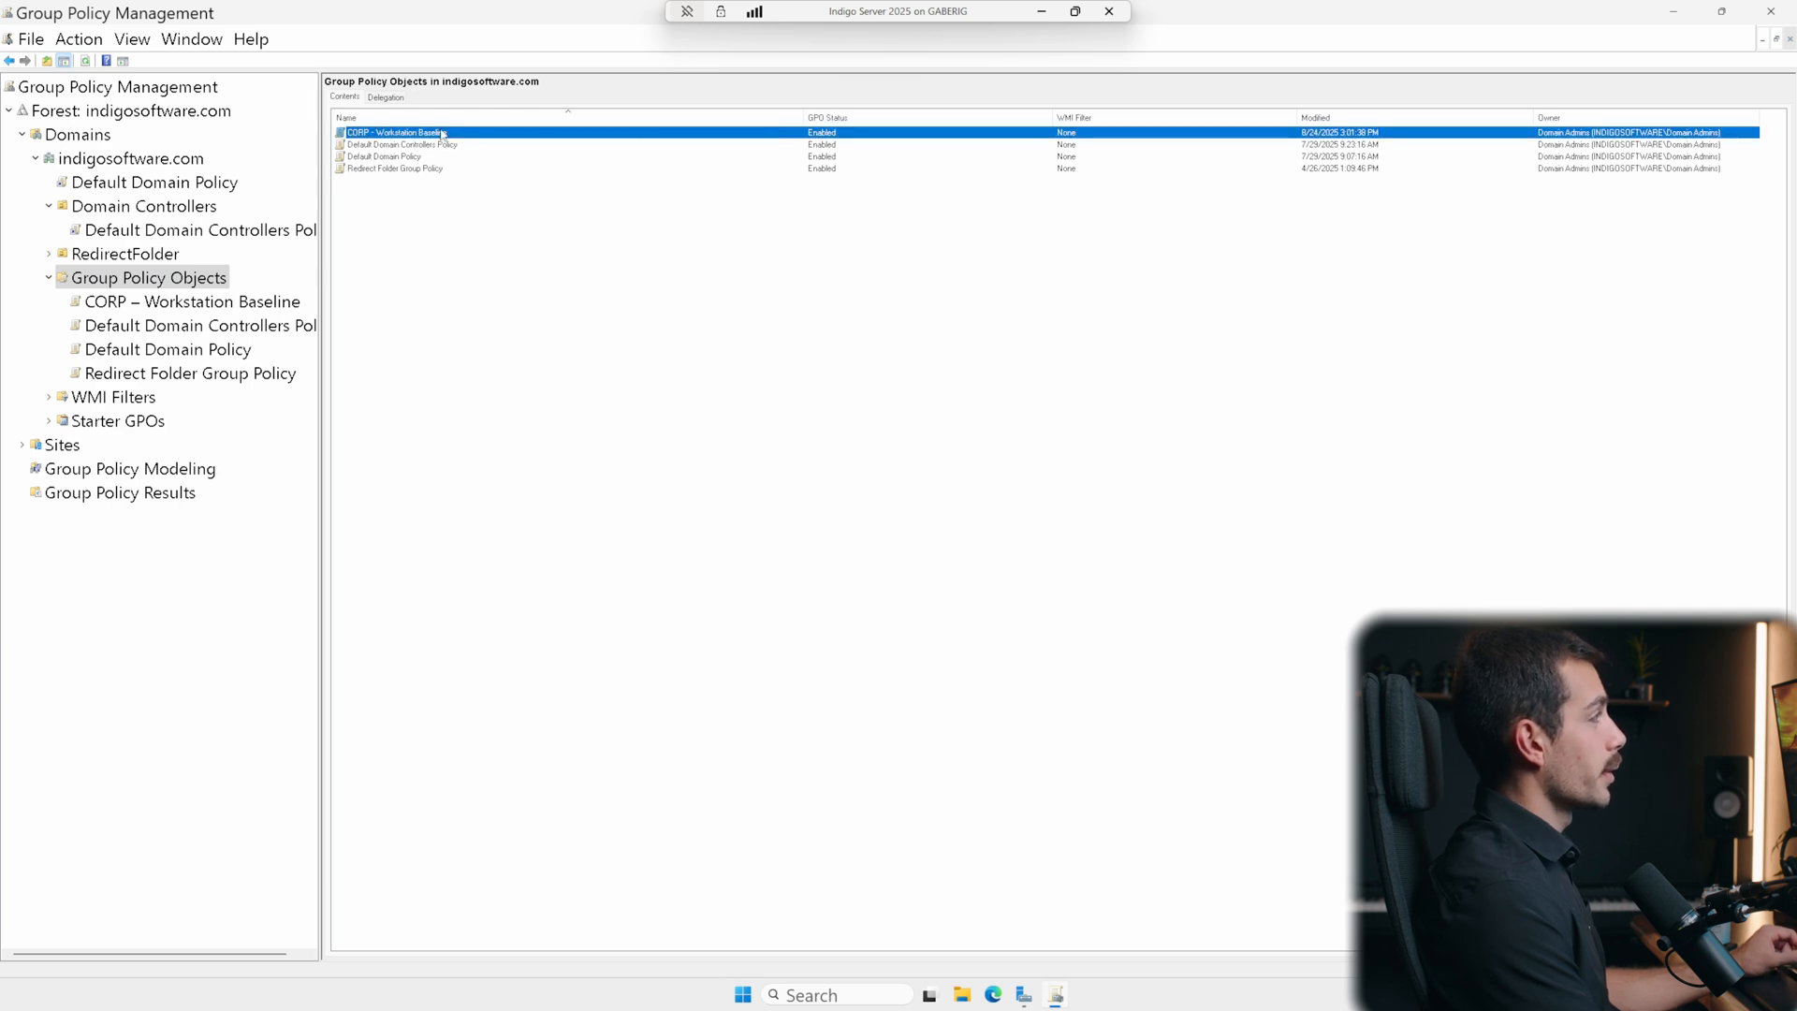
- Edit the new GPO and expand Computer Configuration > Administrative Templates
{"action": "right_click", "coordinate": [395, 132]}
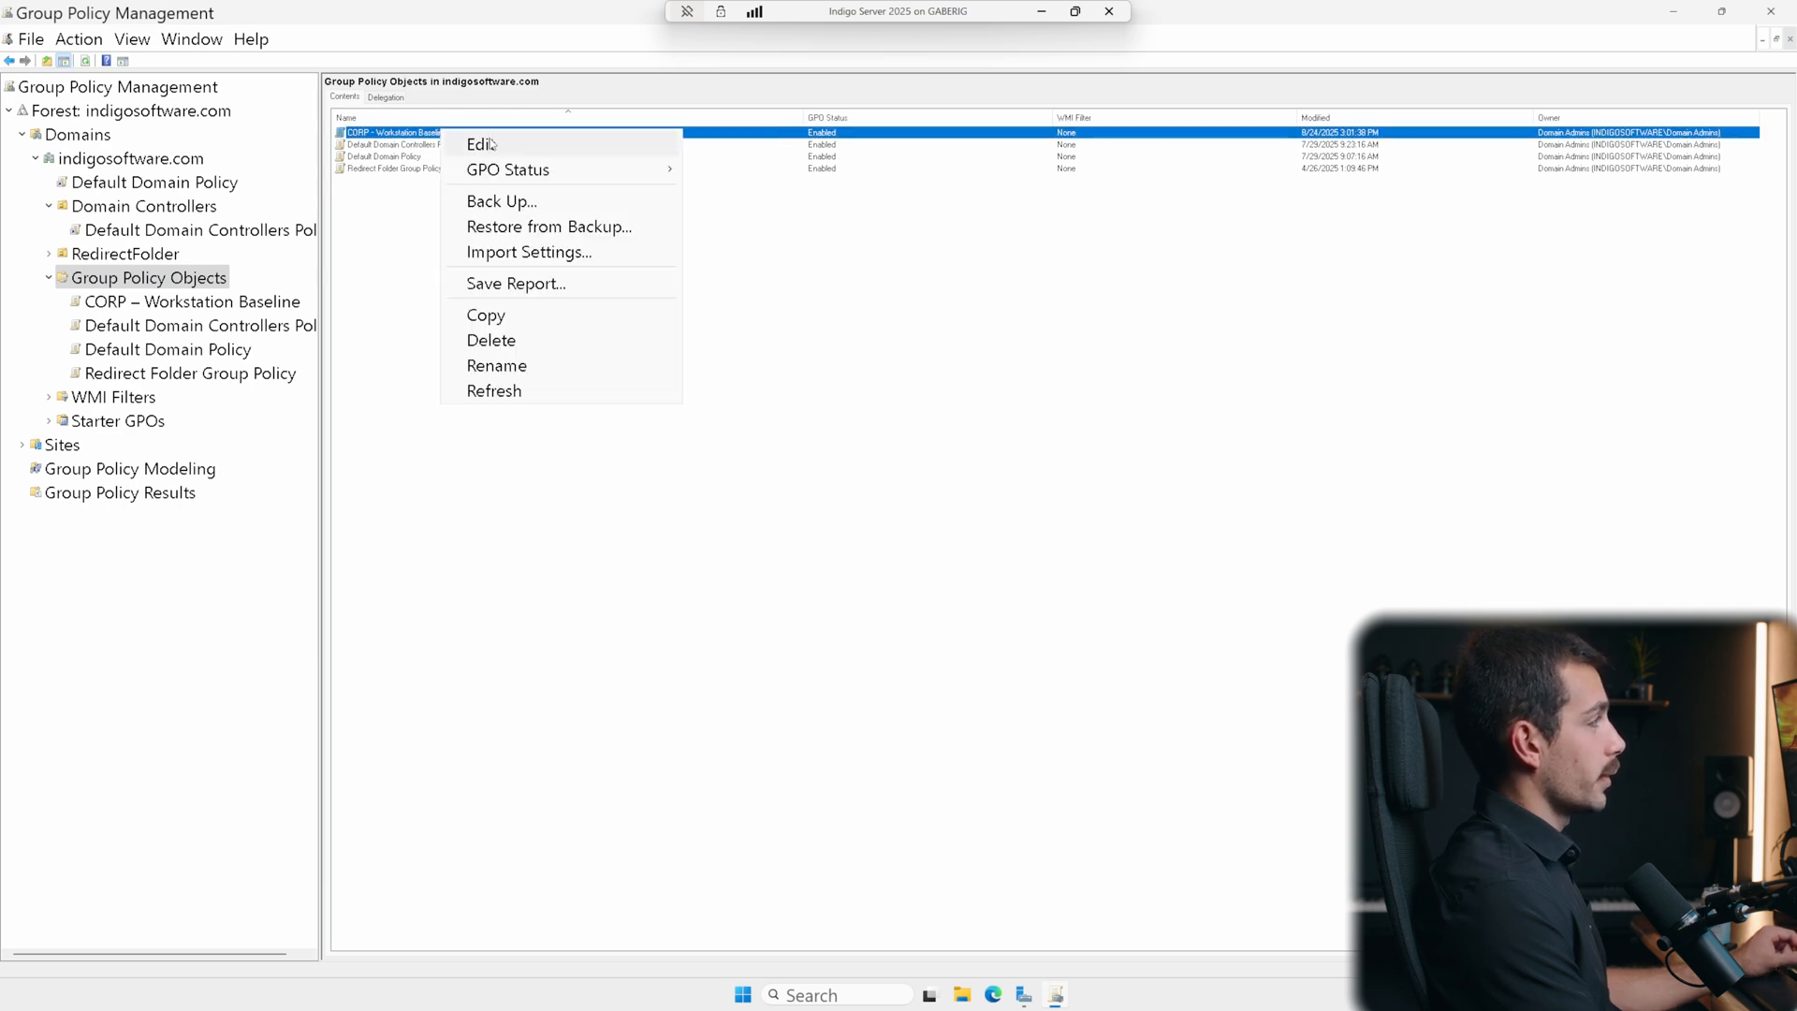
{"action": "left_click", "coordinate": [480, 143]}
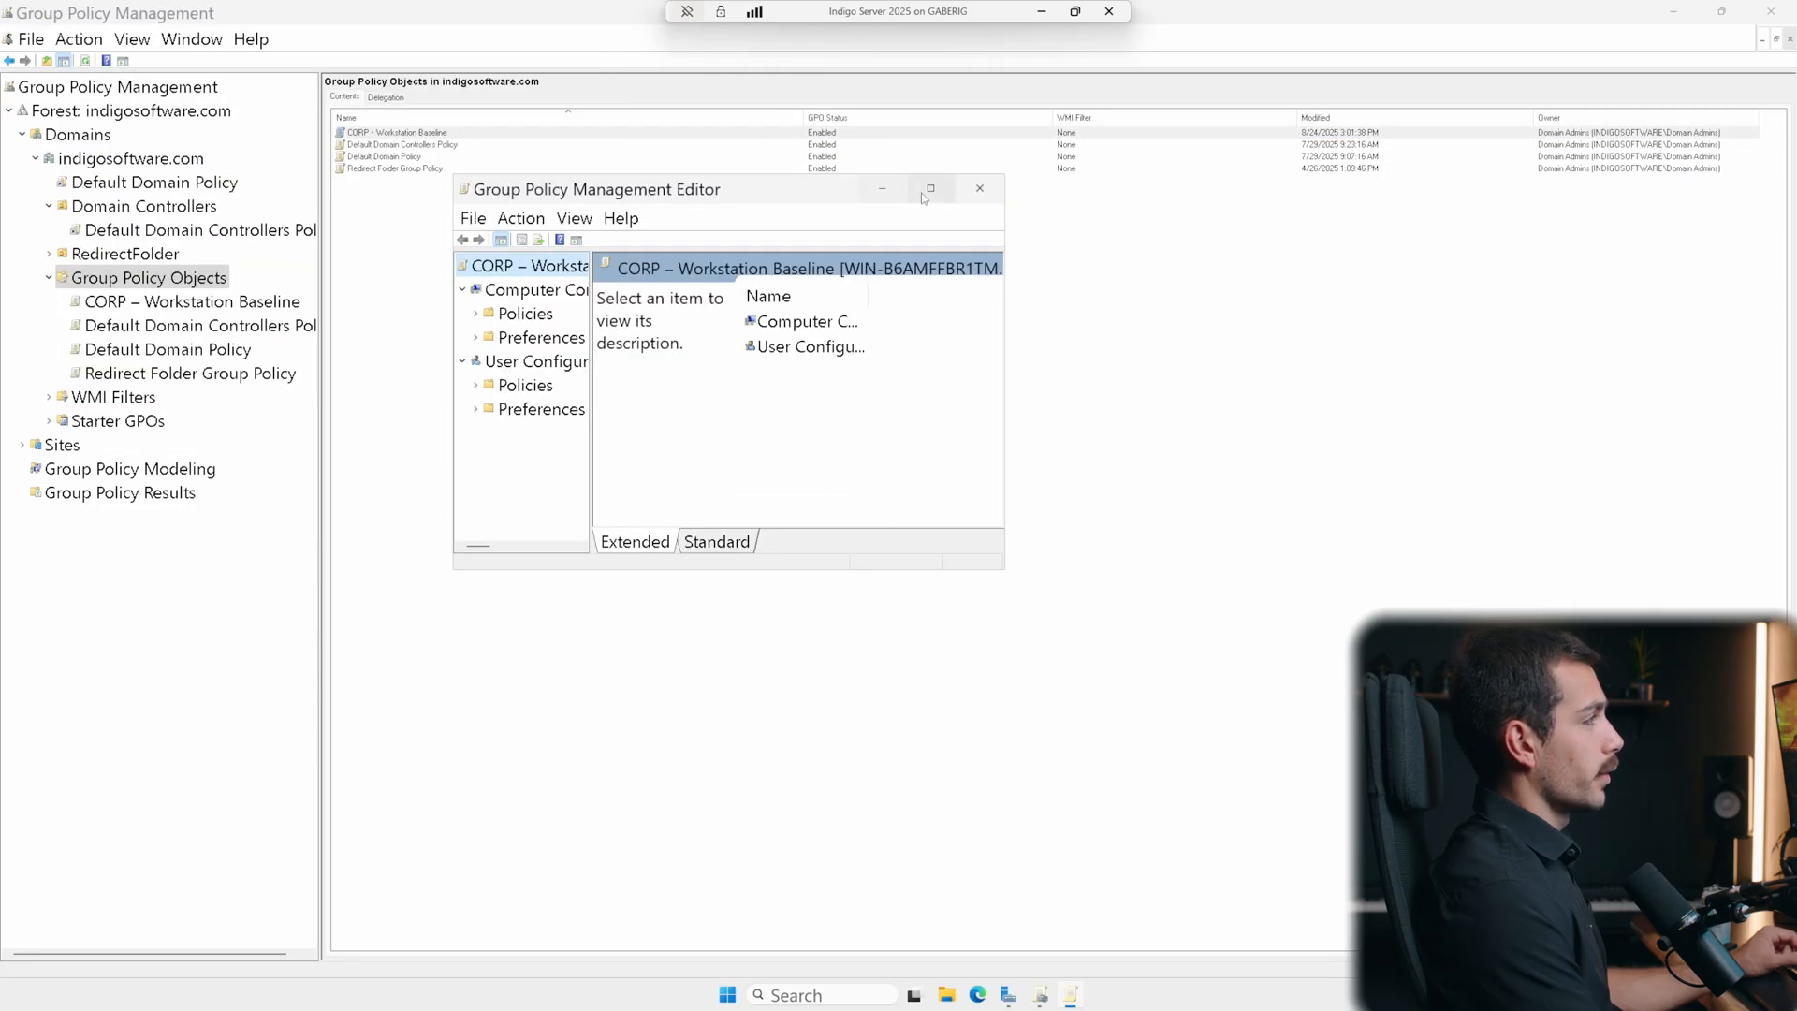
{"action": "left_click", "coordinate": [929, 188]}
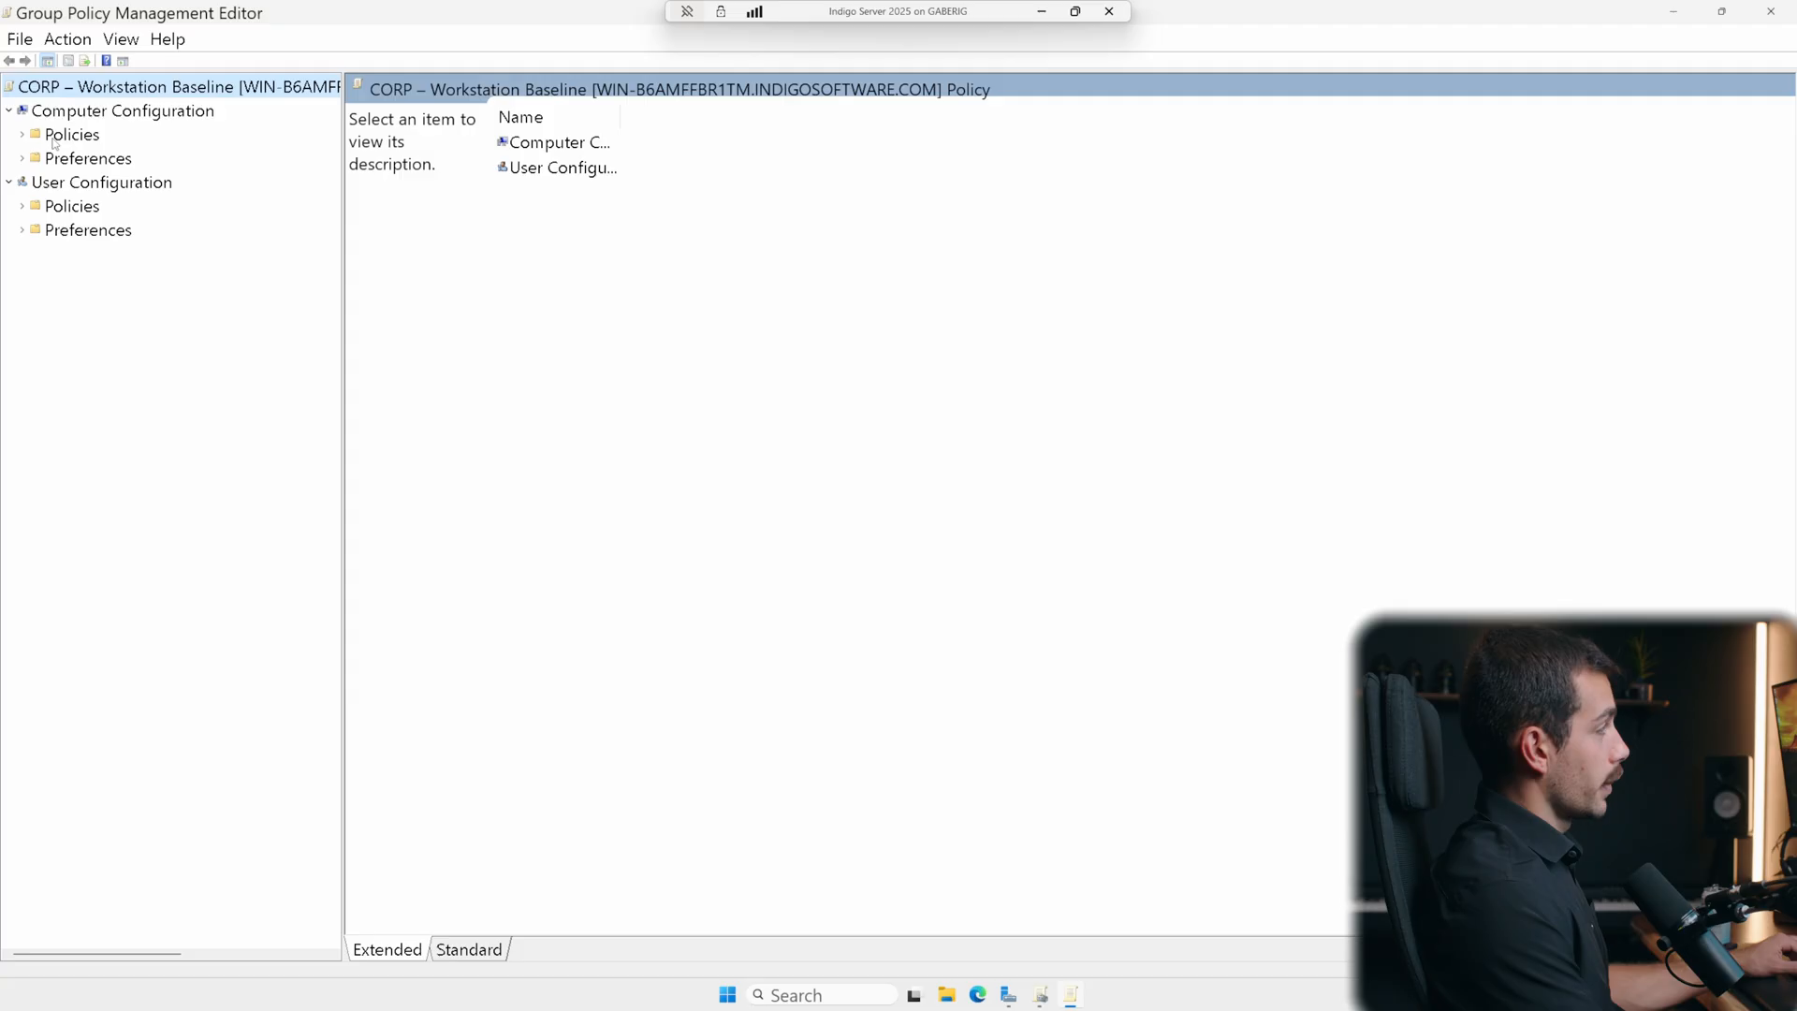
{"action": "left_click", "coordinate": [22, 134]}
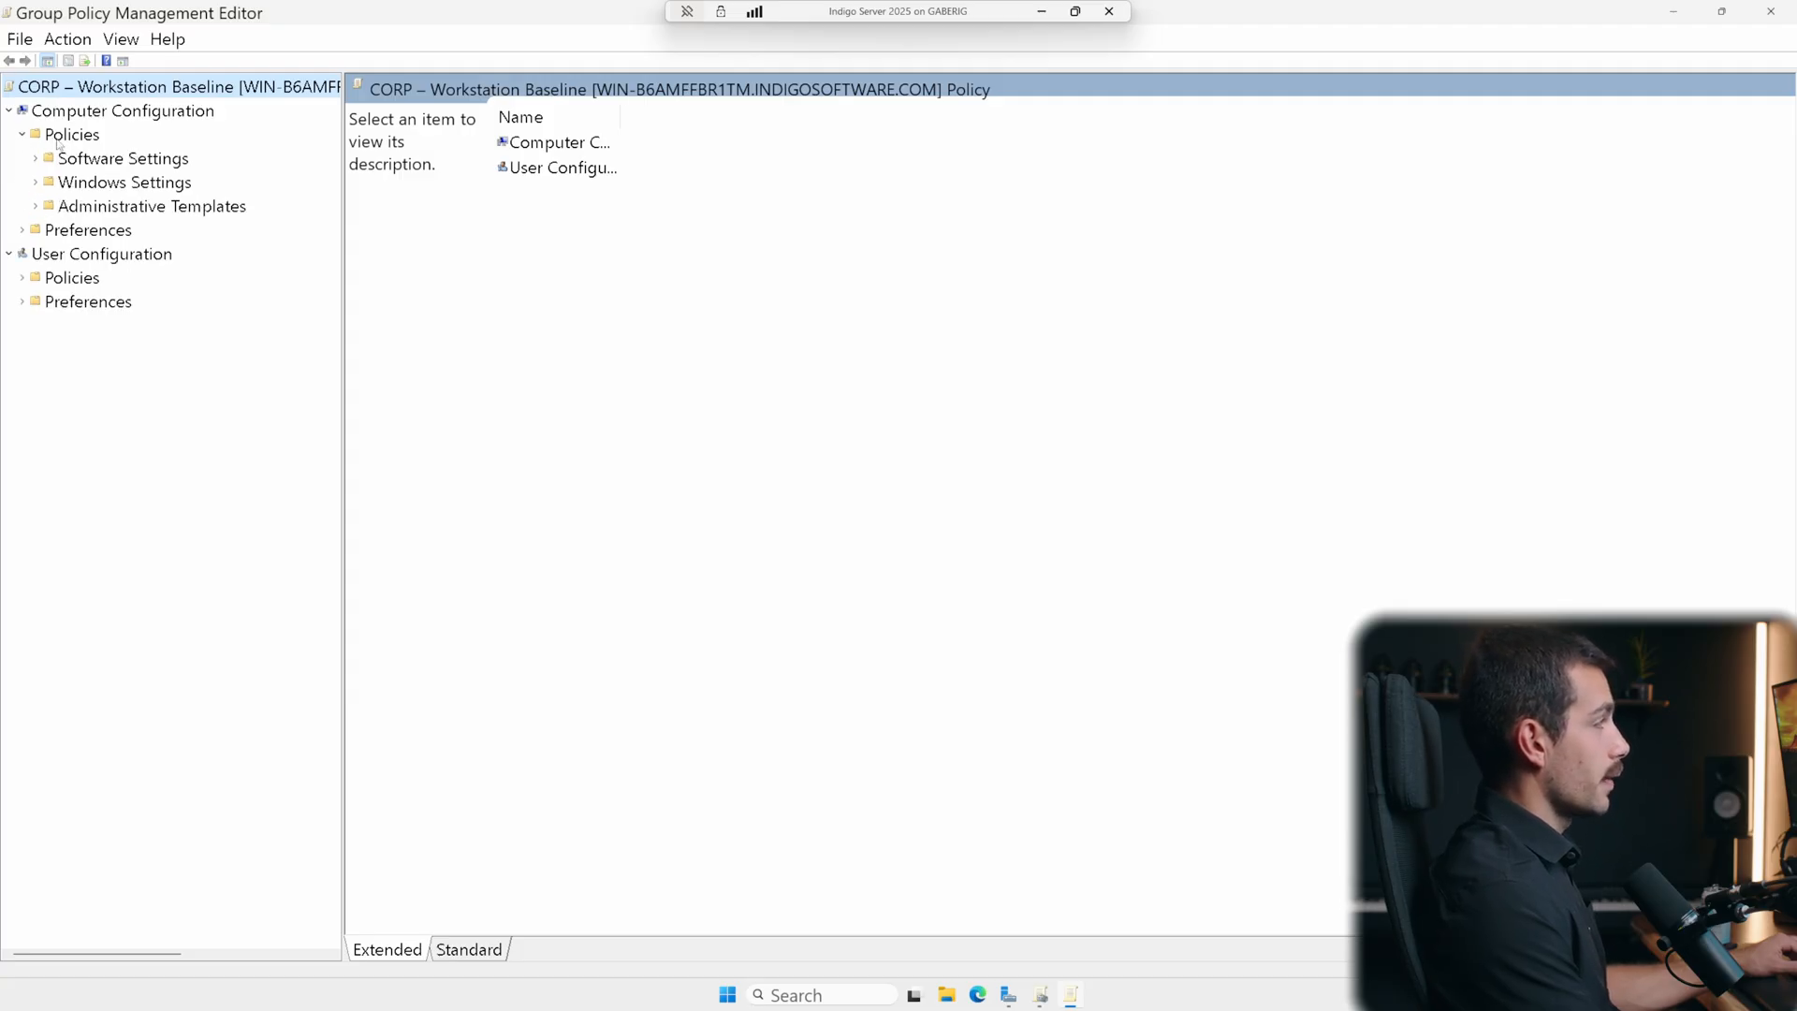
{"action": "left_click", "coordinate": [36, 205]}
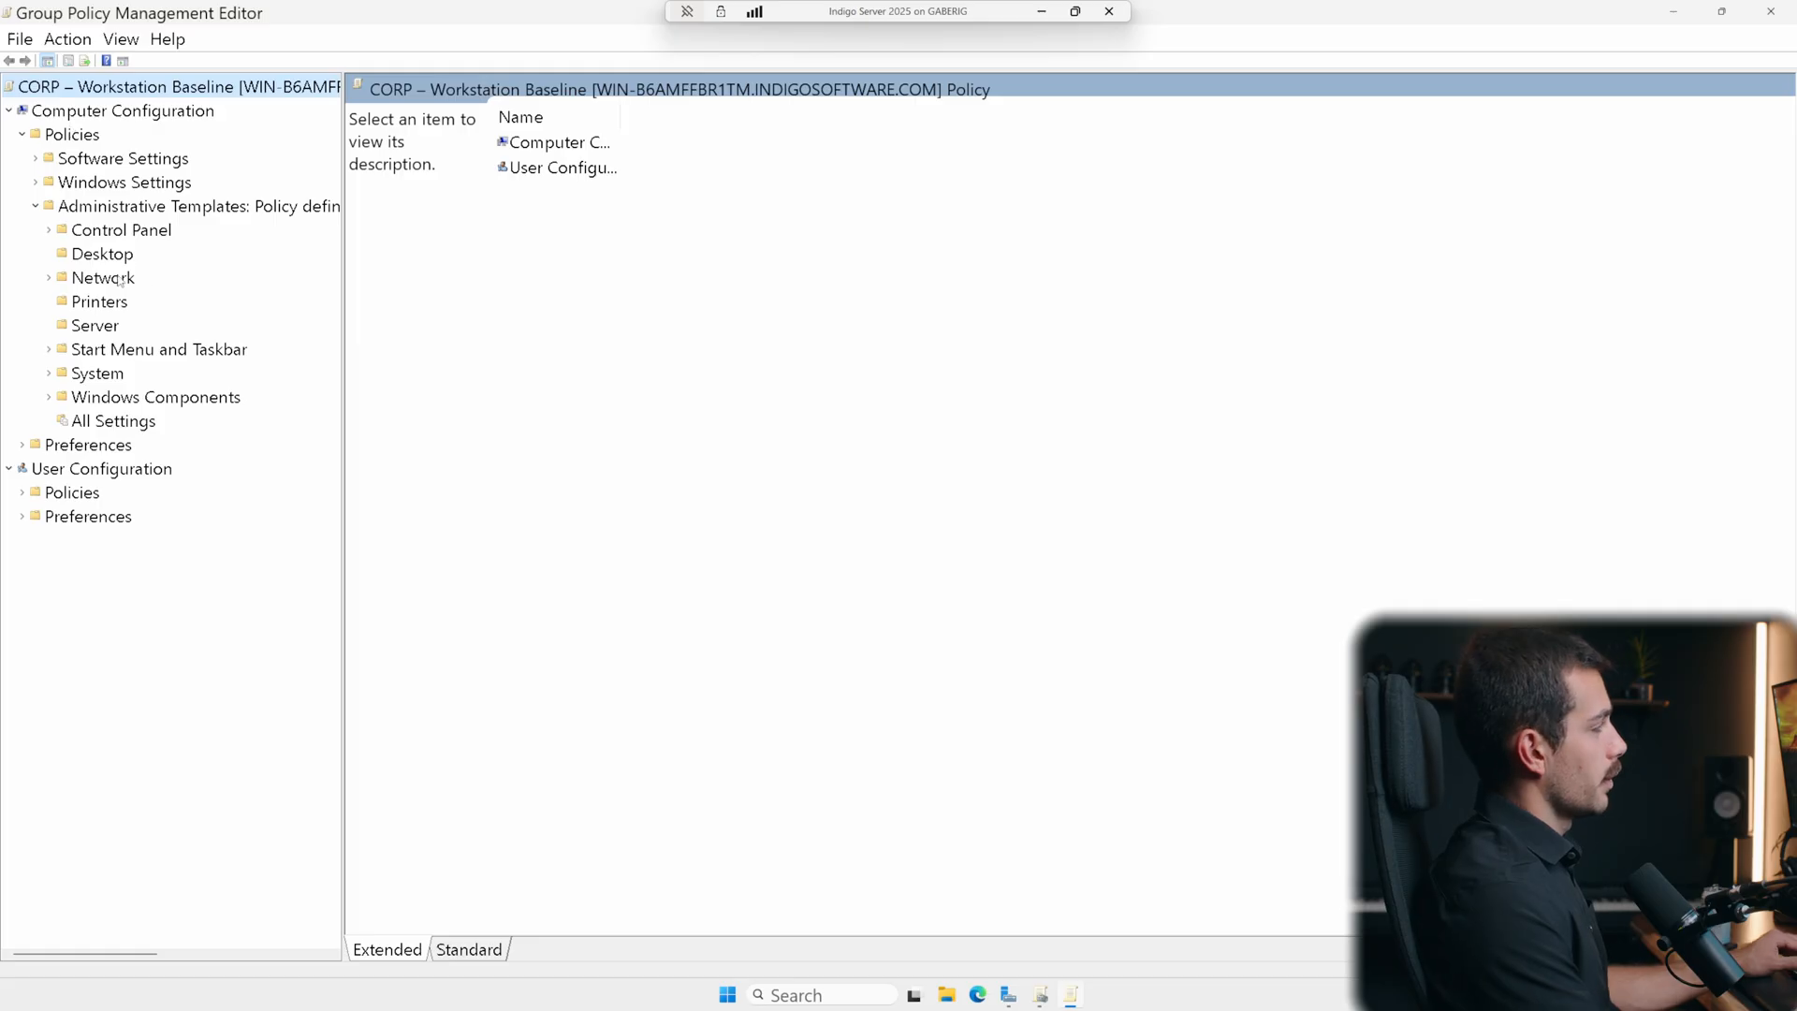
- Under System, show the Group Policy category and locate the user Group Policy loopback processing mode policy
{"action": "double_click", "coordinate": [97, 373]}
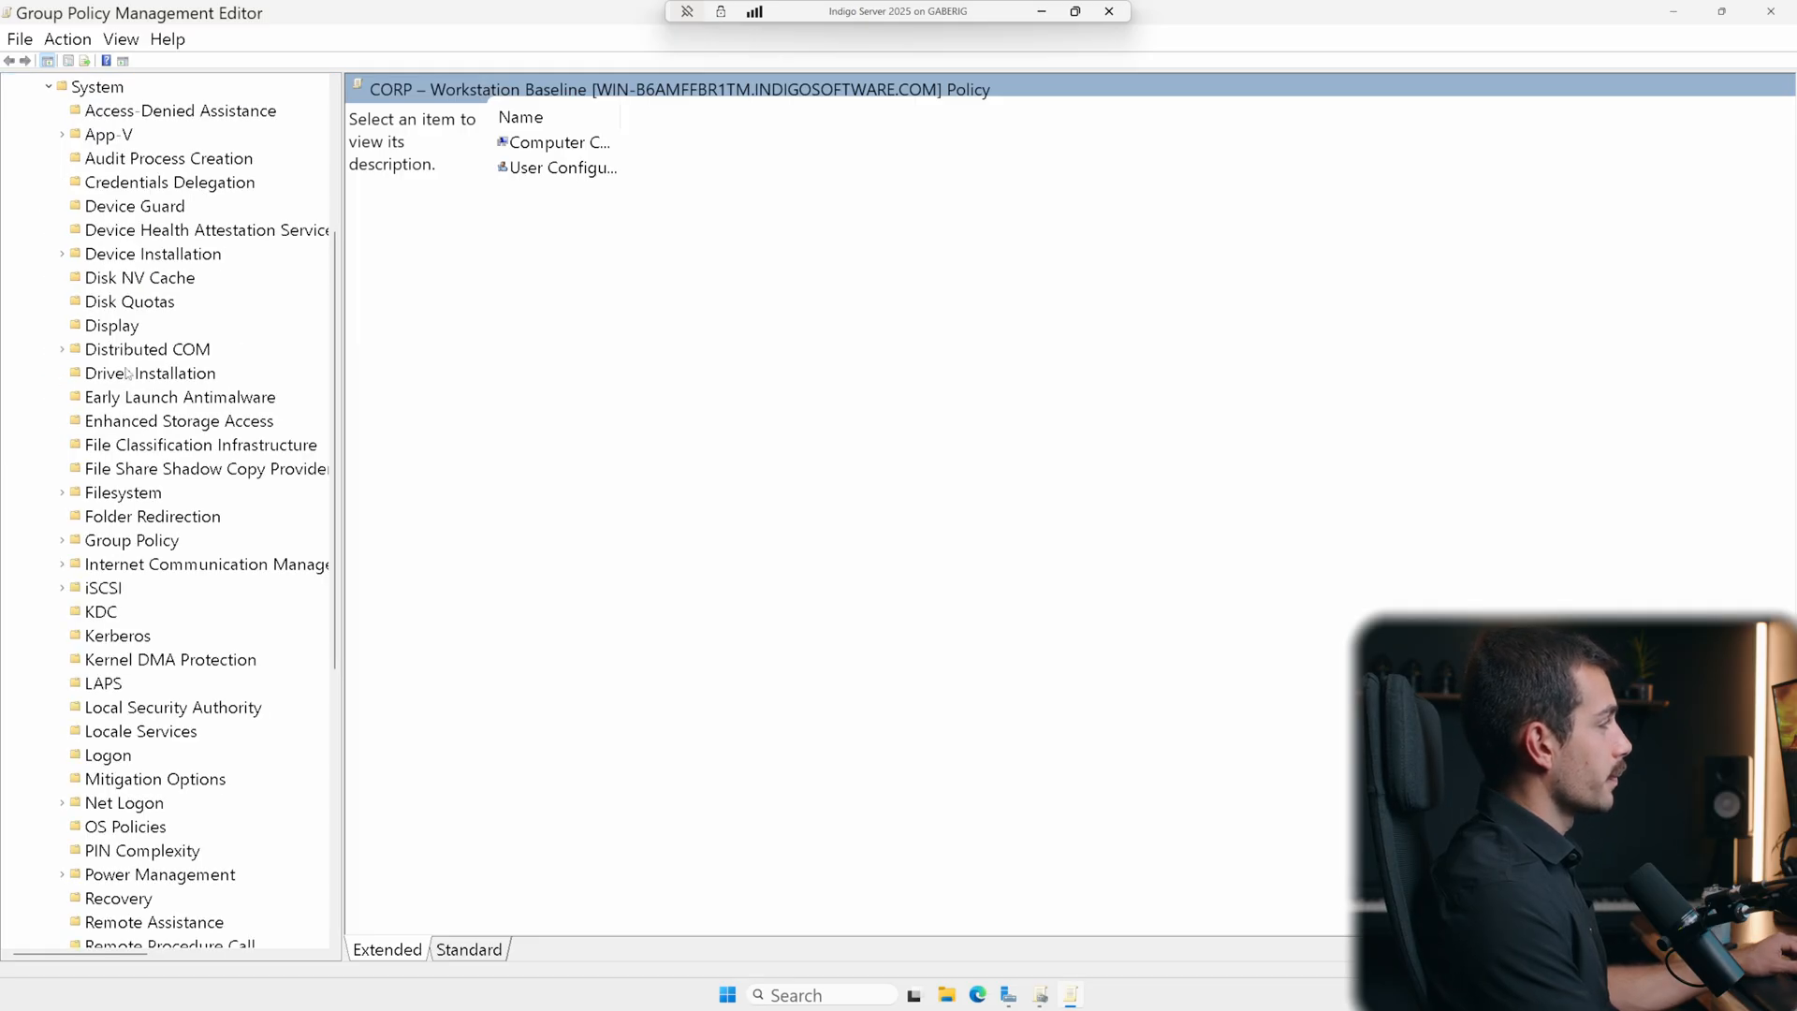
{"action": "left_click", "coordinate": [96, 158]}
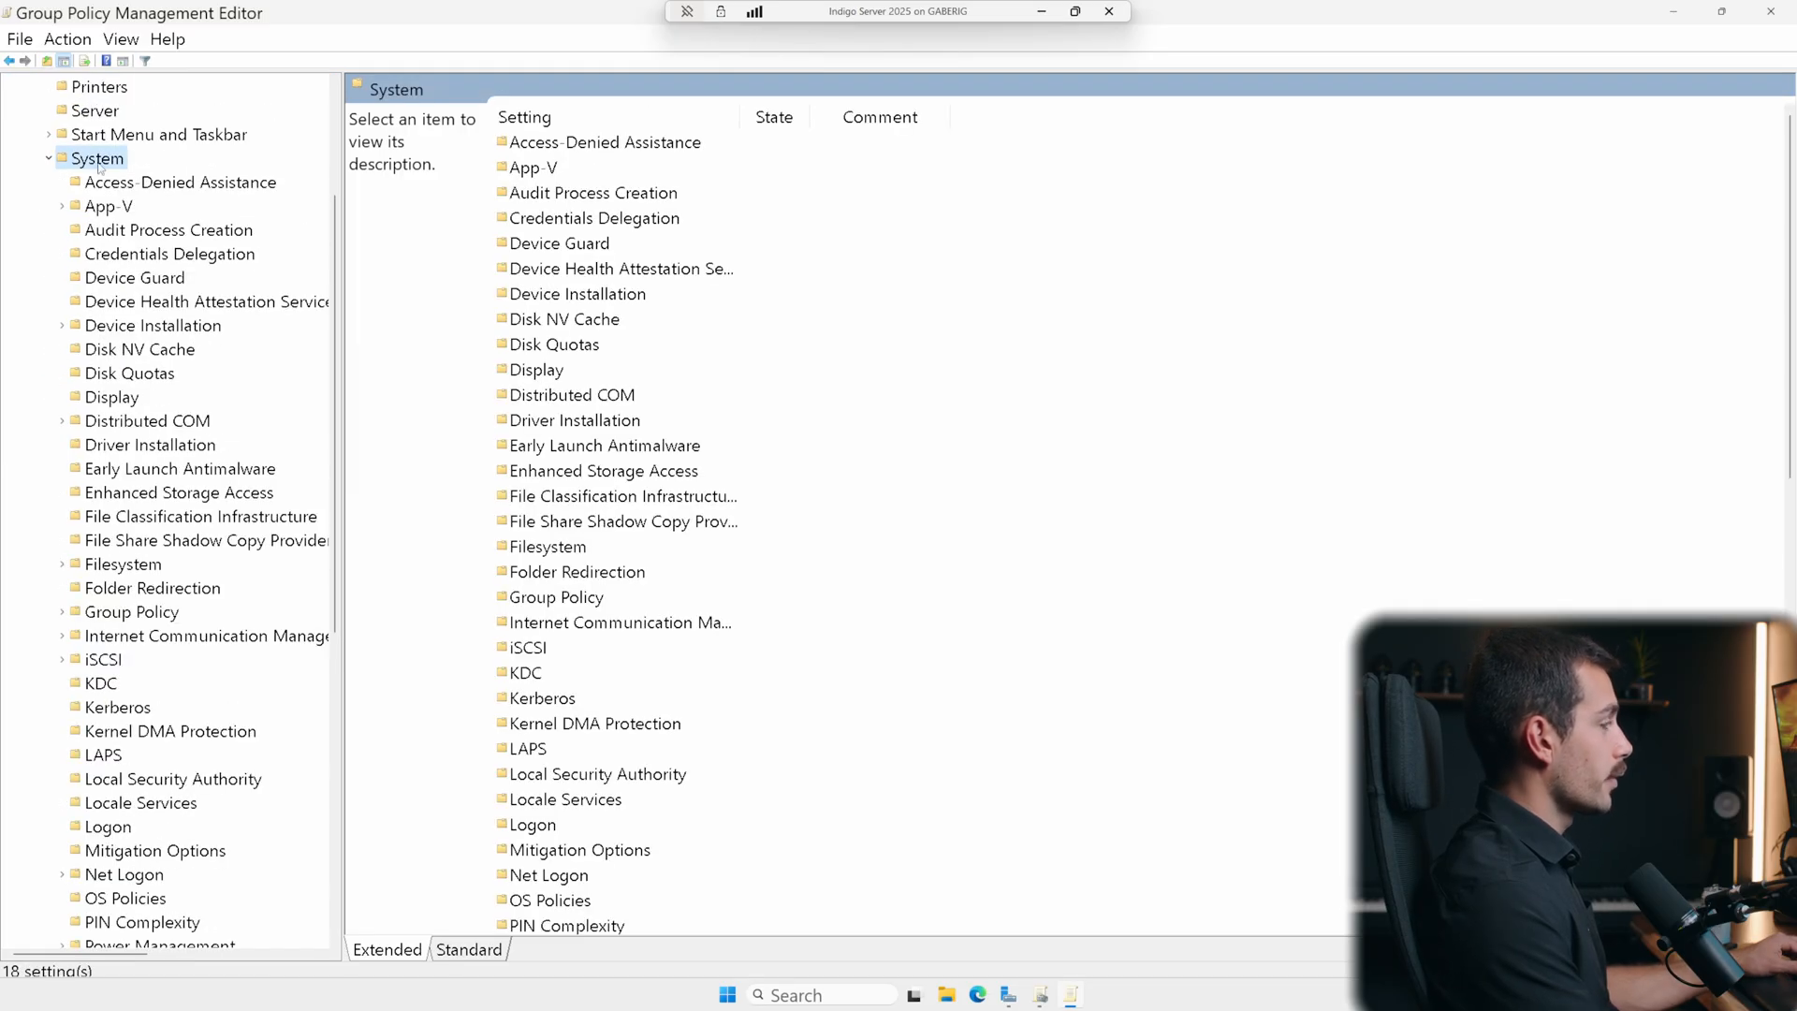
{"action": "scroll", "scroll_direction": "down", "scroll_amount": 3}
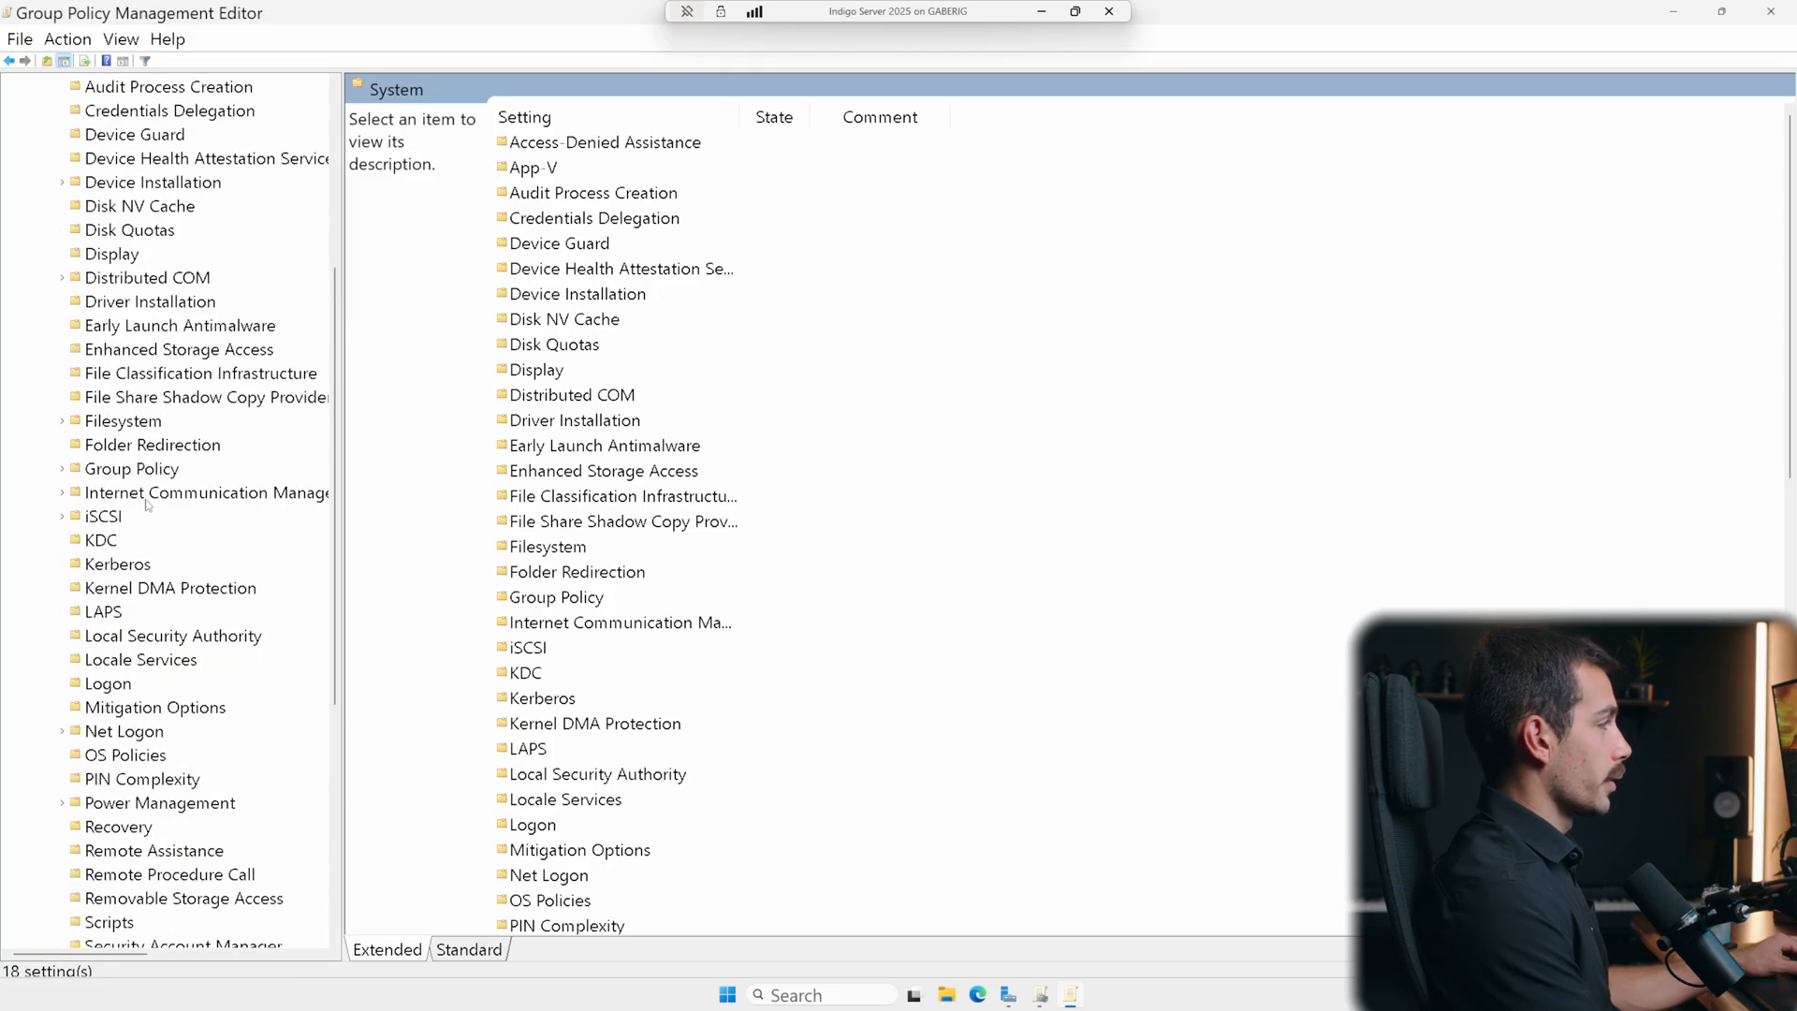
{"action": "left_click", "coordinate": [131, 468]}
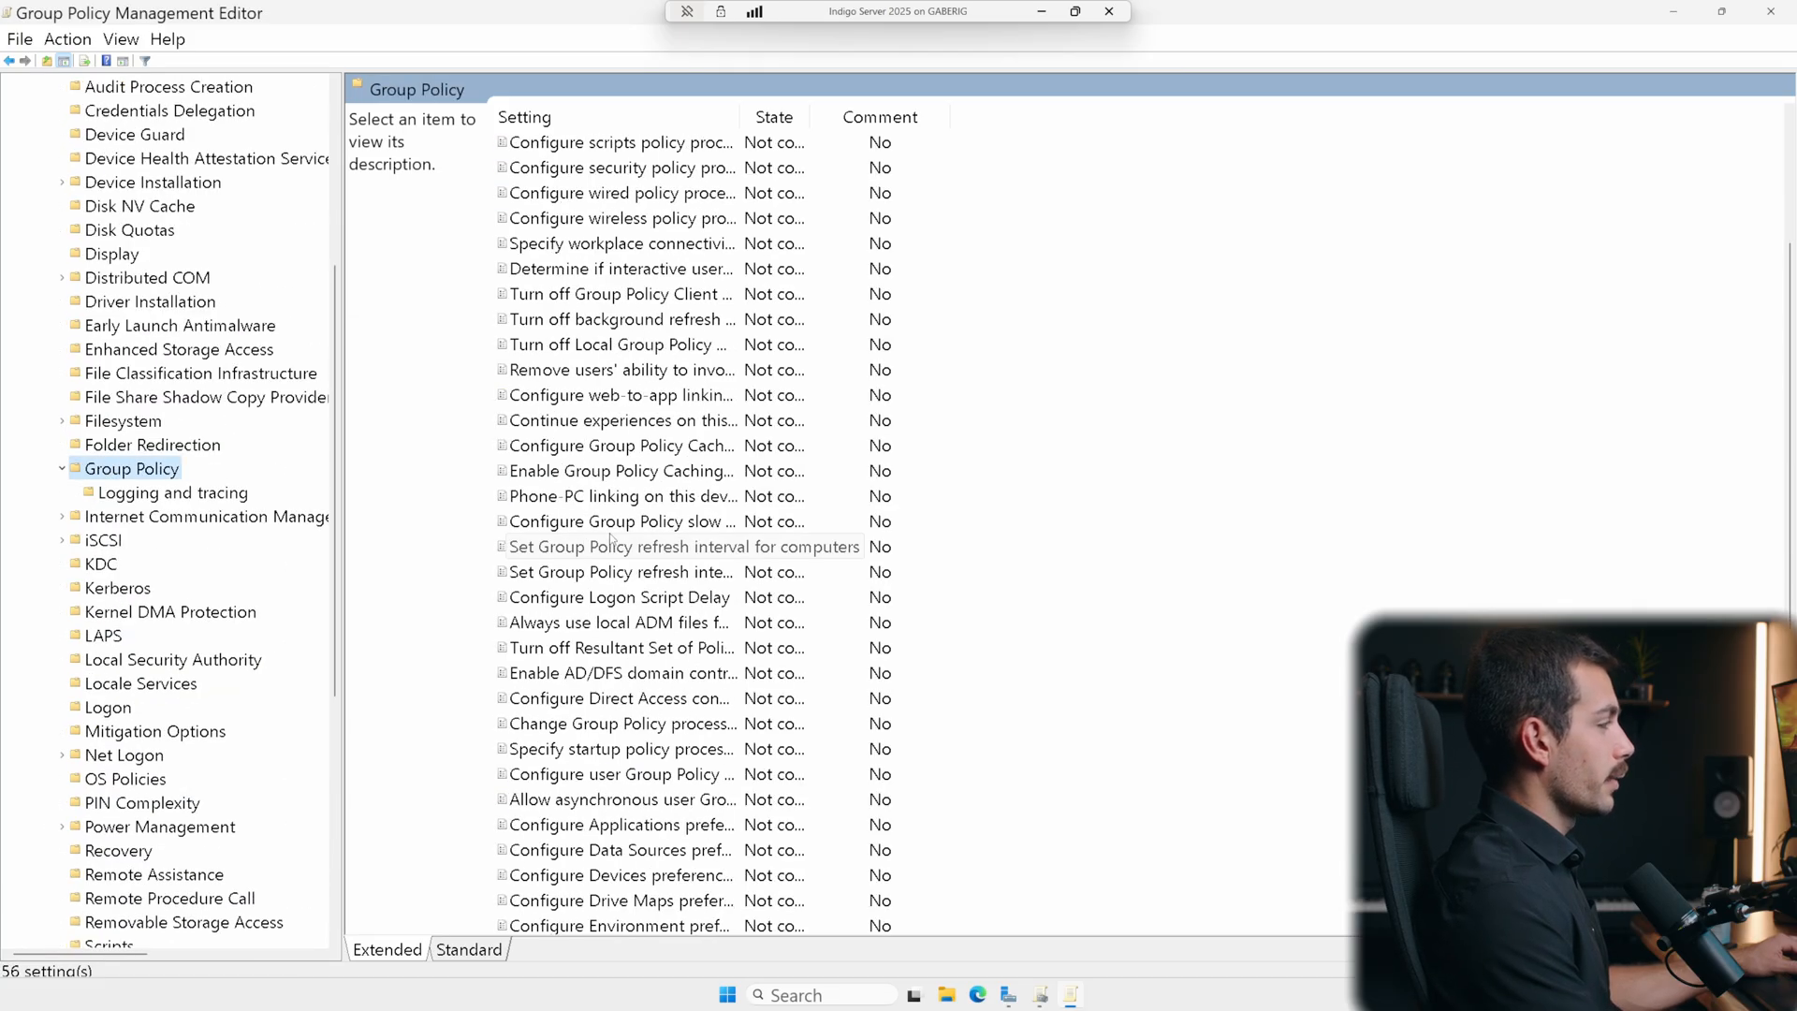
{"action": "scroll", "scroll_direction": "down", "scroll_amount": 3}
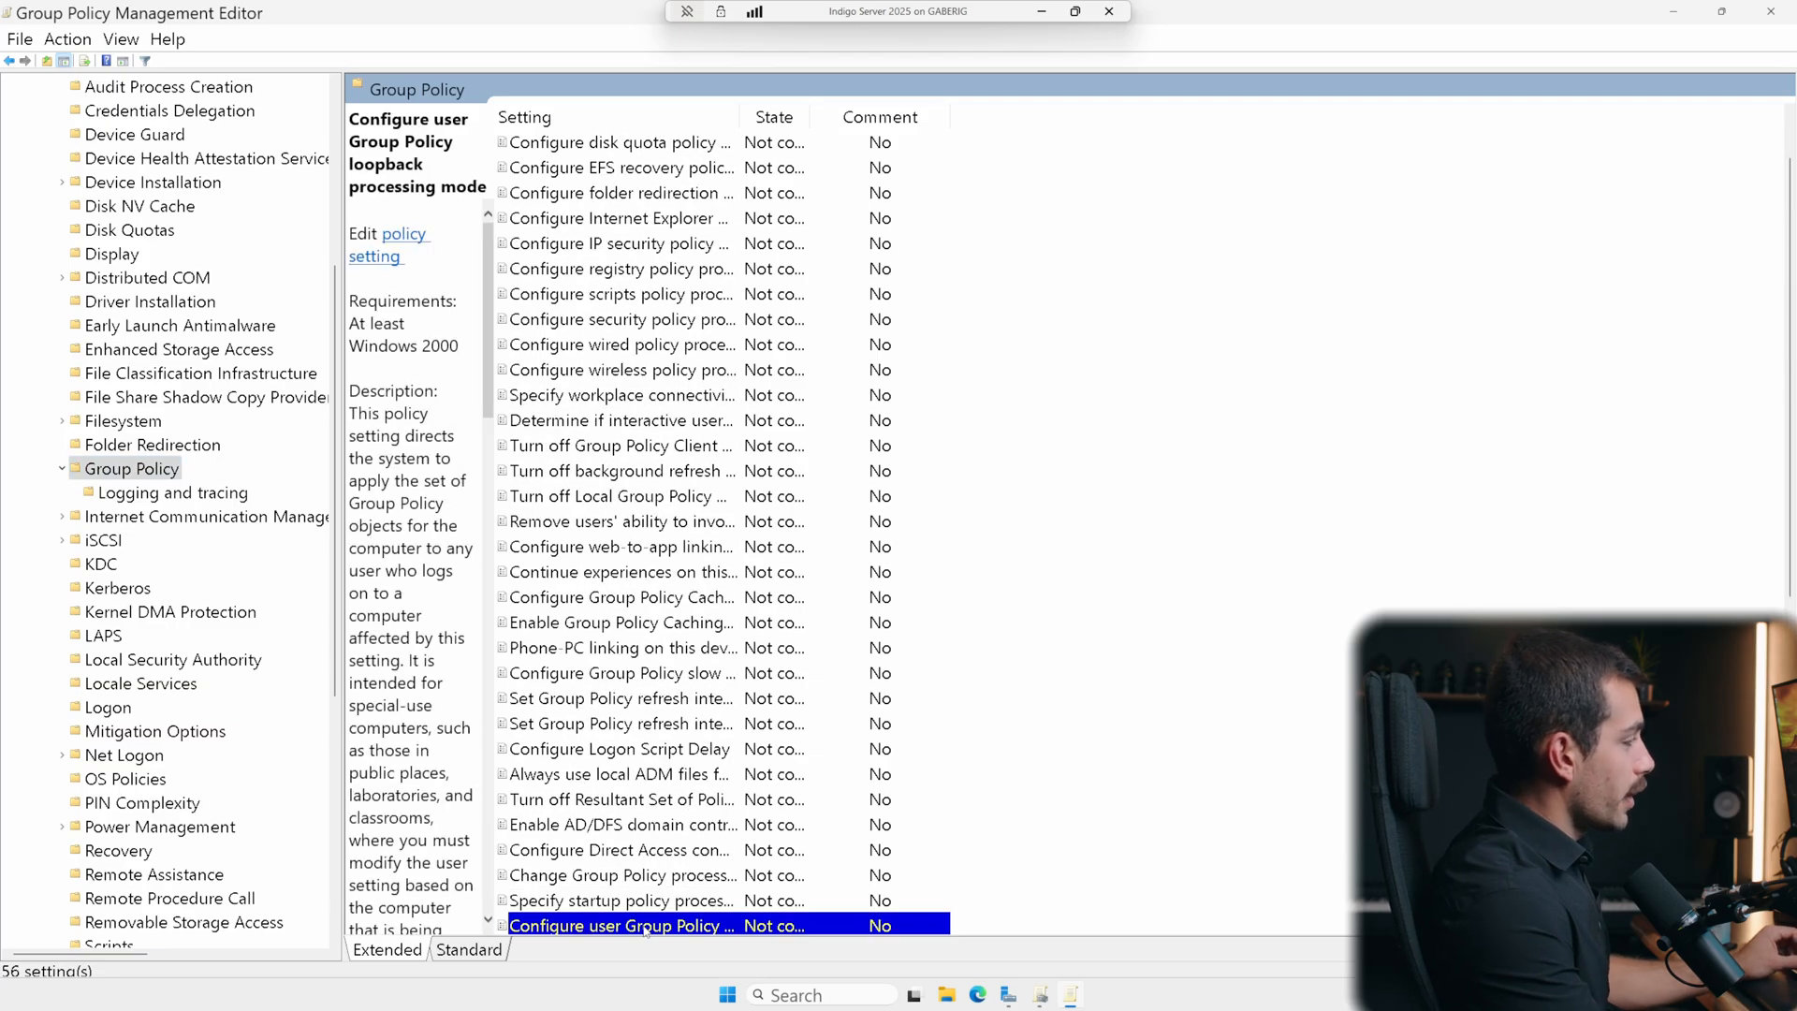
{"action": "scroll", "scroll_direction": "down", "scroll_amount": 3}
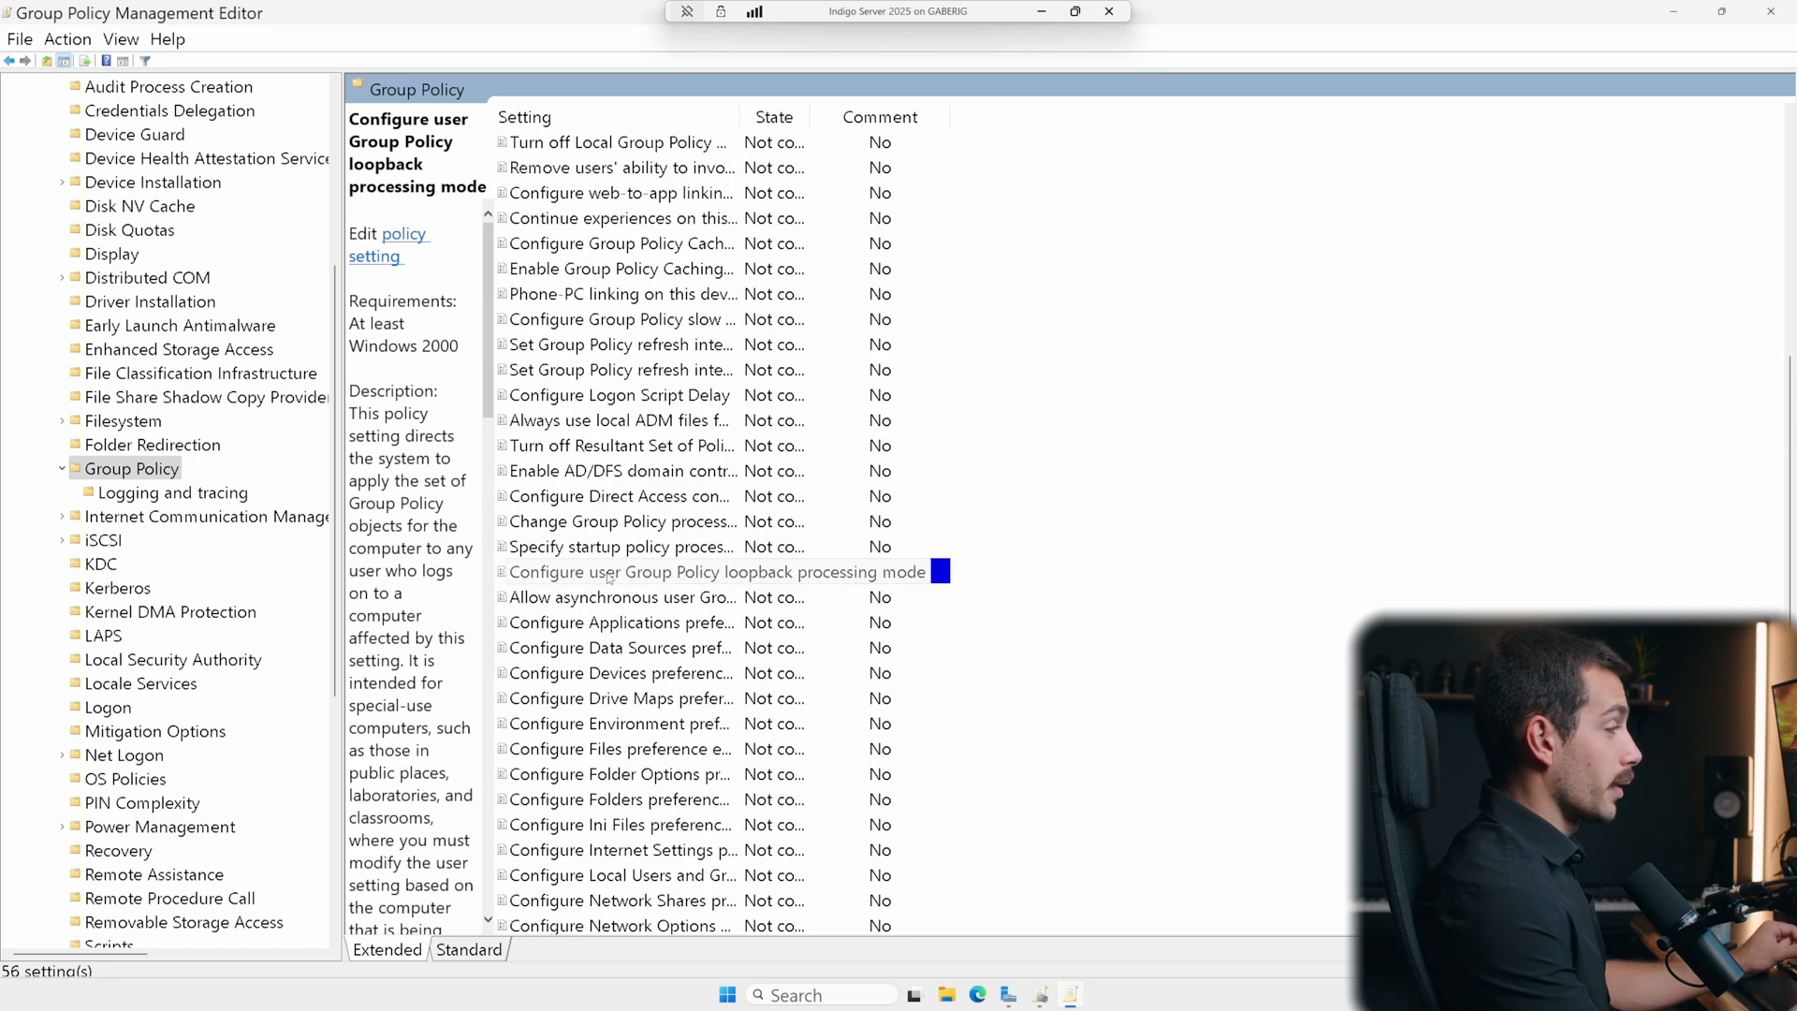
- Enable user Group Policy loopback processing with Mode set to Merge
{"action": "double_click", "coordinate": [718, 572]}
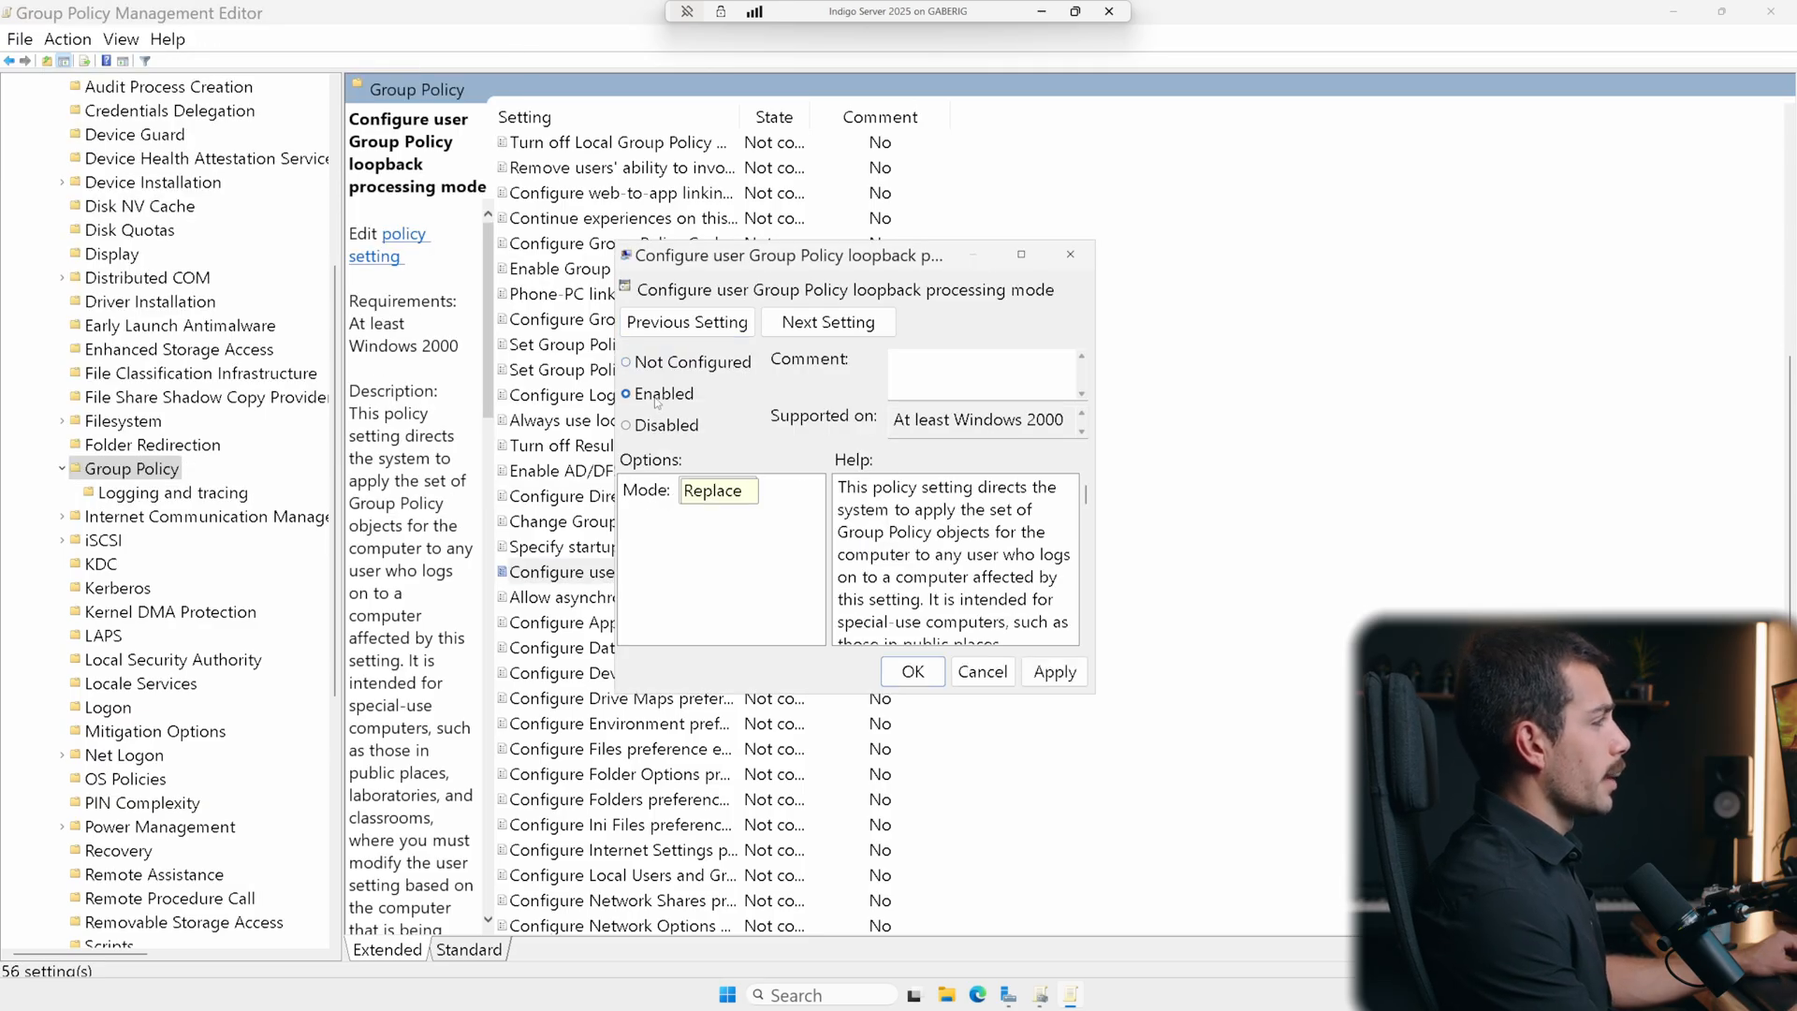
{"action": "left_click", "coordinate": [746, 489]}
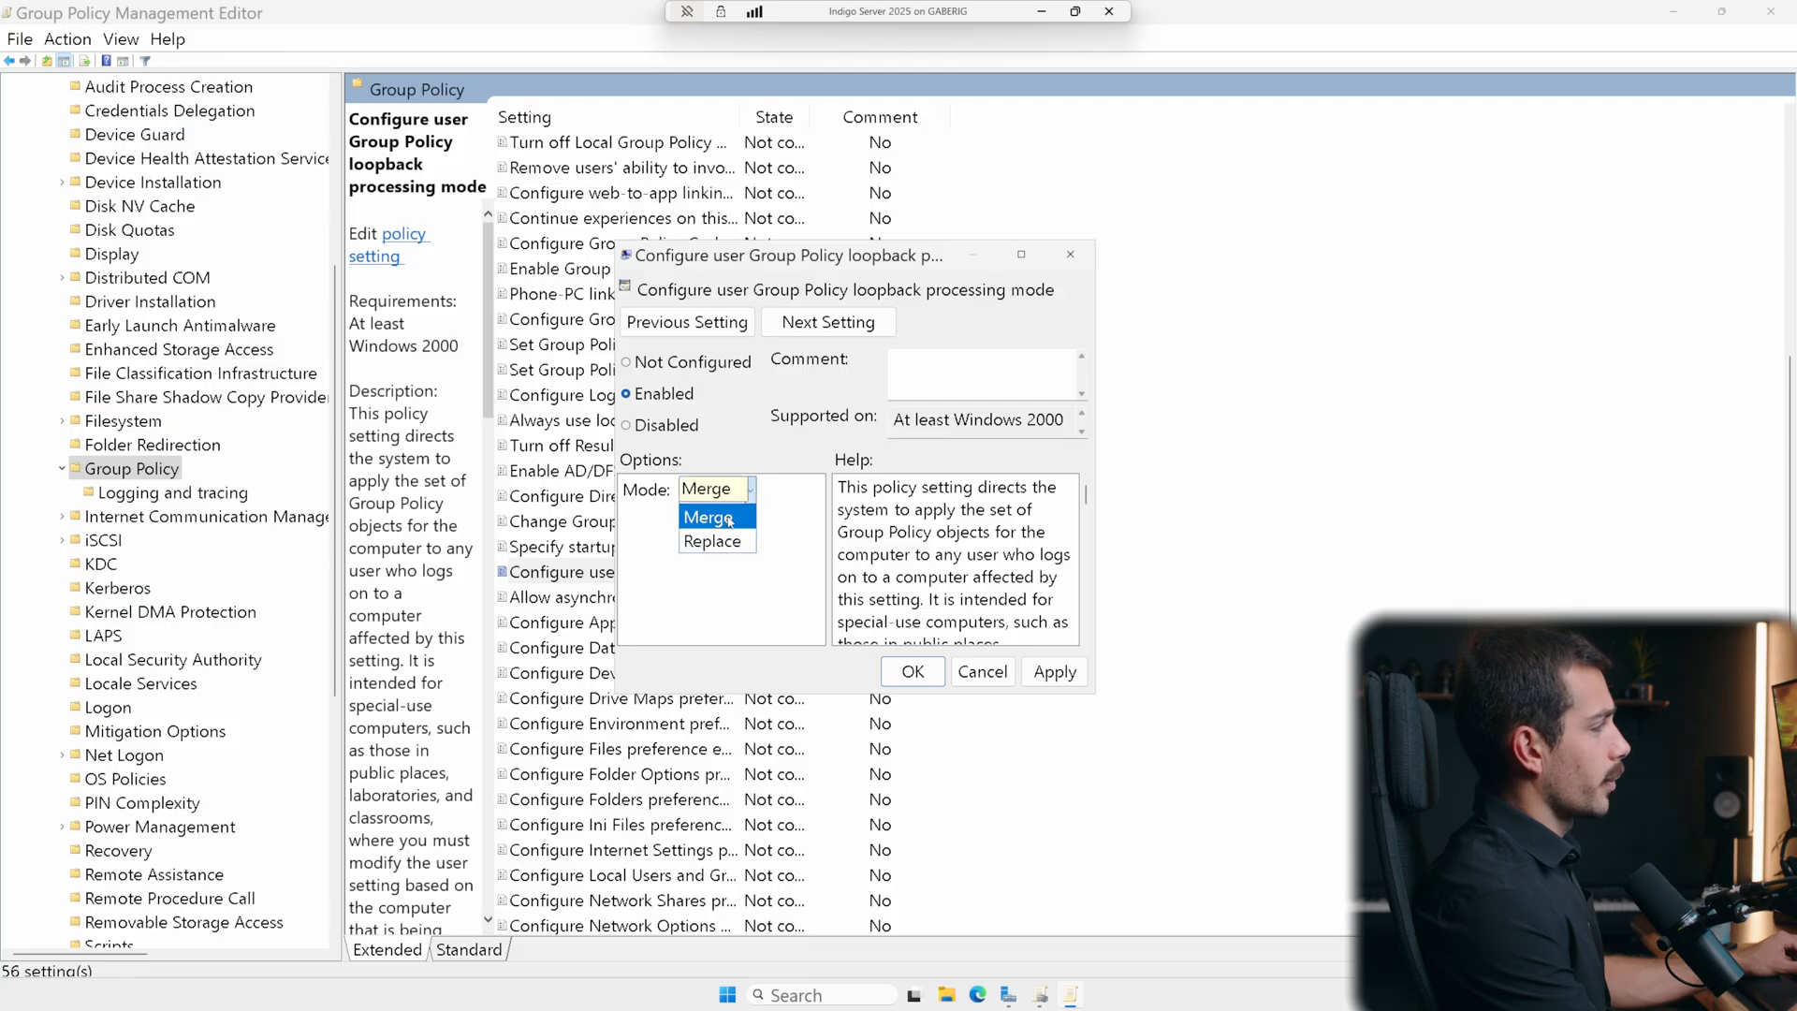
{"action": "left_click", "coordinate": [707, 516]}
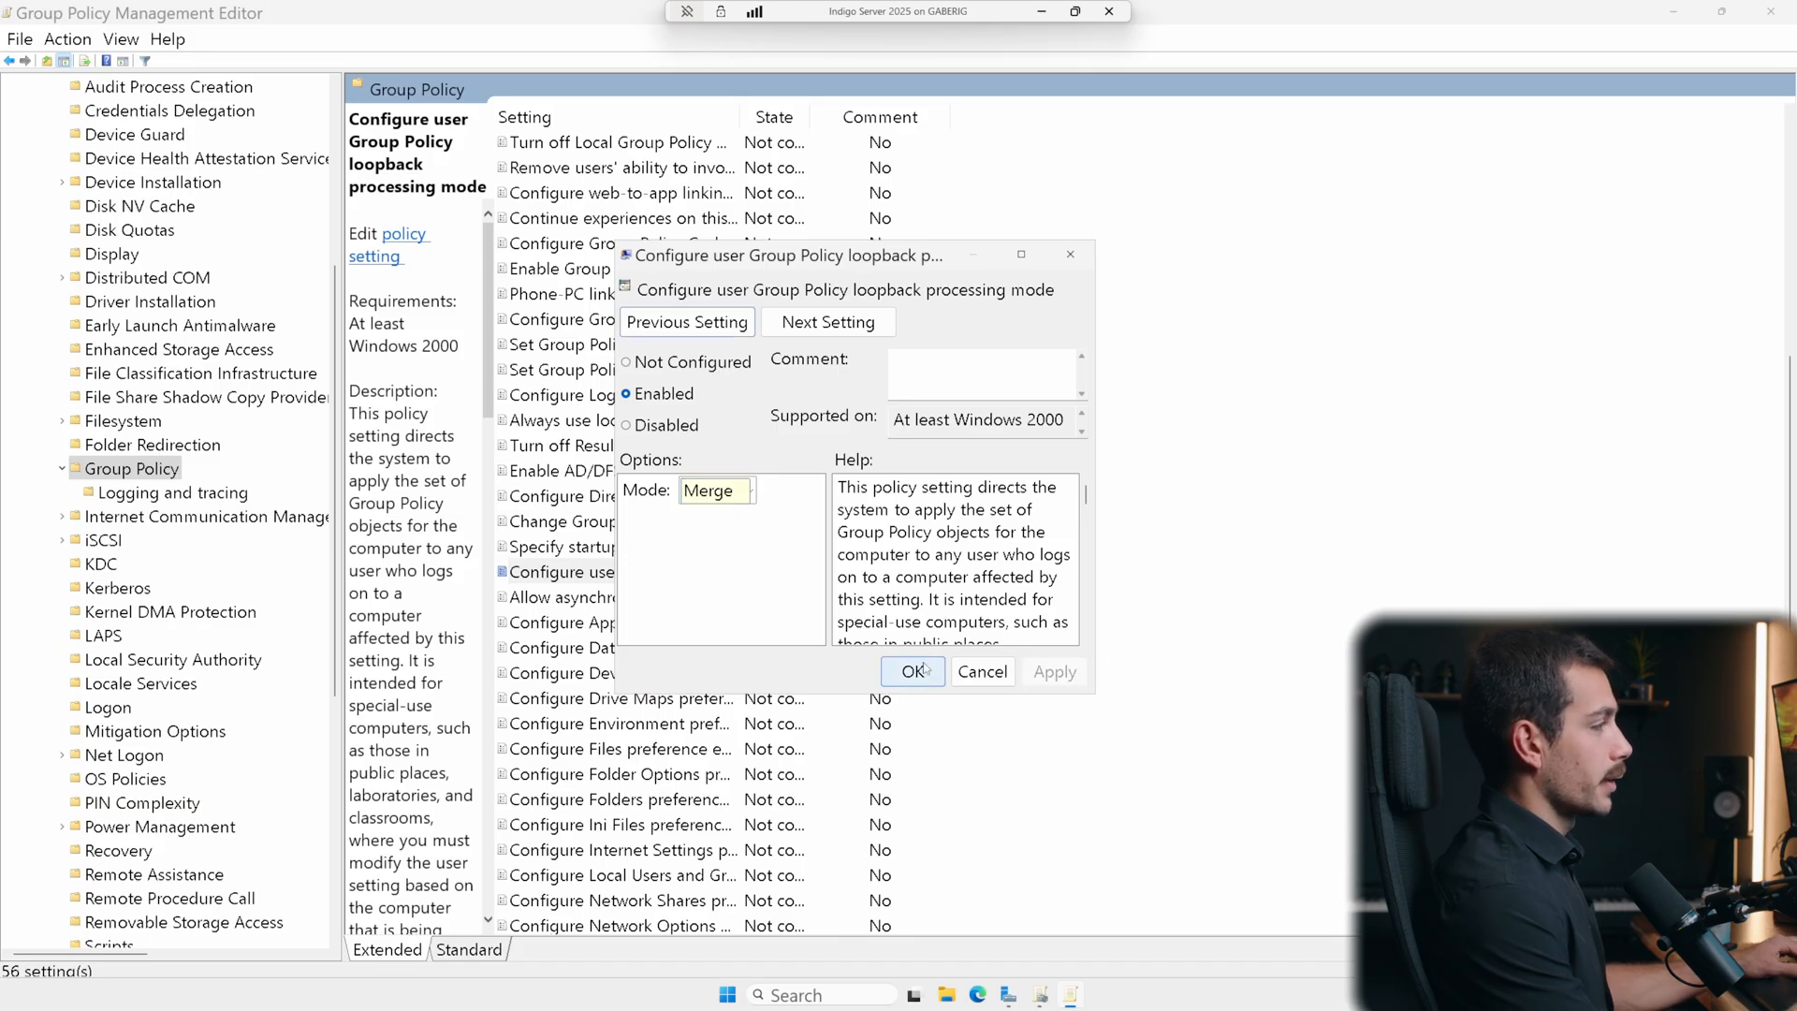
{"action": "left_click", "coordinate": [913, 672]}
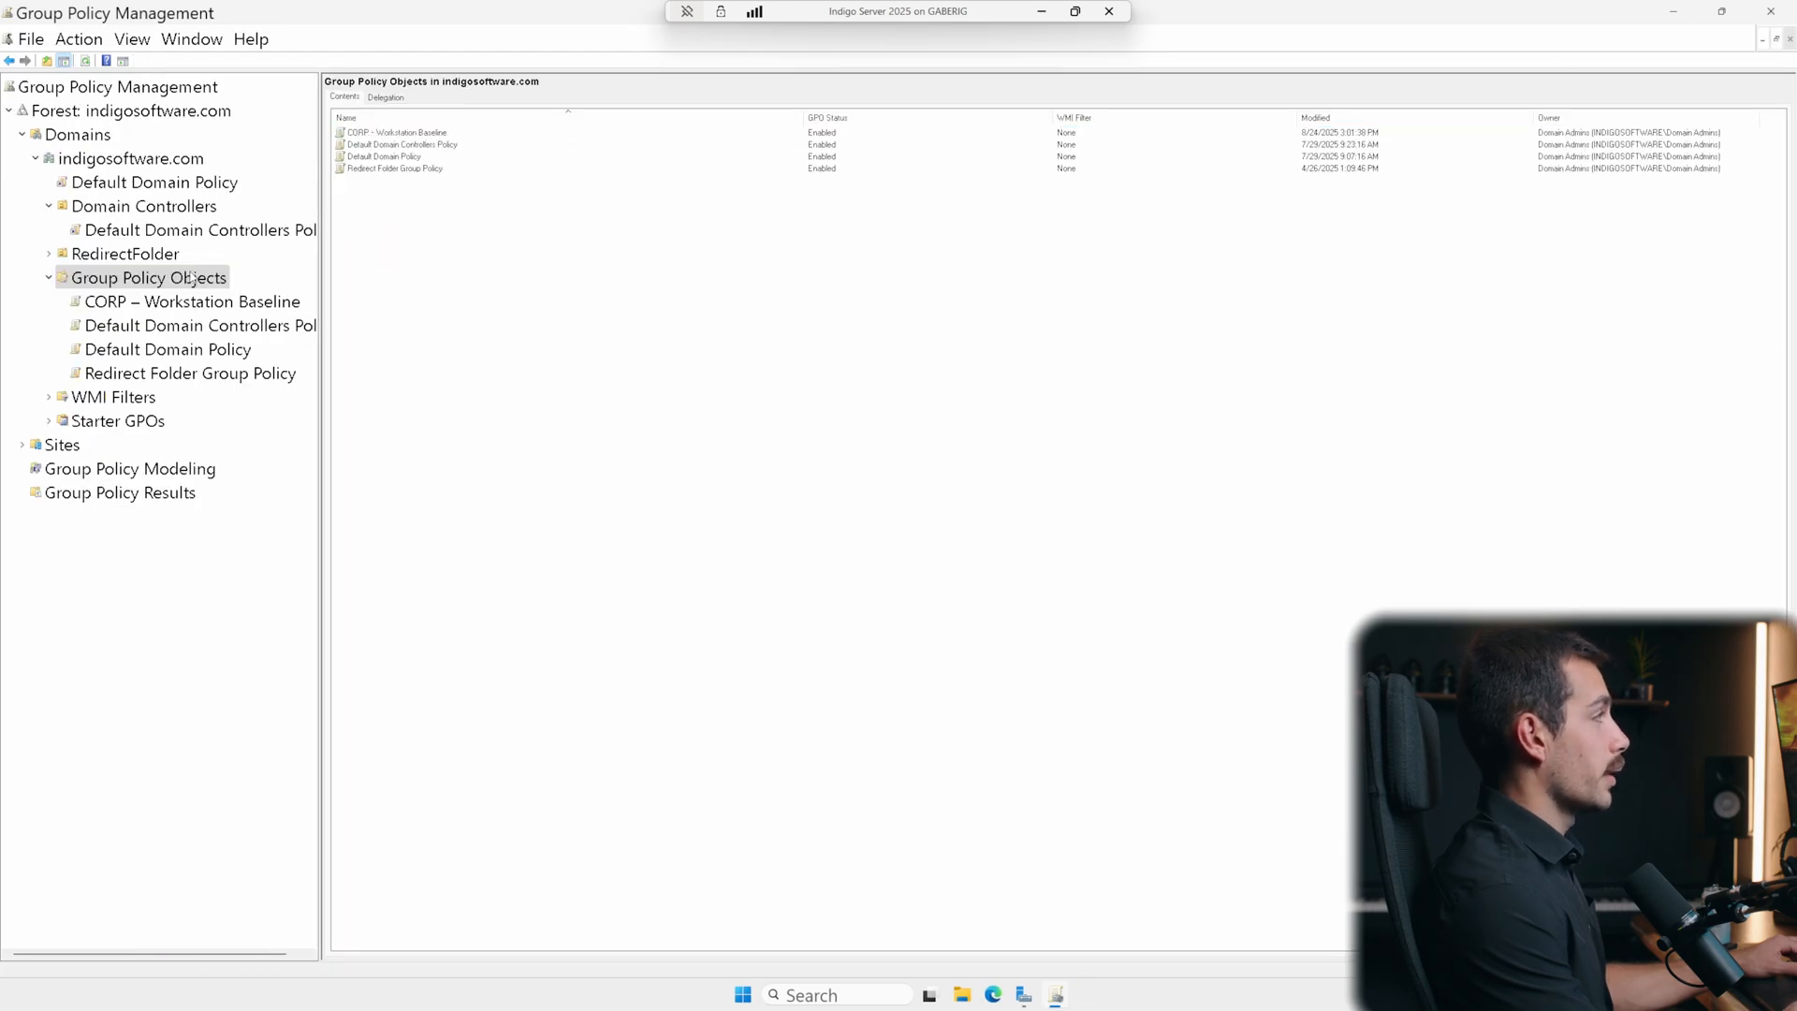
- Reopen the CORP – Workstation Baseline GPO for editing from the Group Policy Objects list
{"action": "left_click", "coordinate": [147, 277]}
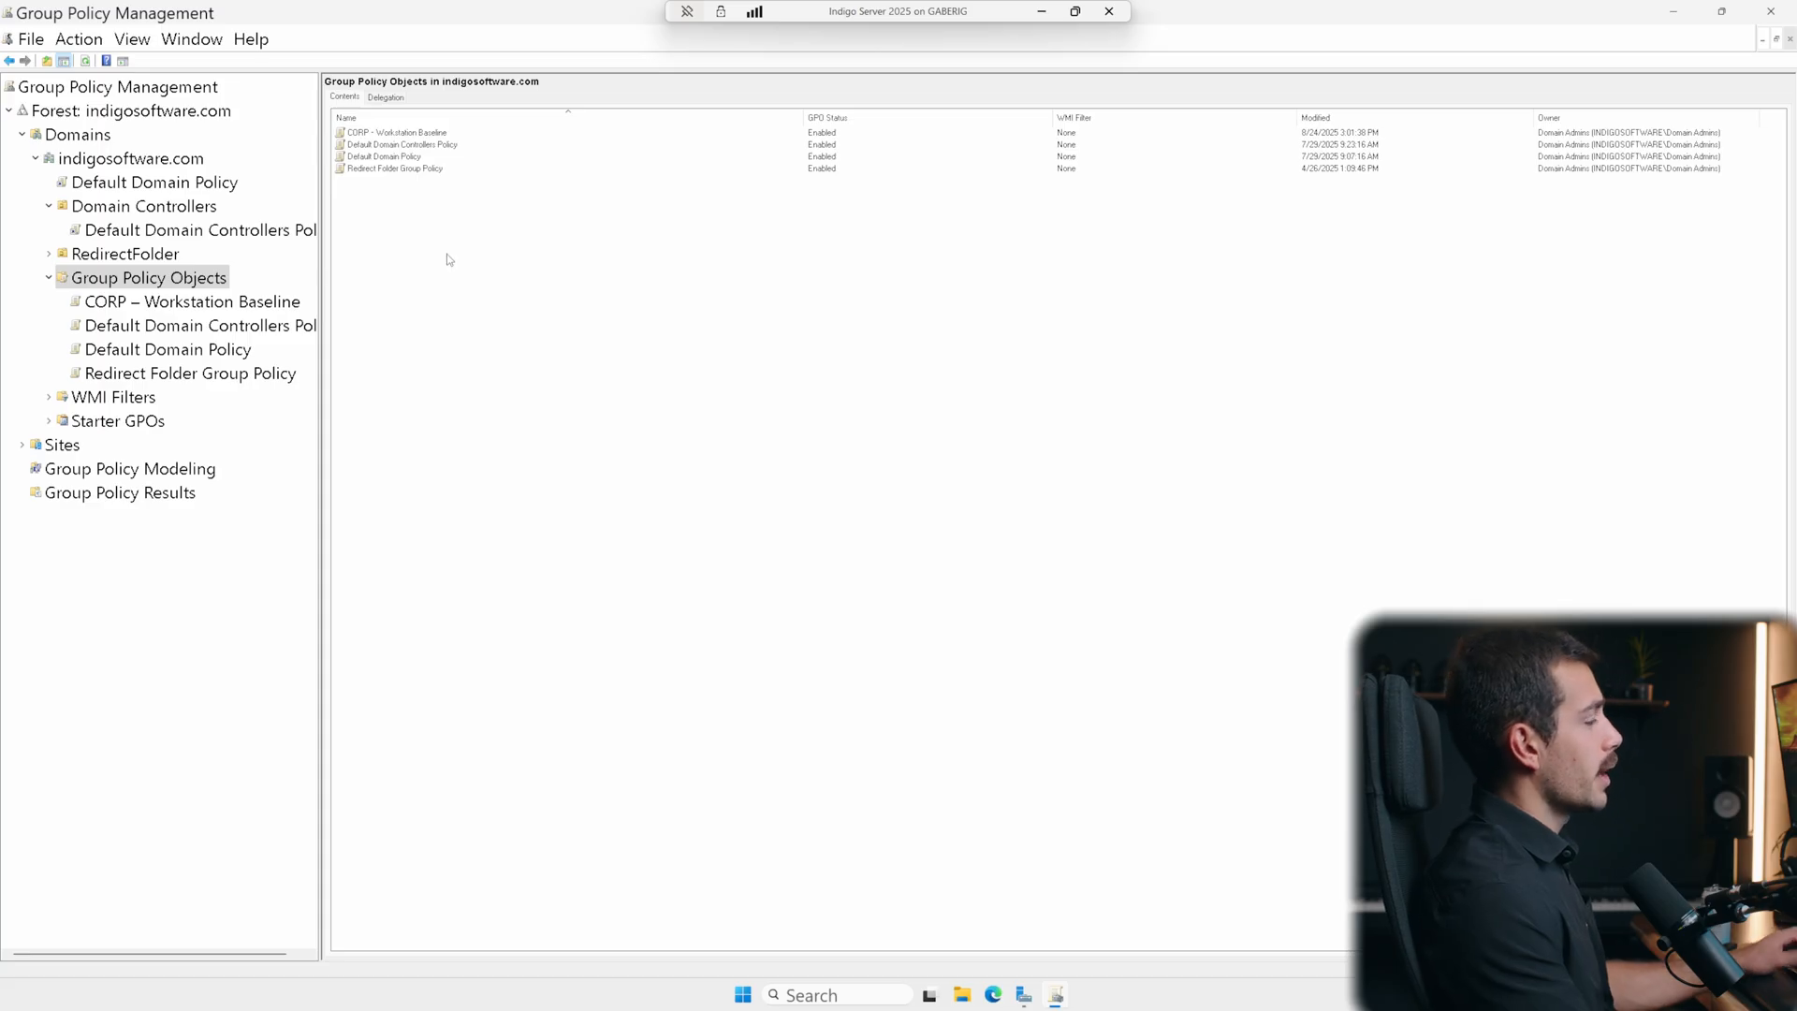
{"action": "right_click", "coordinate": [395, 132]}
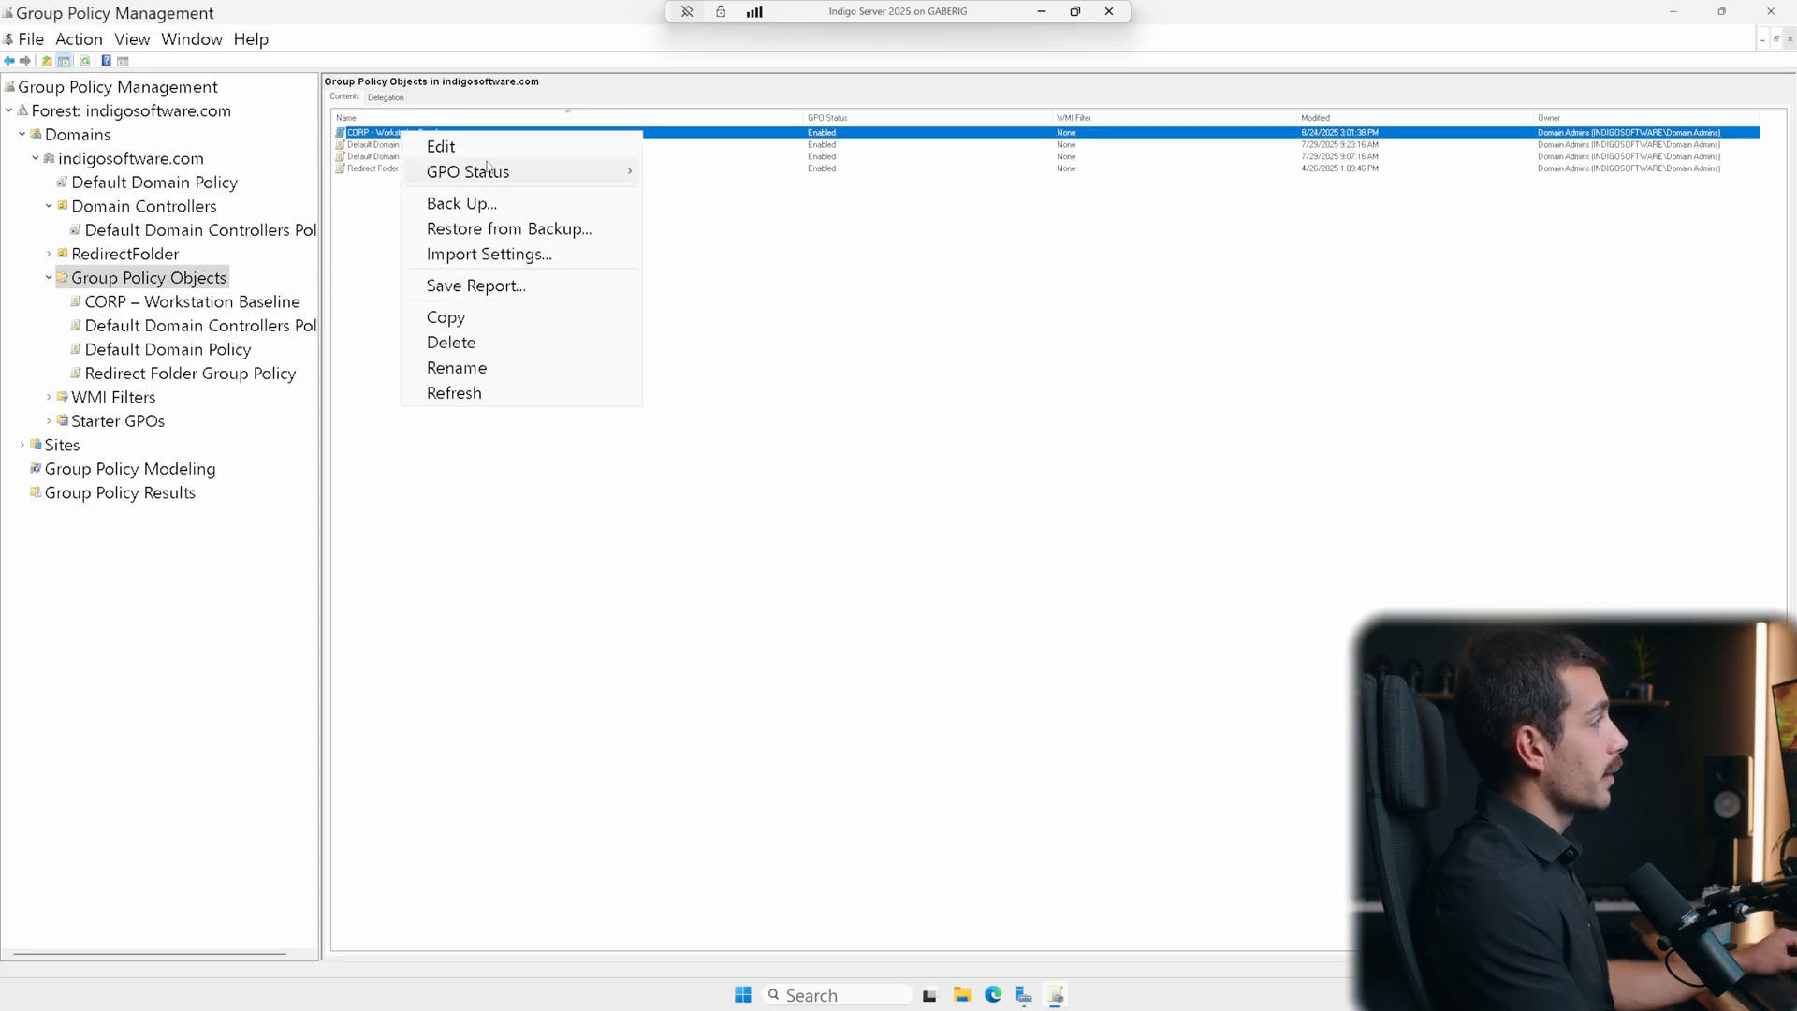
{"action": "left_click", "coordinate": [441, 146]}
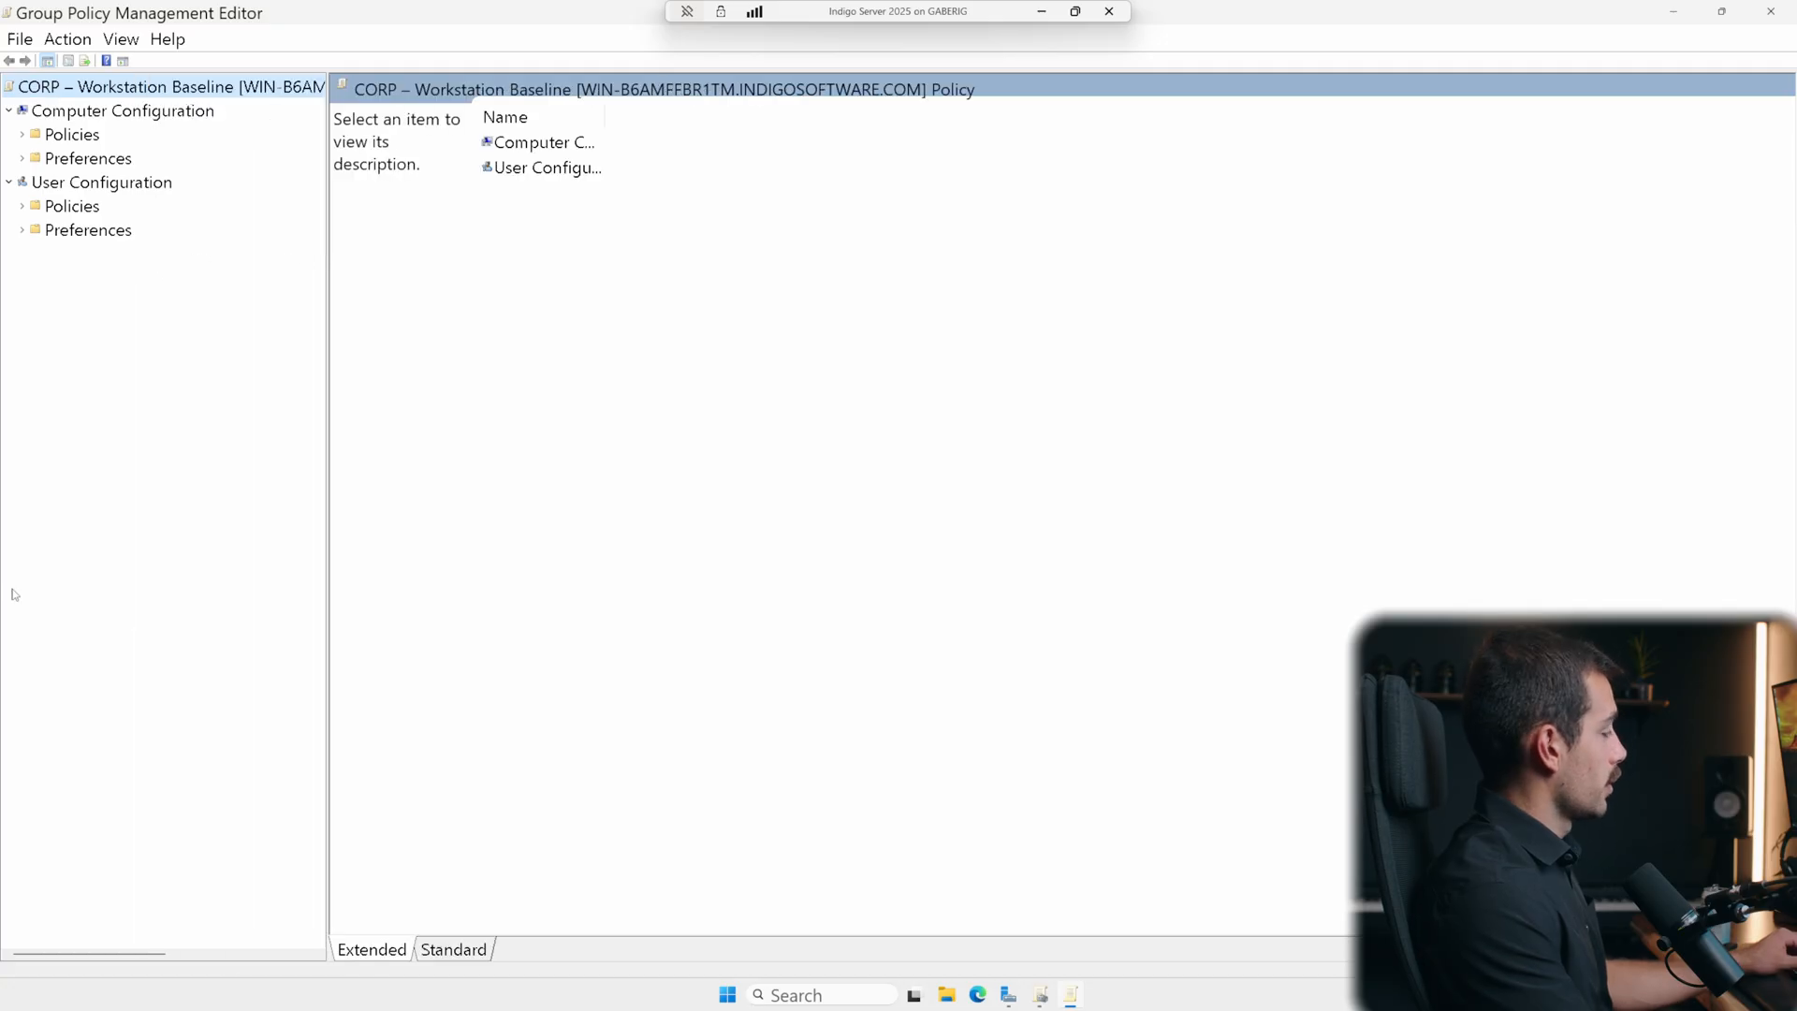
- Show Security Settings > Local Policies > Security Options and select Interactive logon: Machine inactivity limit
{"action": "left_click", "coordinate": [122, 111]}
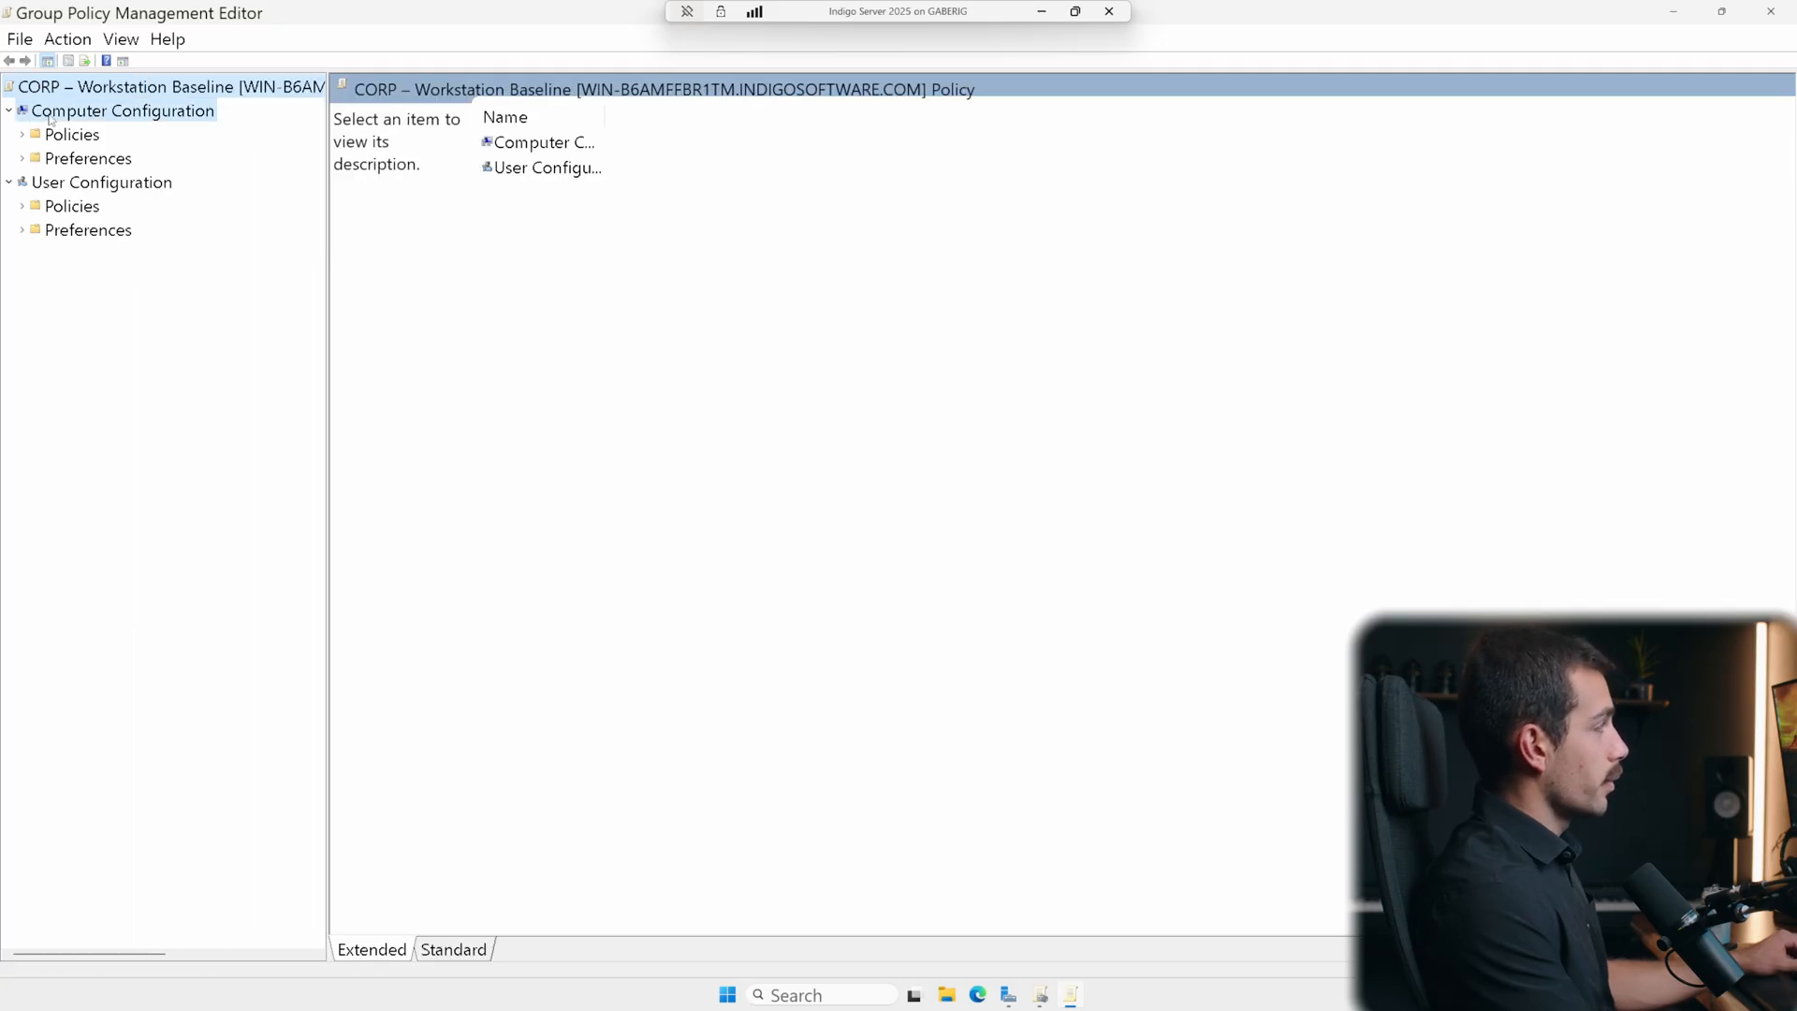
{"action": "left_click", "coordinate": [71, 134]}
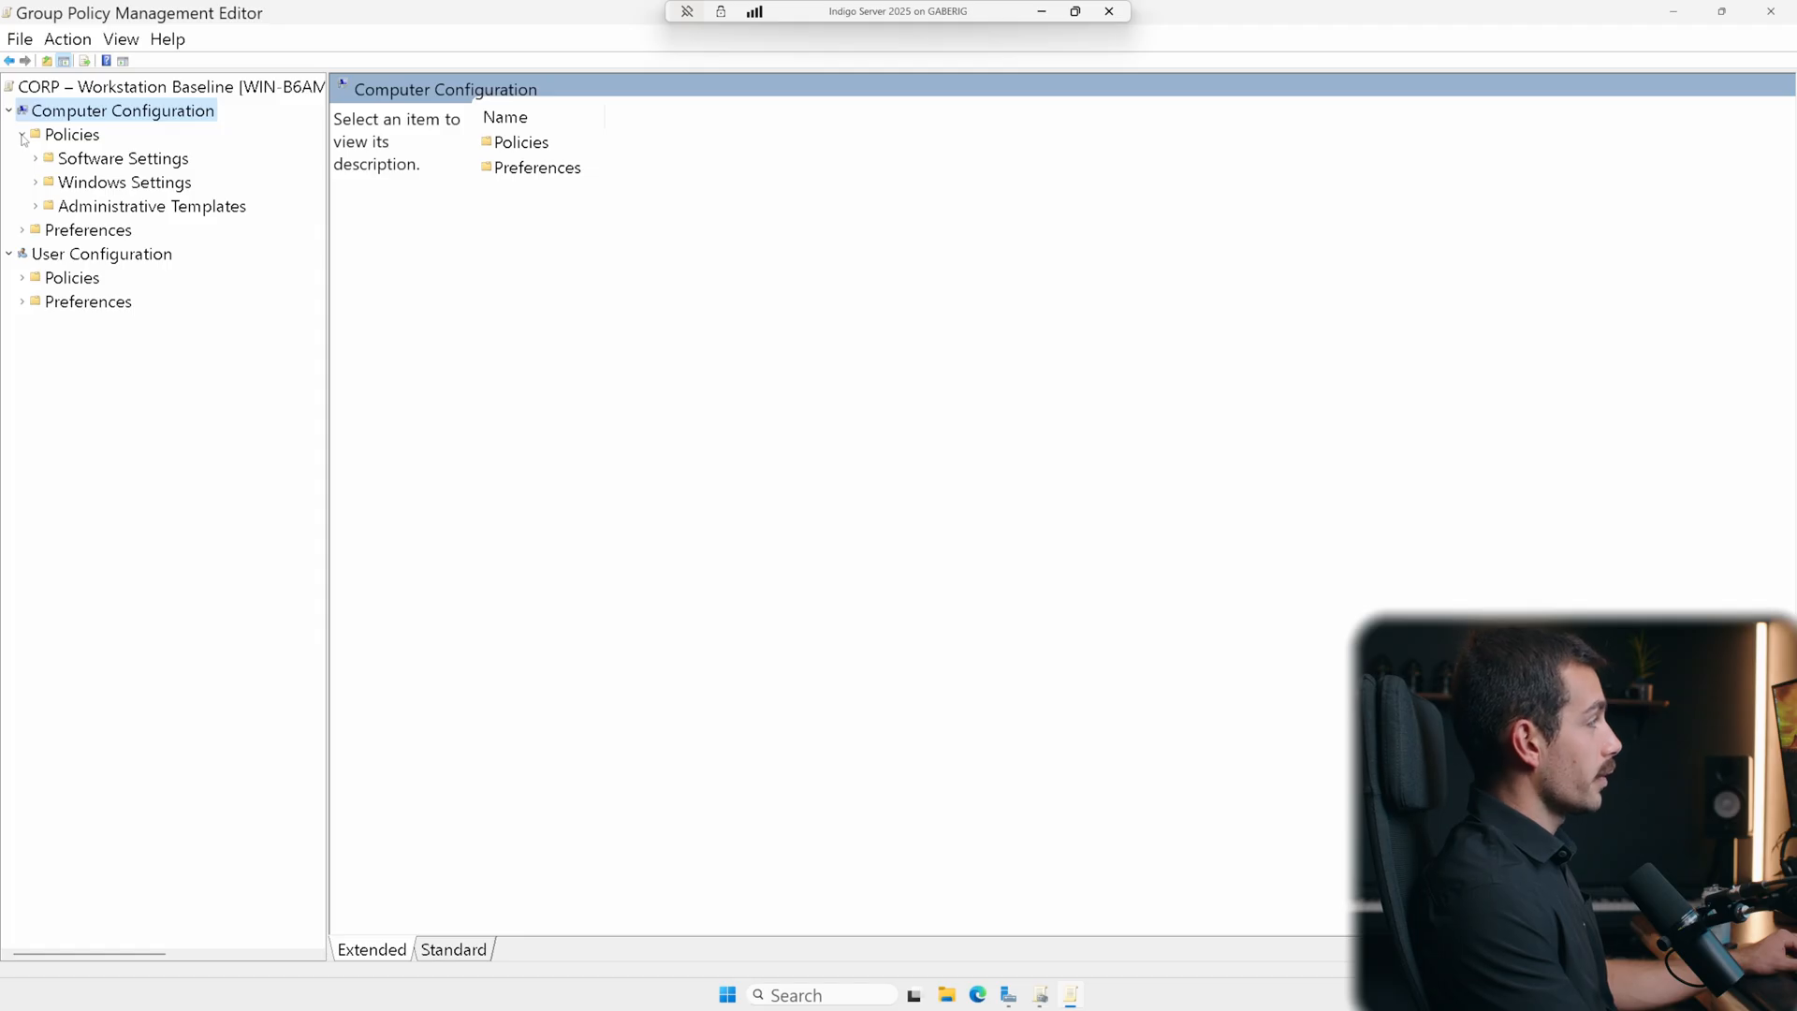
{"action": "left_click", "coordinate": [36, 183]}
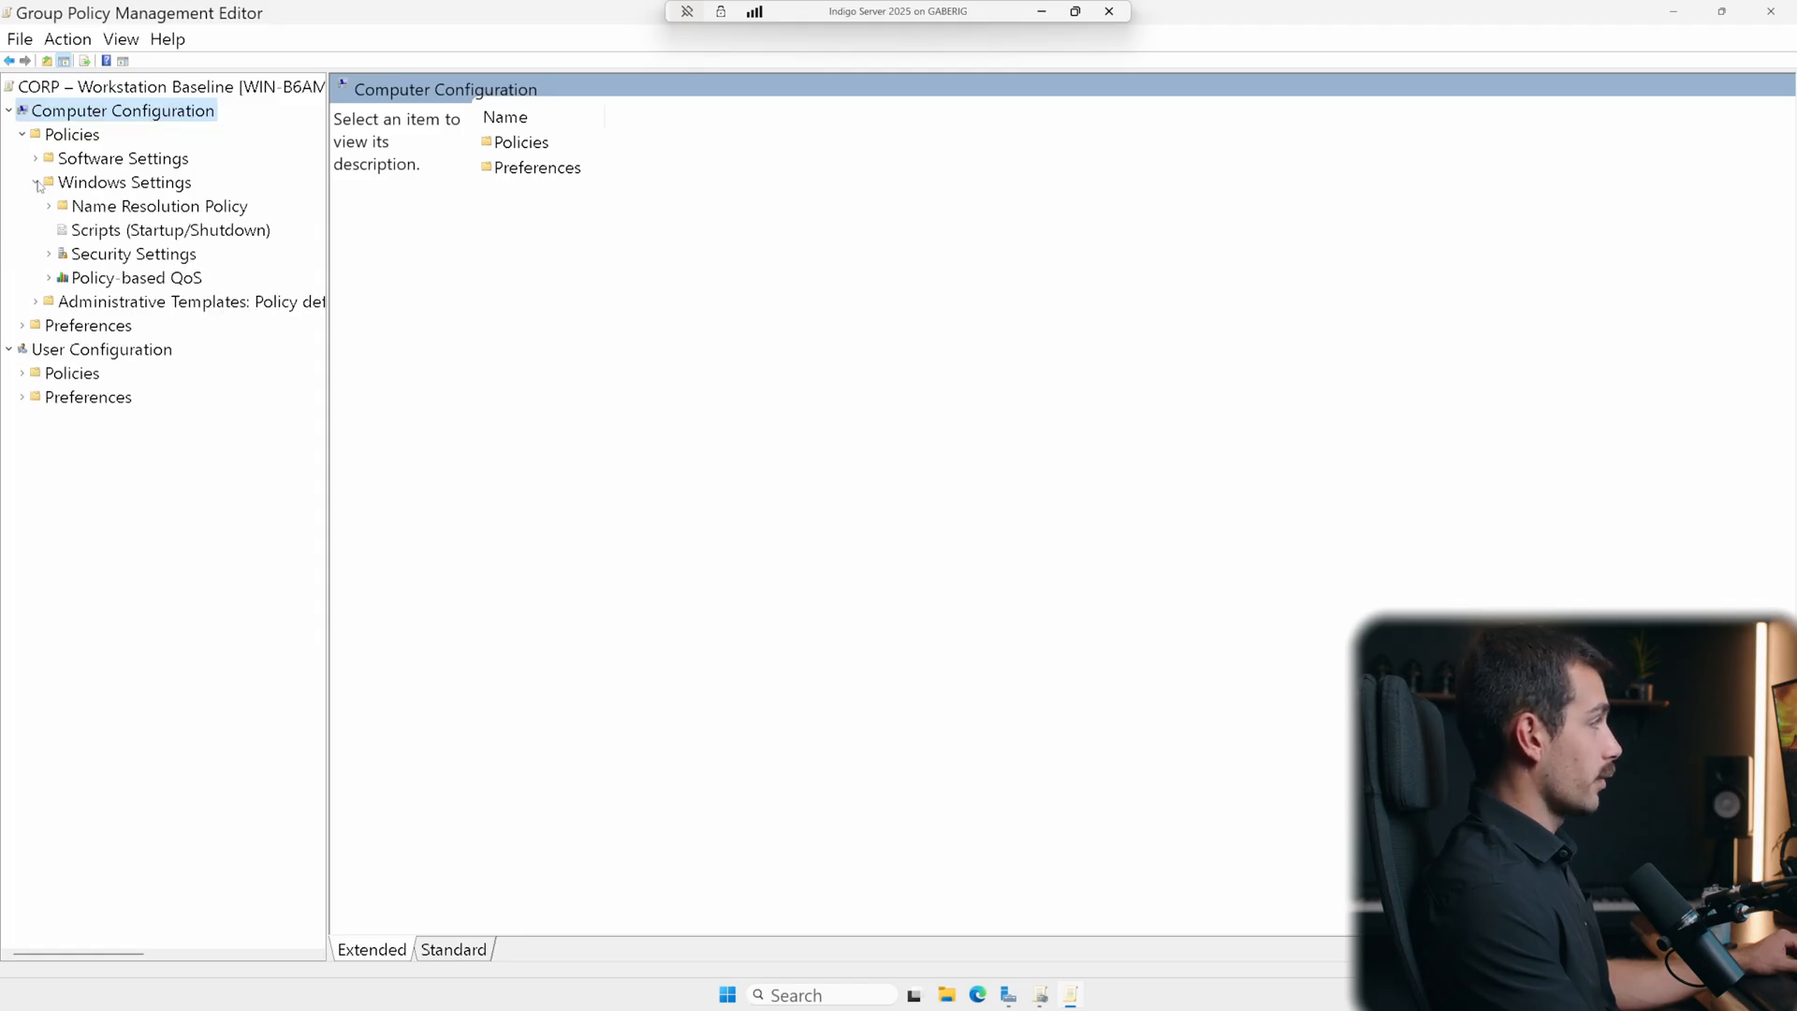
{"action": "left_click", "coordinate": [51, 254]}
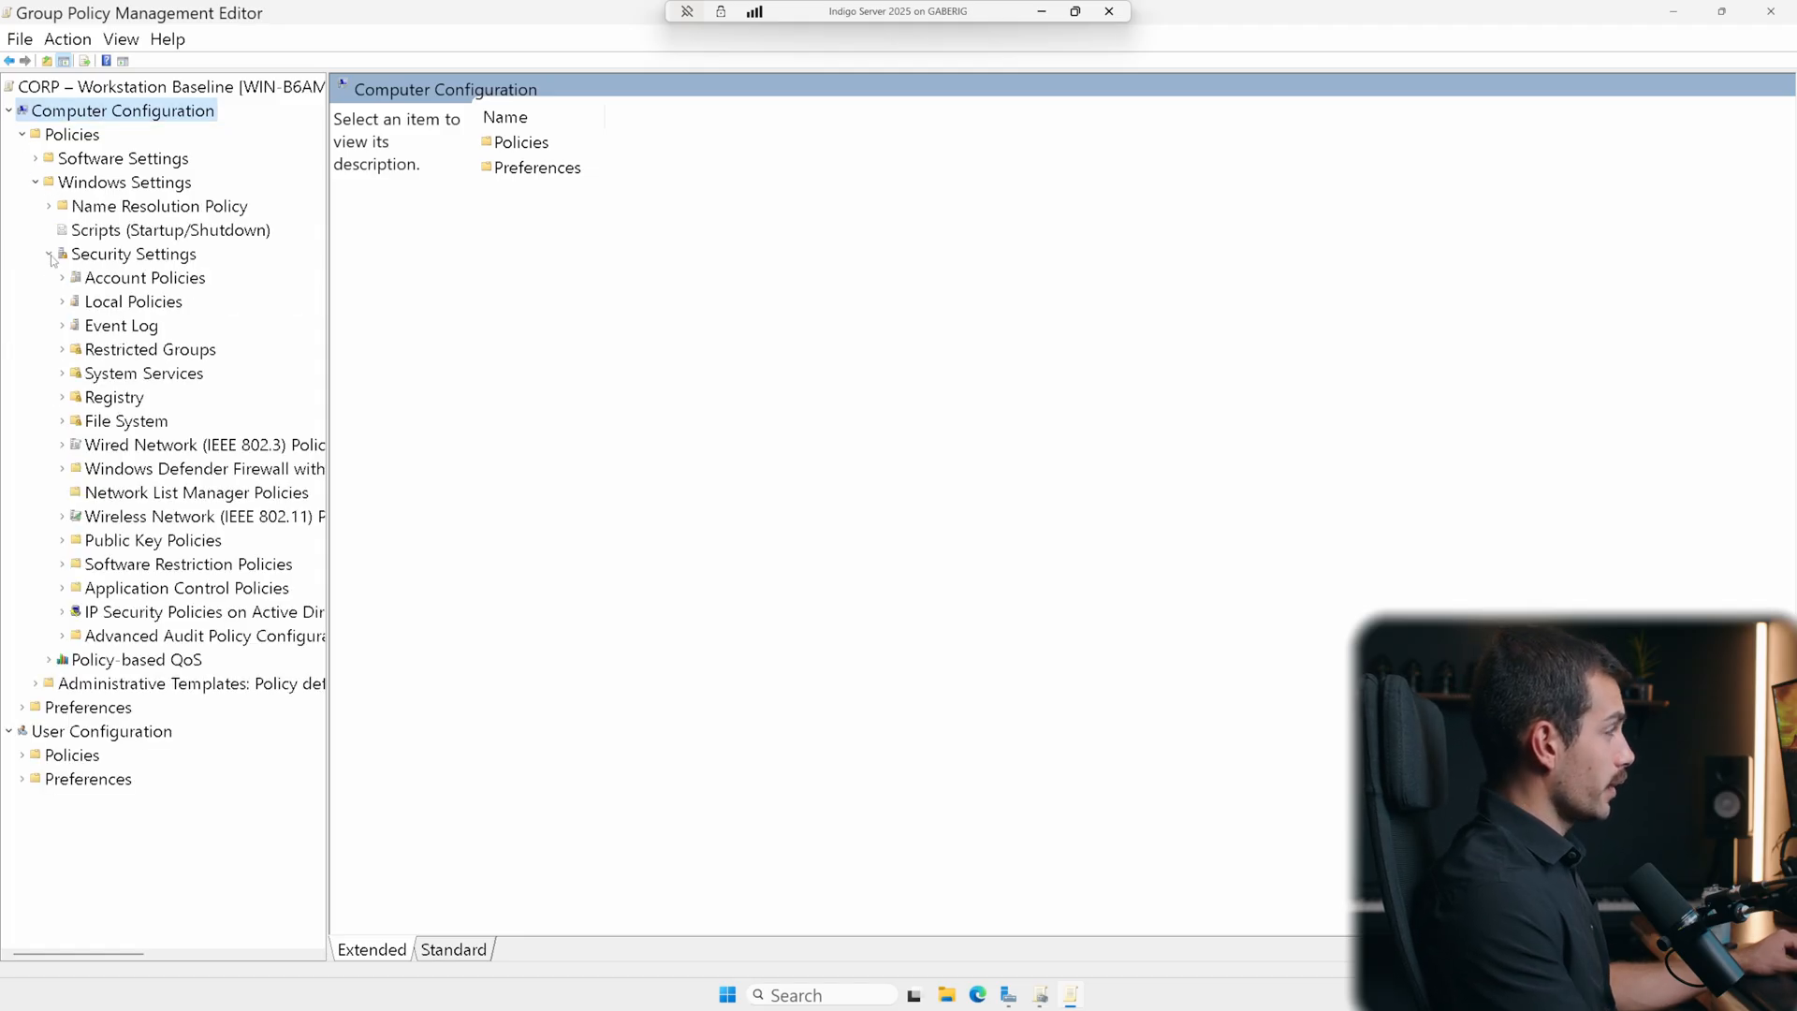
{"action": "left_click", "coordinate": [65, 301]}
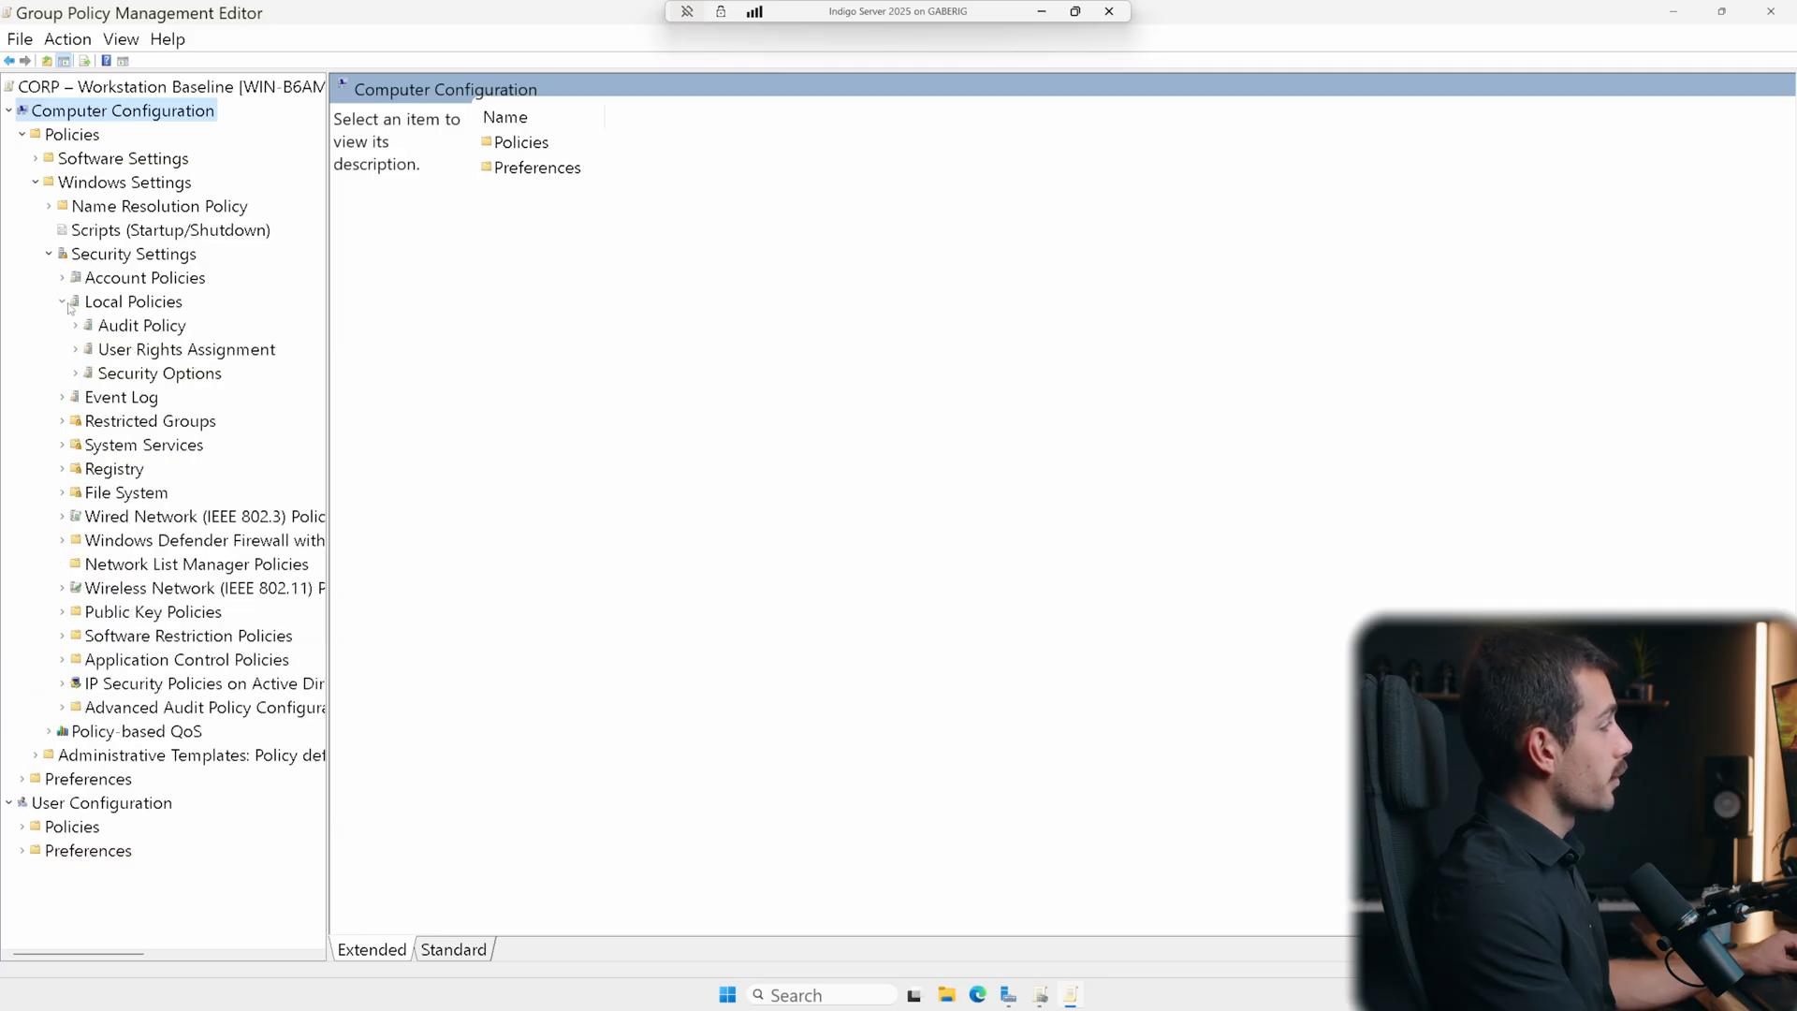
{"action": "left_click", "coordinate": [160, 372]}
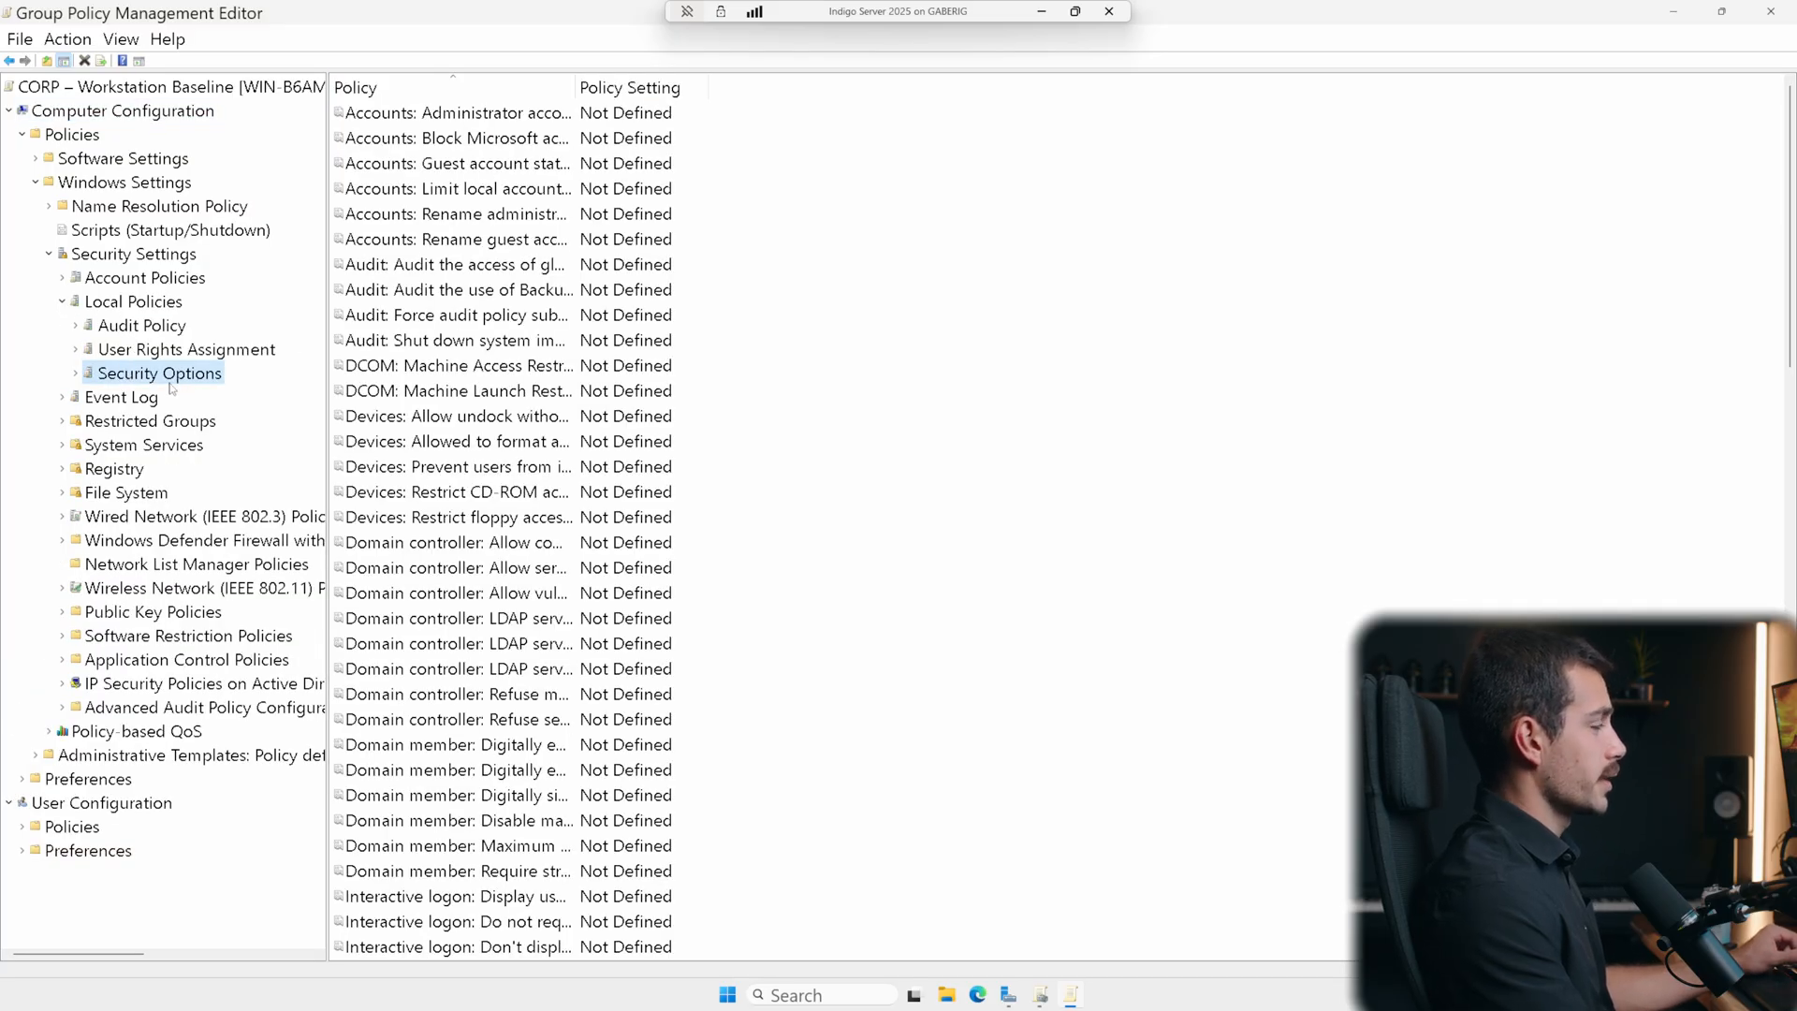
{"action": "mouse_move", "coordinate": [456, 669]}
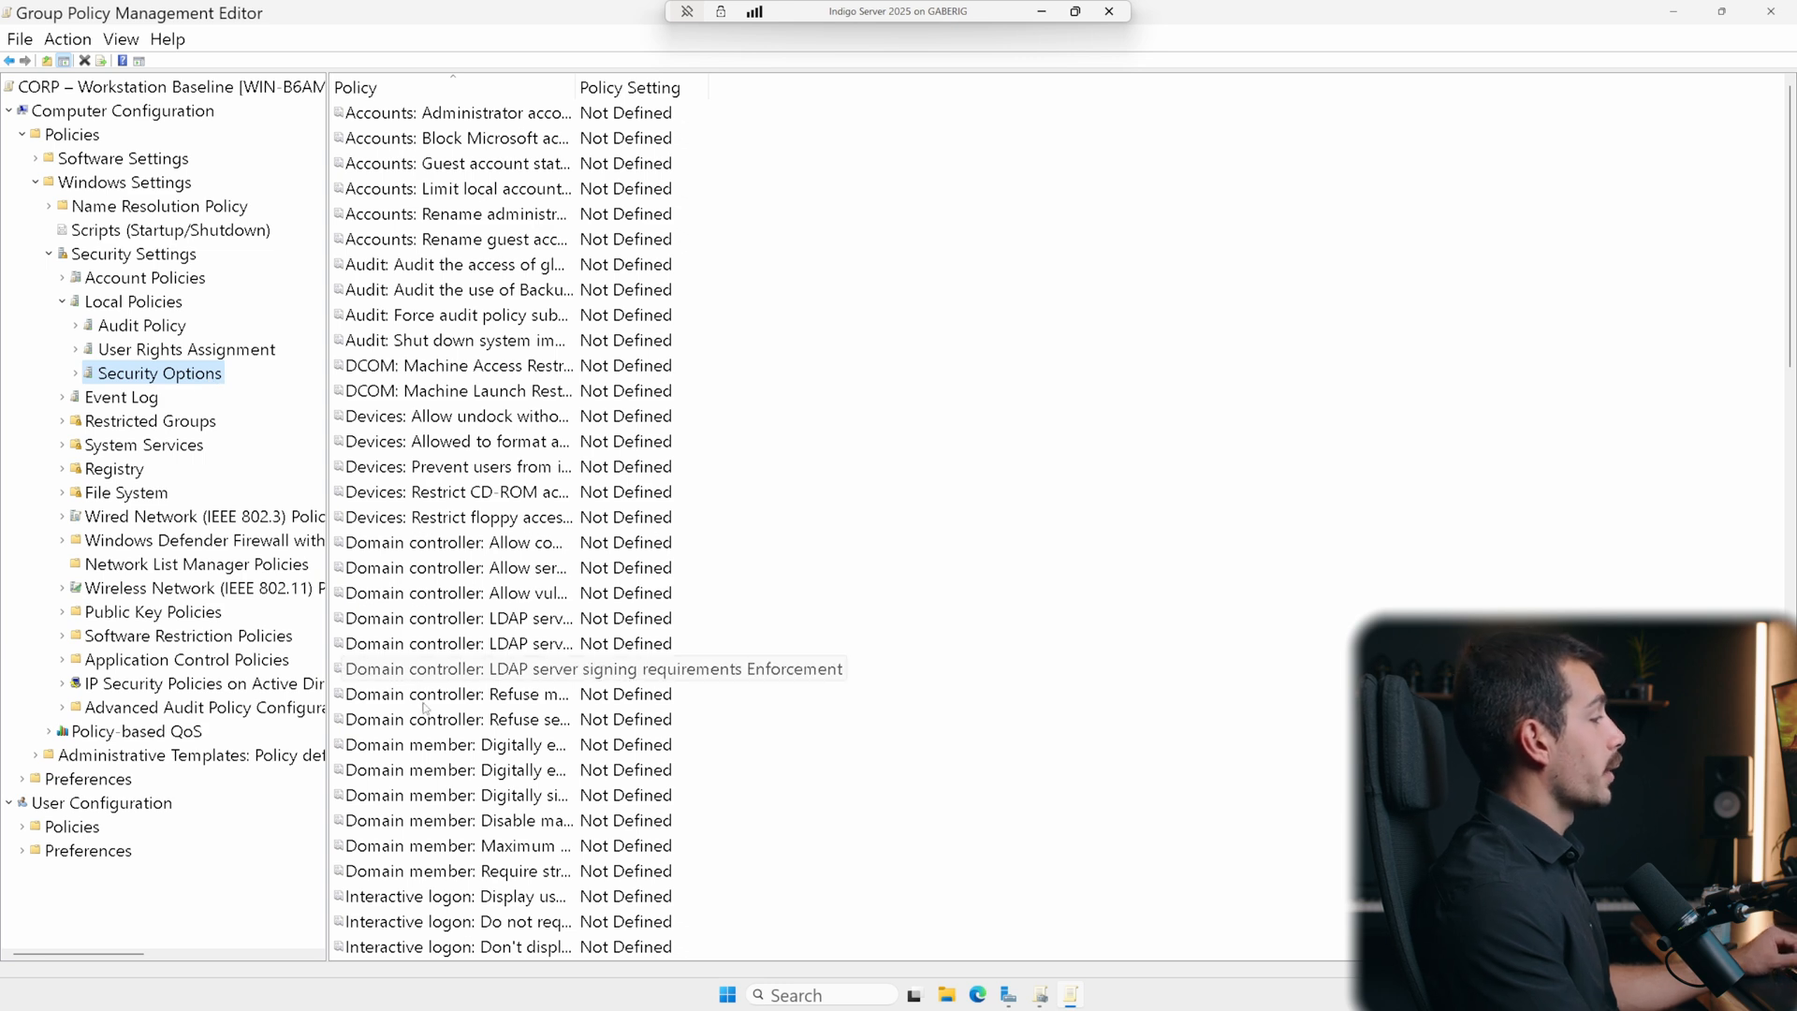
{"action": "scroll", "scroll_direction": "down", "scroll_amount": 3}
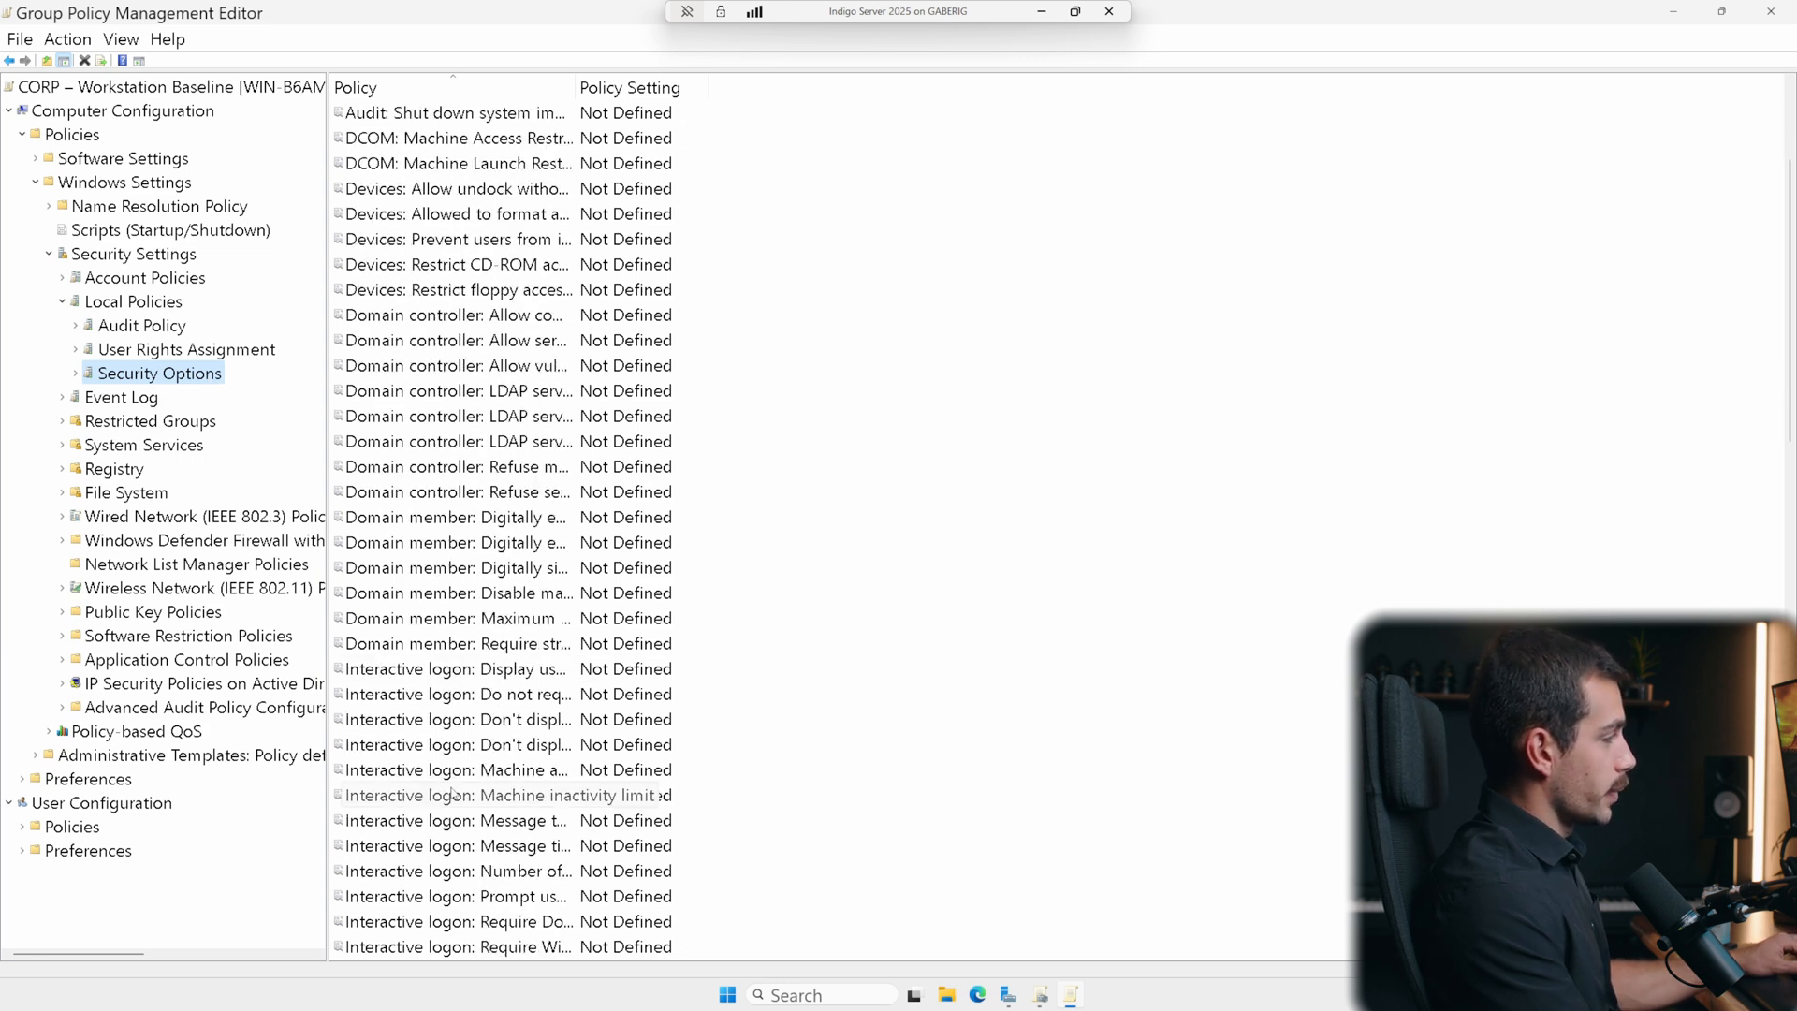
{"action": "left_click", "coordinate": [454, 668]}
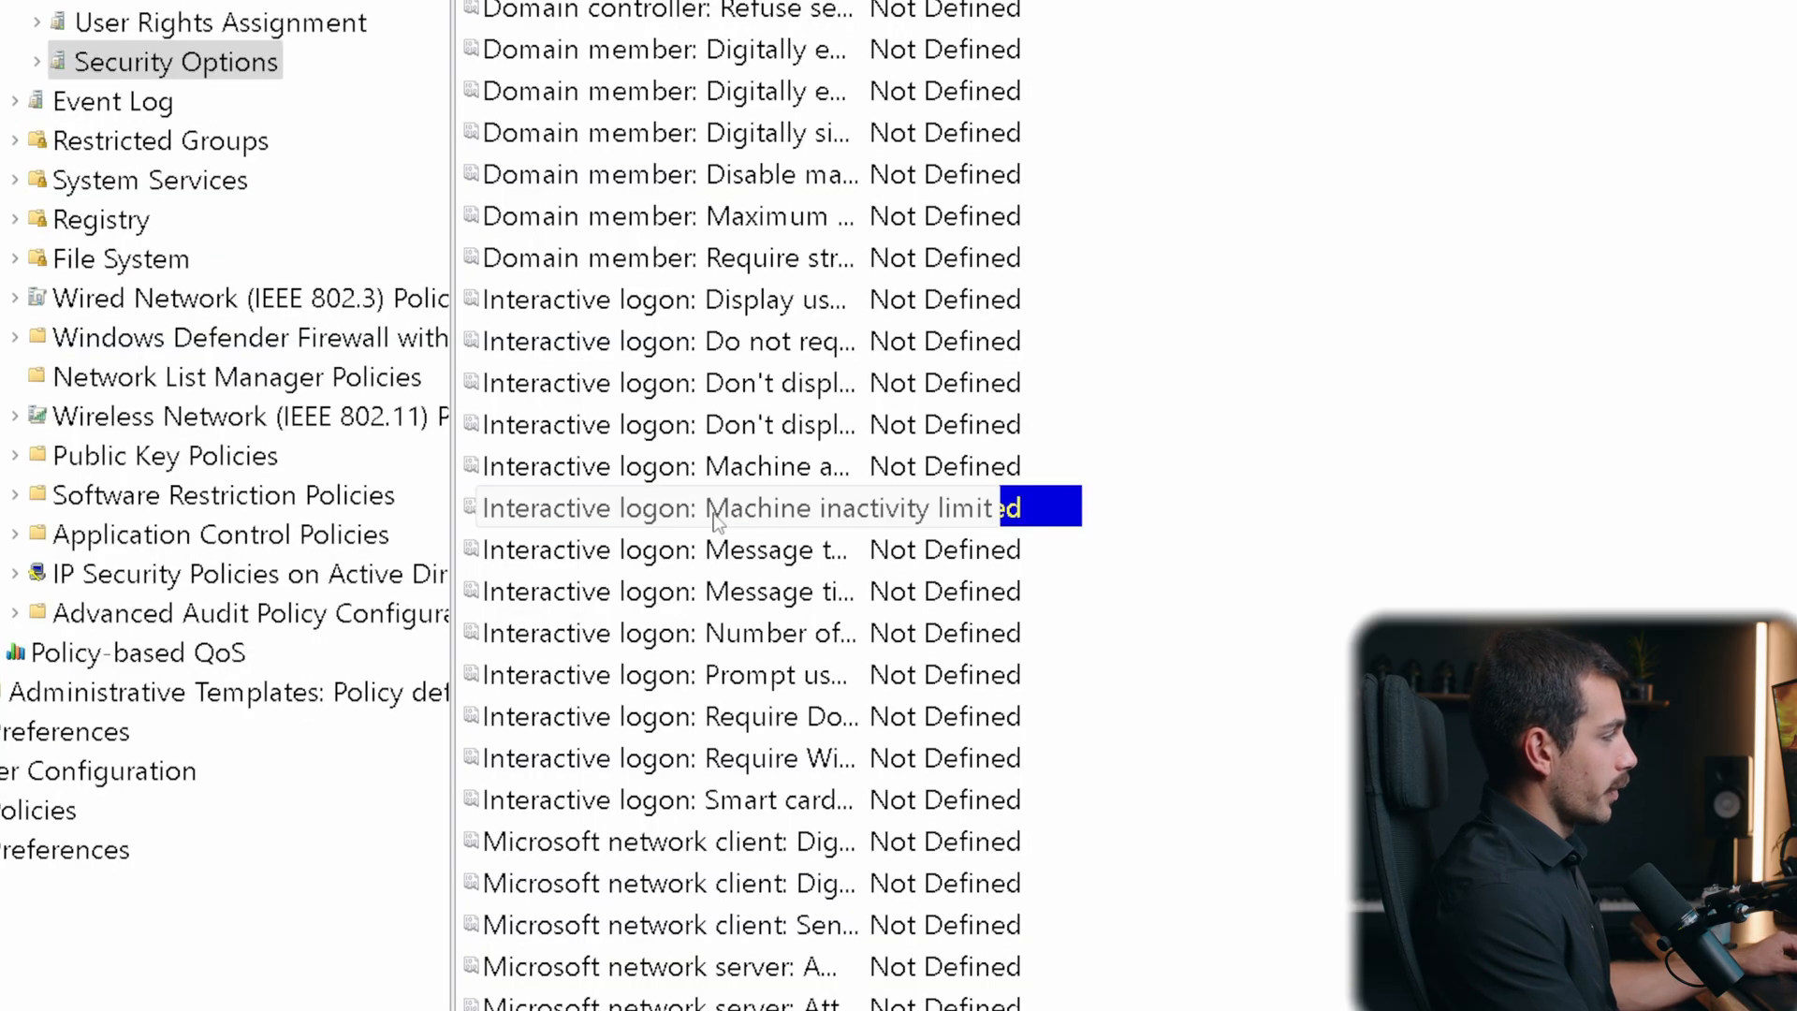
- Define Interactive logon: Machine inactivity limit as 900 seconds and apply it
{"action": "double_click", "coordinate": [751, 507]}
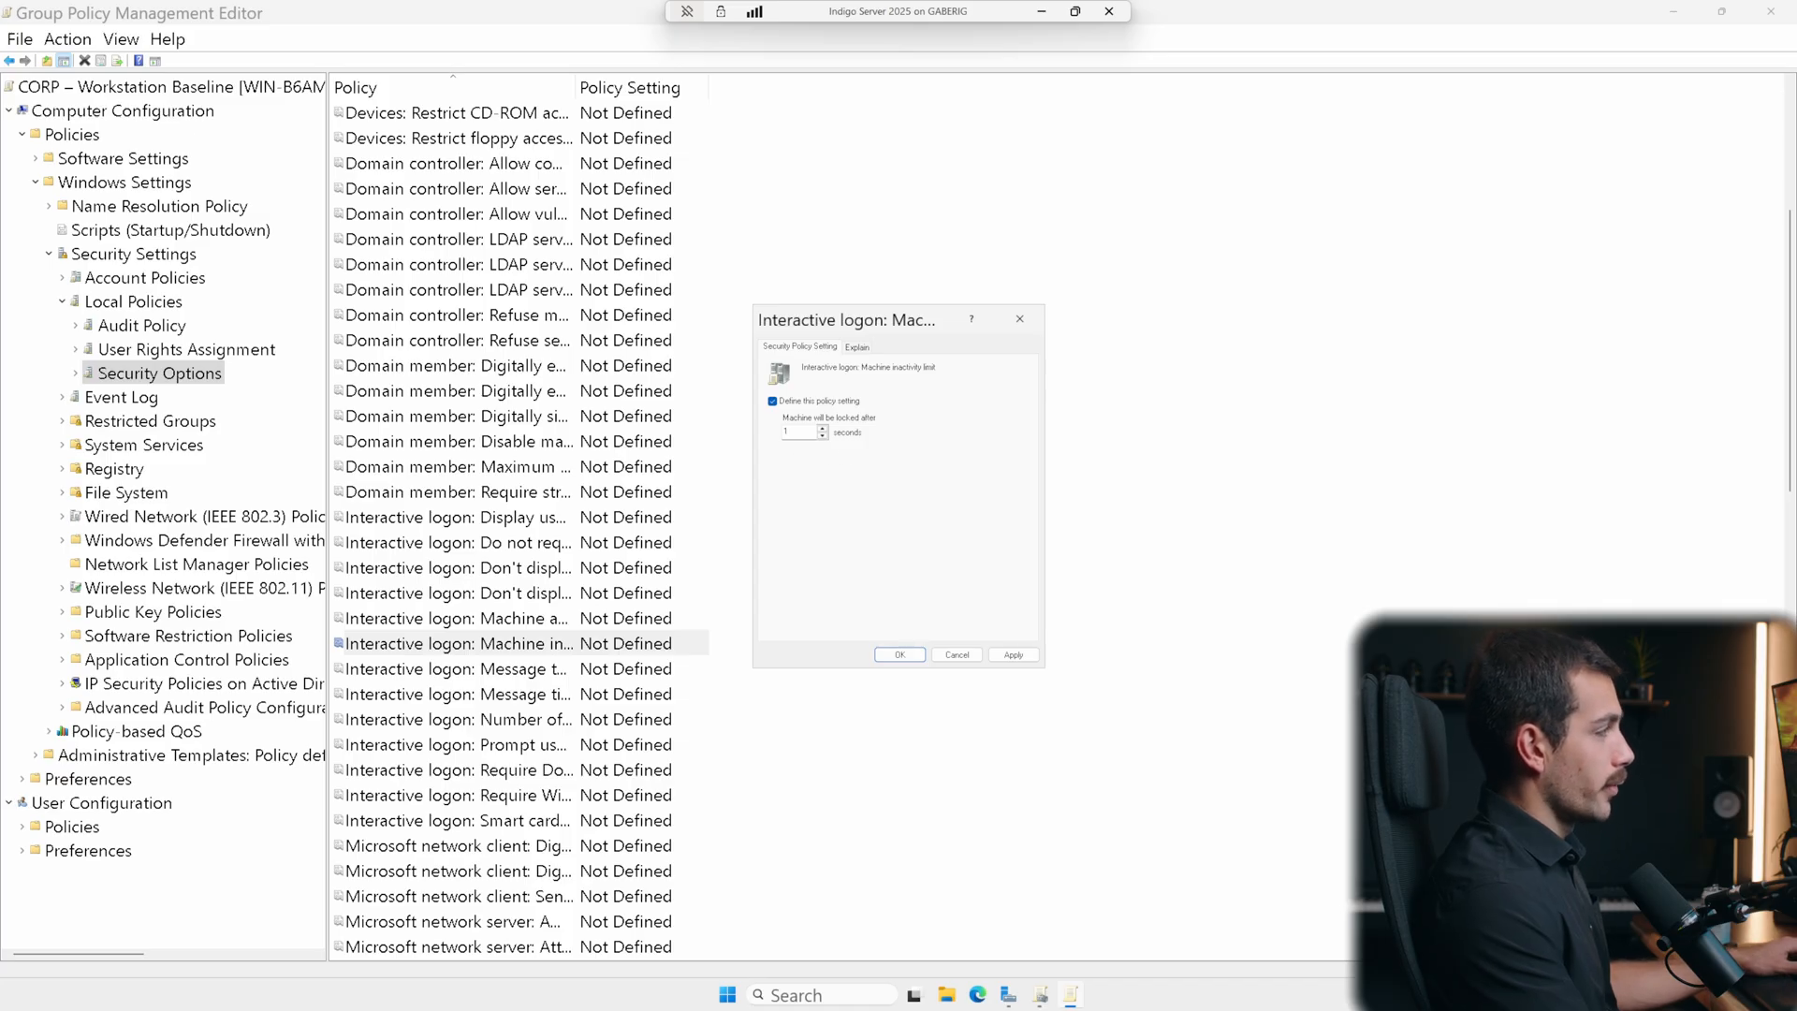
{"action": "type", "text": "90"}
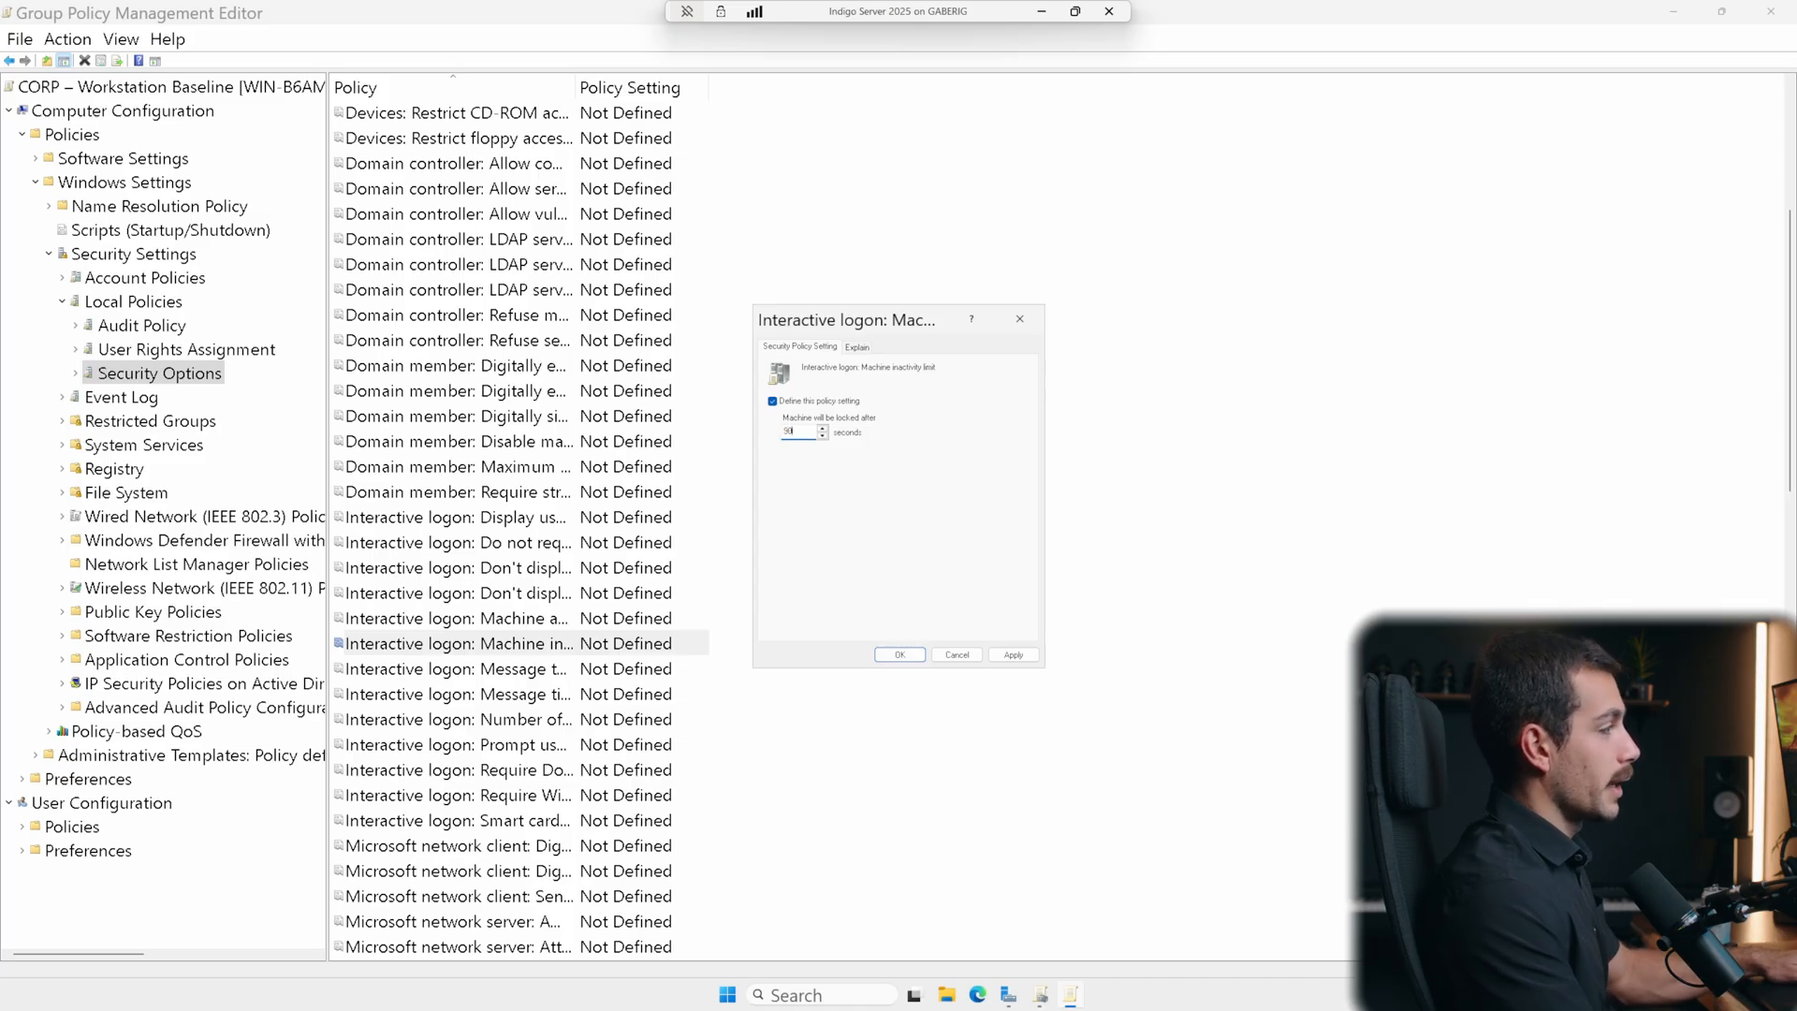
{"action": "left_click", "coordinate": [1011, 655]}
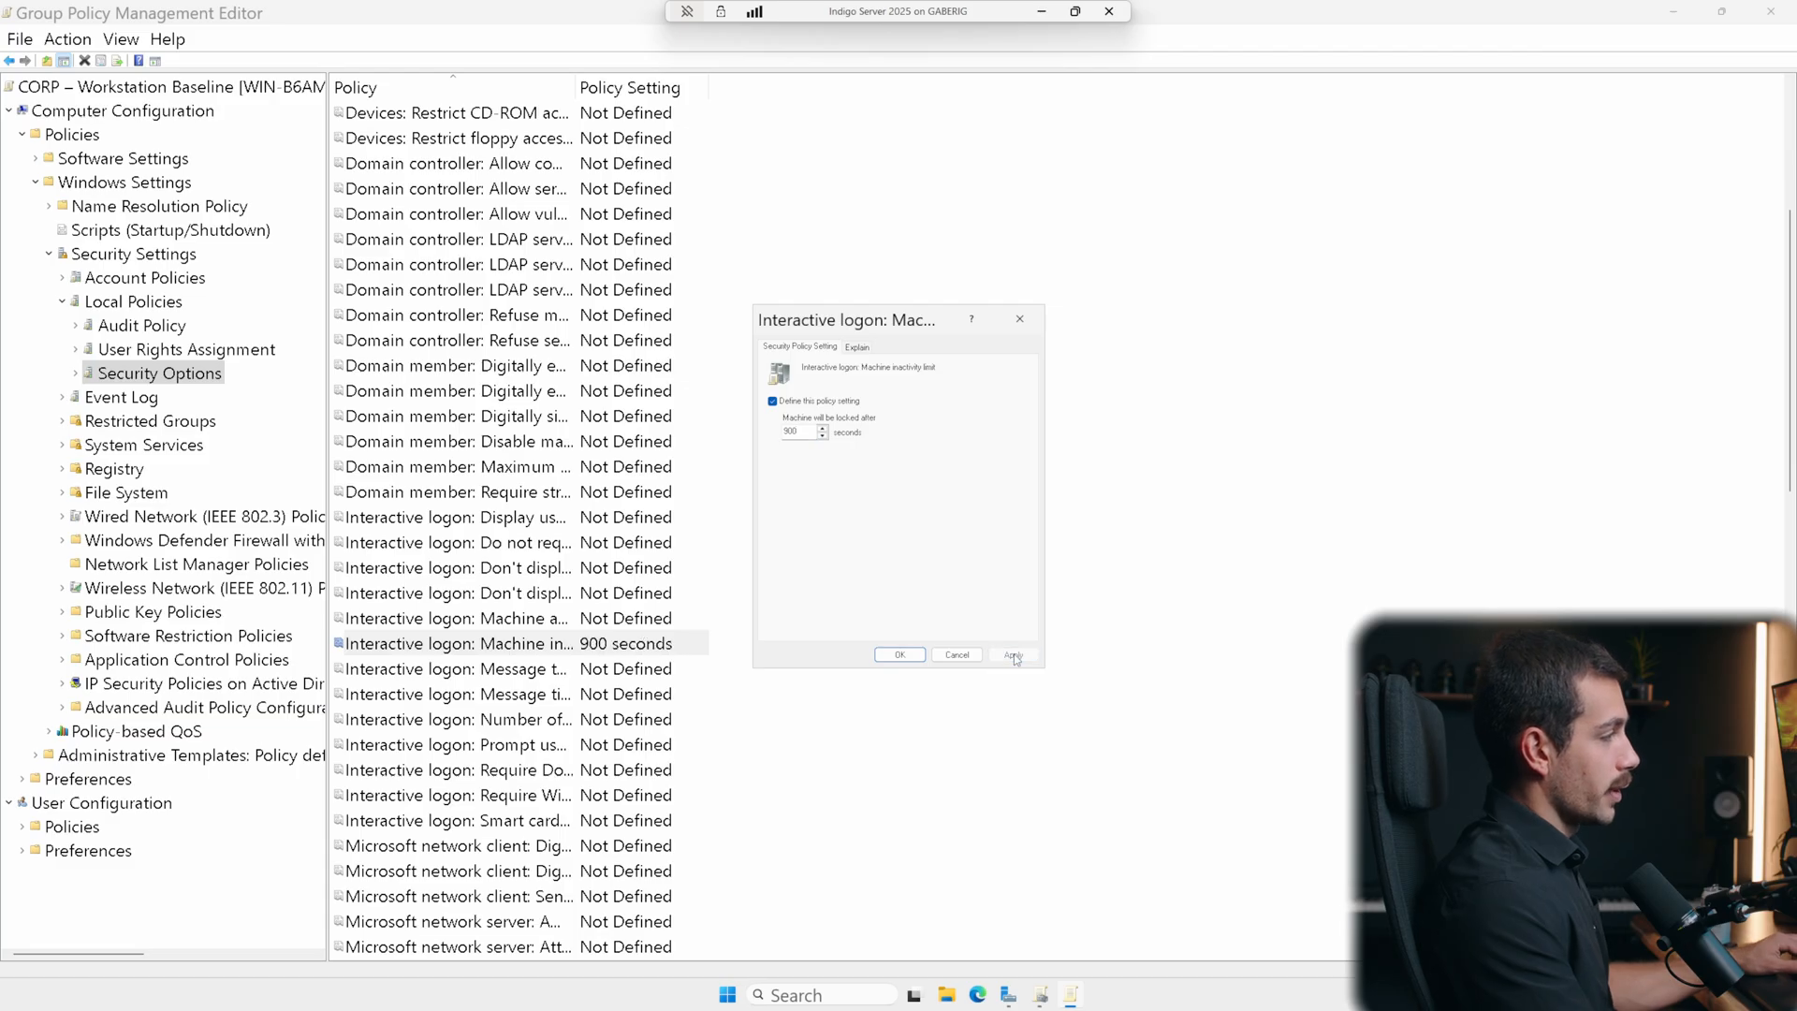
{"action": "left_click", "coordinate": [899, 654]}
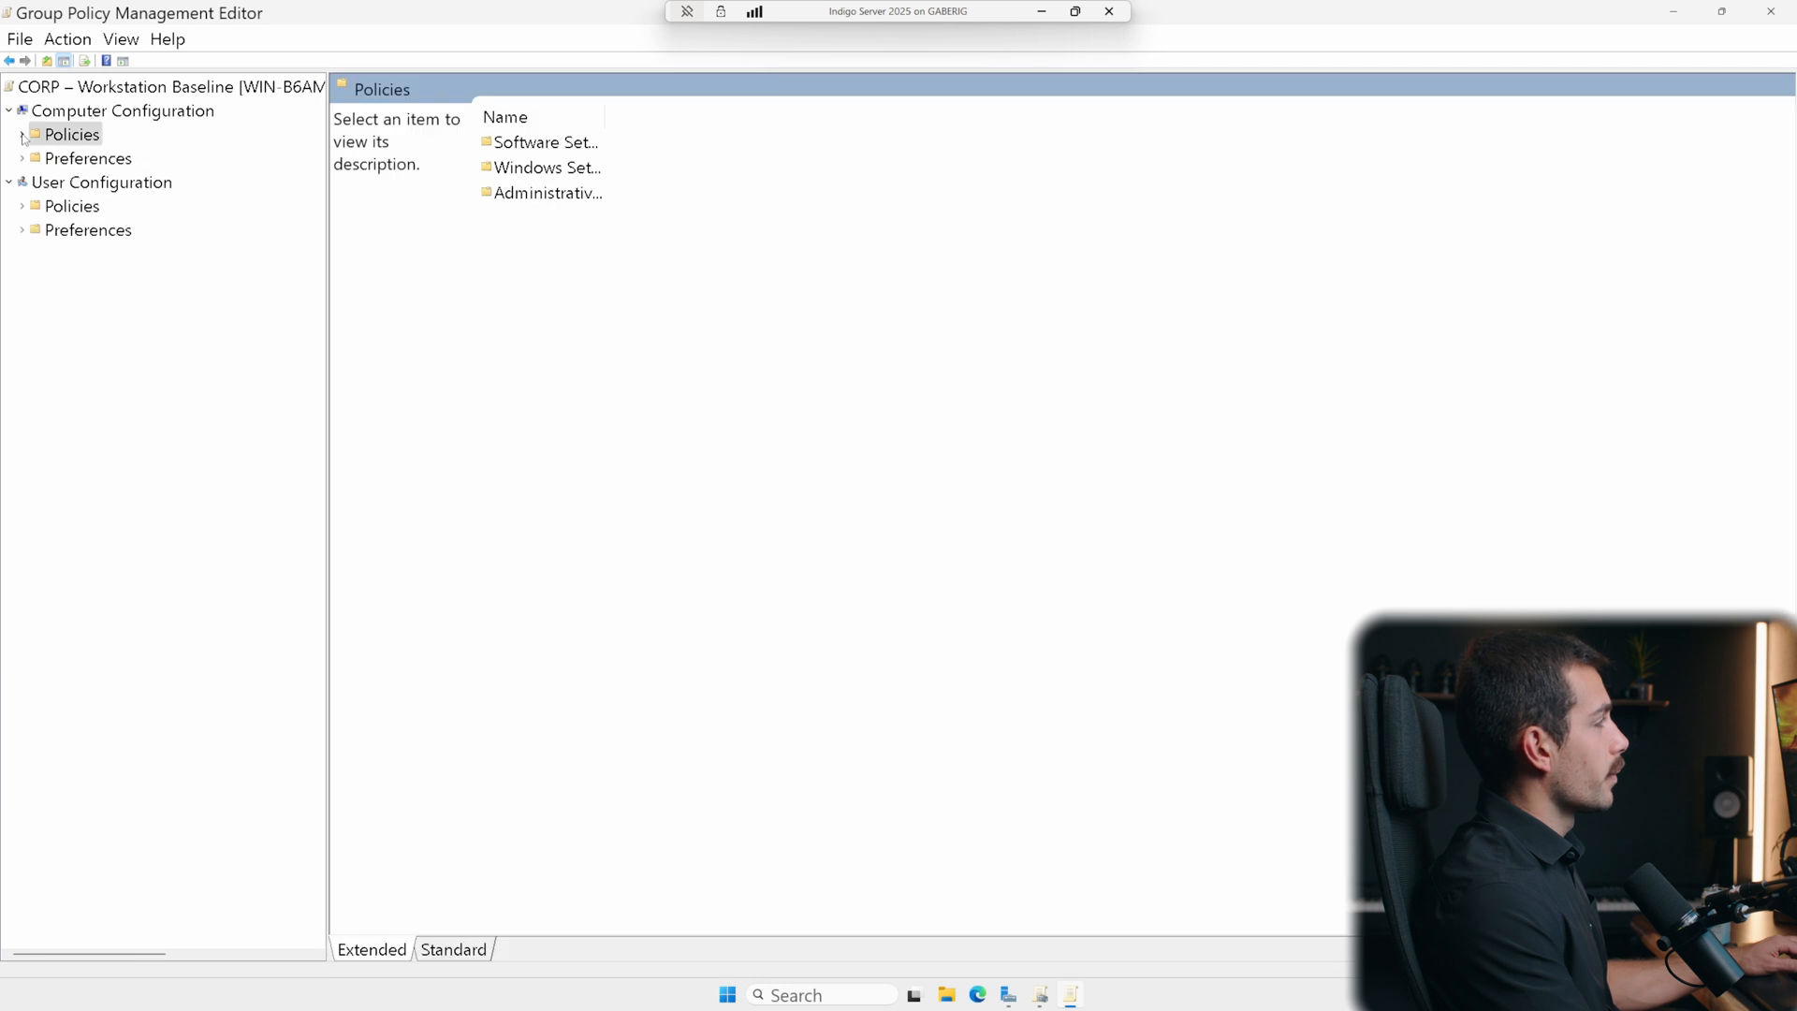
- Show Administrative Templates > System > Removable Storage Access and select 'All Removable Storage classes: Deny all access'
{"action": "left_click", "coordinate": [23, 134]}
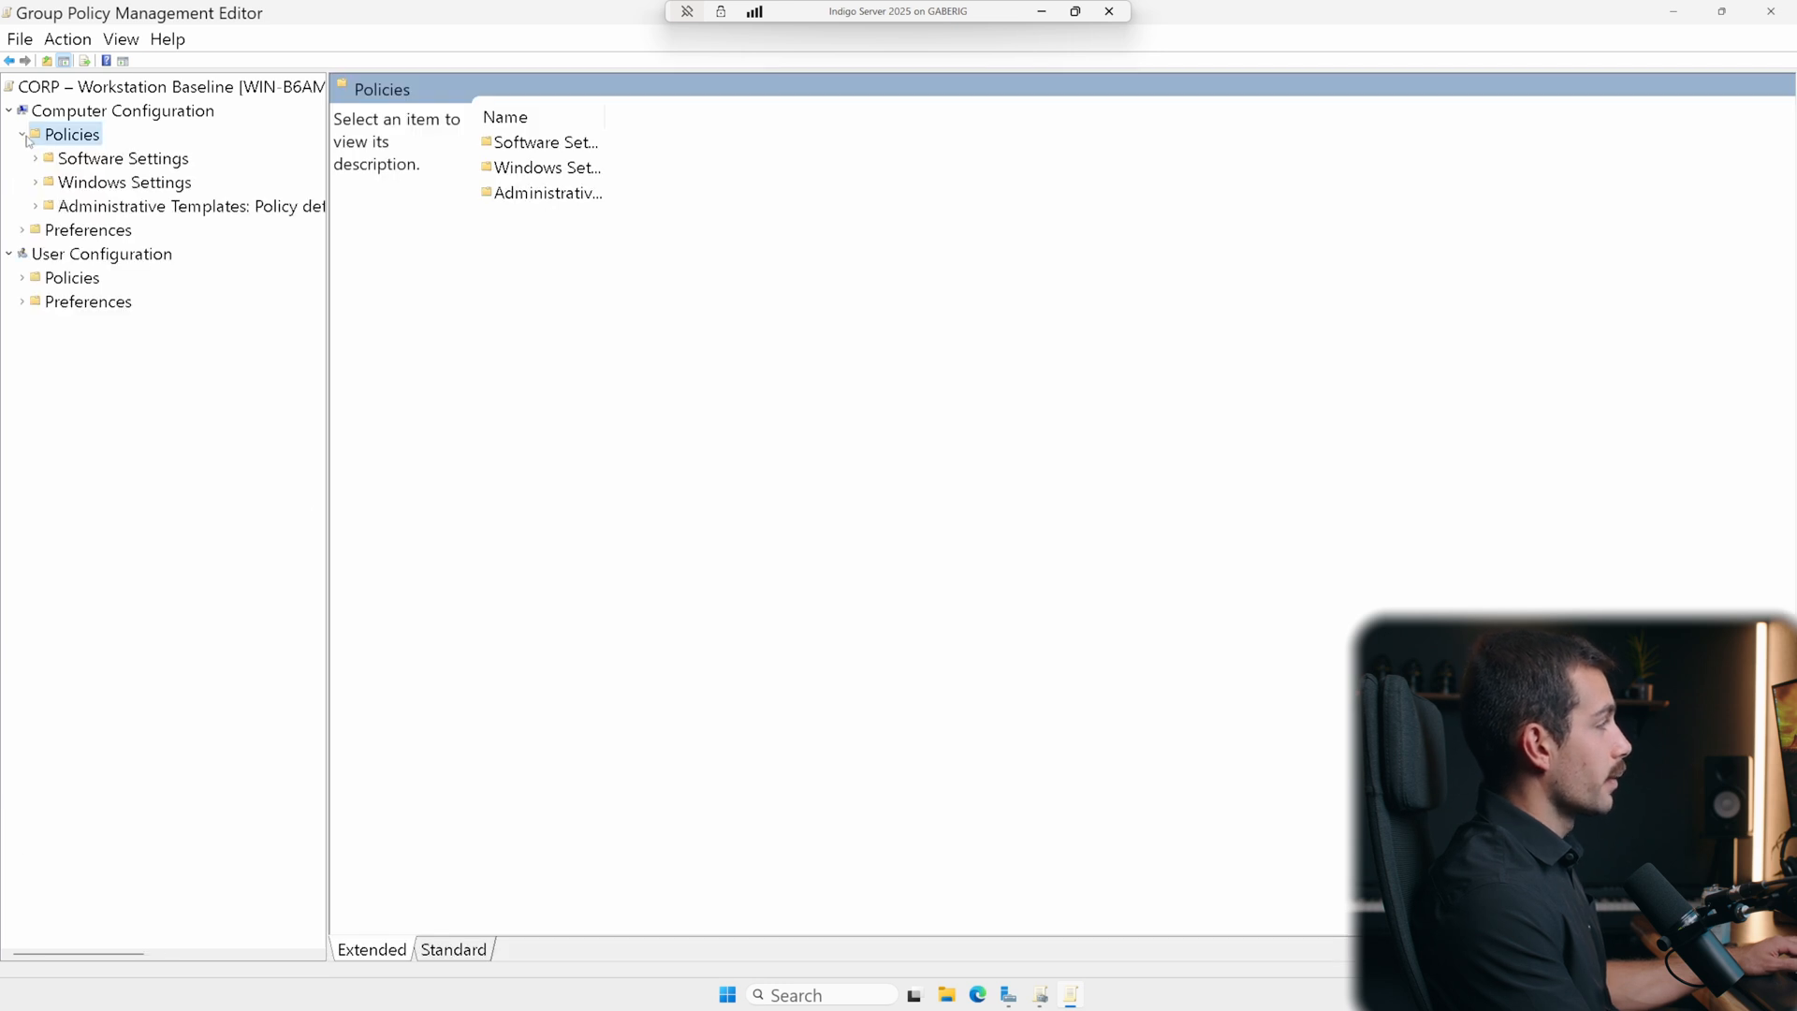
{"action": "left_click", "coordinate": [35, 206]}
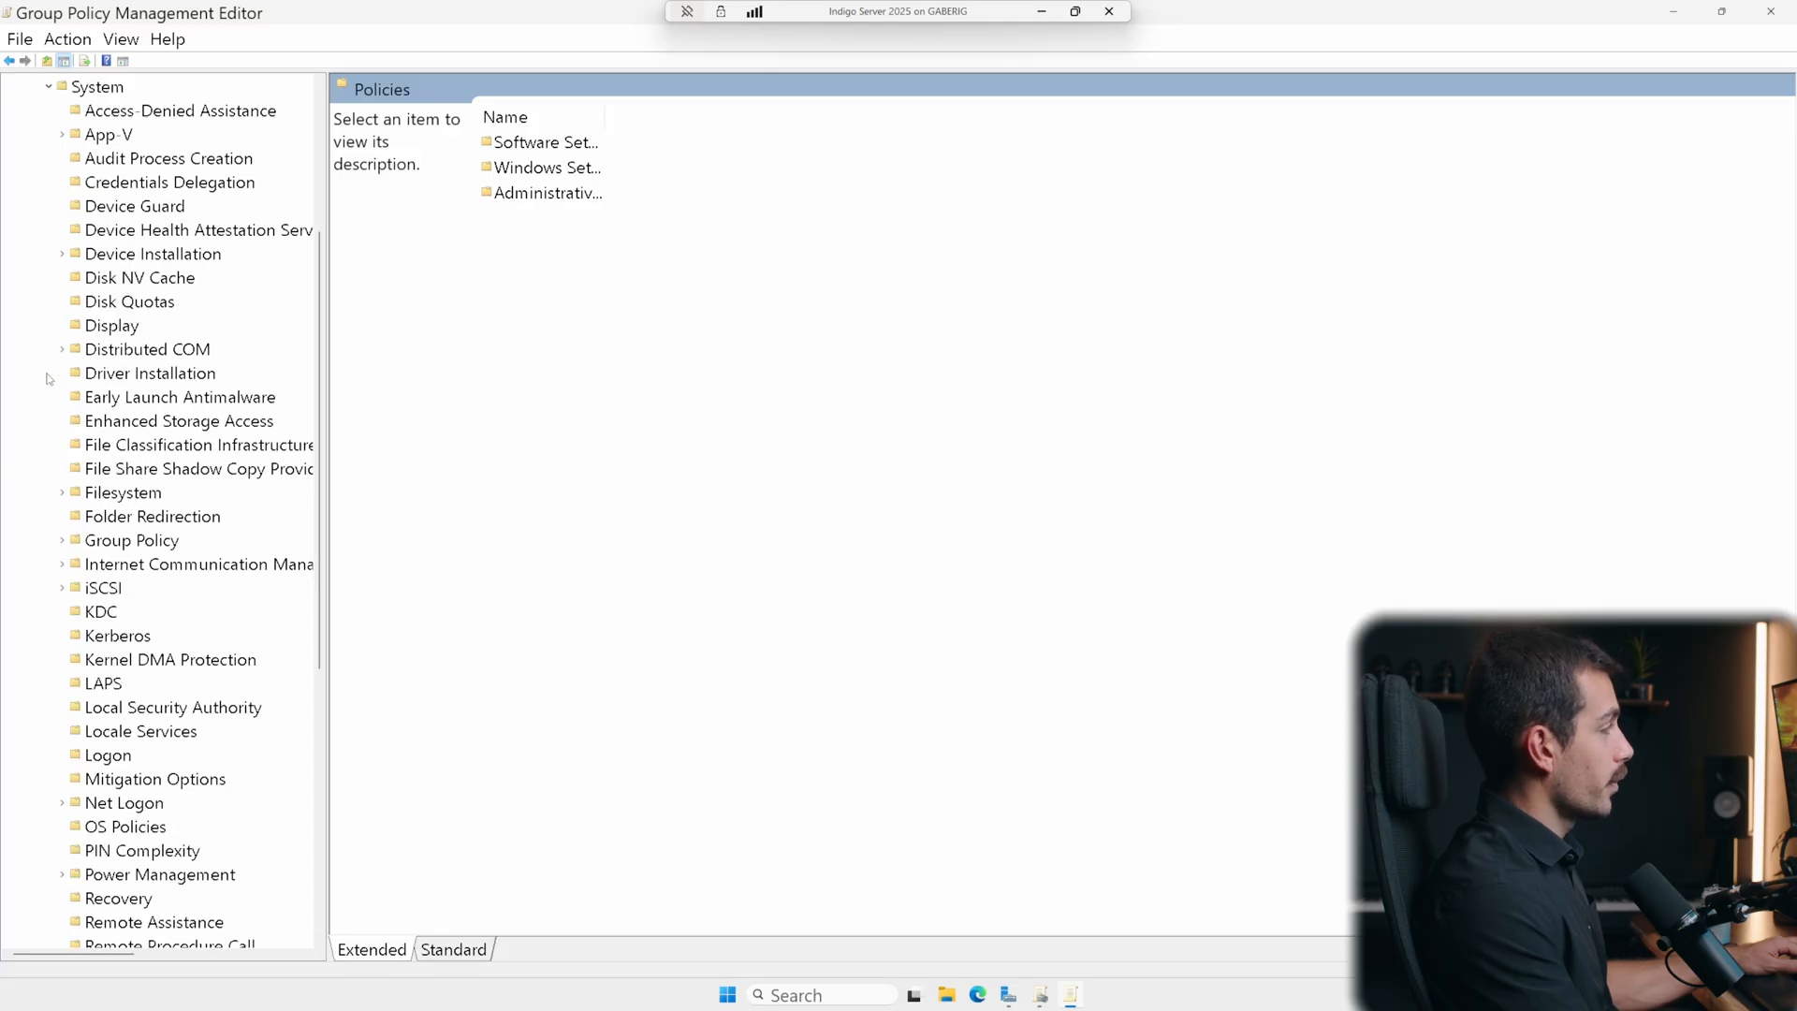
{"action": "left_click", "coordinate": [97, 86]}
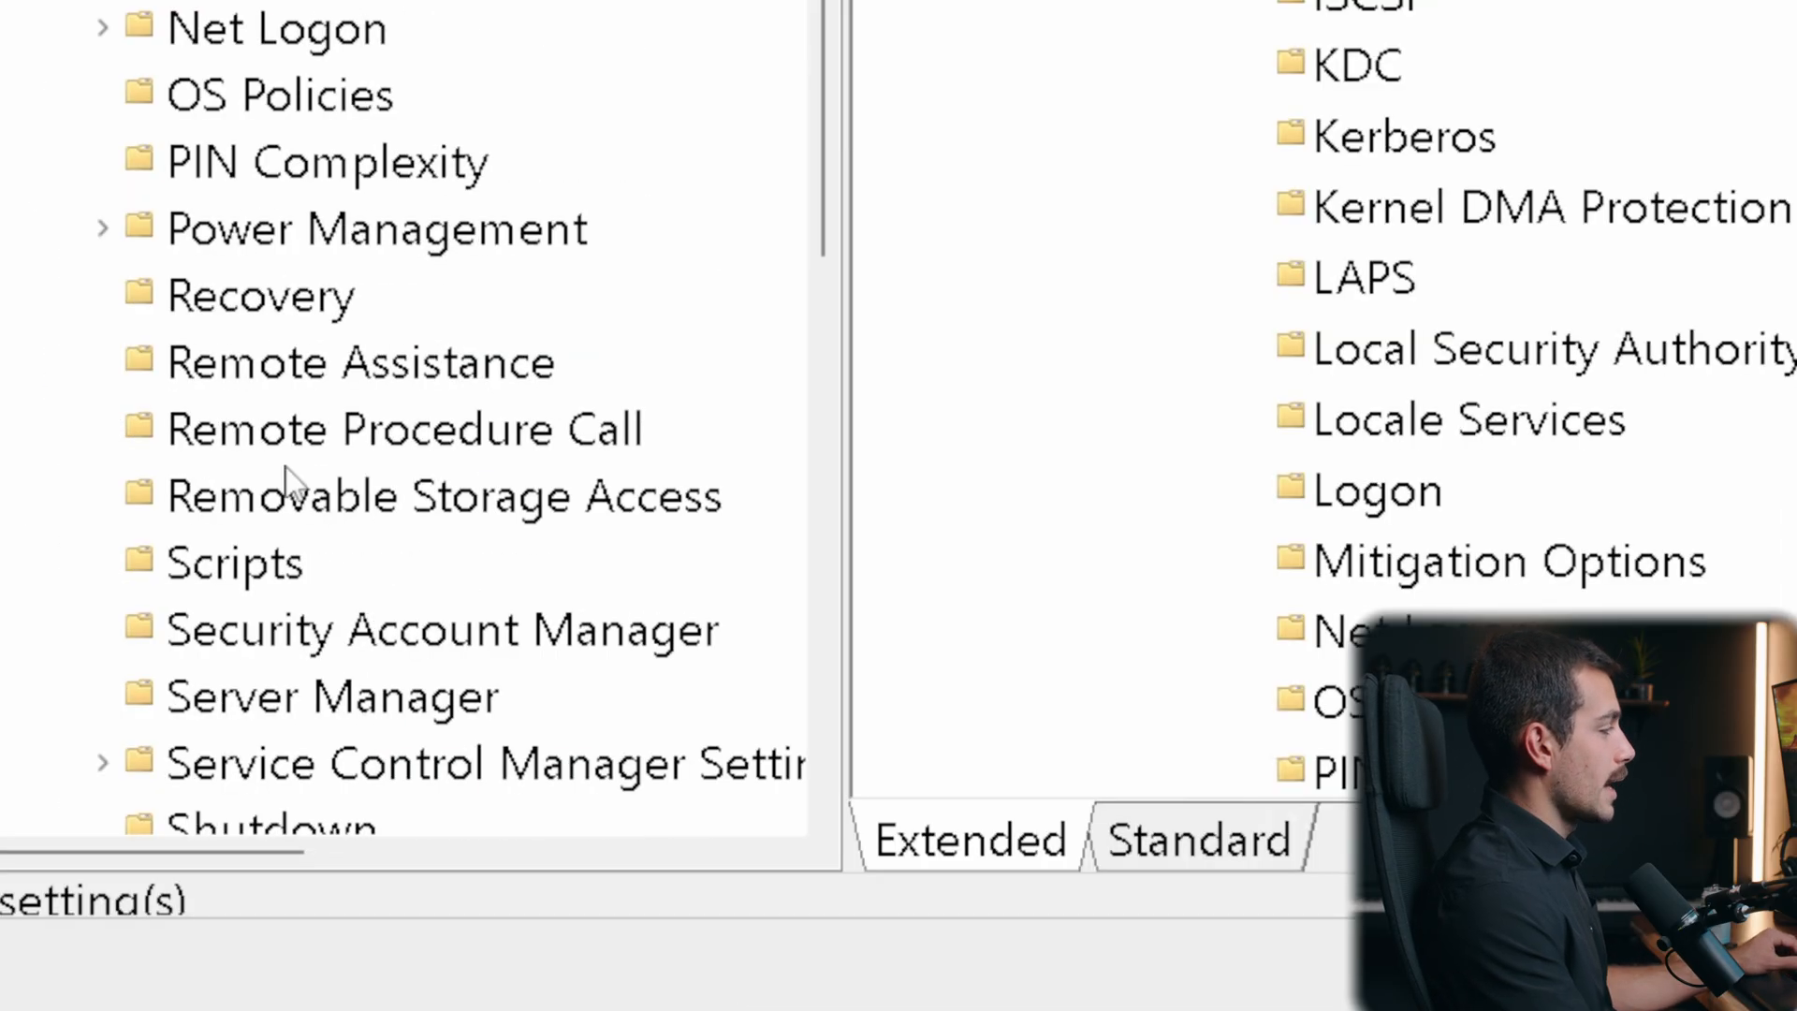
{"action": "left_click", "coordinate": [445, 495]}
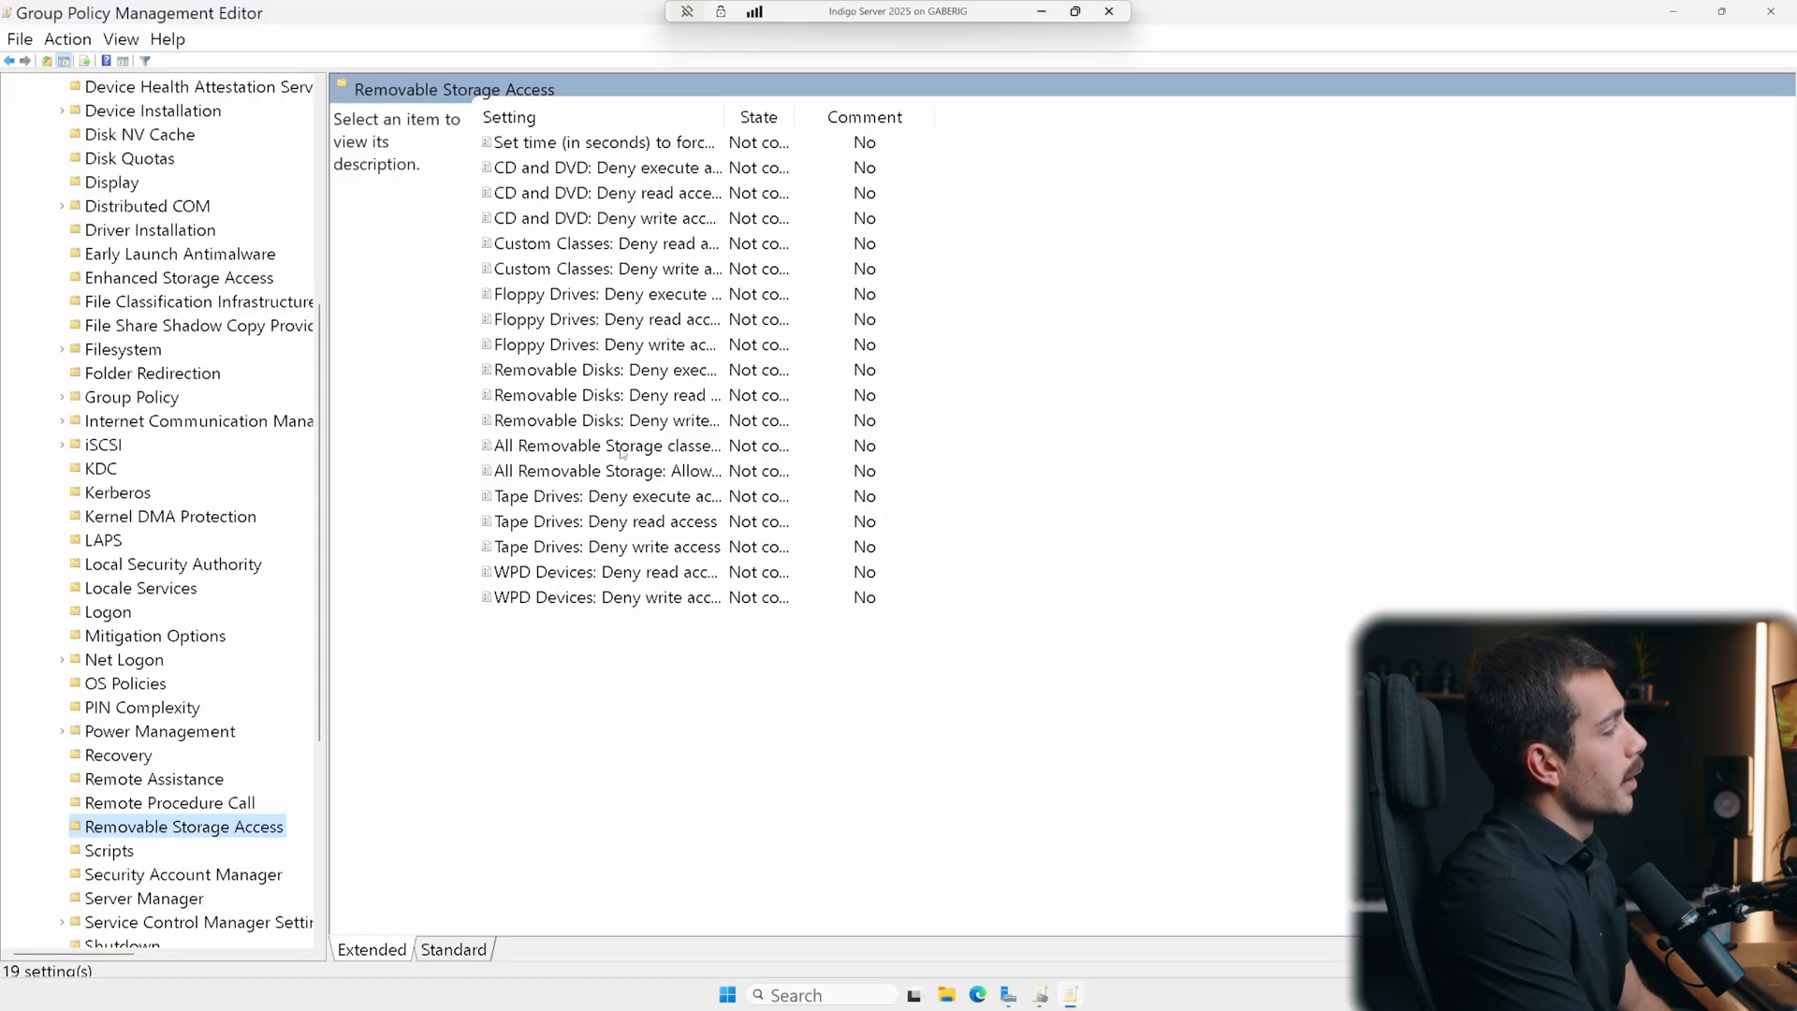
{"action": "left_click", "coordinate": [606, 445]}
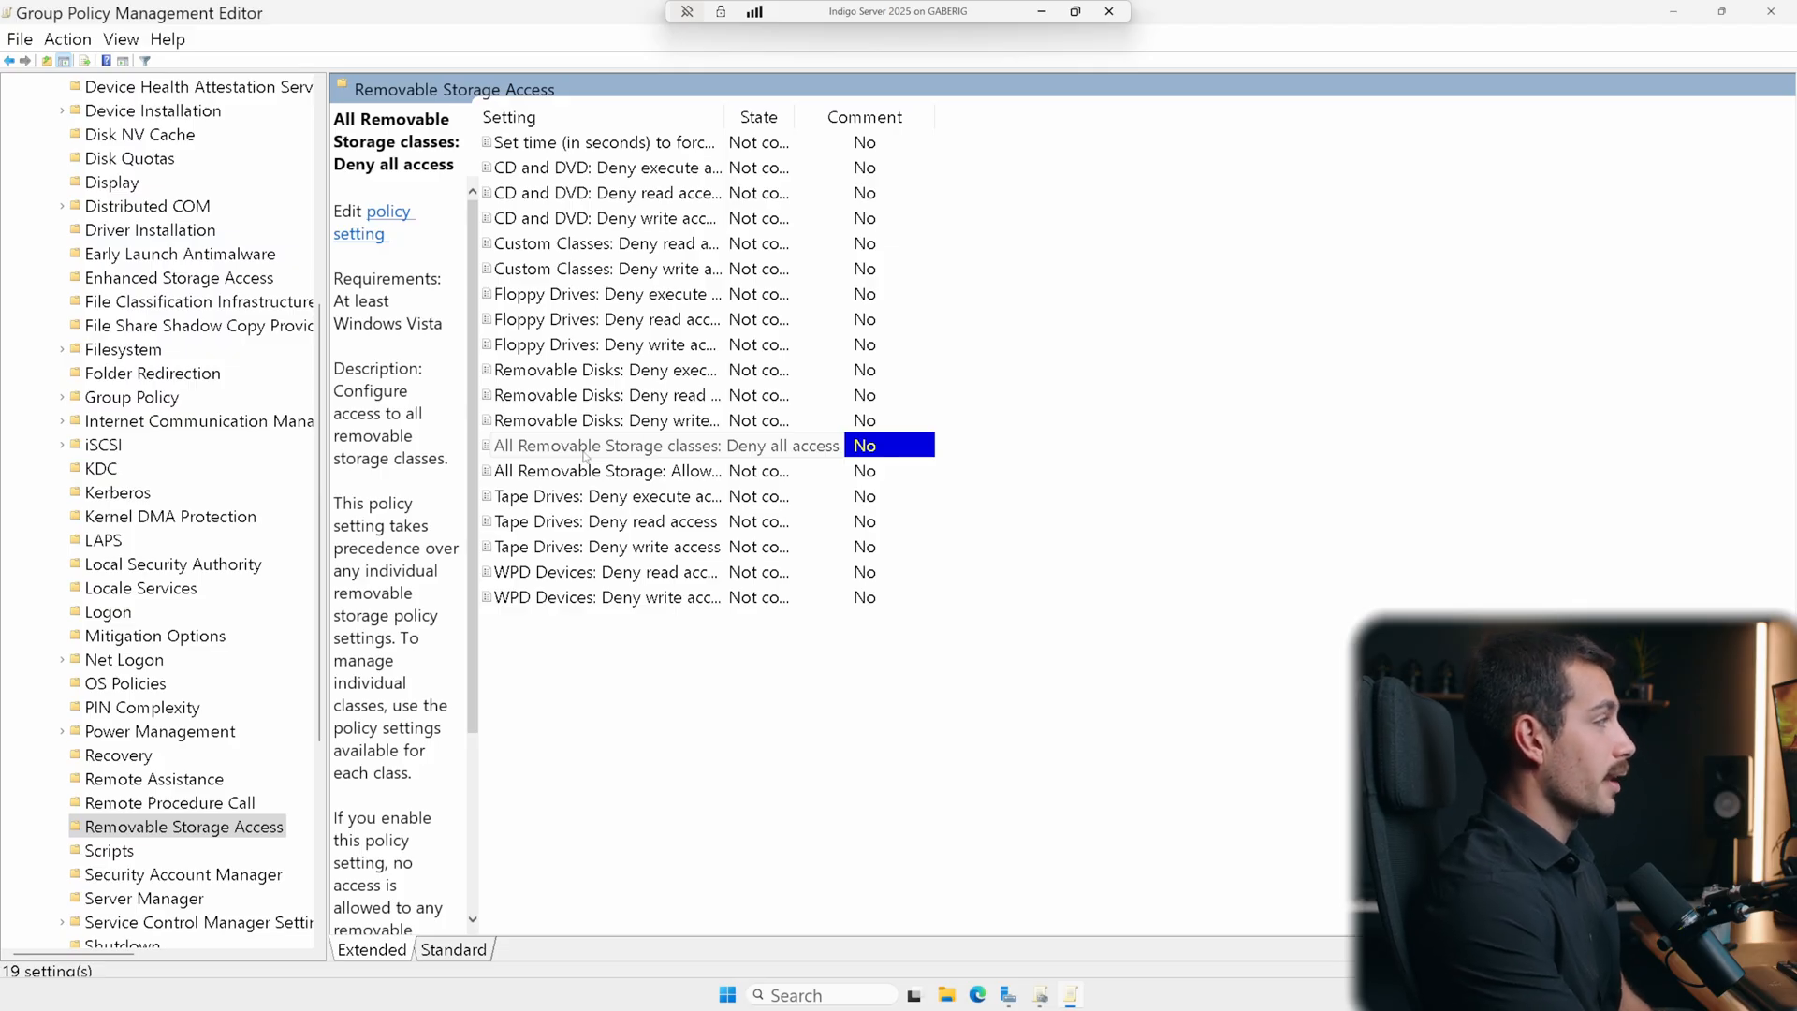
- Set 'All Removable Storage classes: Deny all access' to Enabled and collapse the tree back to Computer Configuration
{"action": "double_click", "coordinate": [665, 446]}
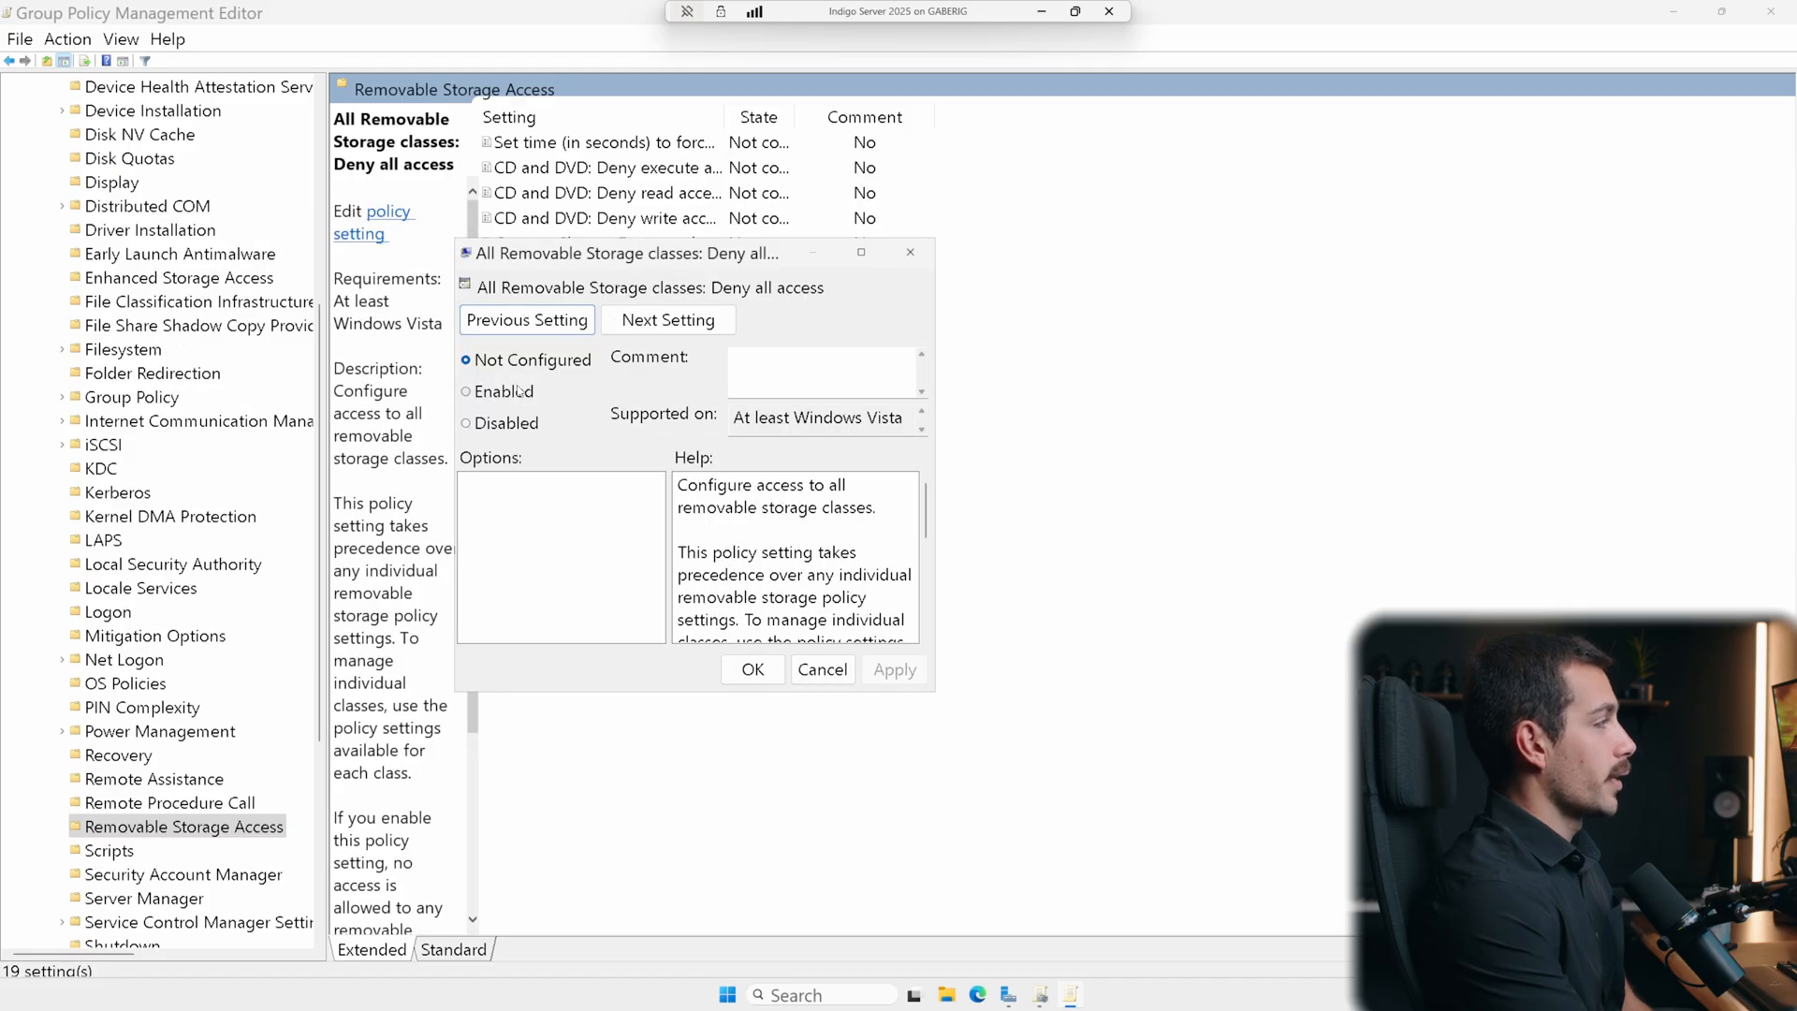
{"action": "left_click", "coordinate": [466, 392]}
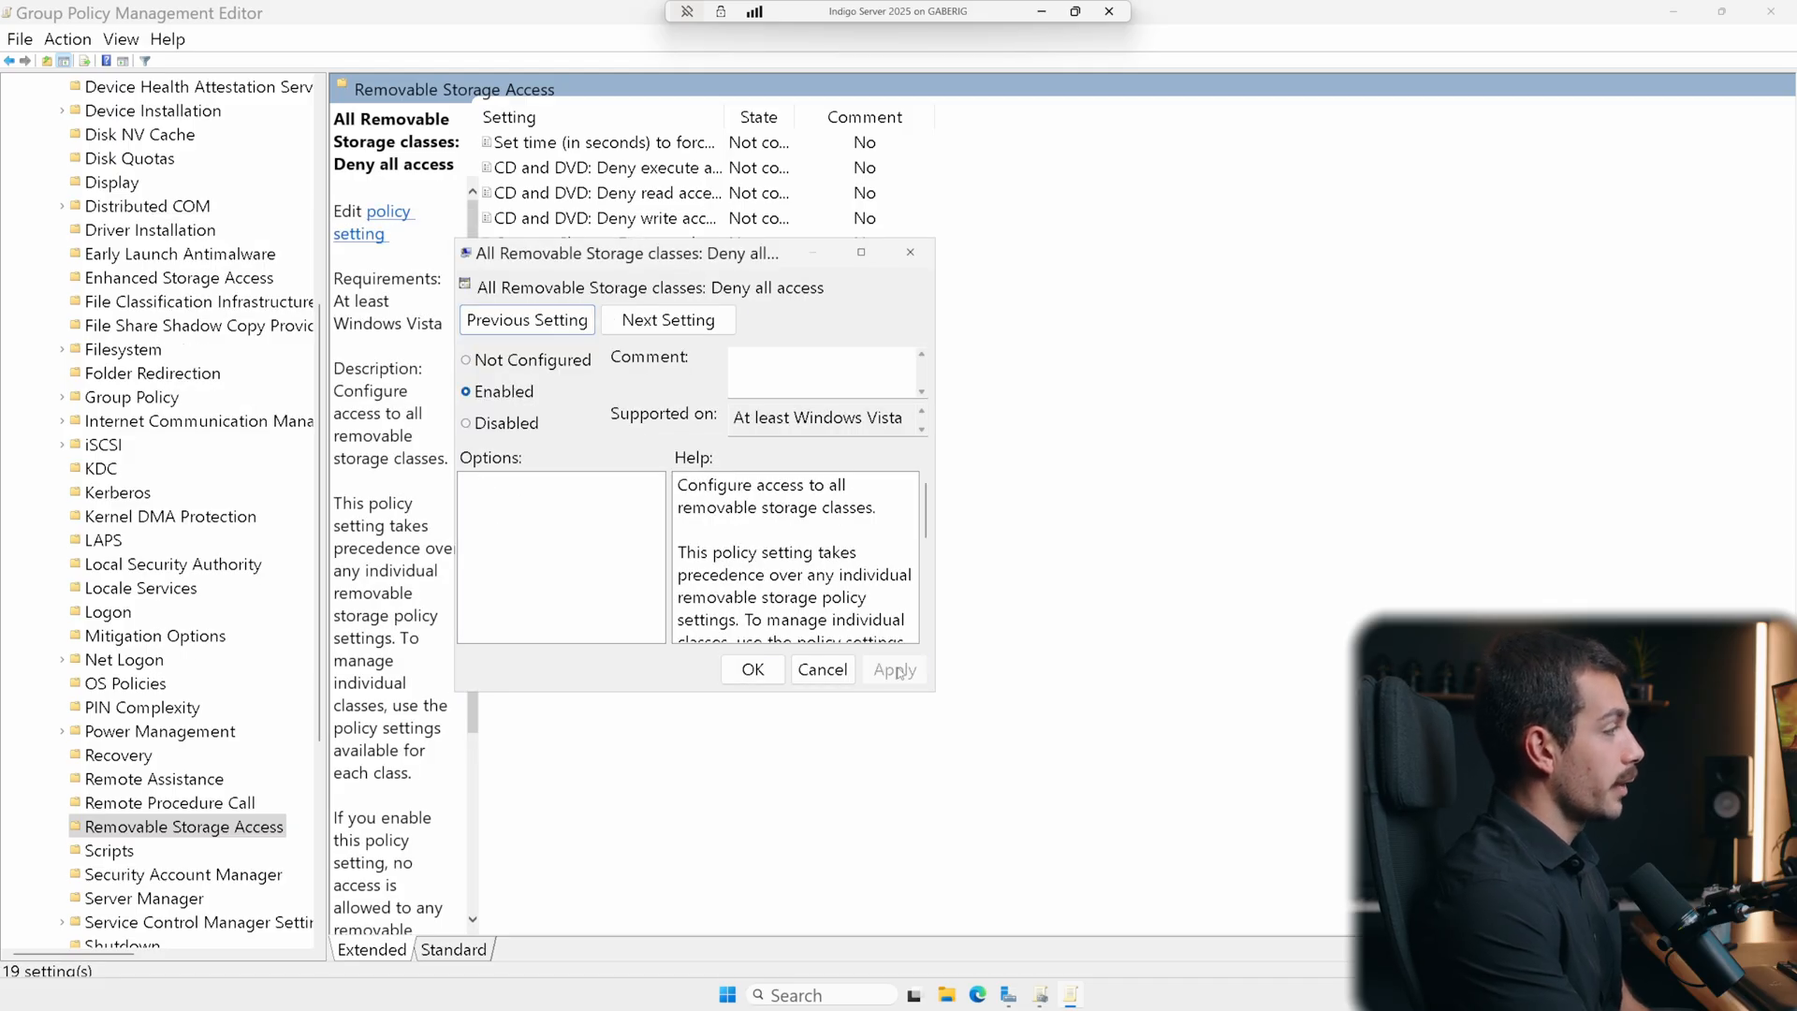
{"action": "left_click", "coordinate": [752, 669]}
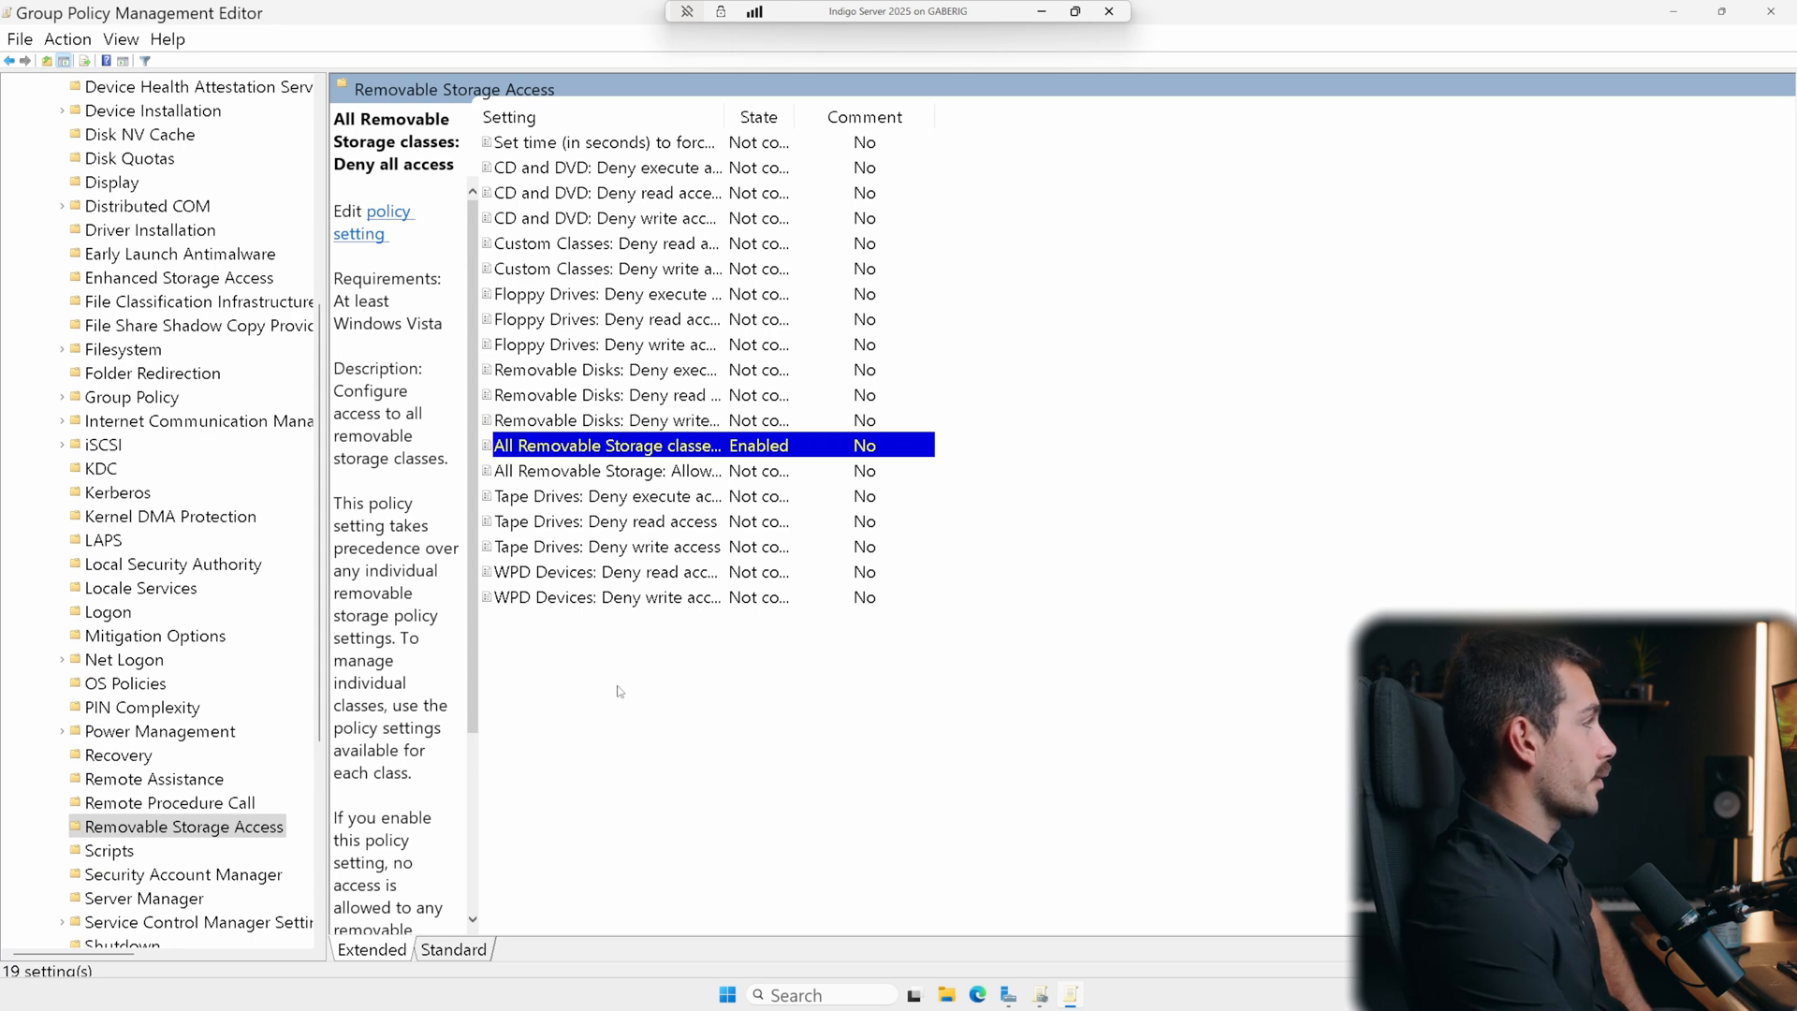
{"action": "scroll", "scroll_direction": "up", "scroll_amount": 3}
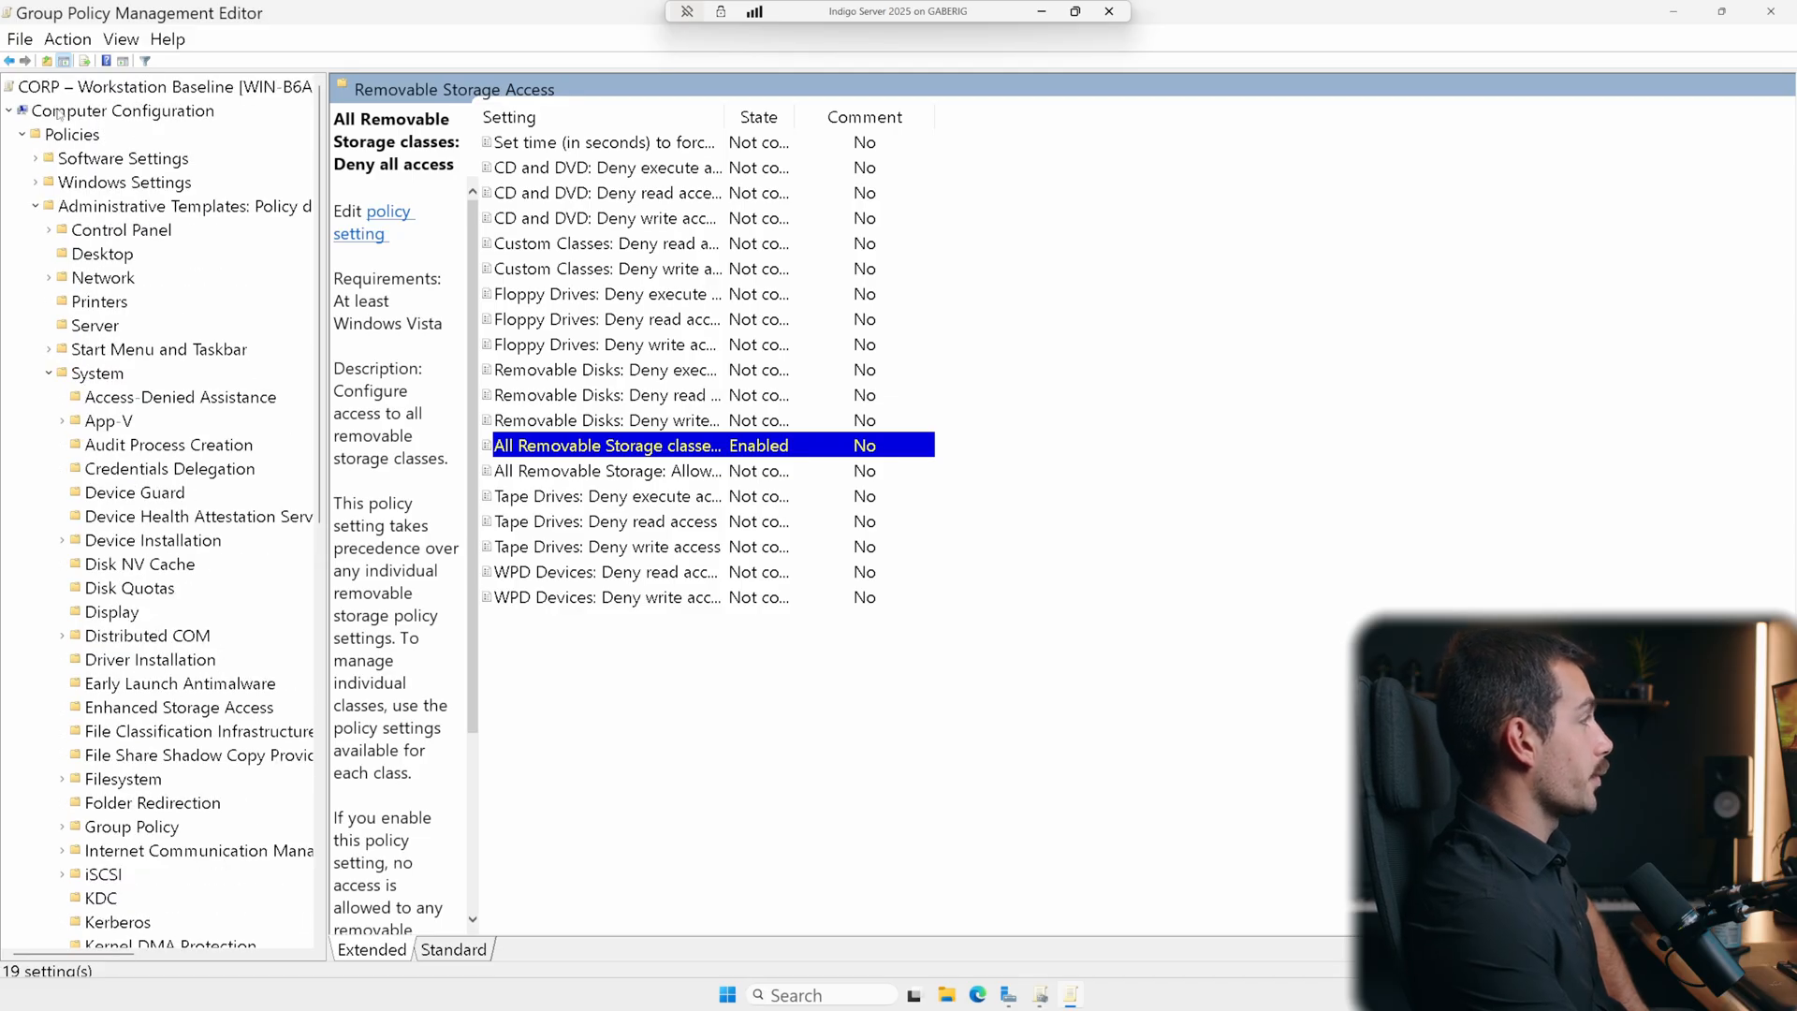
{"action": "left_click", "coordinate": [124, 111]}
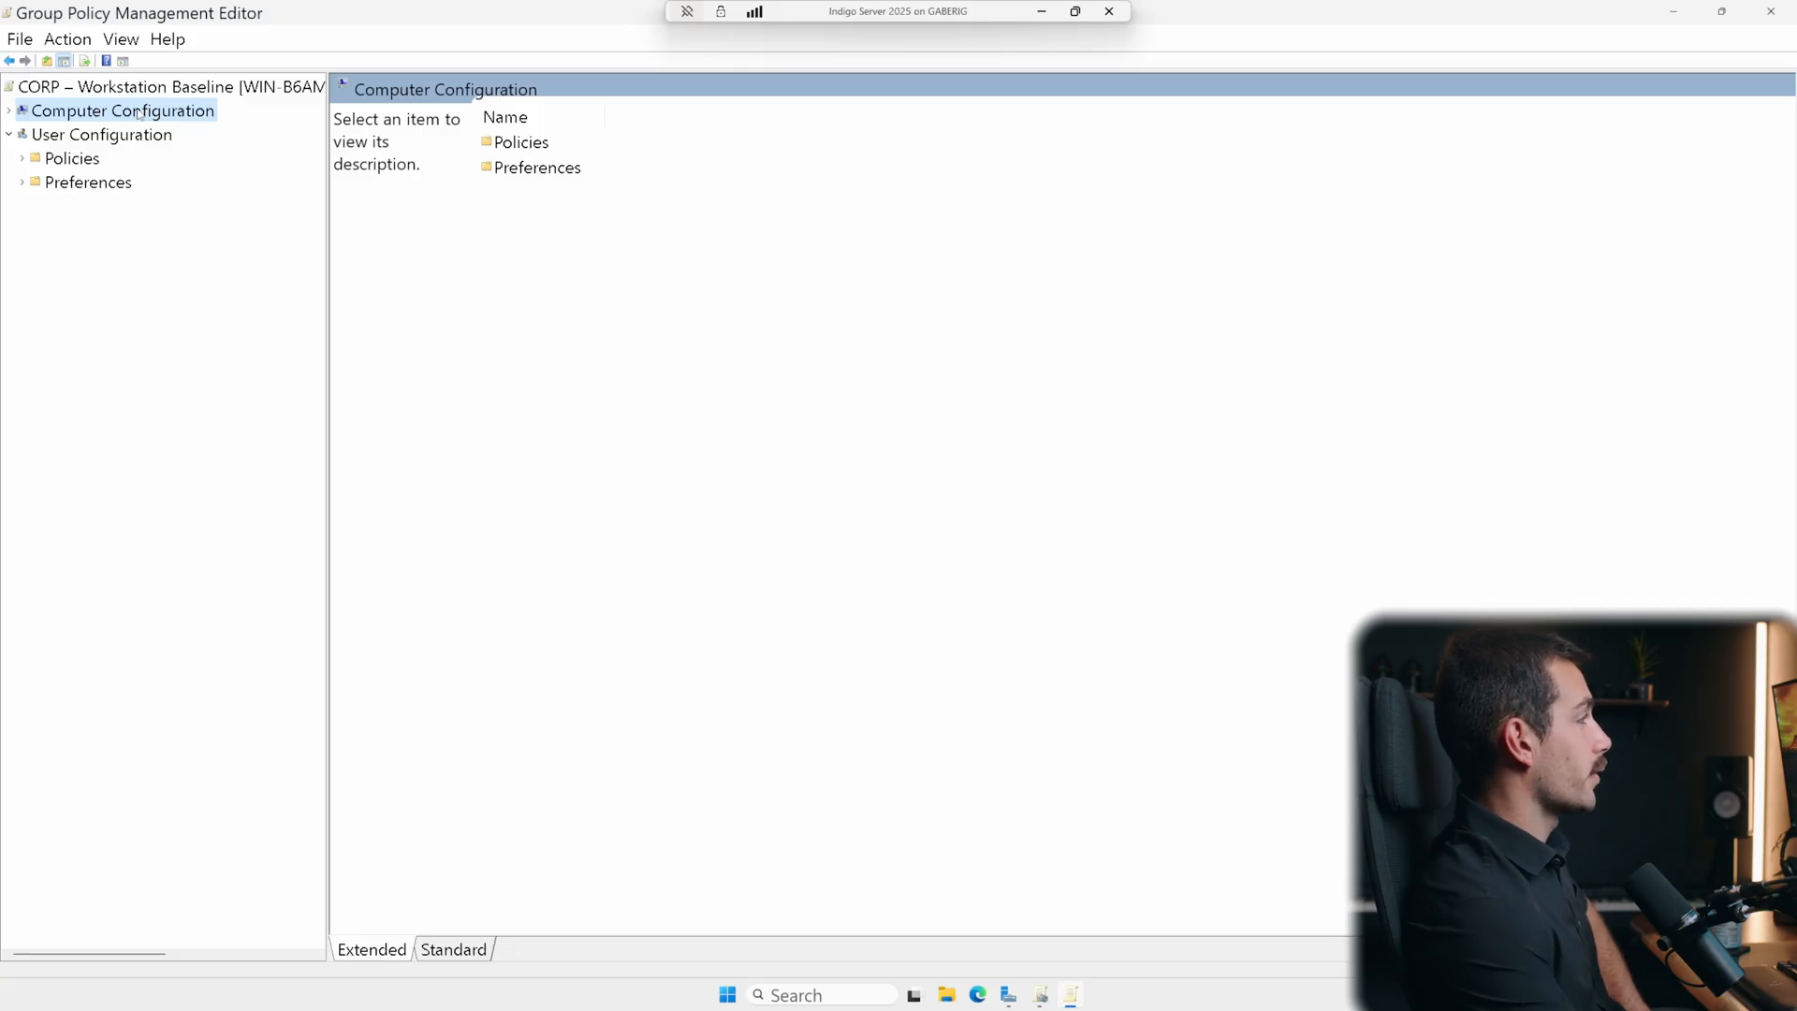
- Navigate to User Configuration > Policies > Administrative Templates > Desktop settings
{"action": "left_click", "coordinate": [101, 133]}
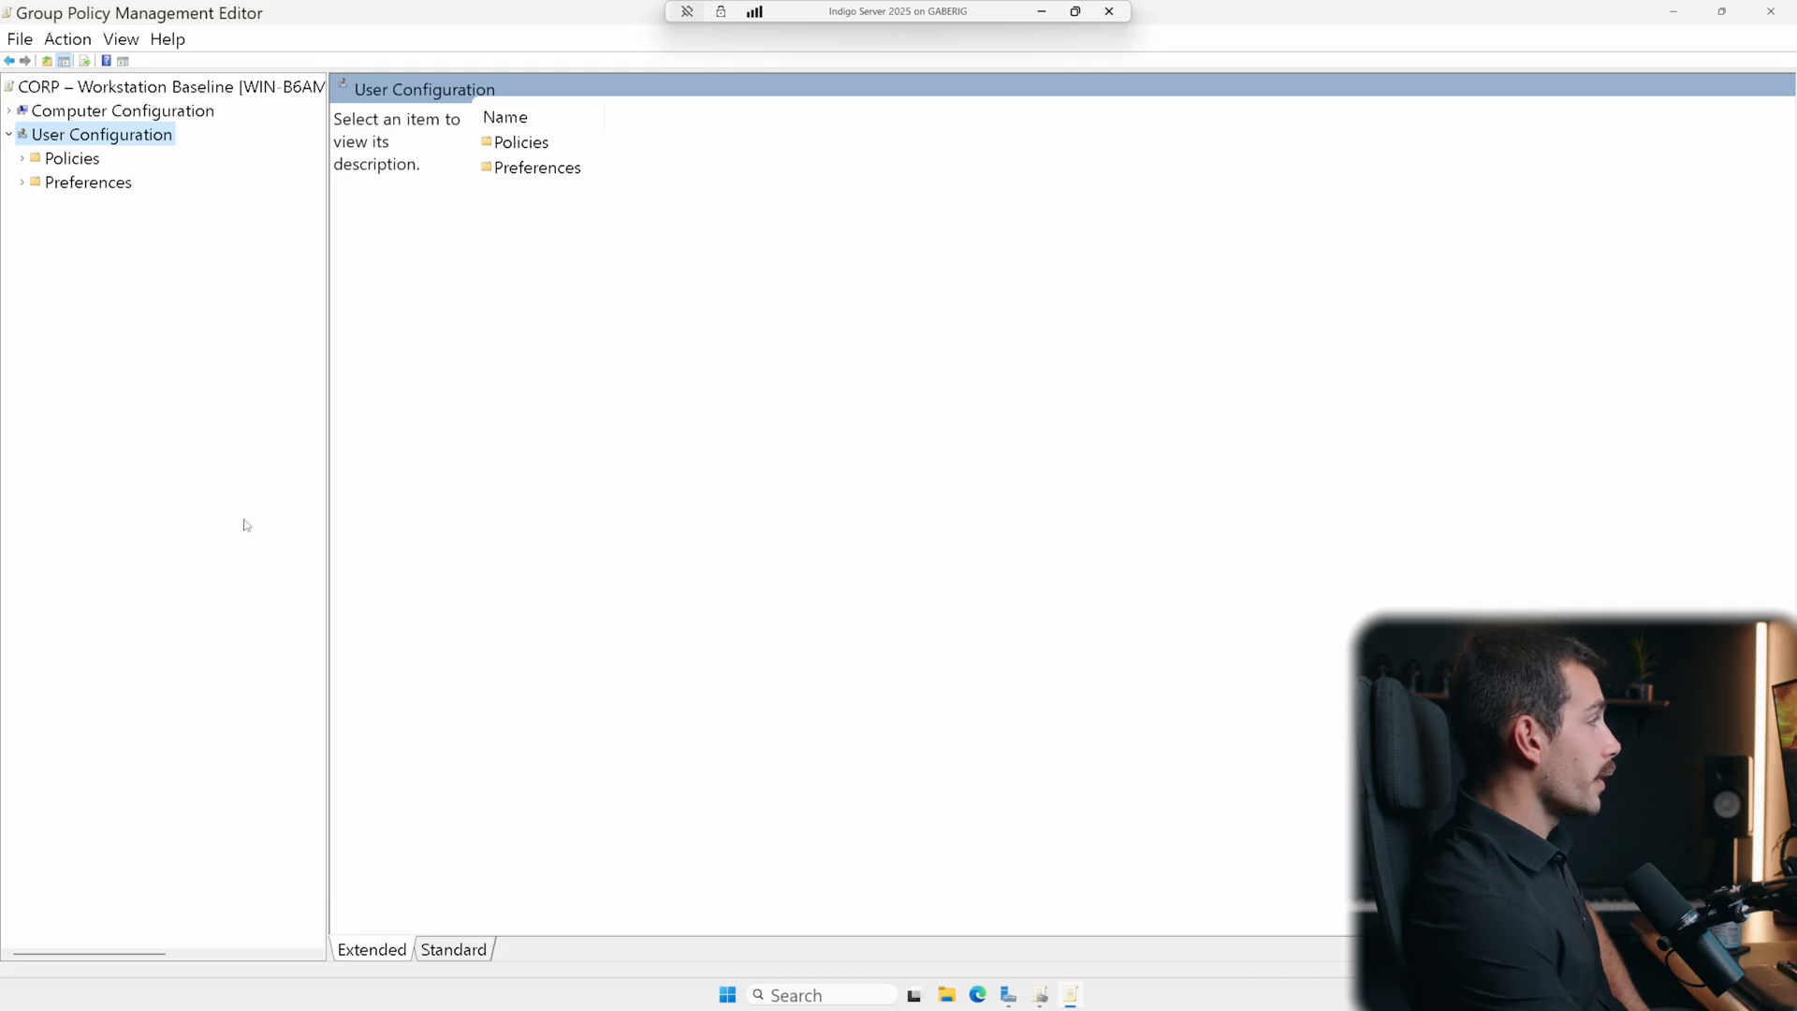
{"action": "left_click", "coordinate": [21, 158]}
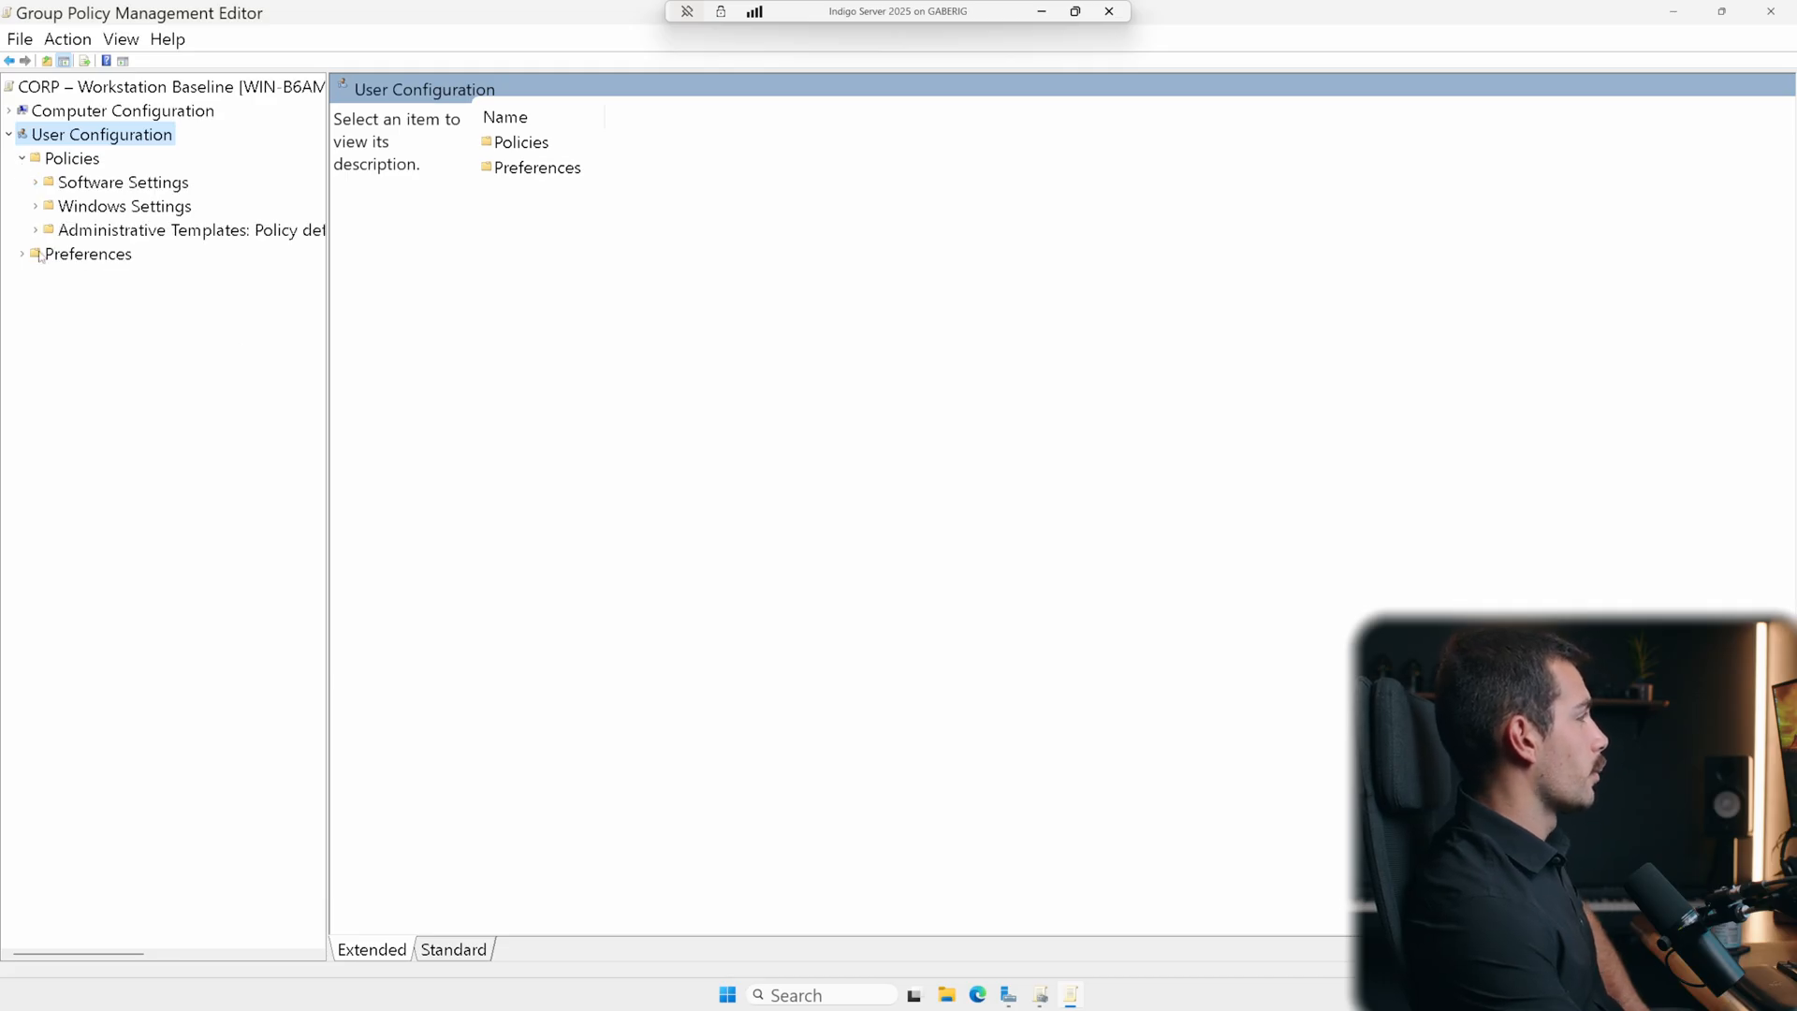
{"action": "left_click", "coordinate": [36, 230]}
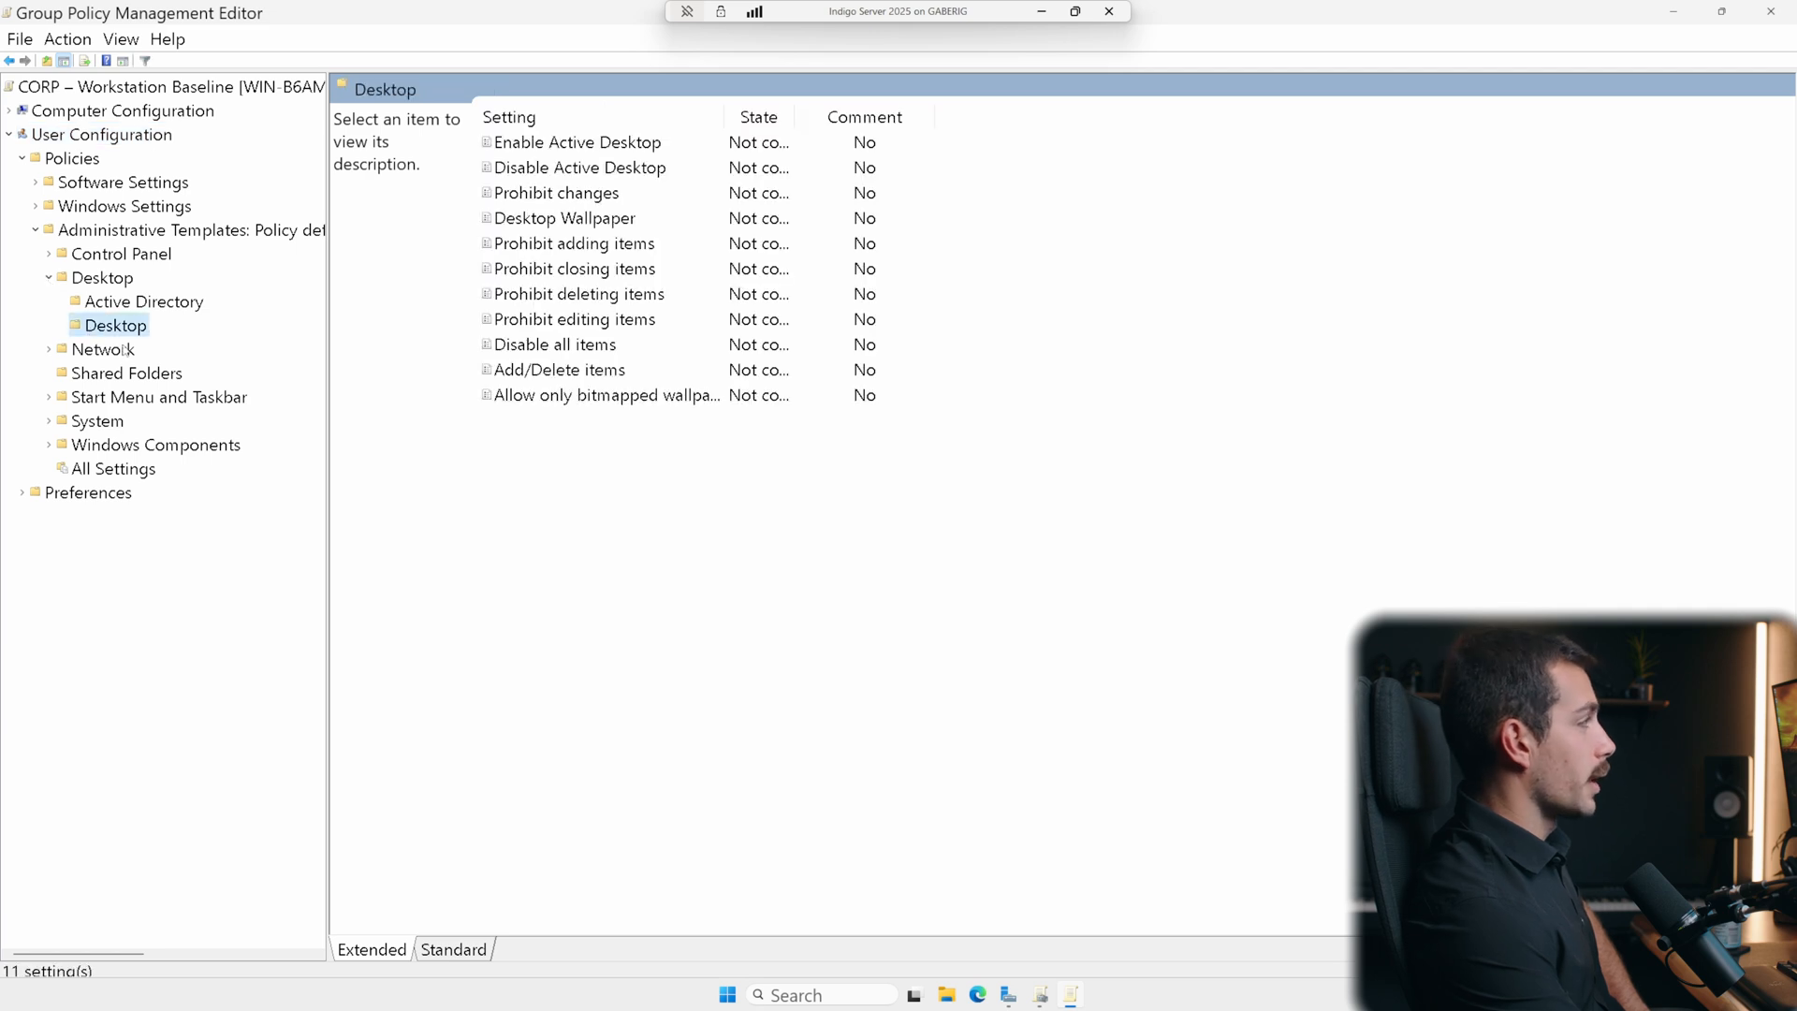
- Enable Desktop Wallpaper with the SYSVOL Branding\wallpaper.jpg path as the wallpaper name
{"action": "double_click", "coordinate": [563, 219]}
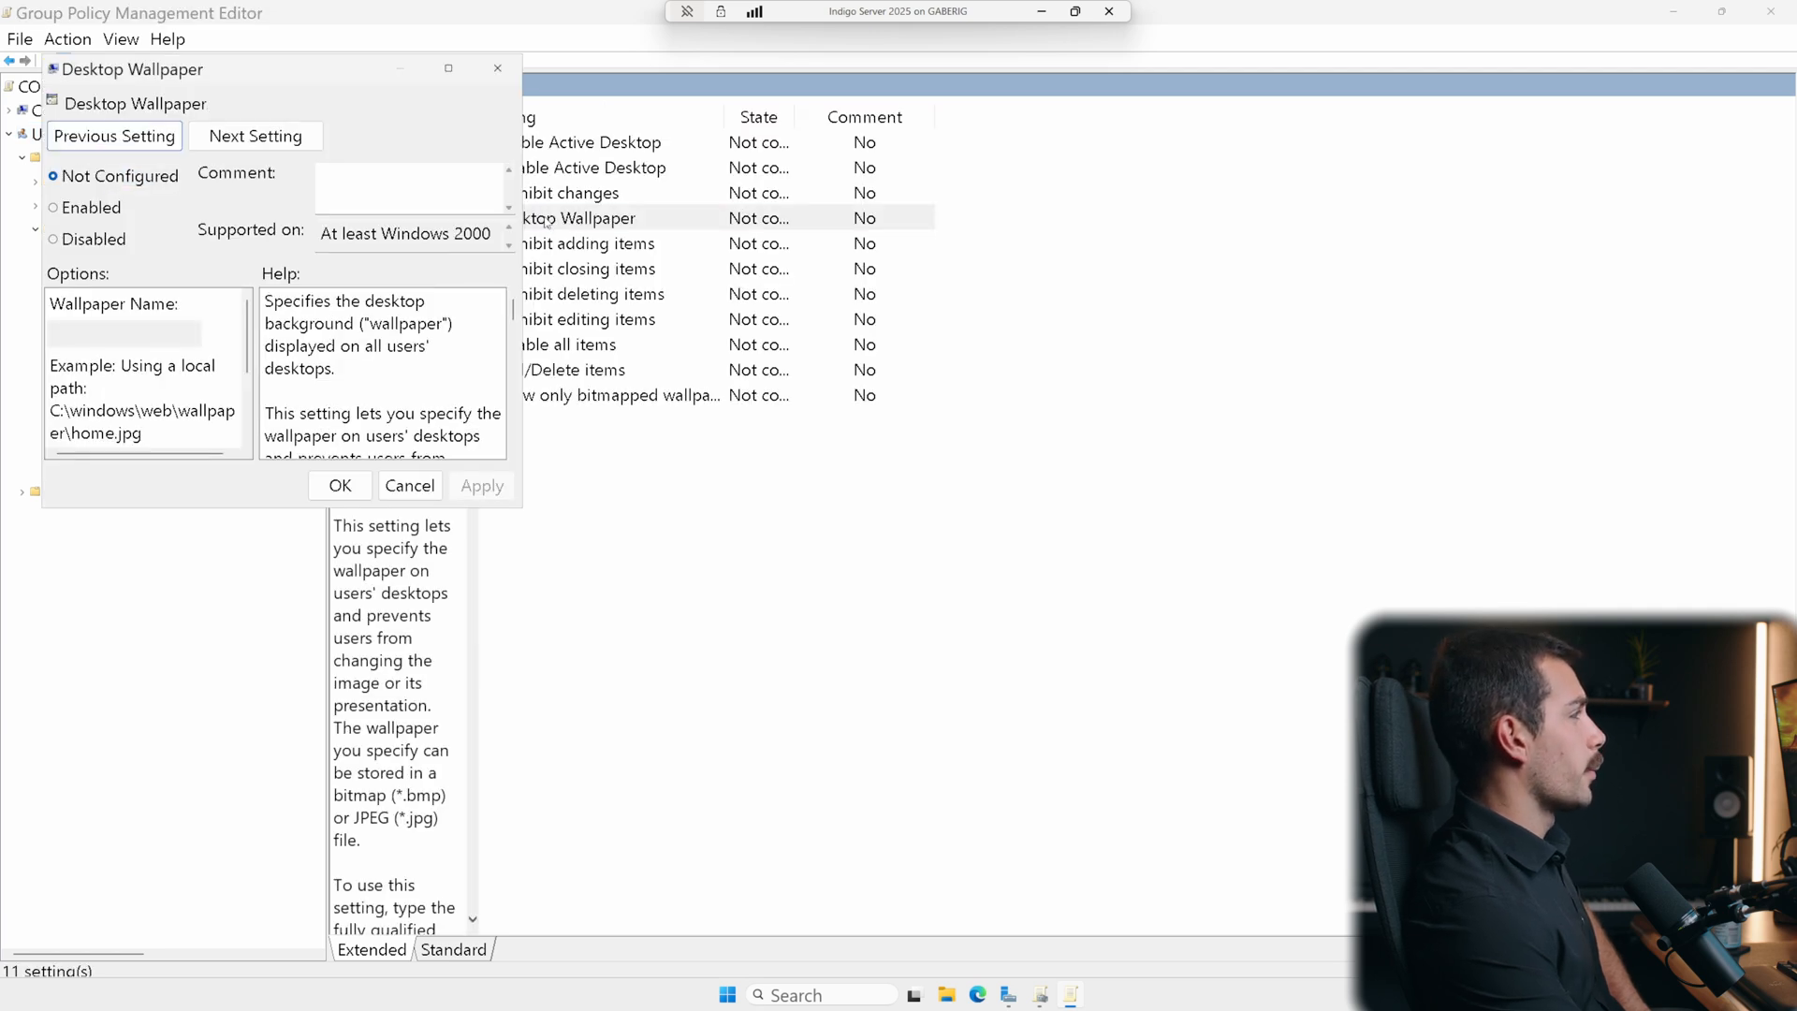
{"action": "left_click", "coordinate": [572, 409]}
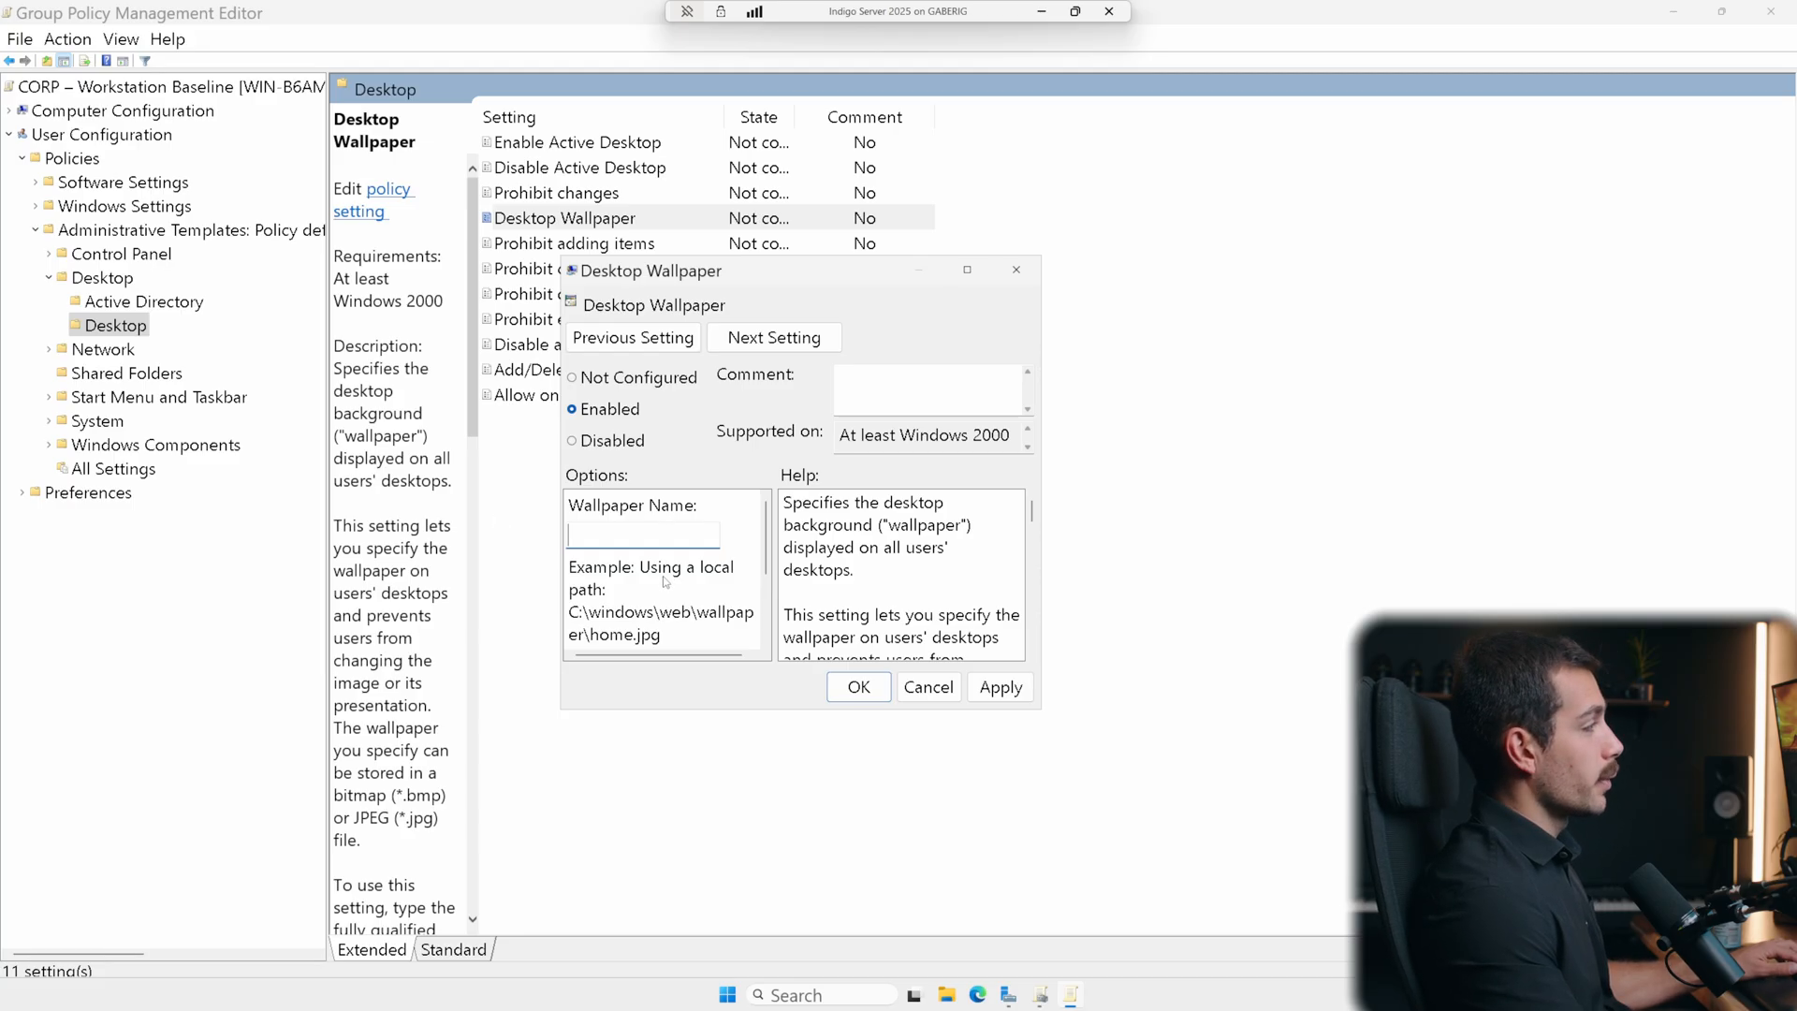
{"action": "scroll", "scroll_direction": "down", "scroll_amount": 3}
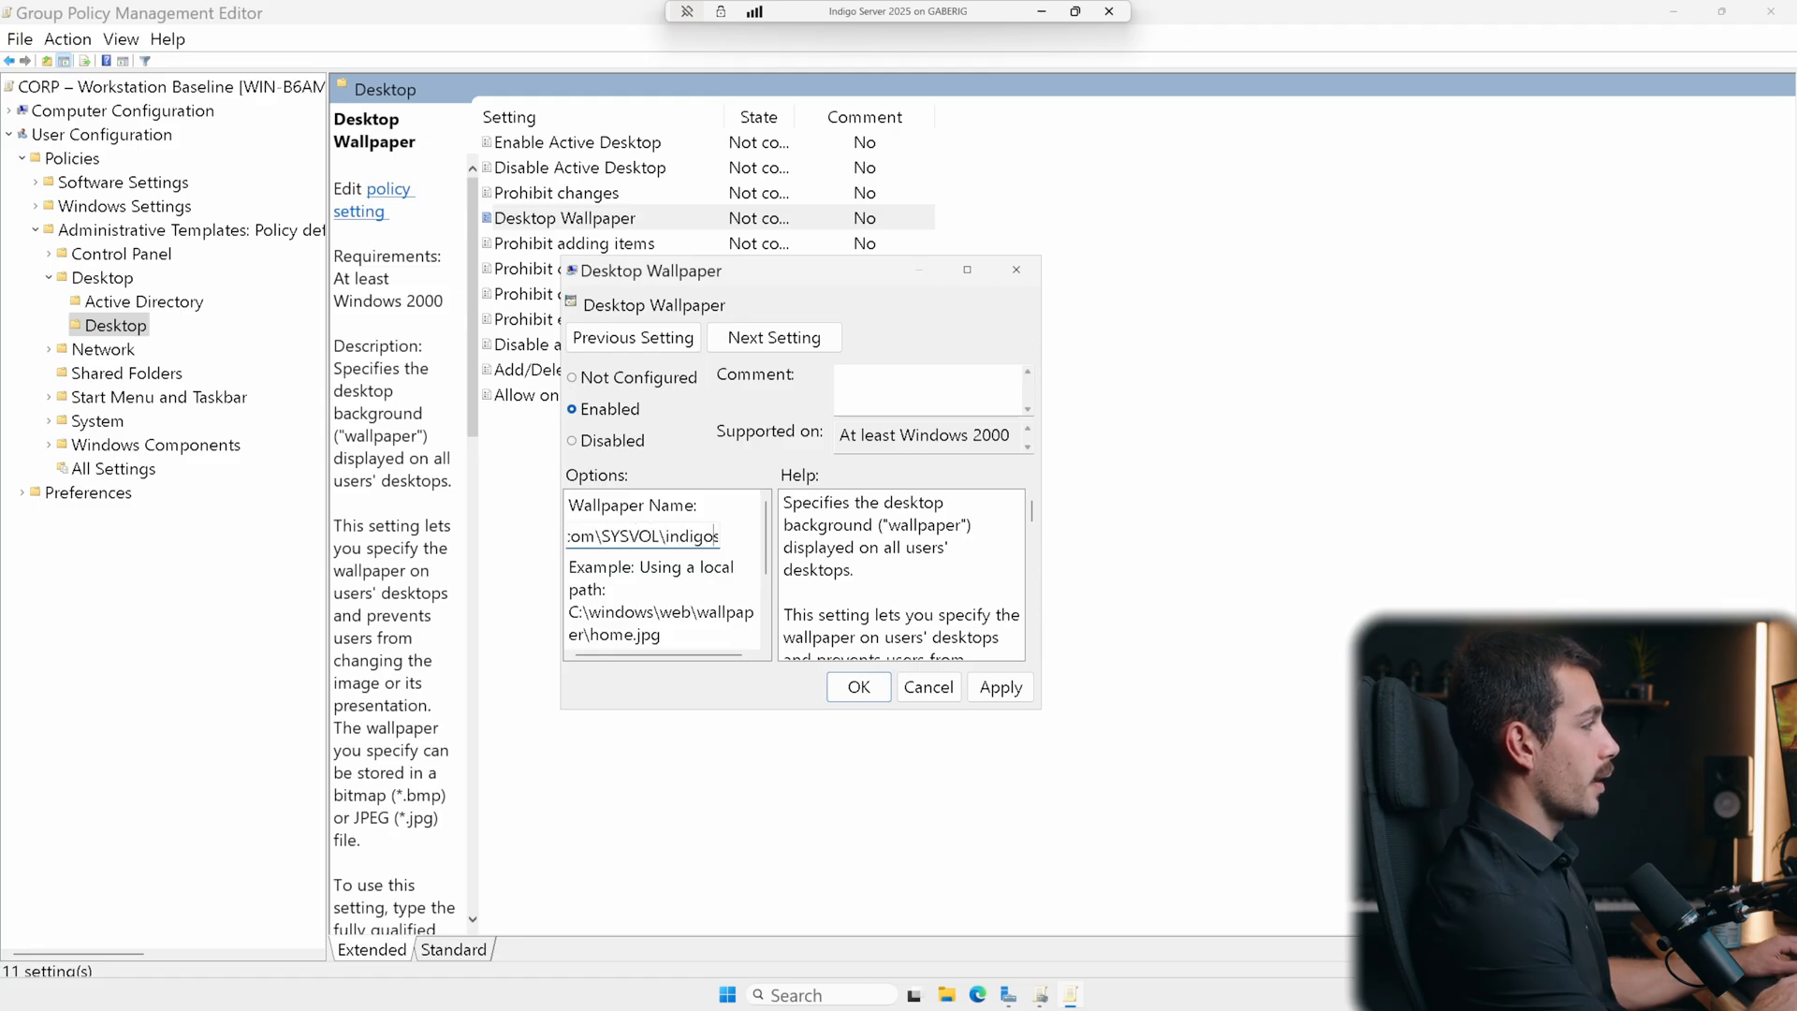
{"action": "type", "text": "randing\\wallpaper.jpg"}
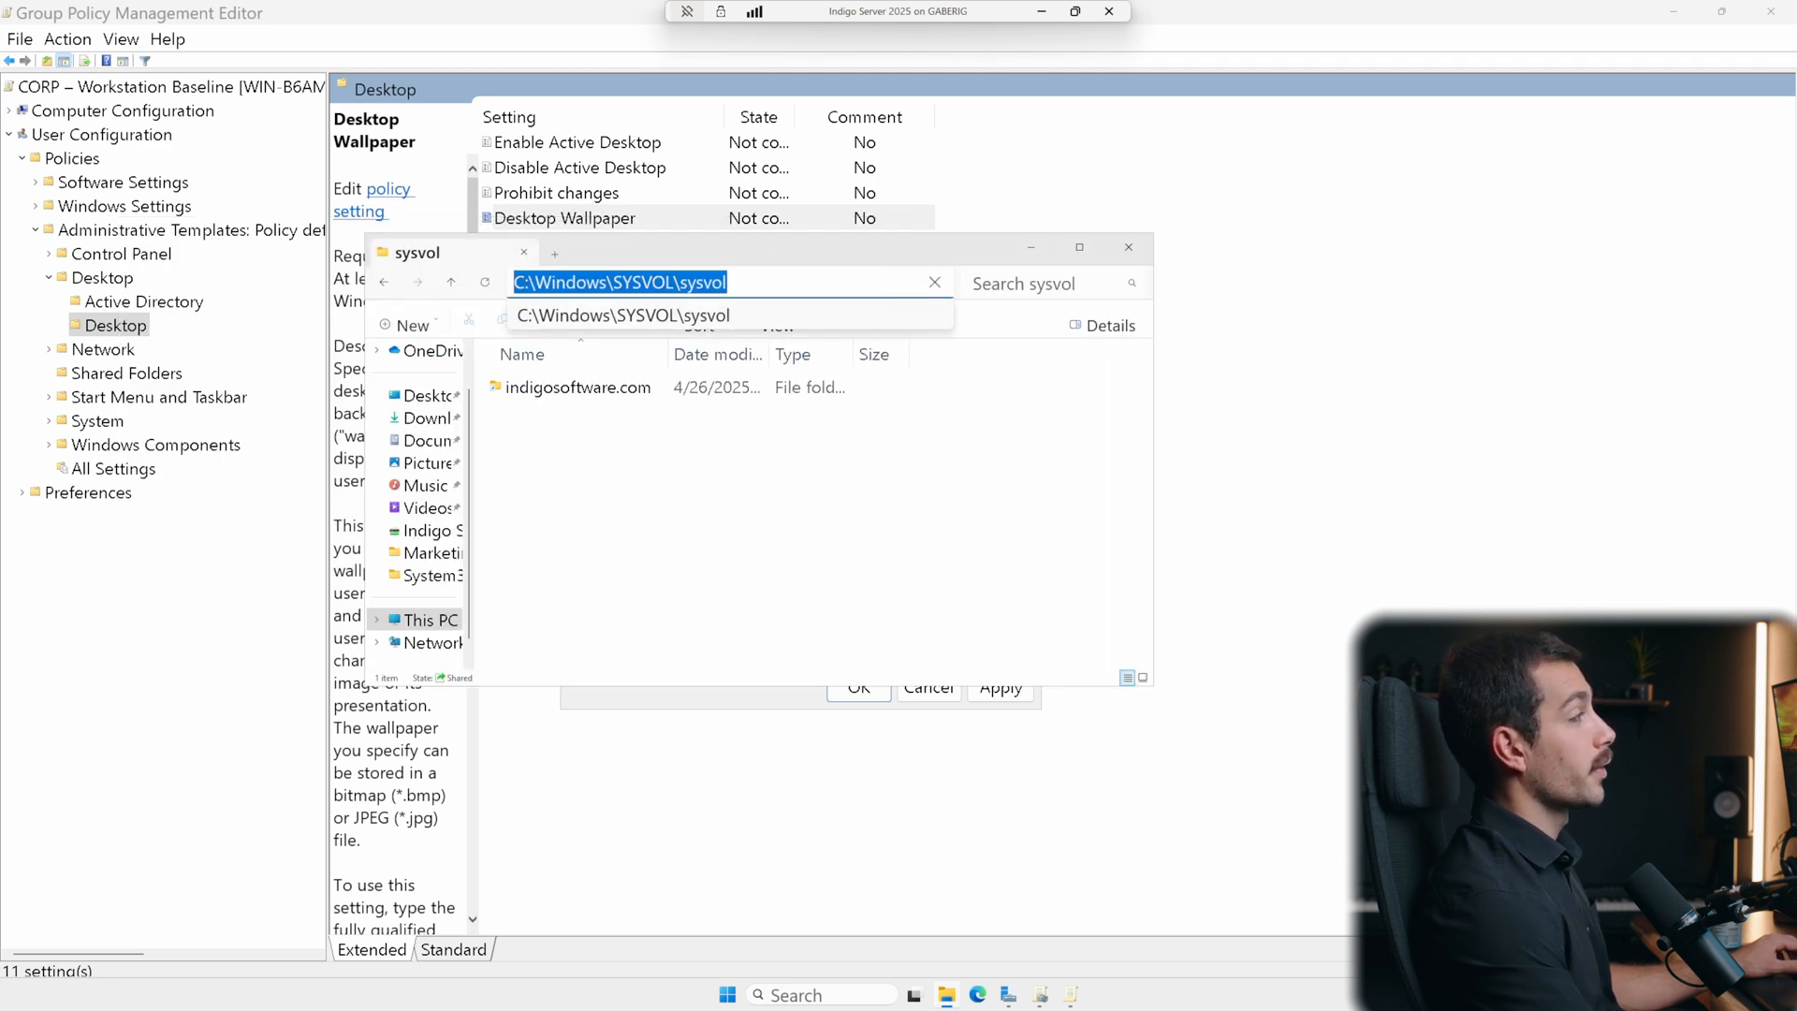
- Create a new folder named Branding inside the indigosoftware.com SYSVOL folder
{"action": "left_click", "coordinate": [573, 387]}
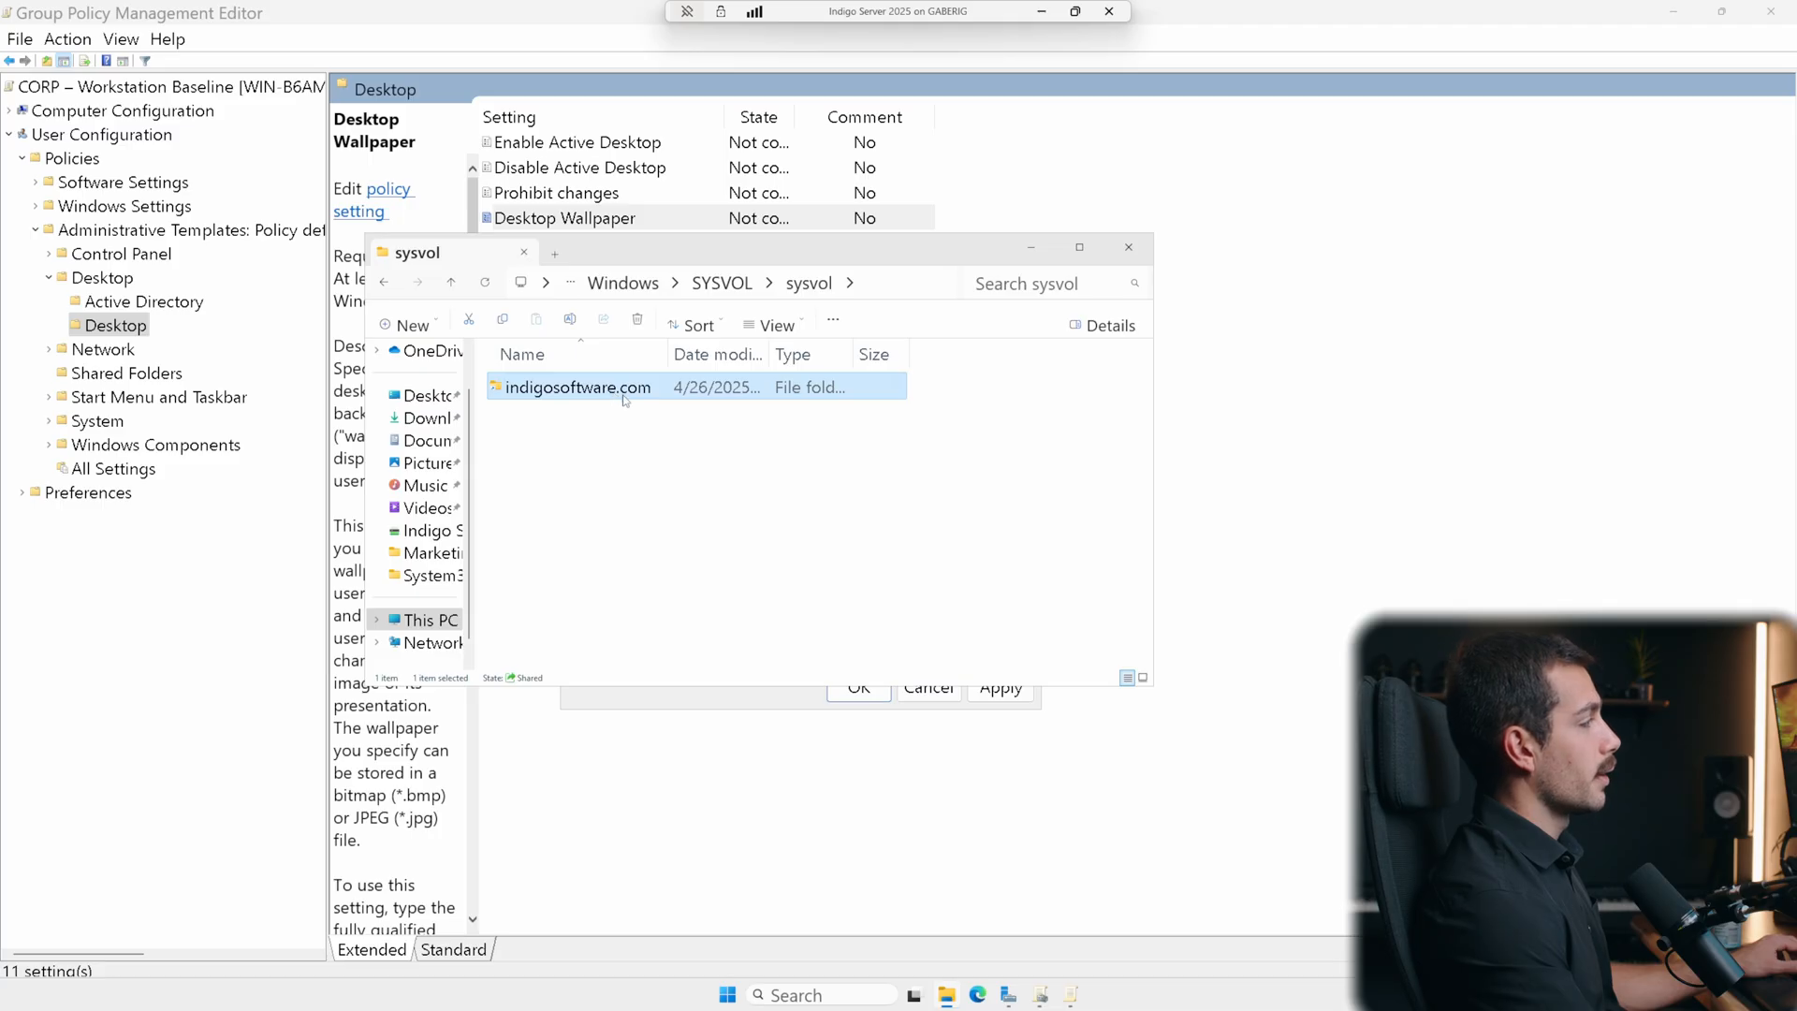
{"action": "double_click", "coordinate": [576, 387]}
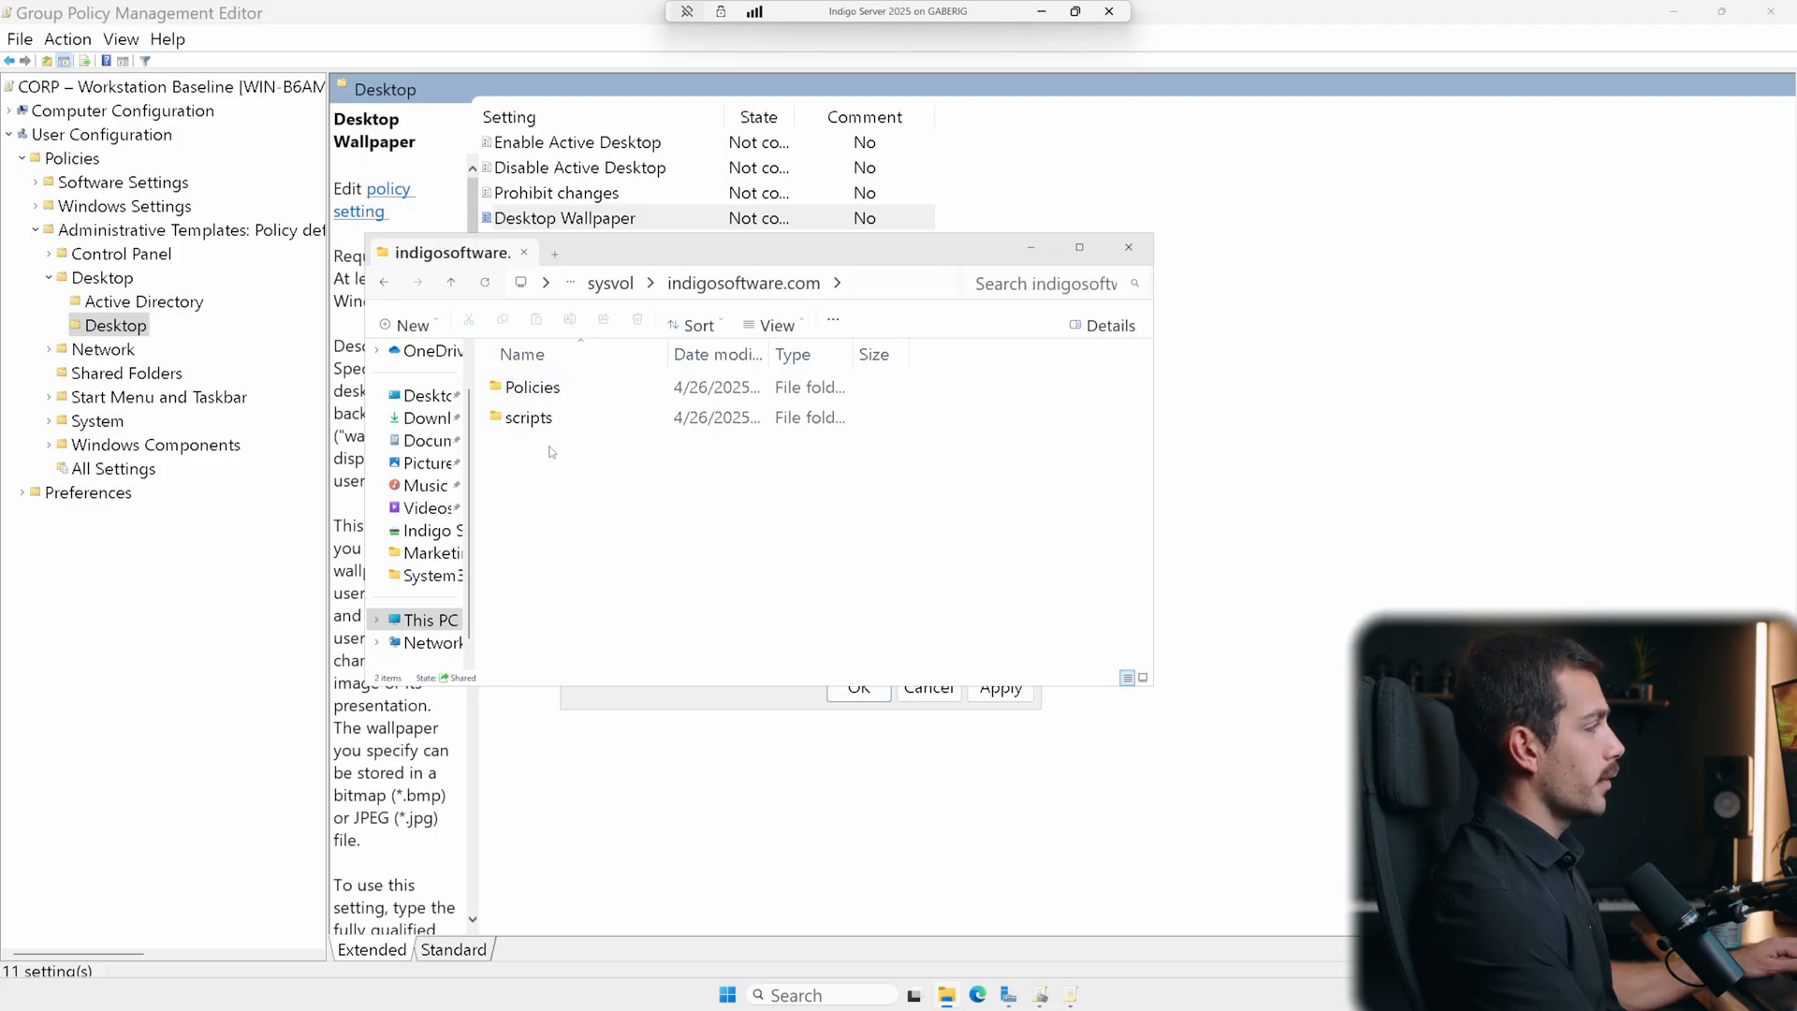
{"action": "right_click", "coordinate": [550, 450]}
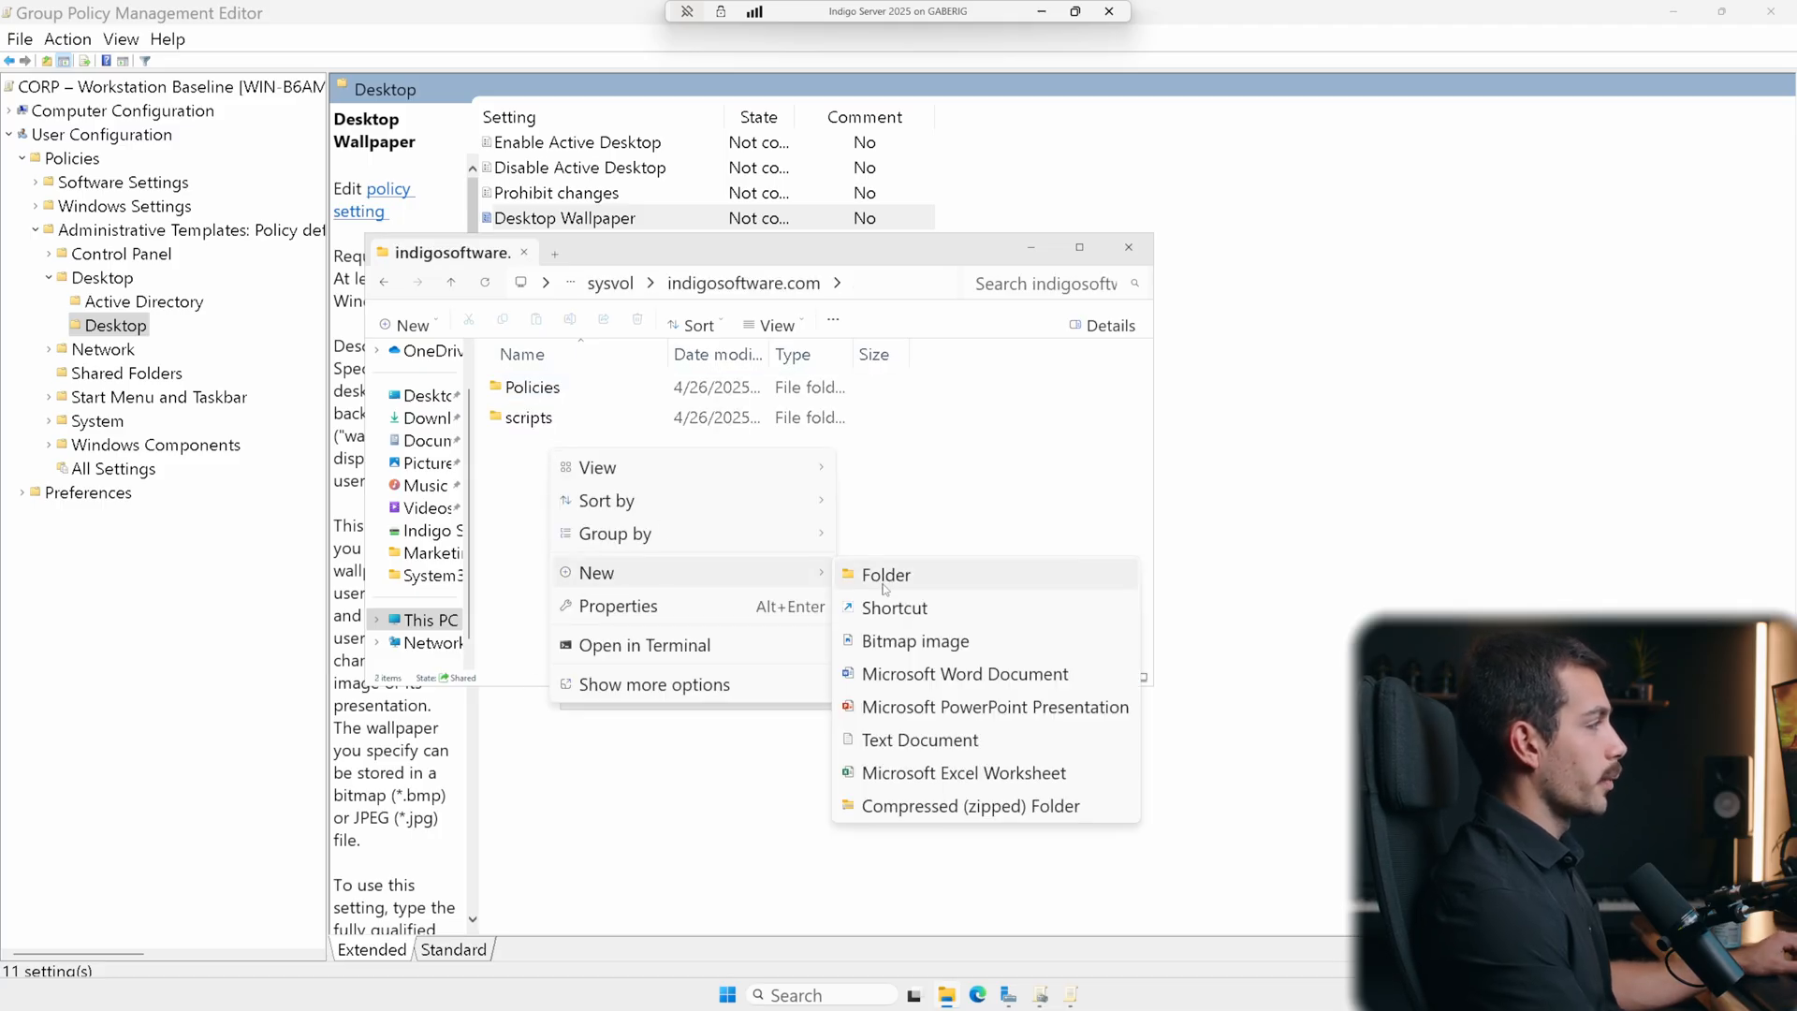
{"action": "left_click", "coordinate": [886, 574]}
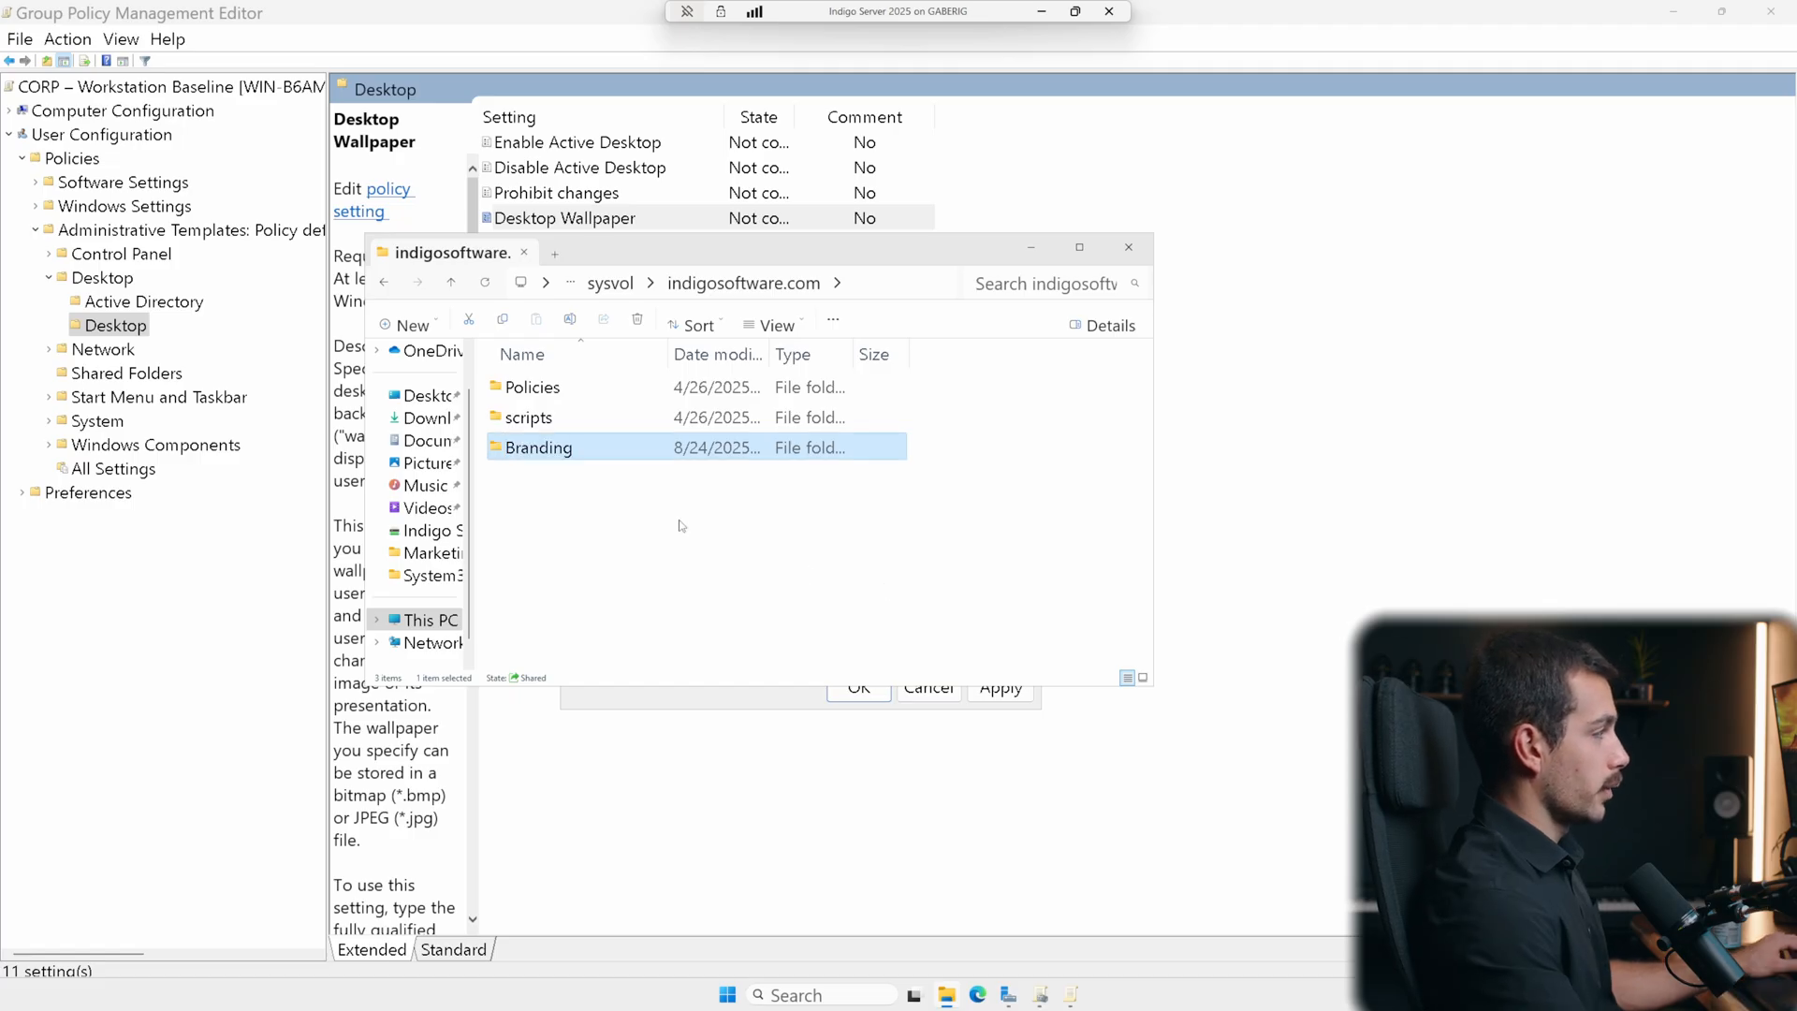
{"action": "double_click", "coordinate": [539, 448]}
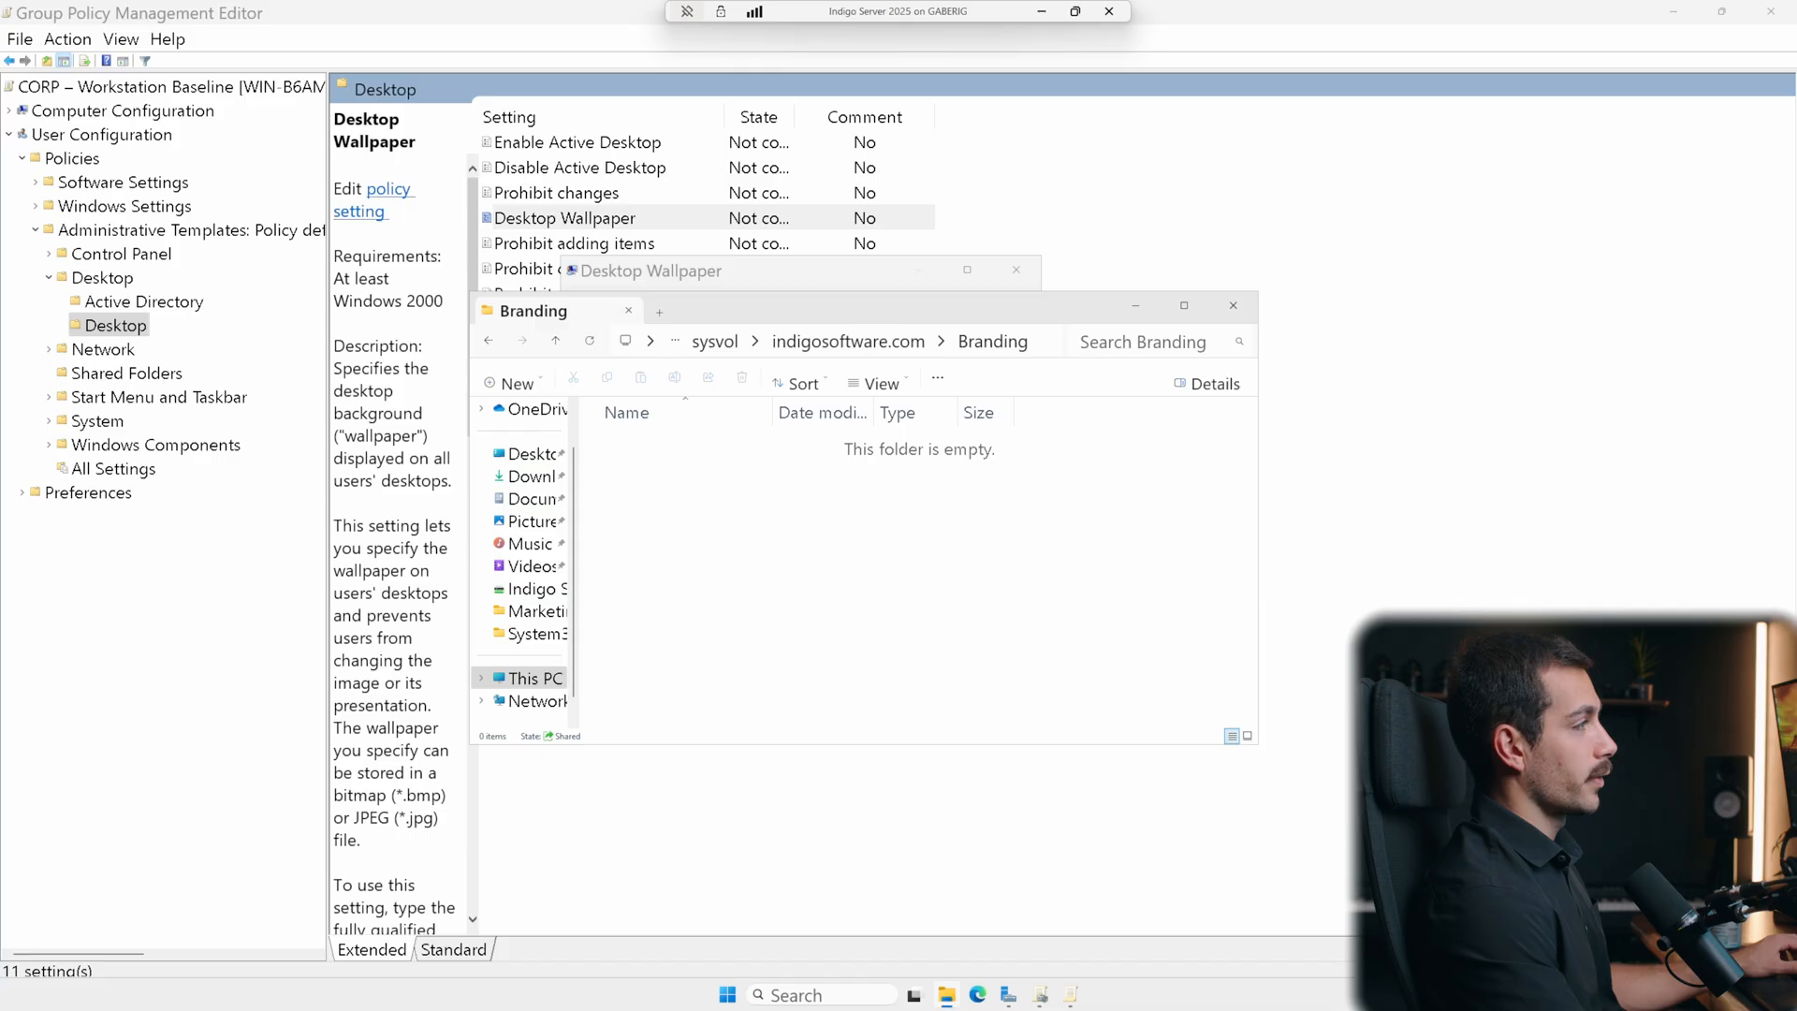
{"action": "mouse_move", "coordinate": [1232, 306]}
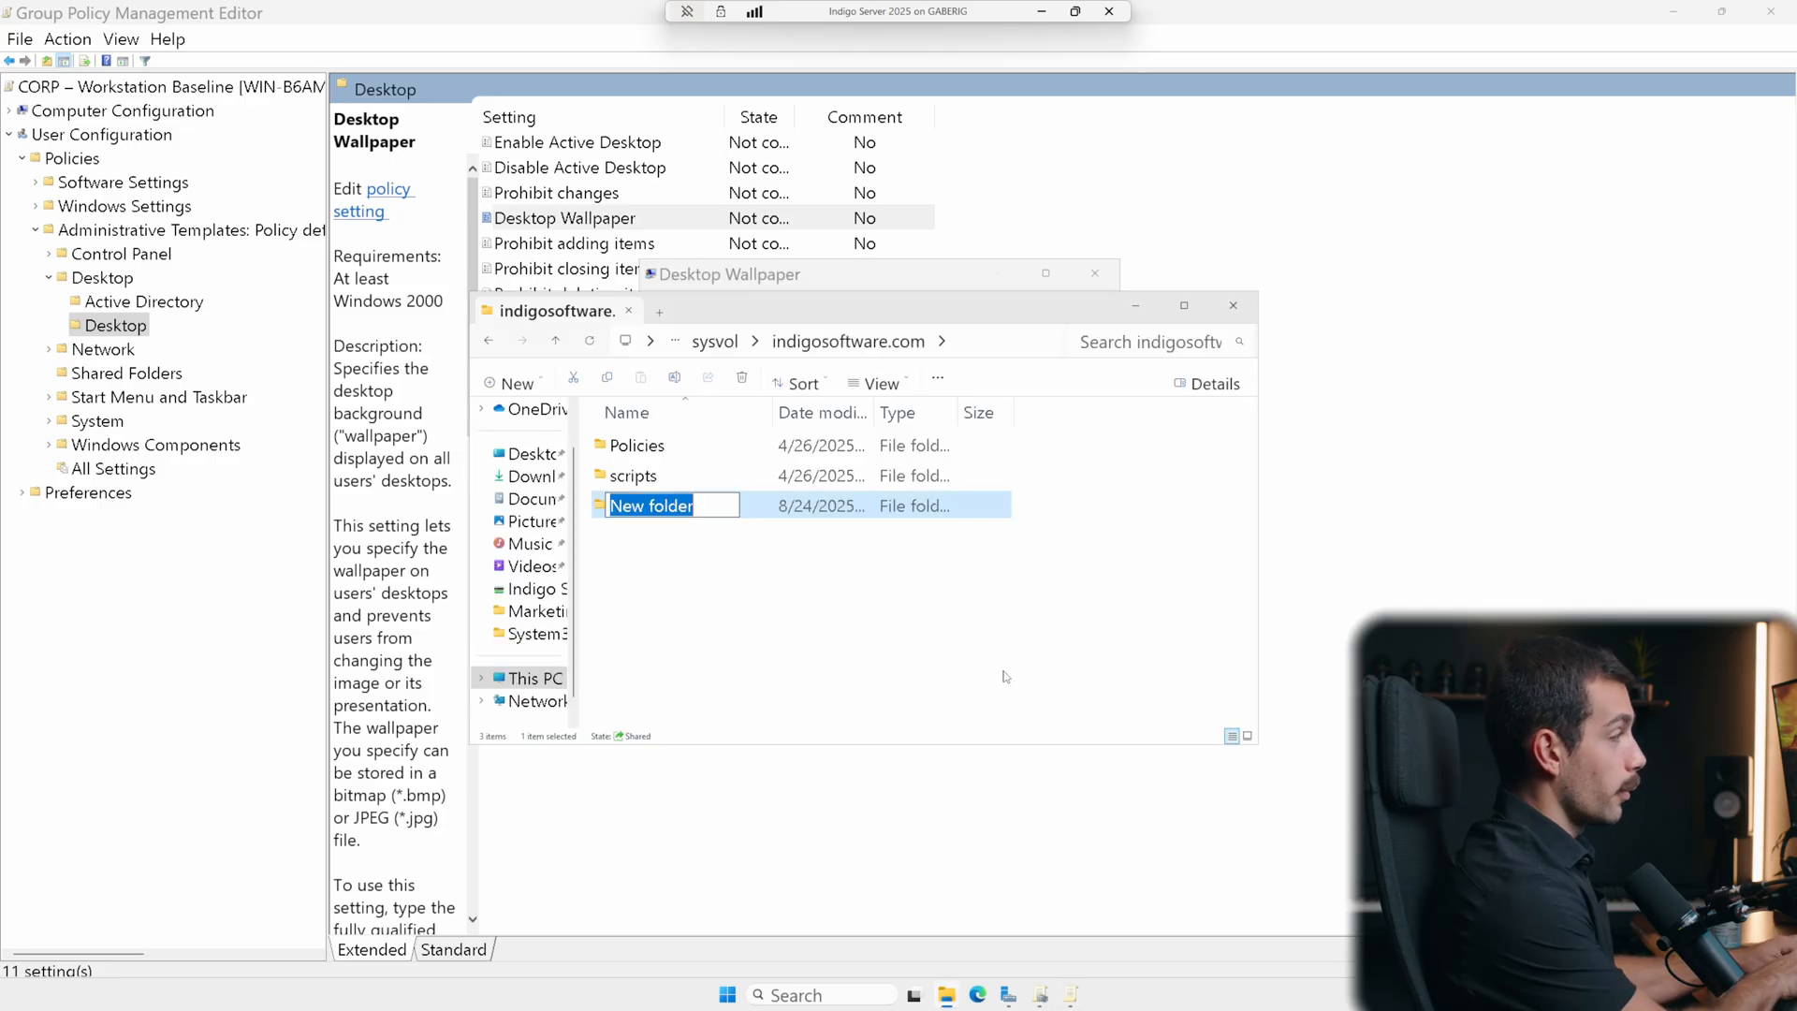
{"action": "type", "text": "Branding"}
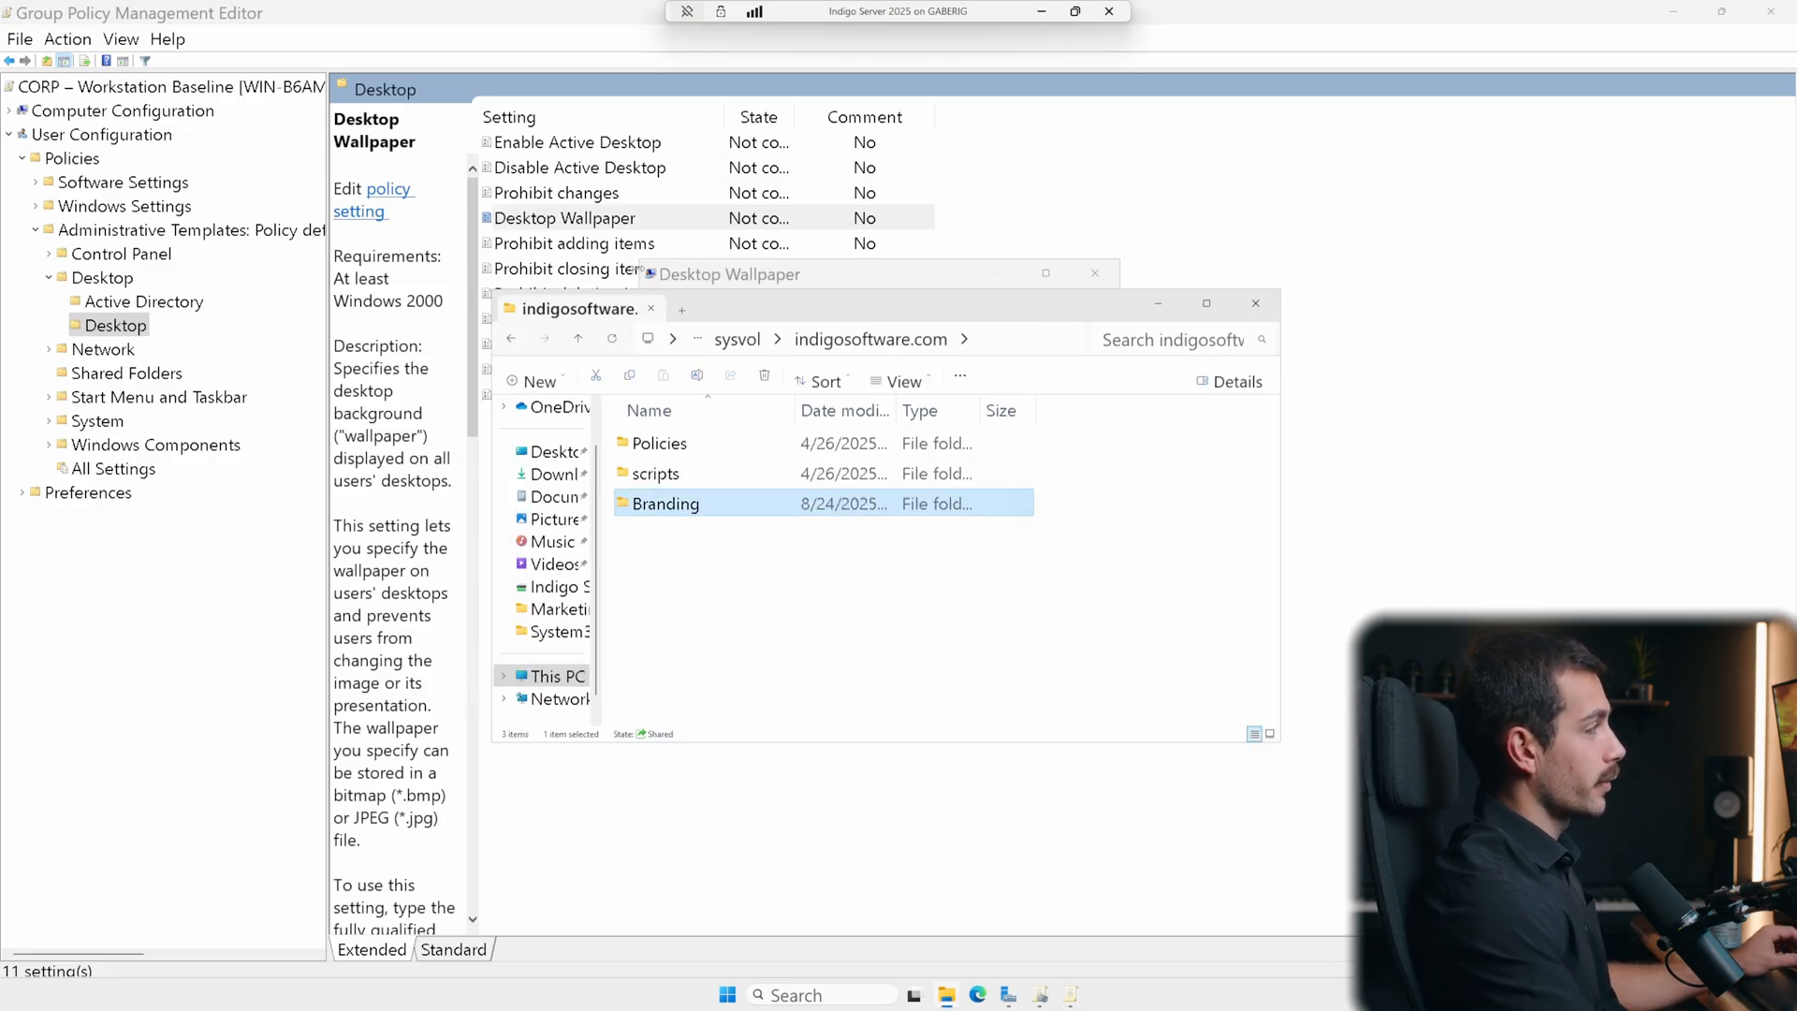
- Share the Branding folder on the network via its Advanced Sharing properties
{"action": "right_click", "coordinate": [664, 504]}
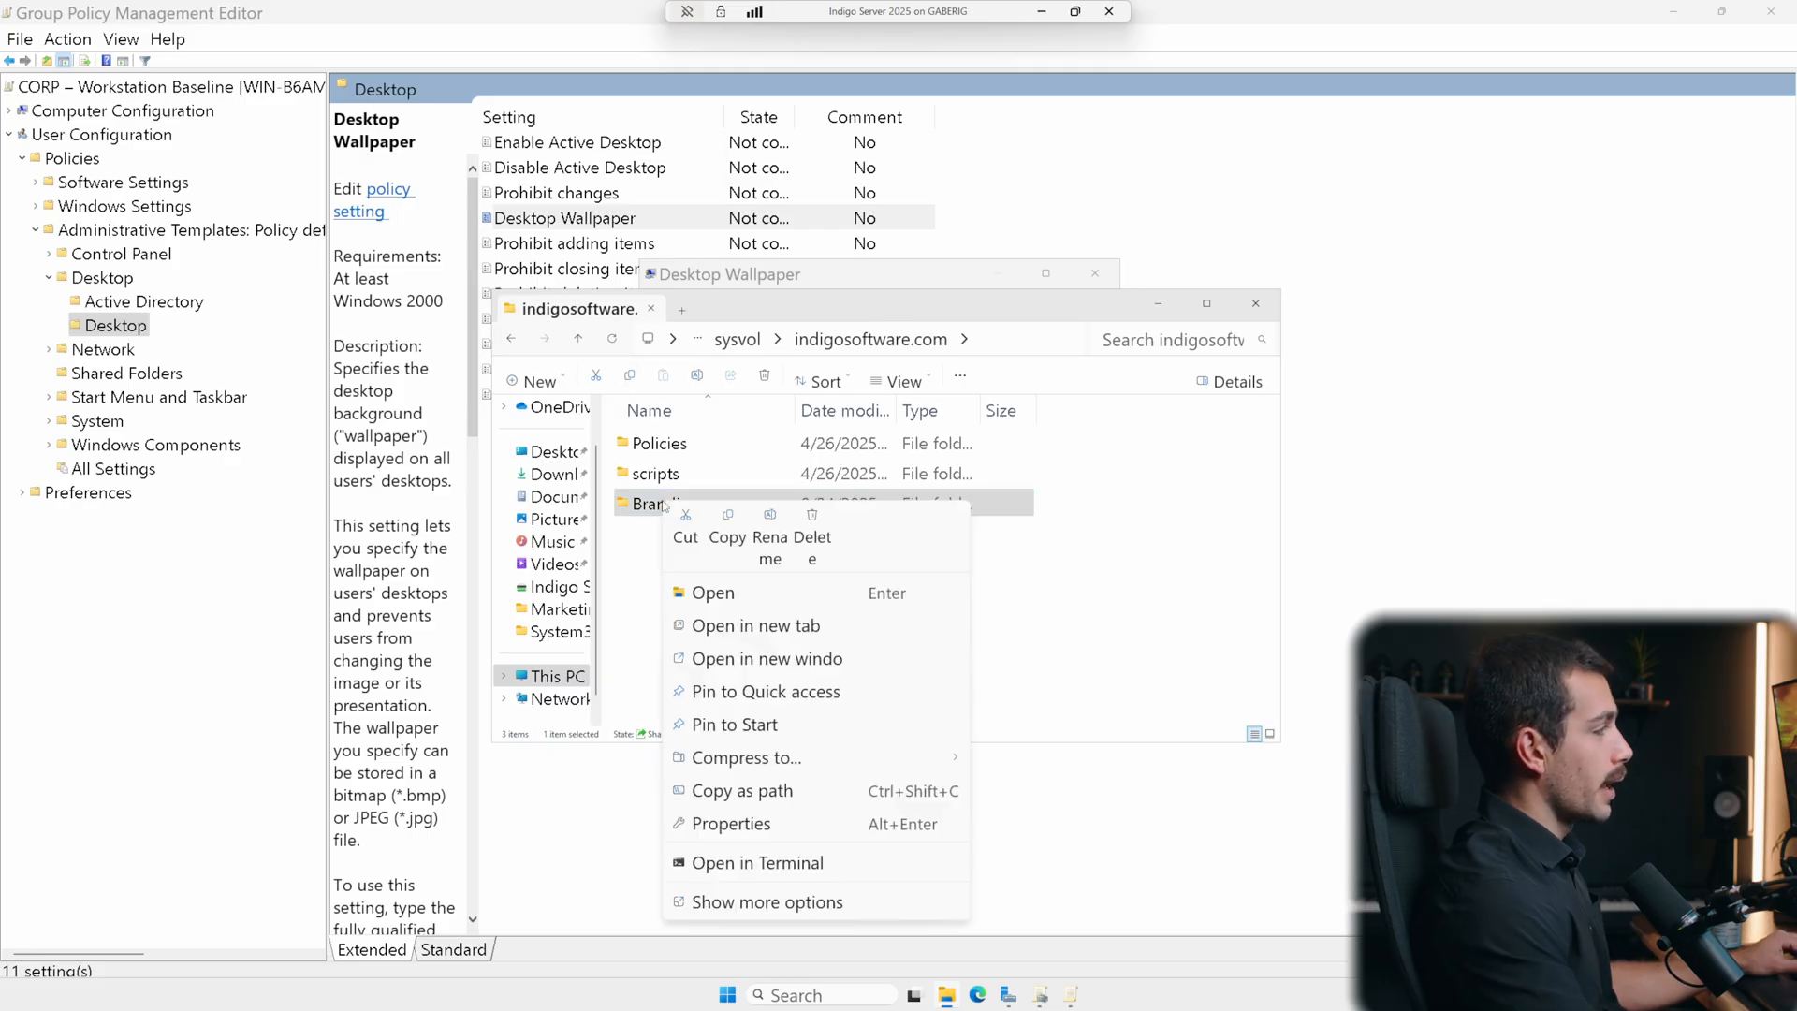
{"action": "left_click", "coordinate": [731, 823]}
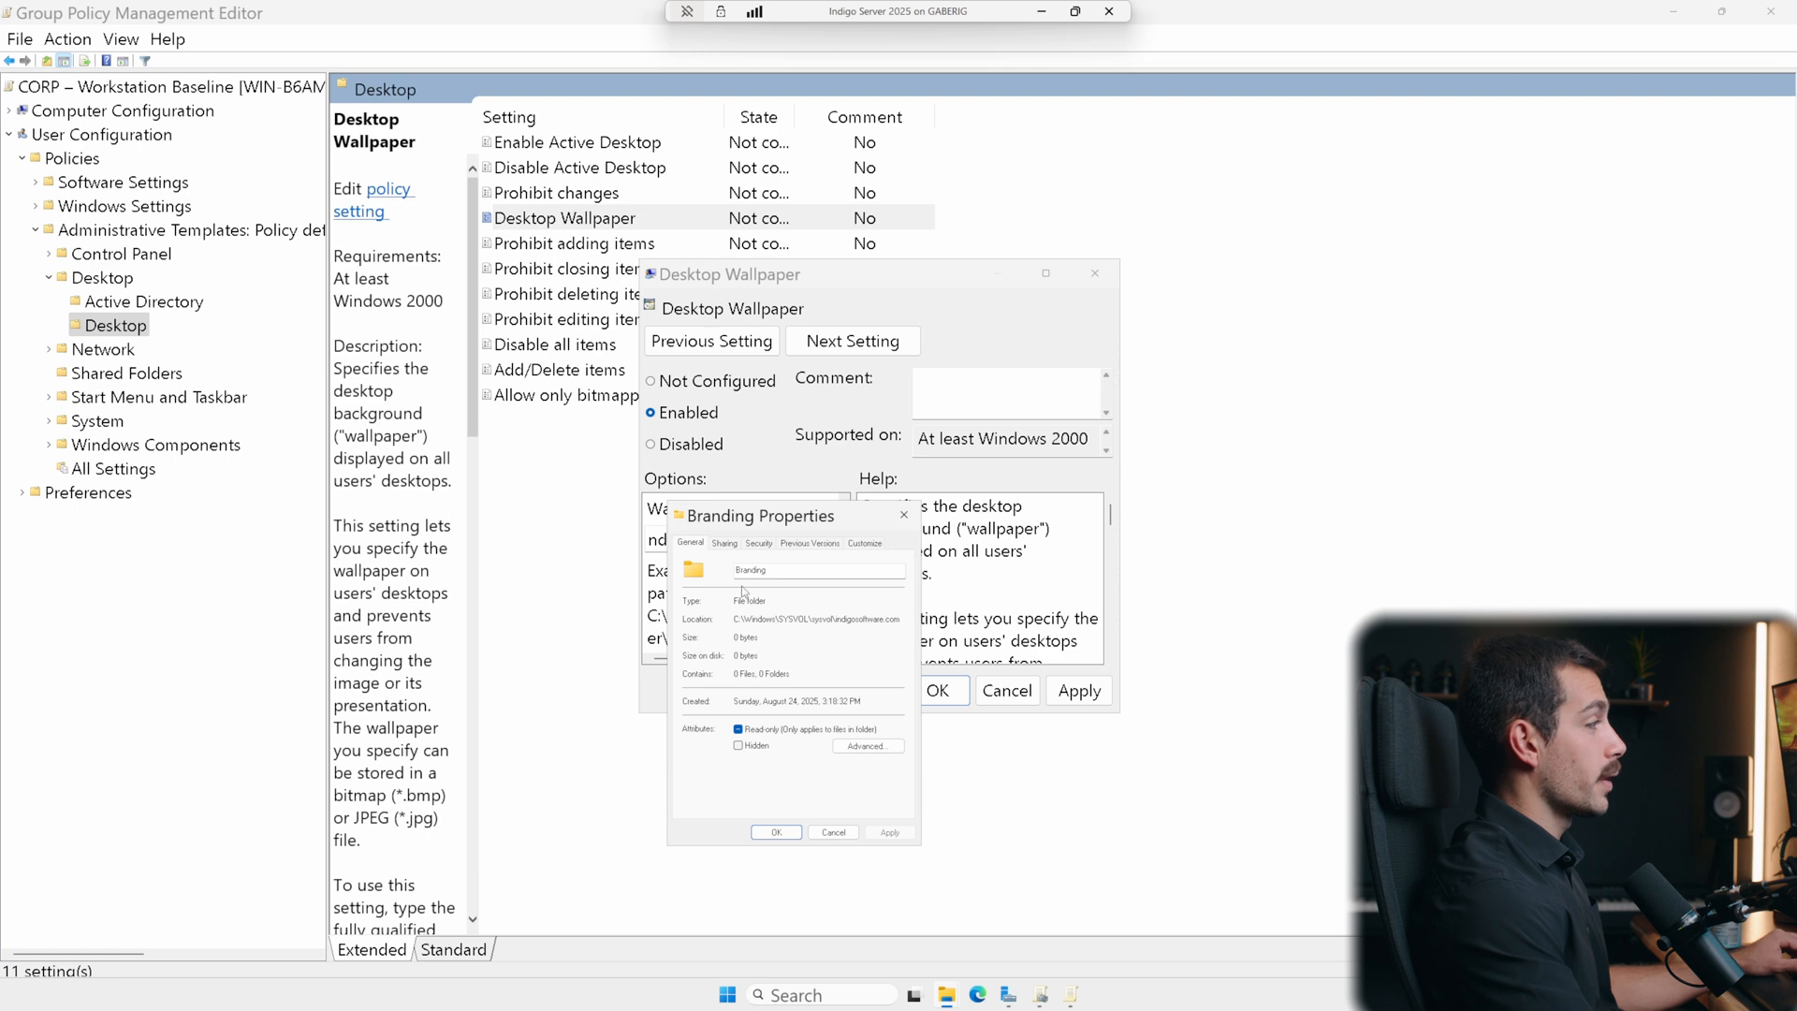
{"action": "left_click", "coordinate": [724, 543]}
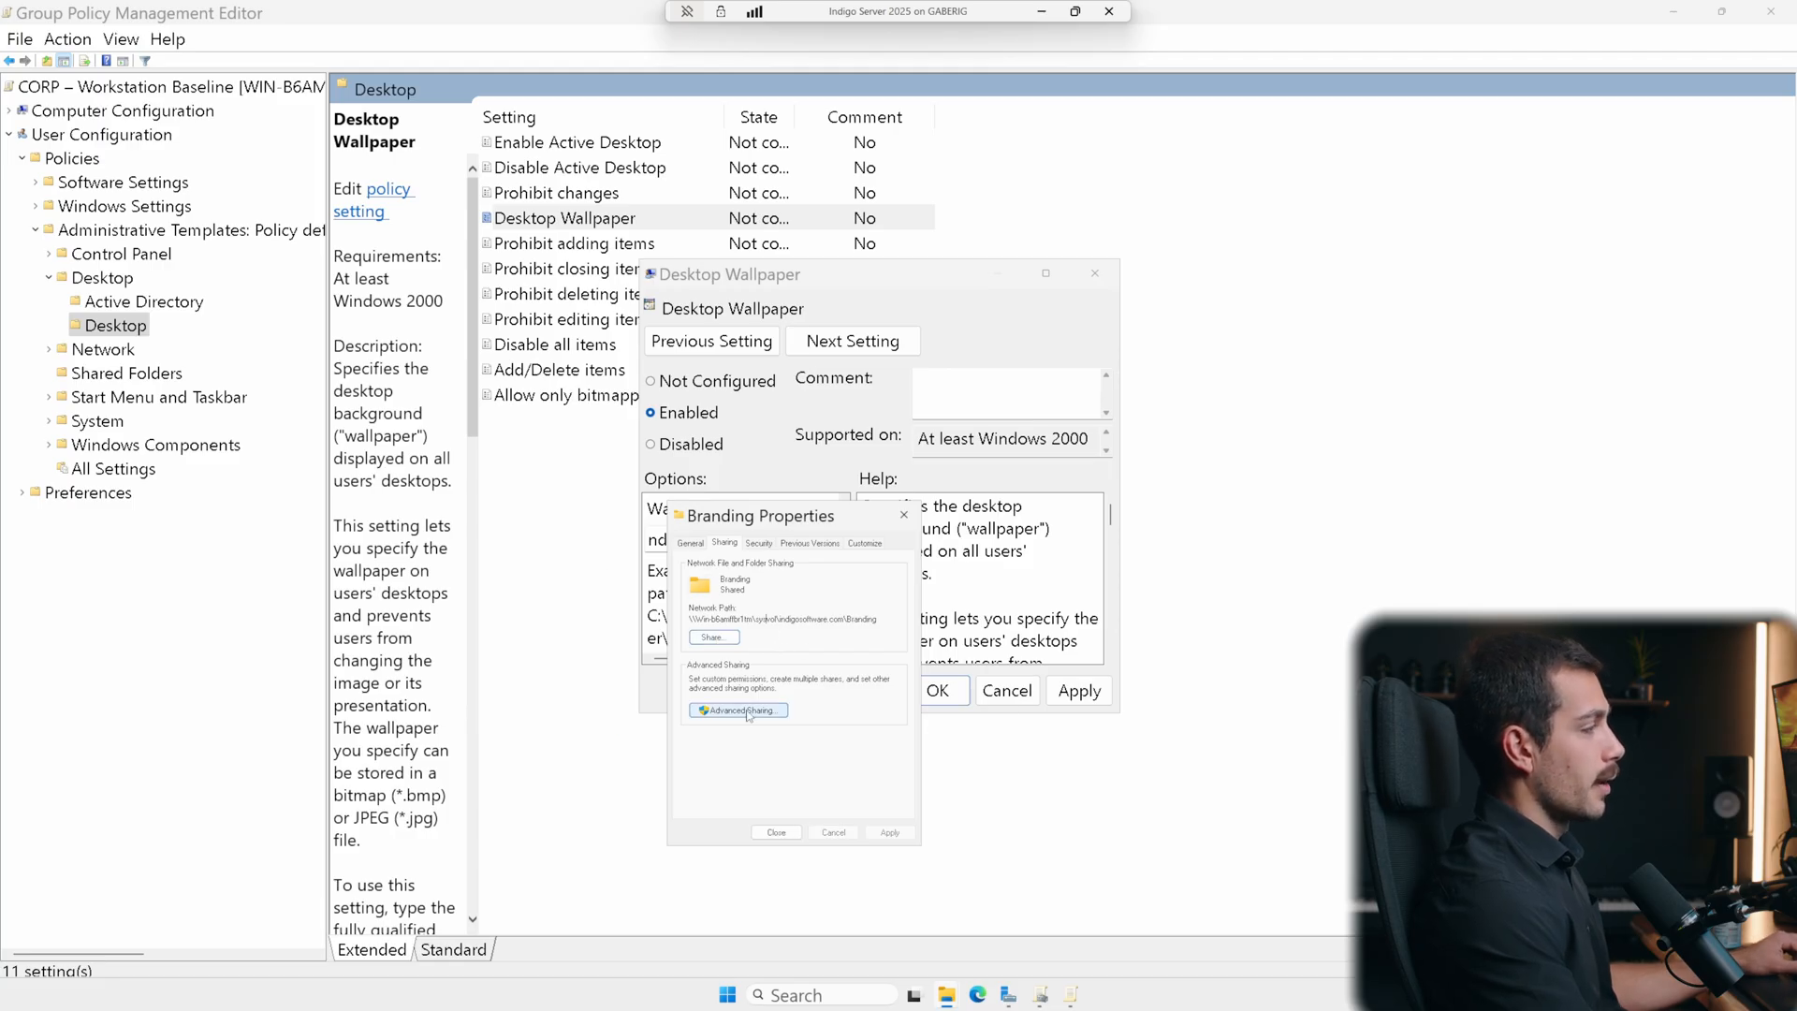
{"action": "left_click", "coordinate": [736, 710]}
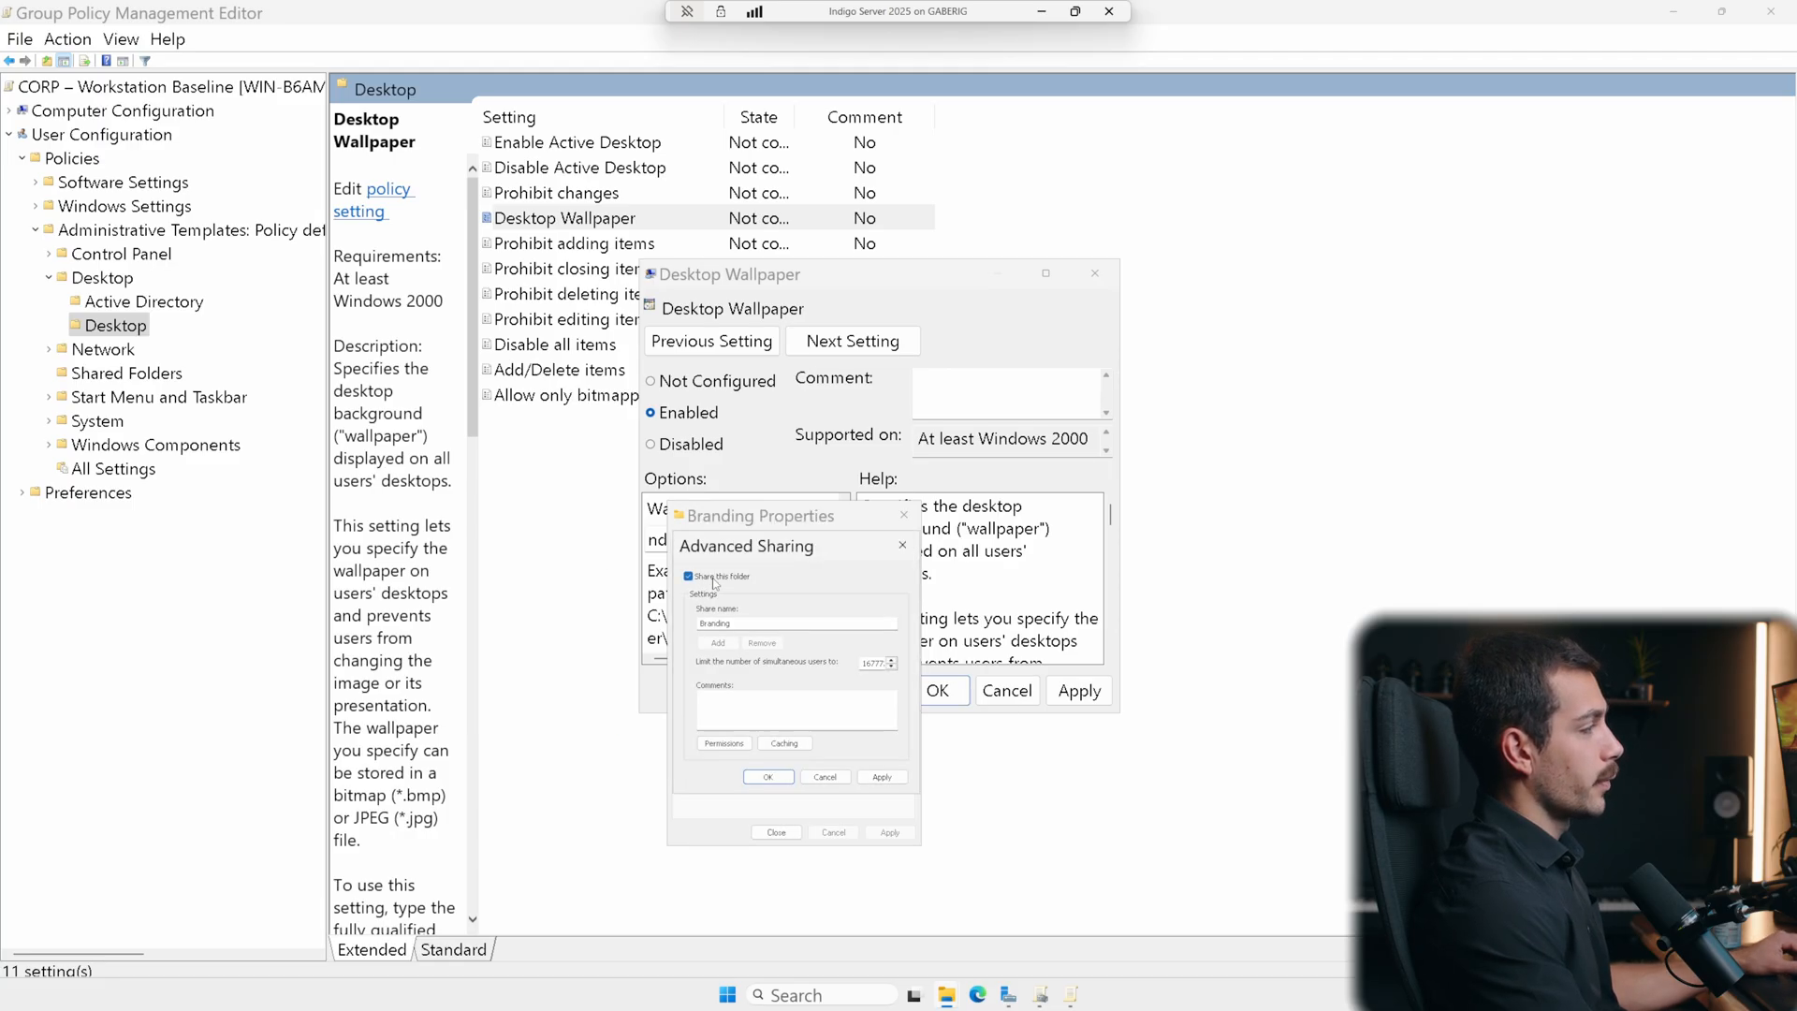
{"action": "left_click", "coordinate": [768, 776]}
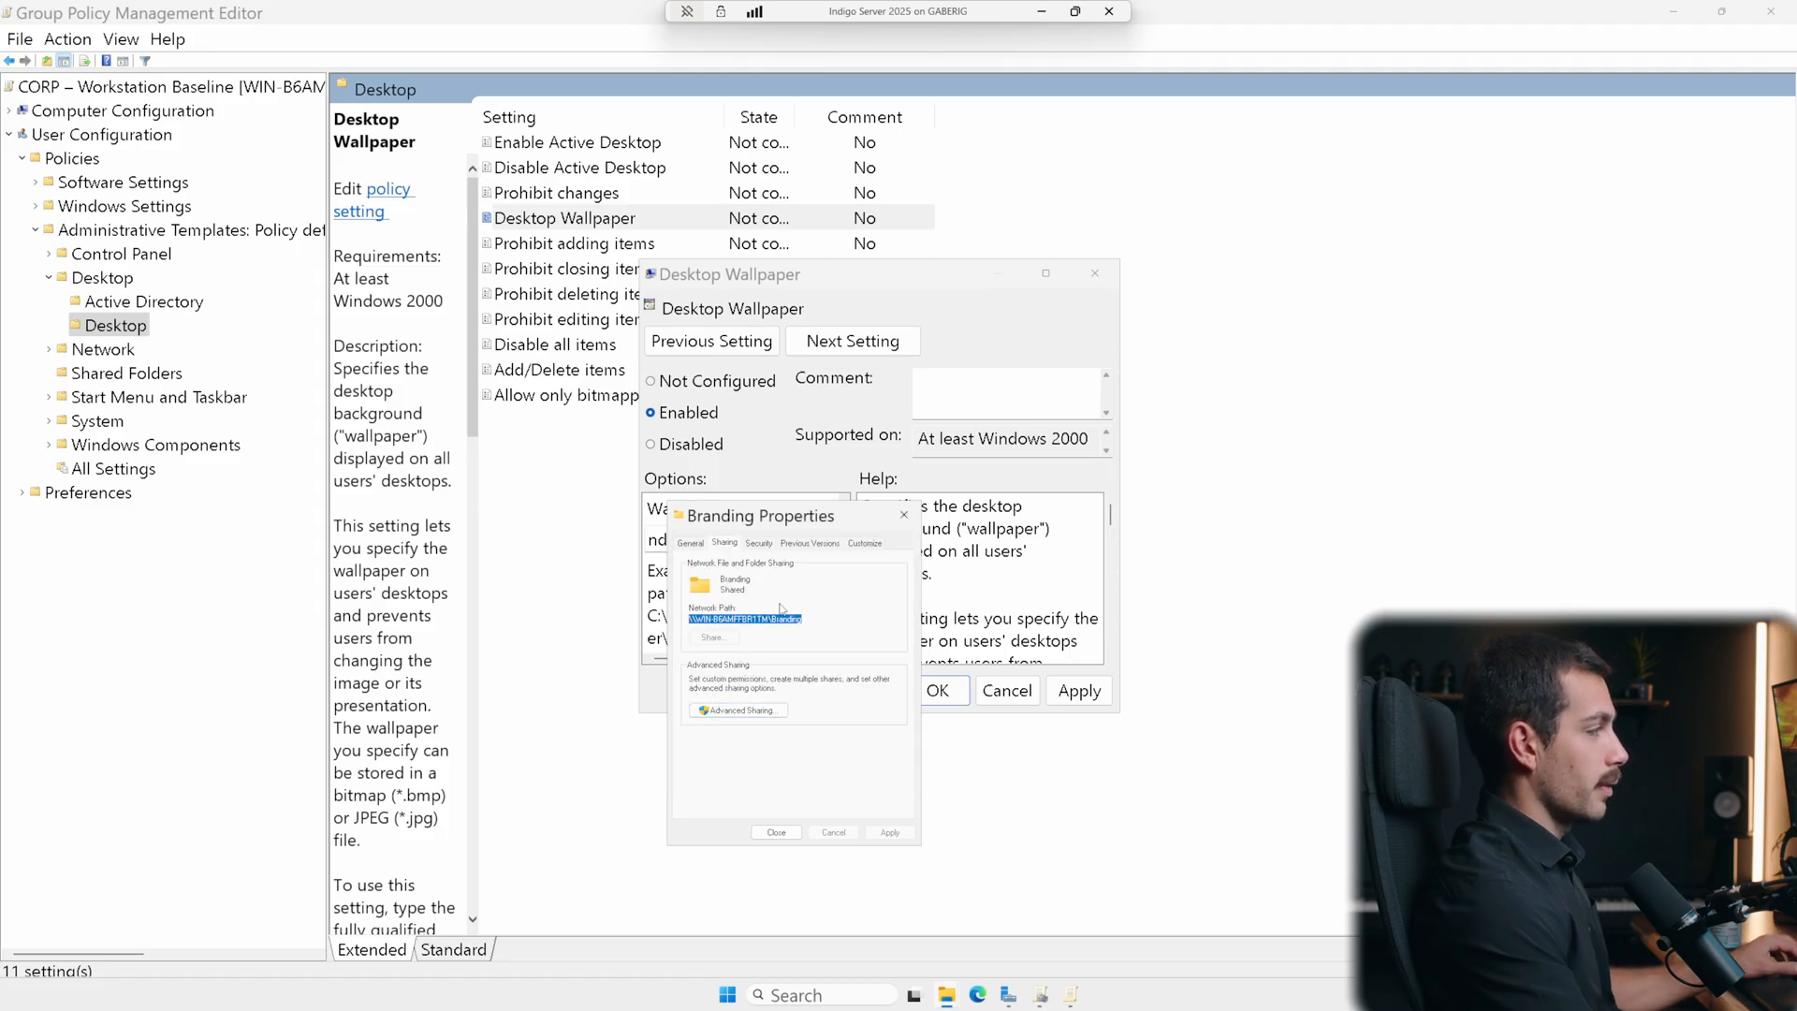
{"action": "left_click", "coordinate": [776, 832]}
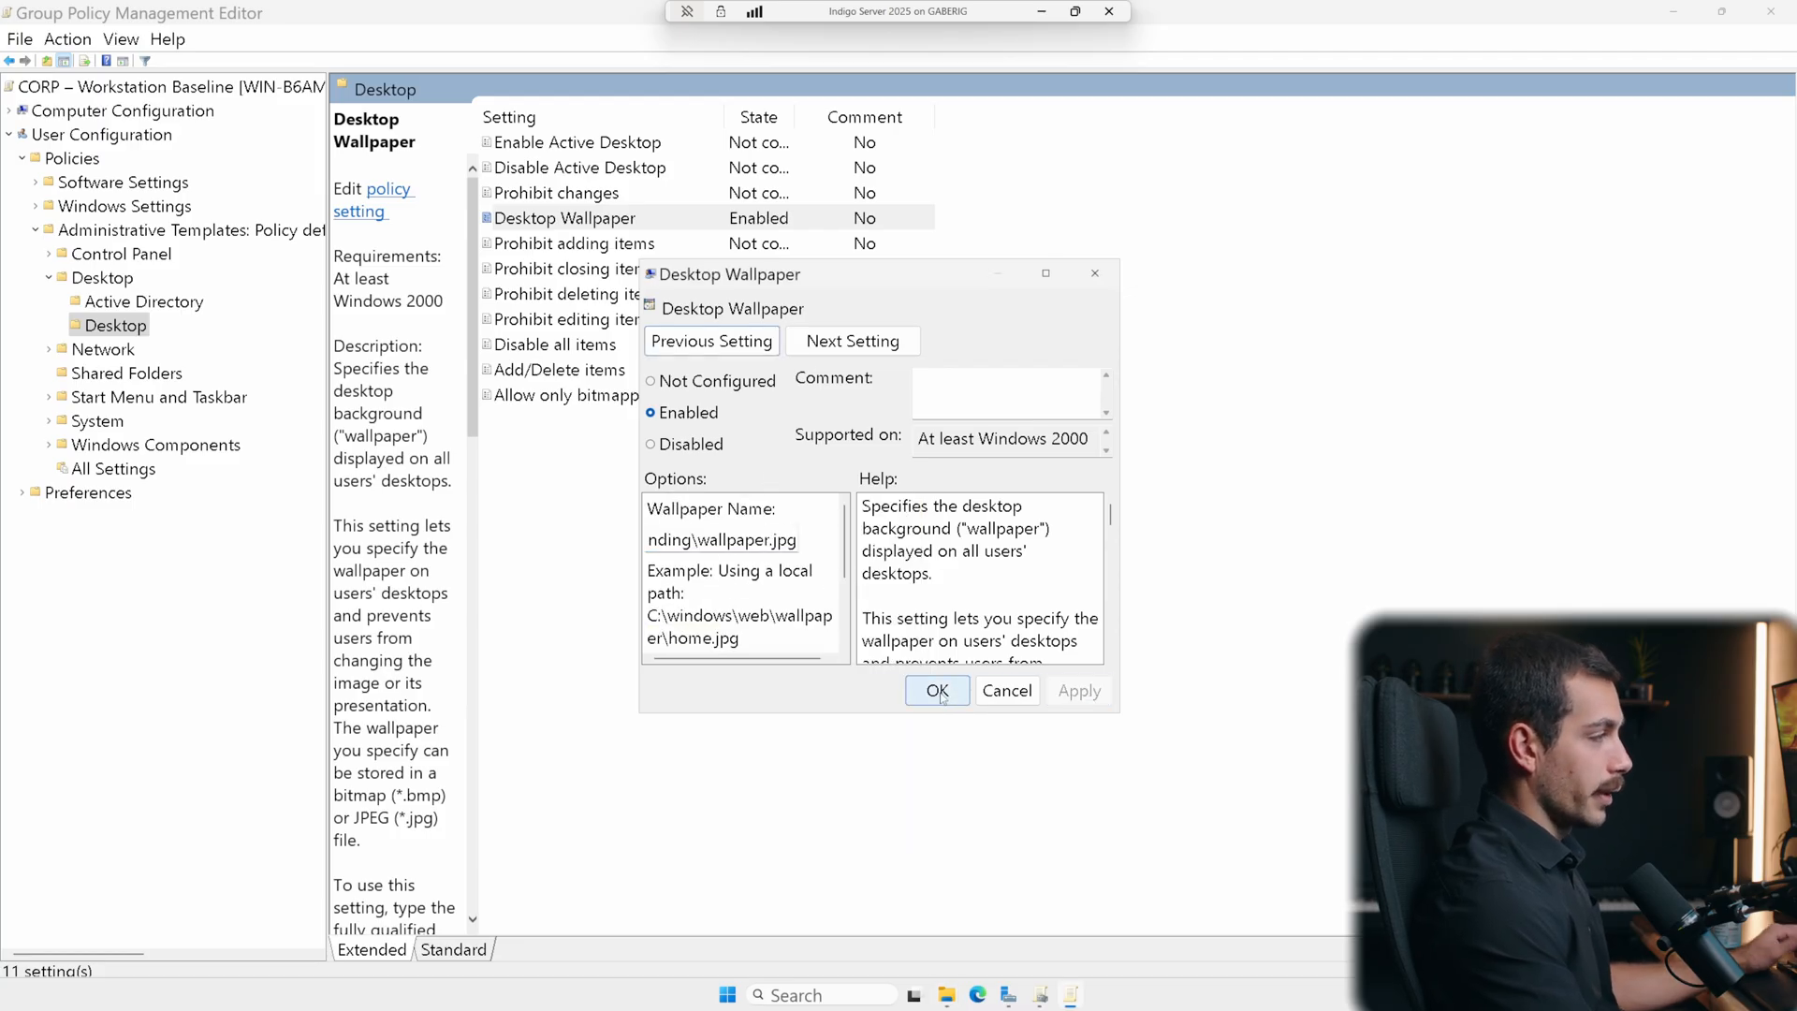
- Confirm the wallpaper policy and go to User Preferences Drive Maps
{"action": "left_click", "coordinate": [936, 690]}
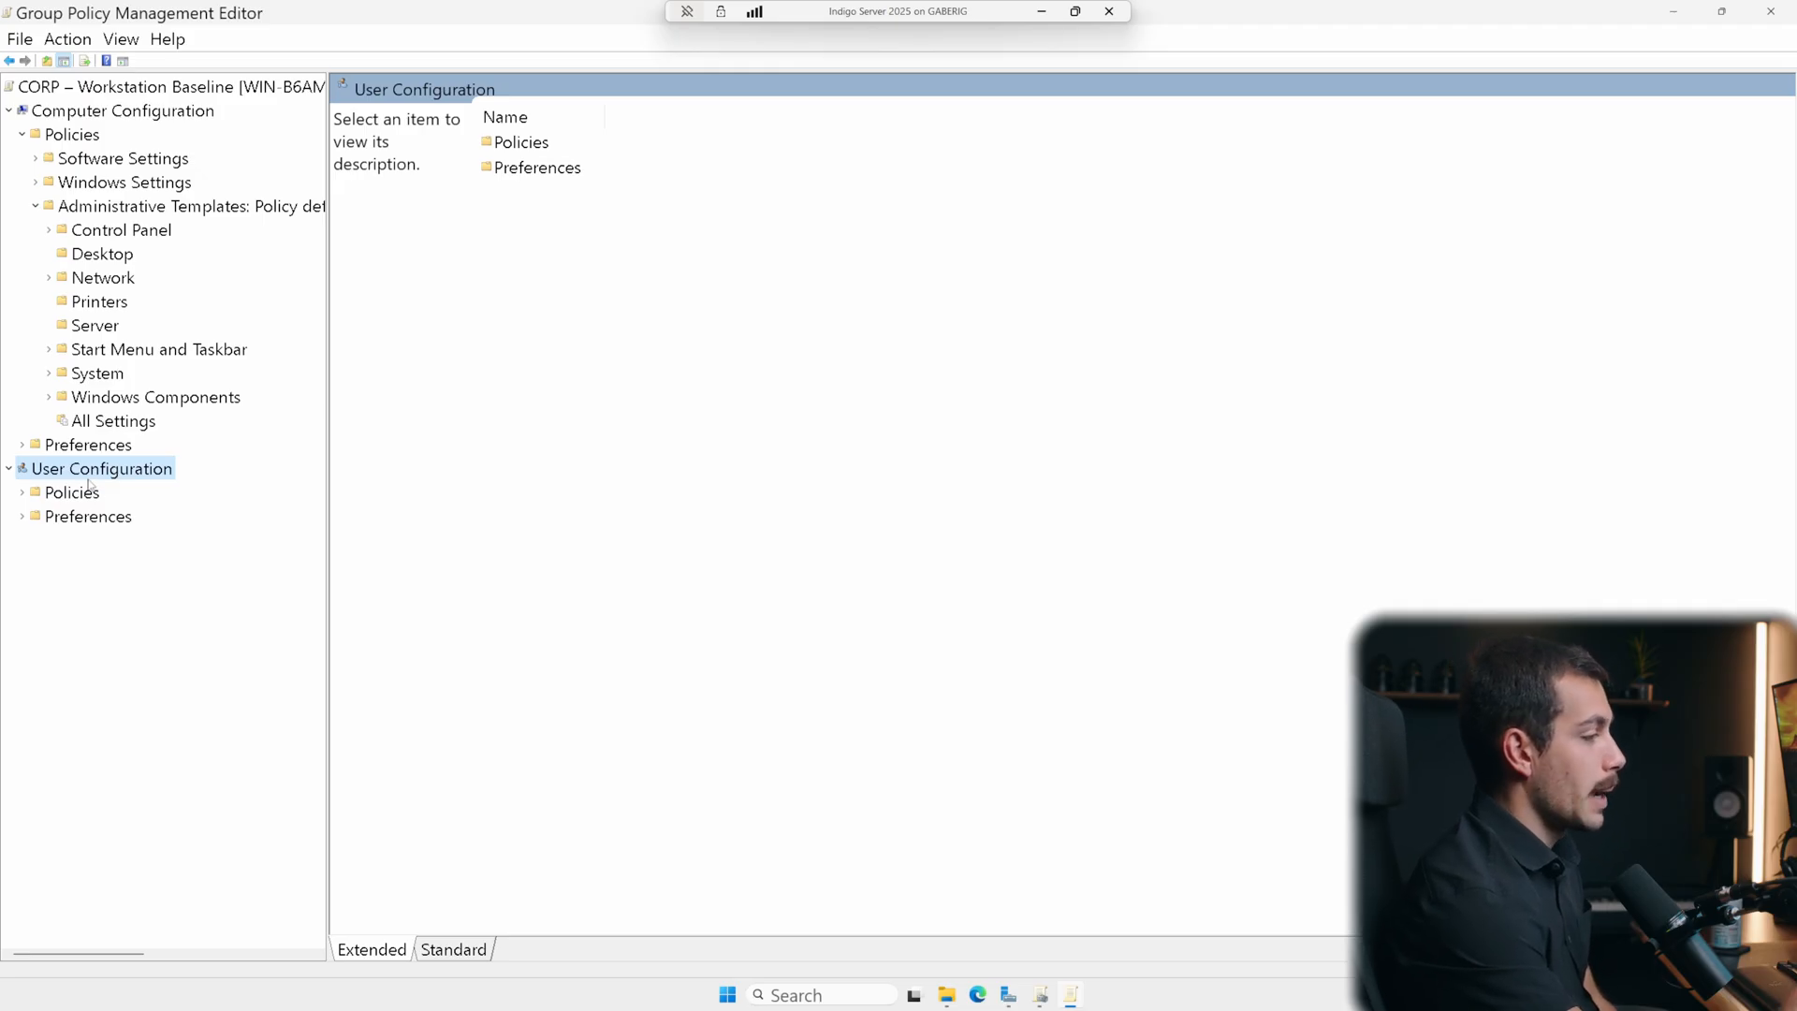
{"action": "mouse_move", "coordinate": [104, 539]}
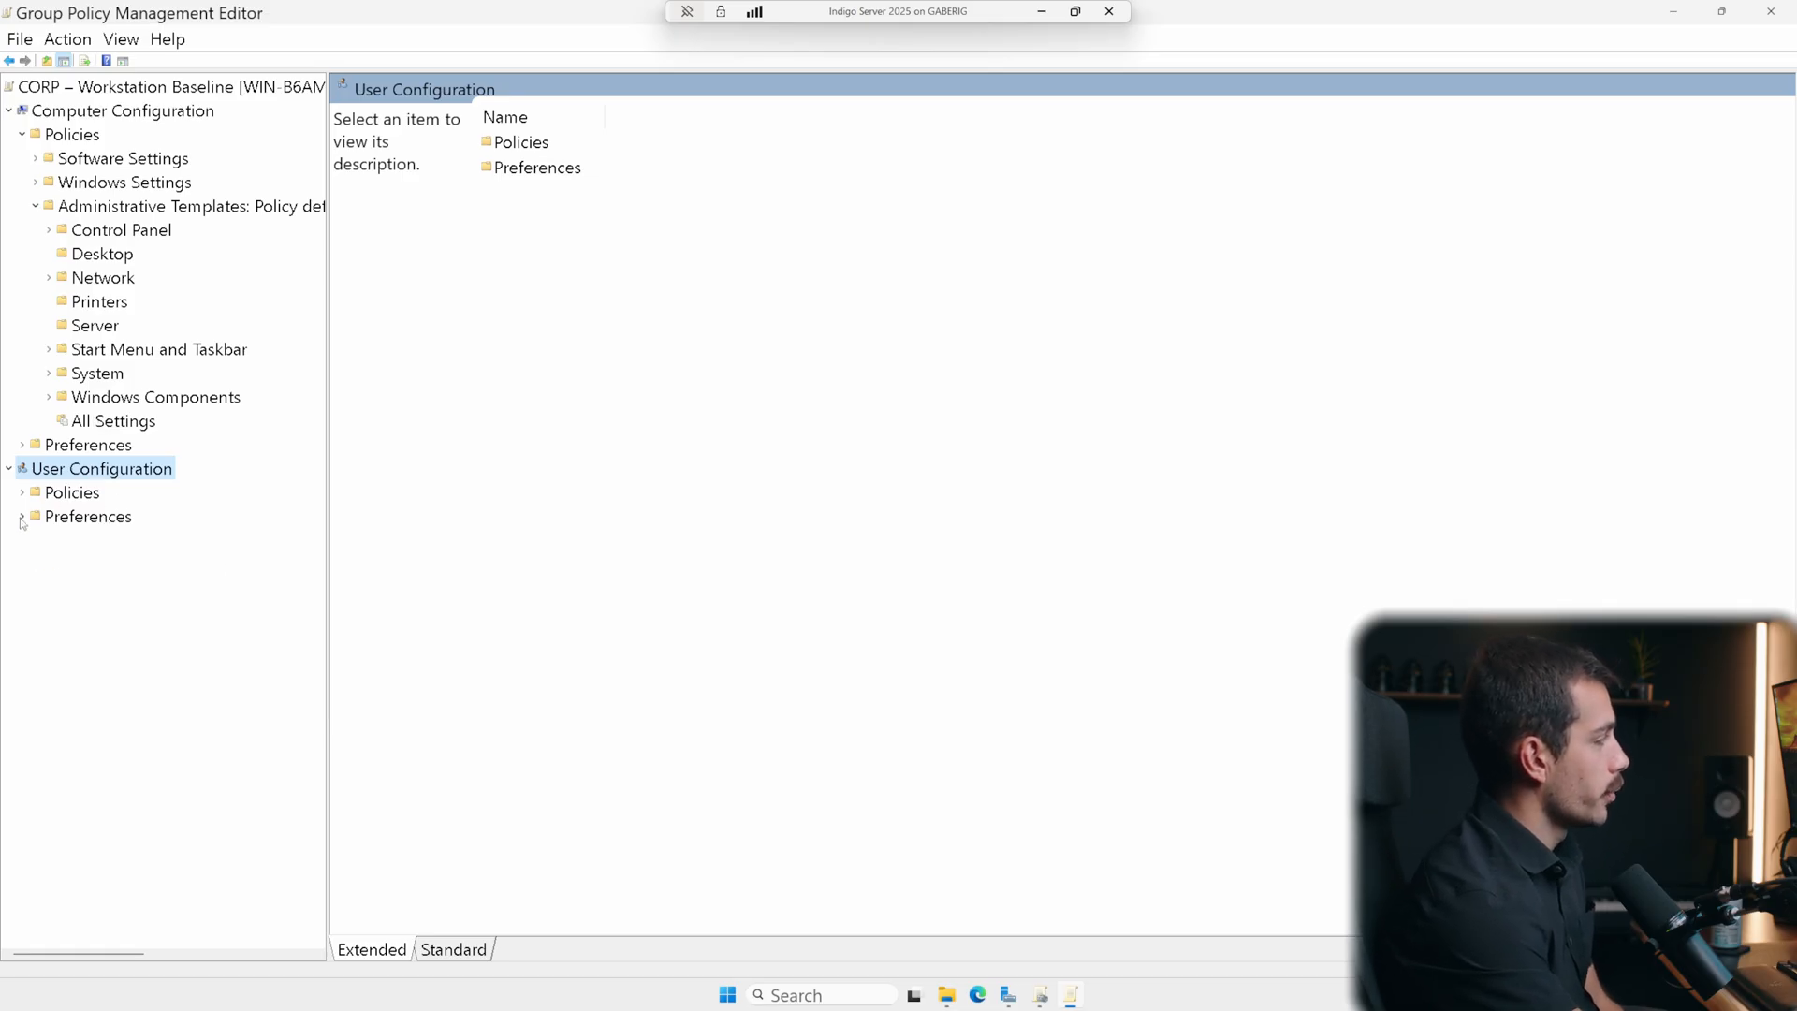
{"action": "left_click", "coordinate": [22, 517]}
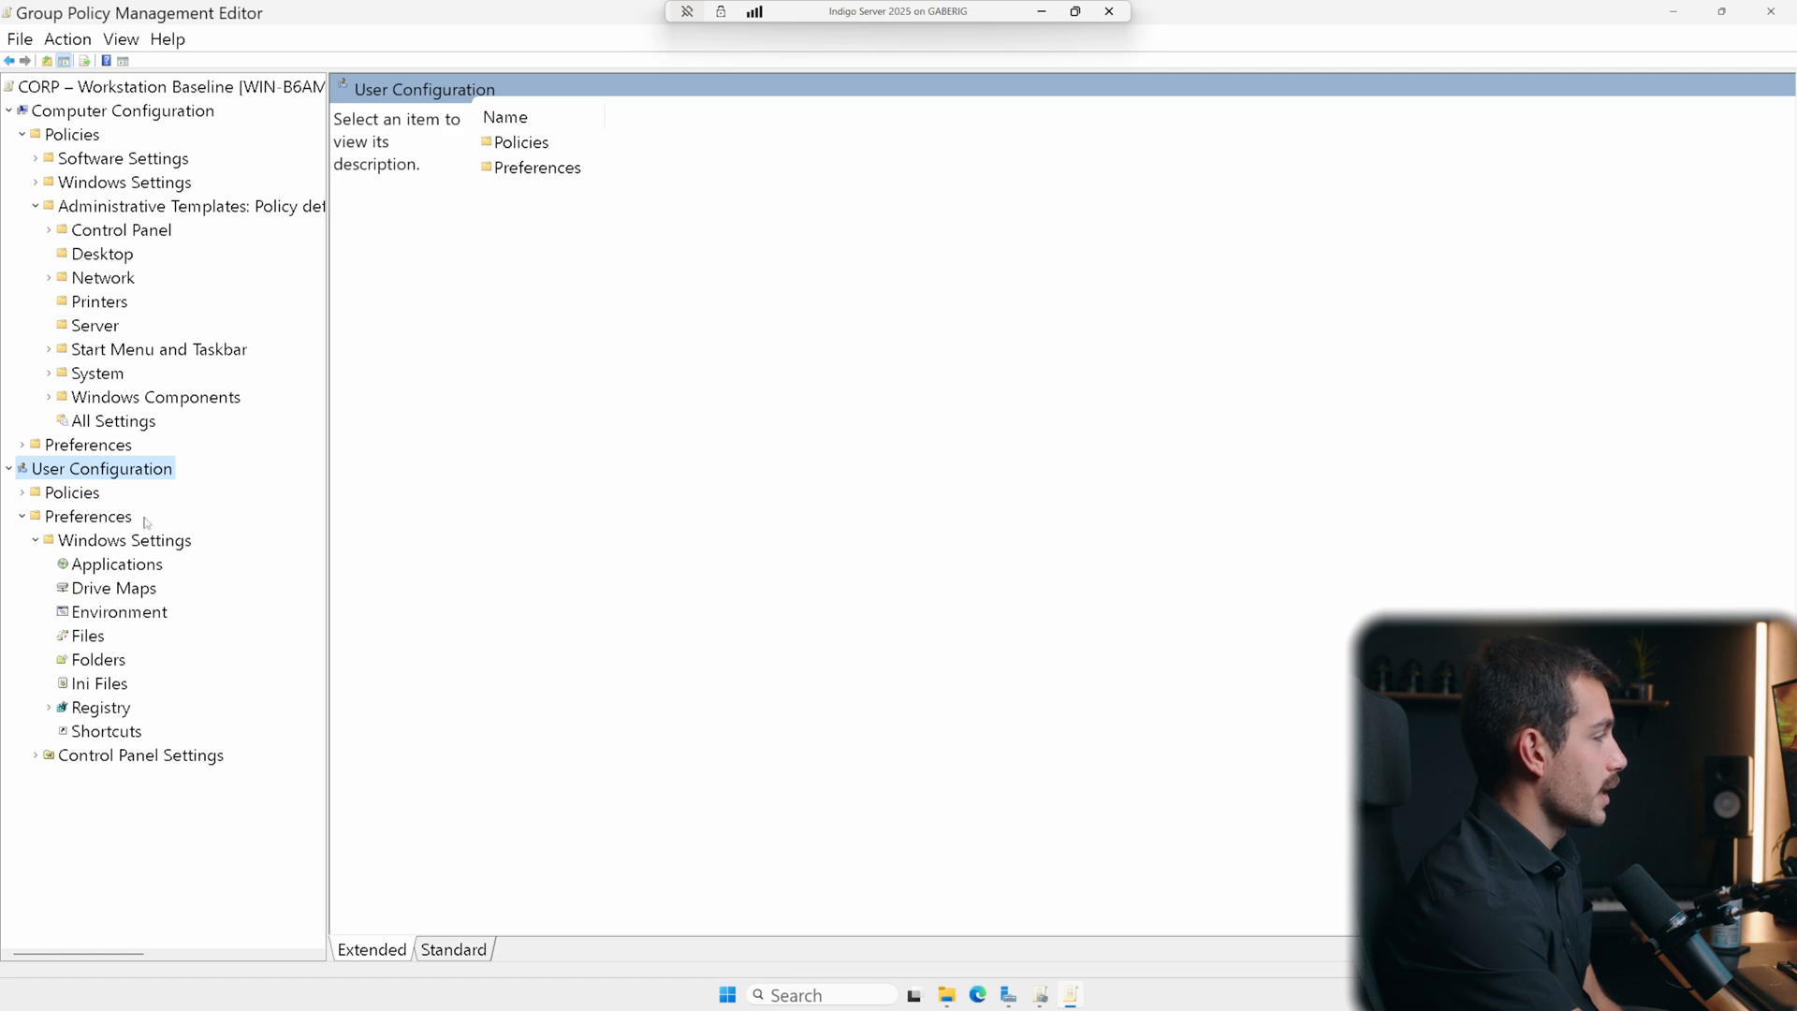
{"action": "left_click", "coordinate": [113, 588]}
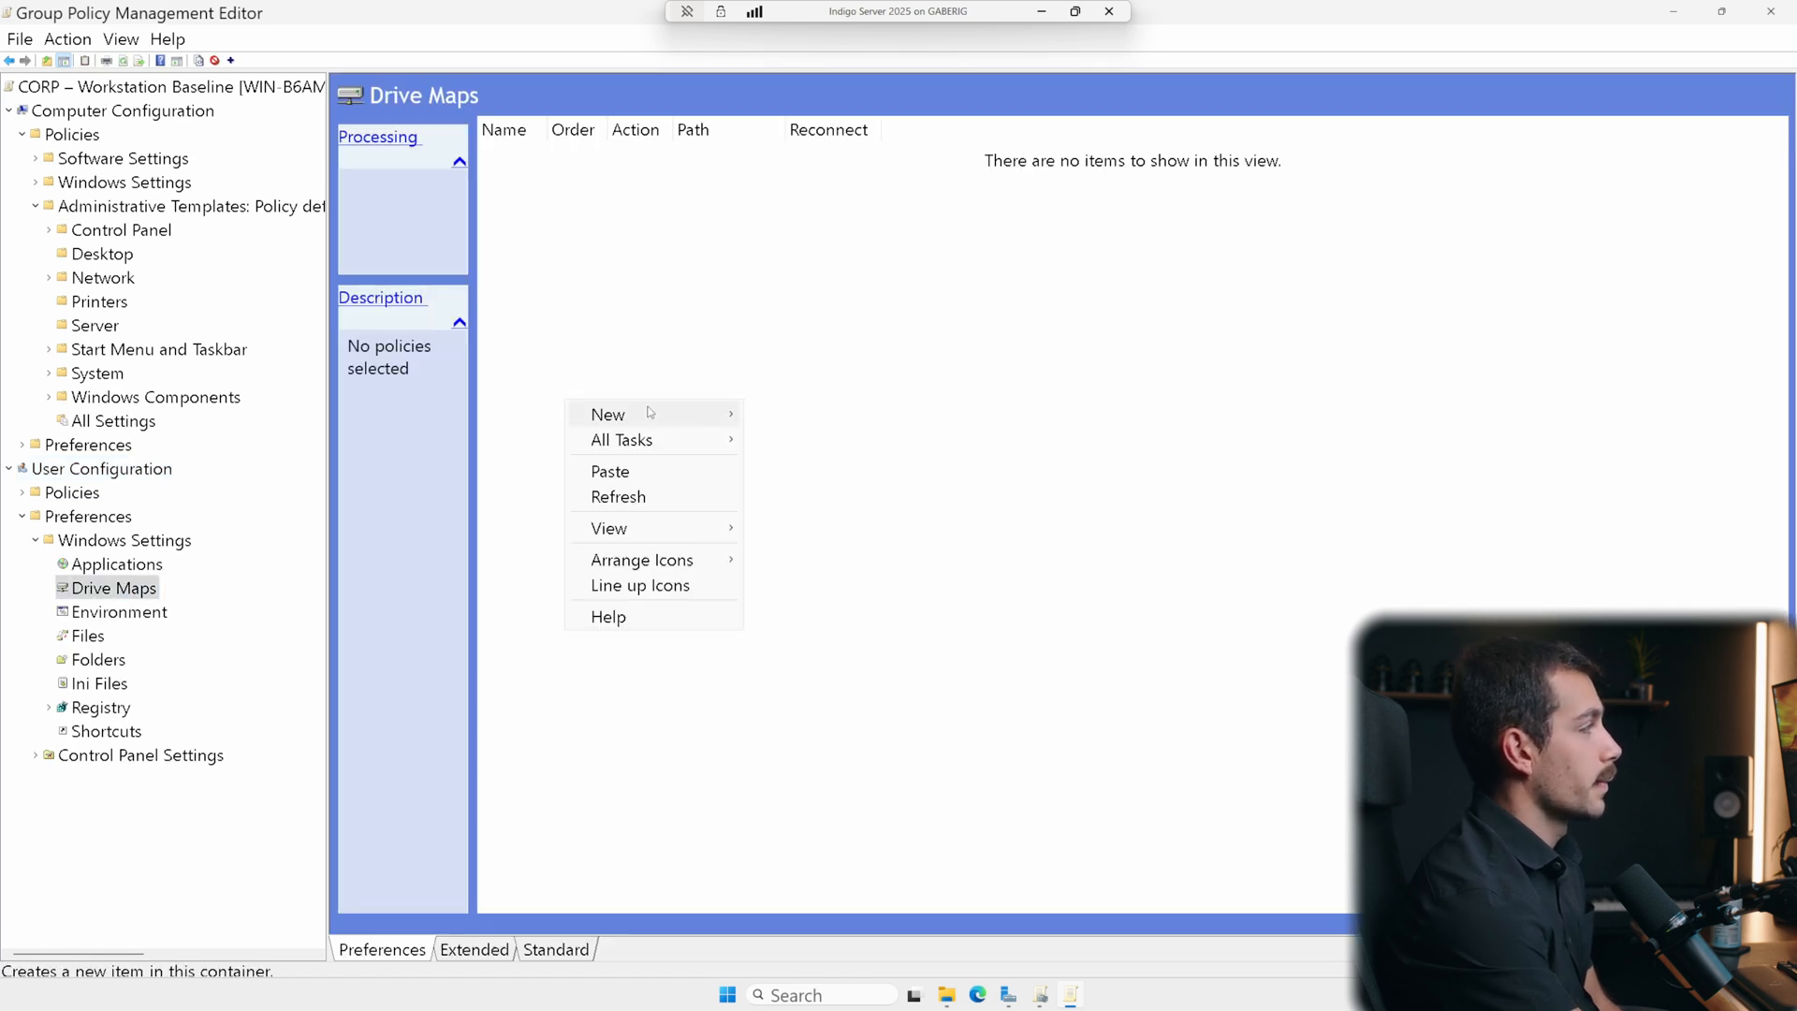
- Create a new mapped drive Z: to \\FILE01\Shared and apply it
{"action": "left_click", "coordinate": [608, 413]}
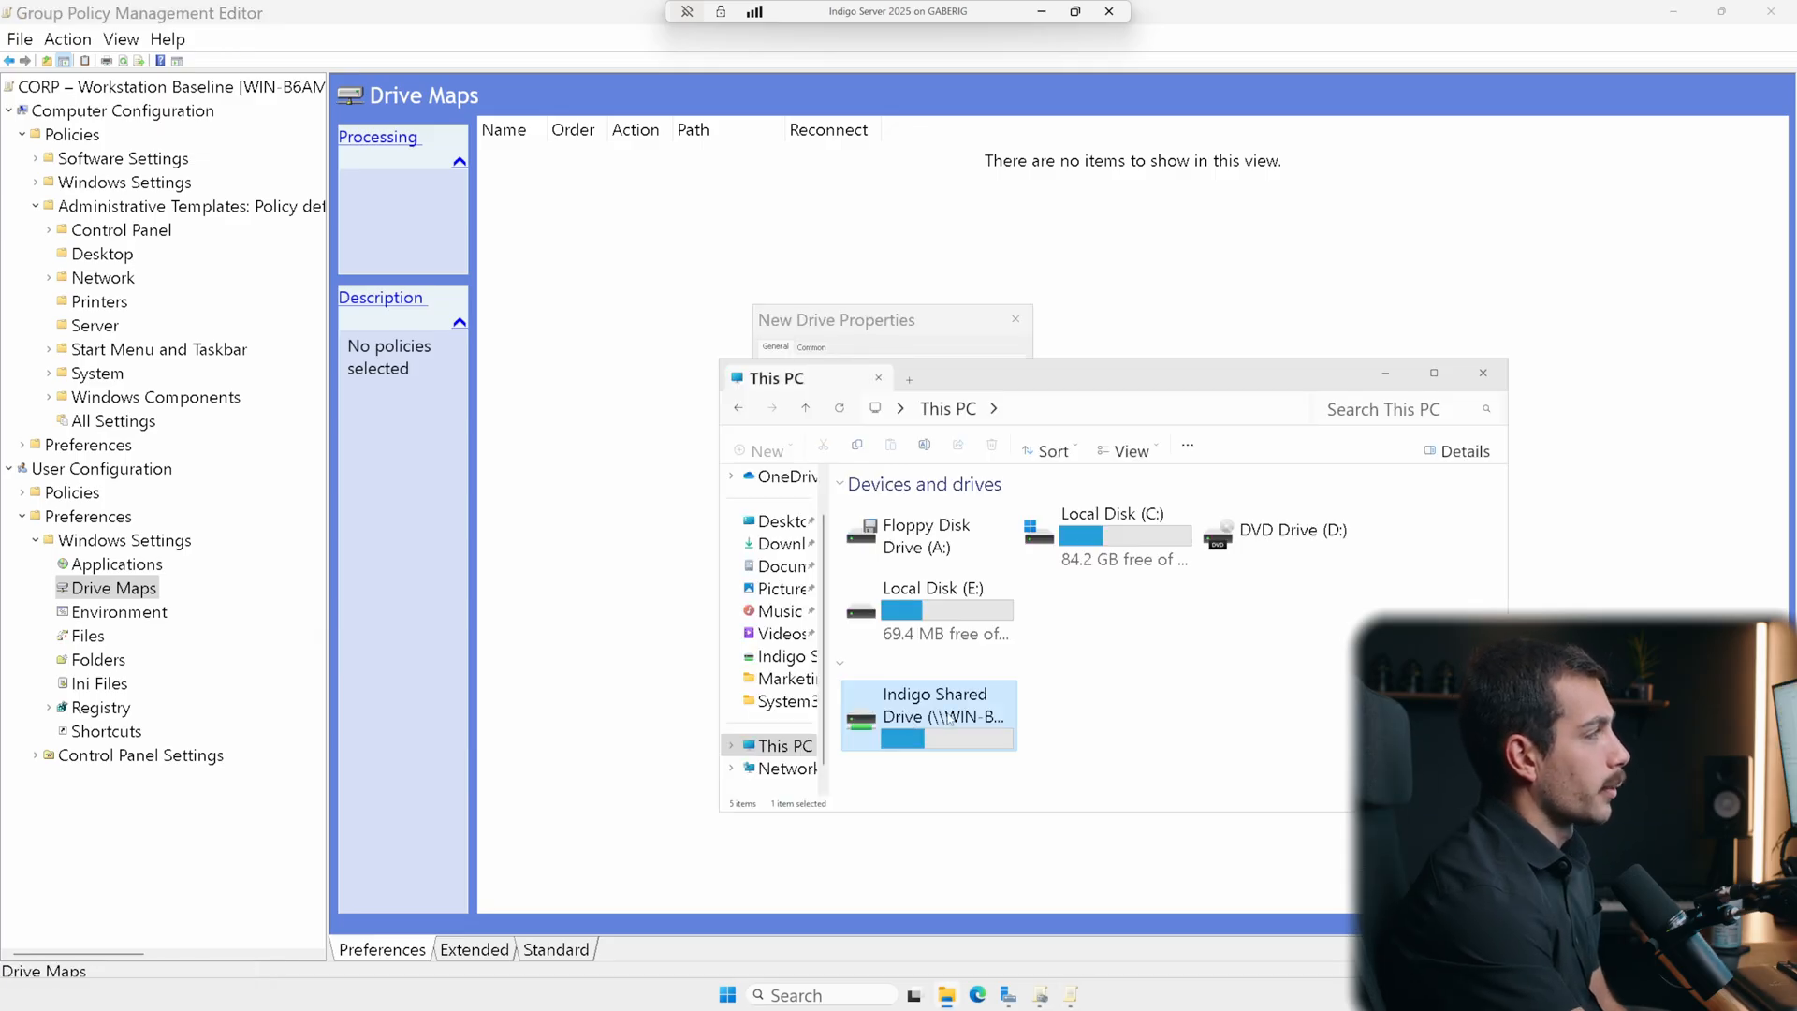
{"action": "double_click", "coordinate": [928, 715]}
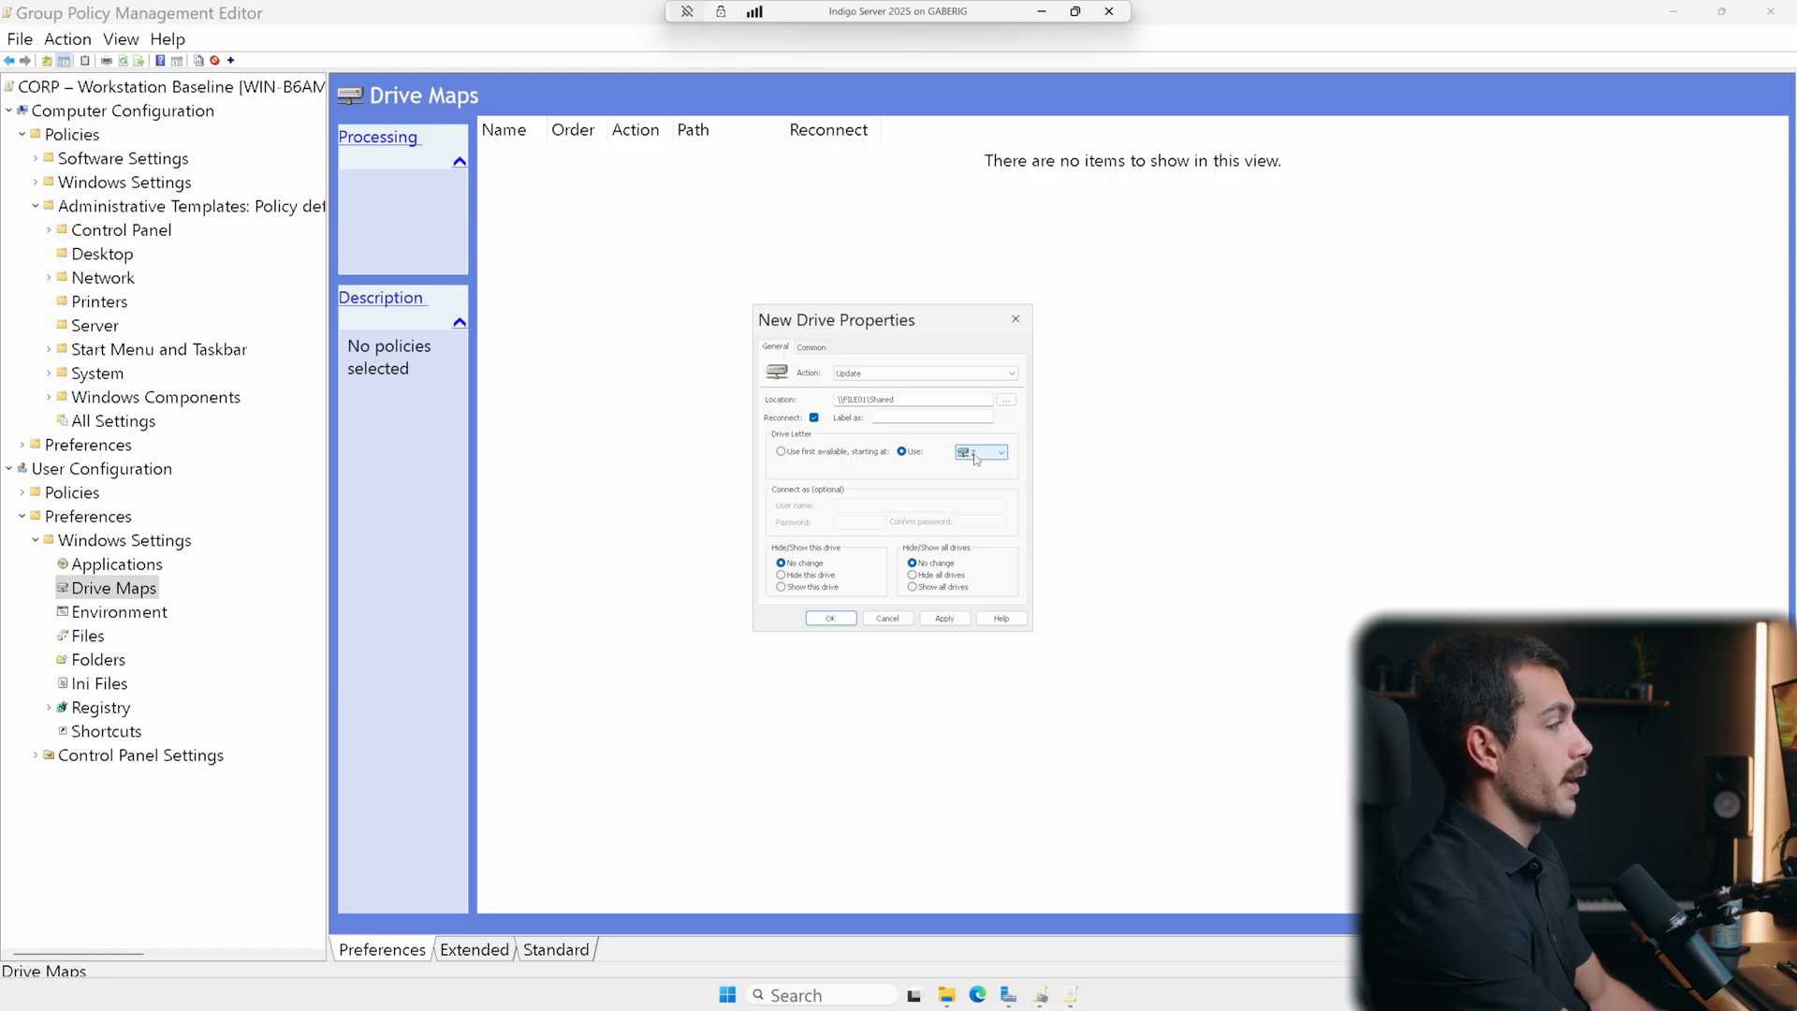
{"action": "left_click", "coordinate": [980, 451]}
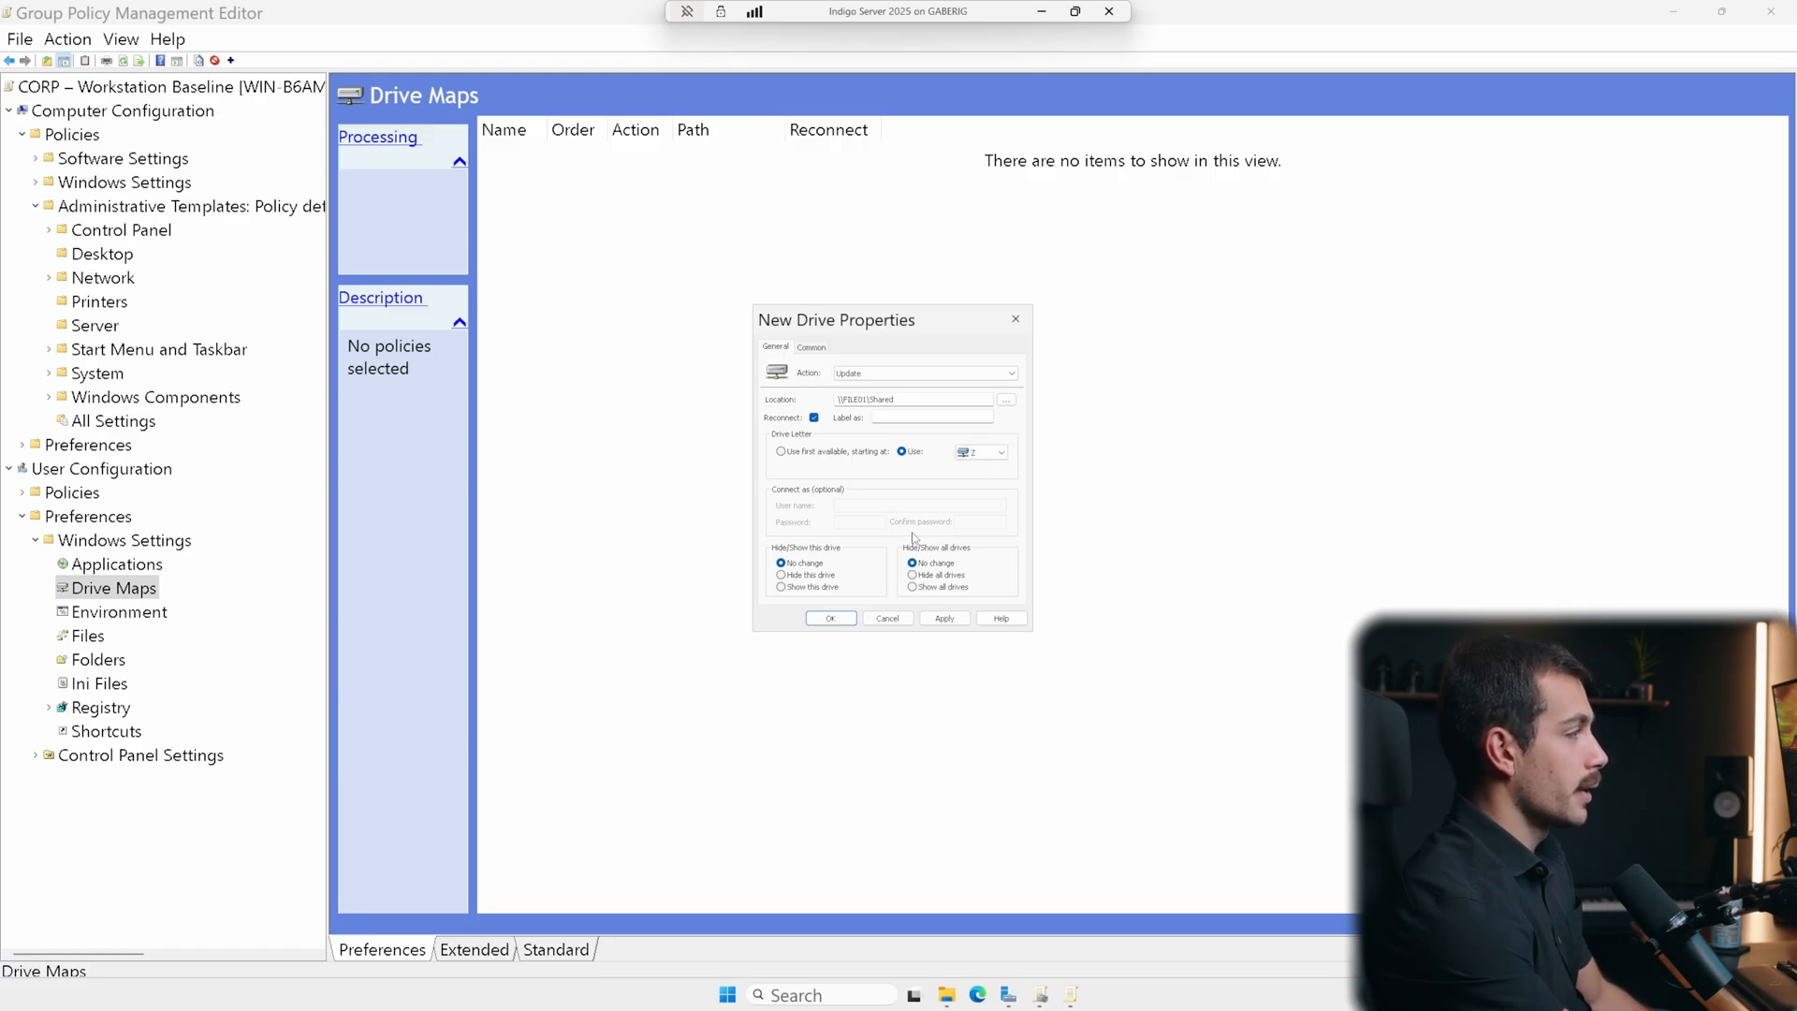
{"action": "left_click", "coordinate": [831, 619]}
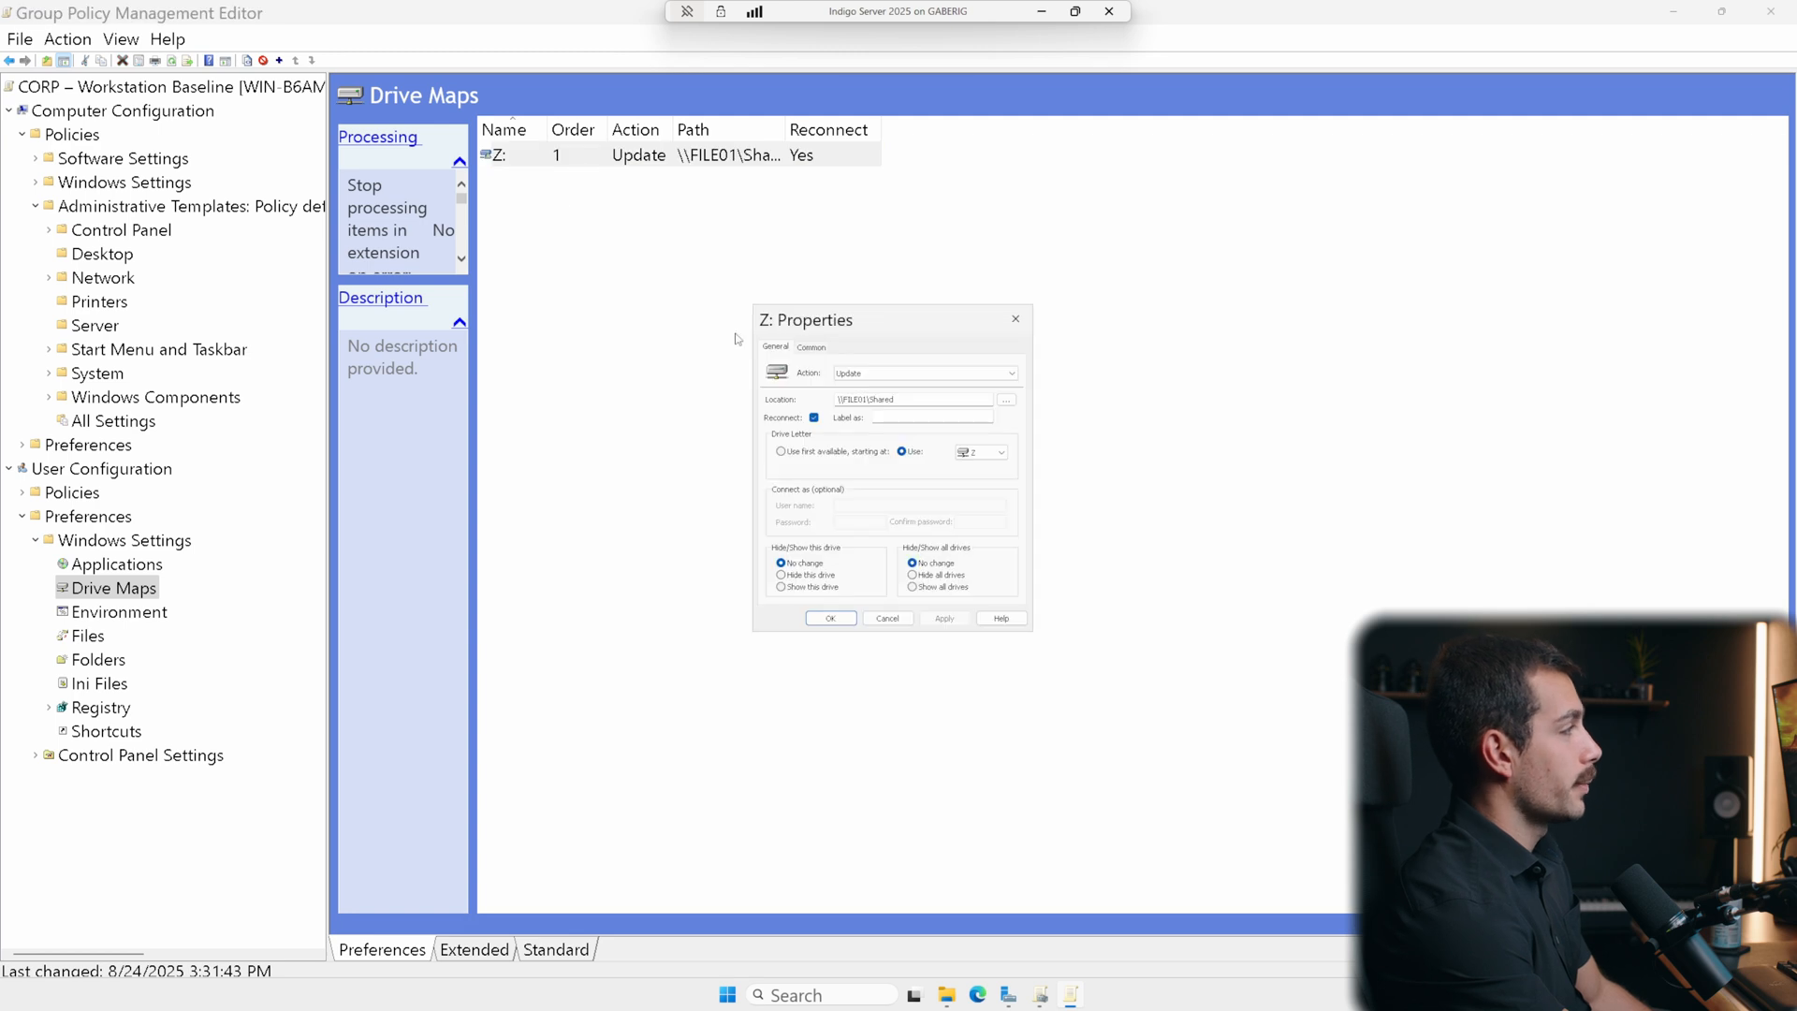
- Turn on item-level targeting for the Z: mapping and add a Security Group rule
{"action": "left_click", "coordinate": [811, 346]}
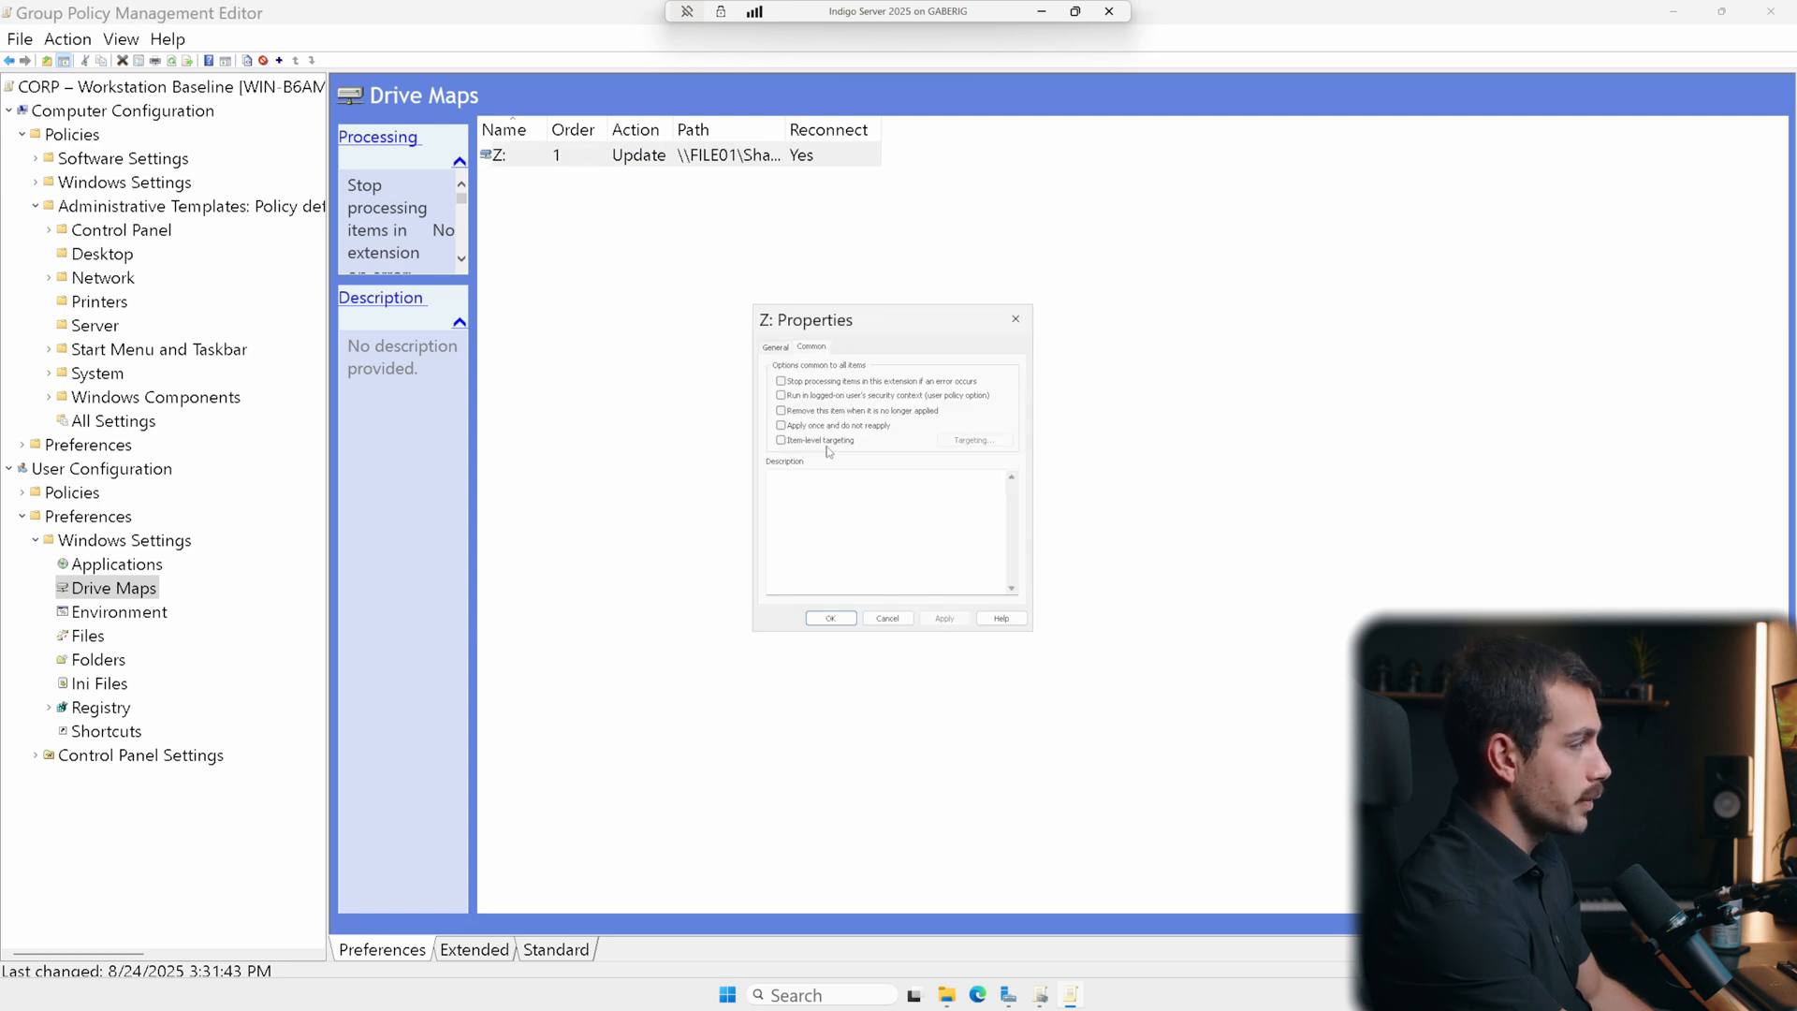
{"action": "left_click", "coordinate": [781, 440]}
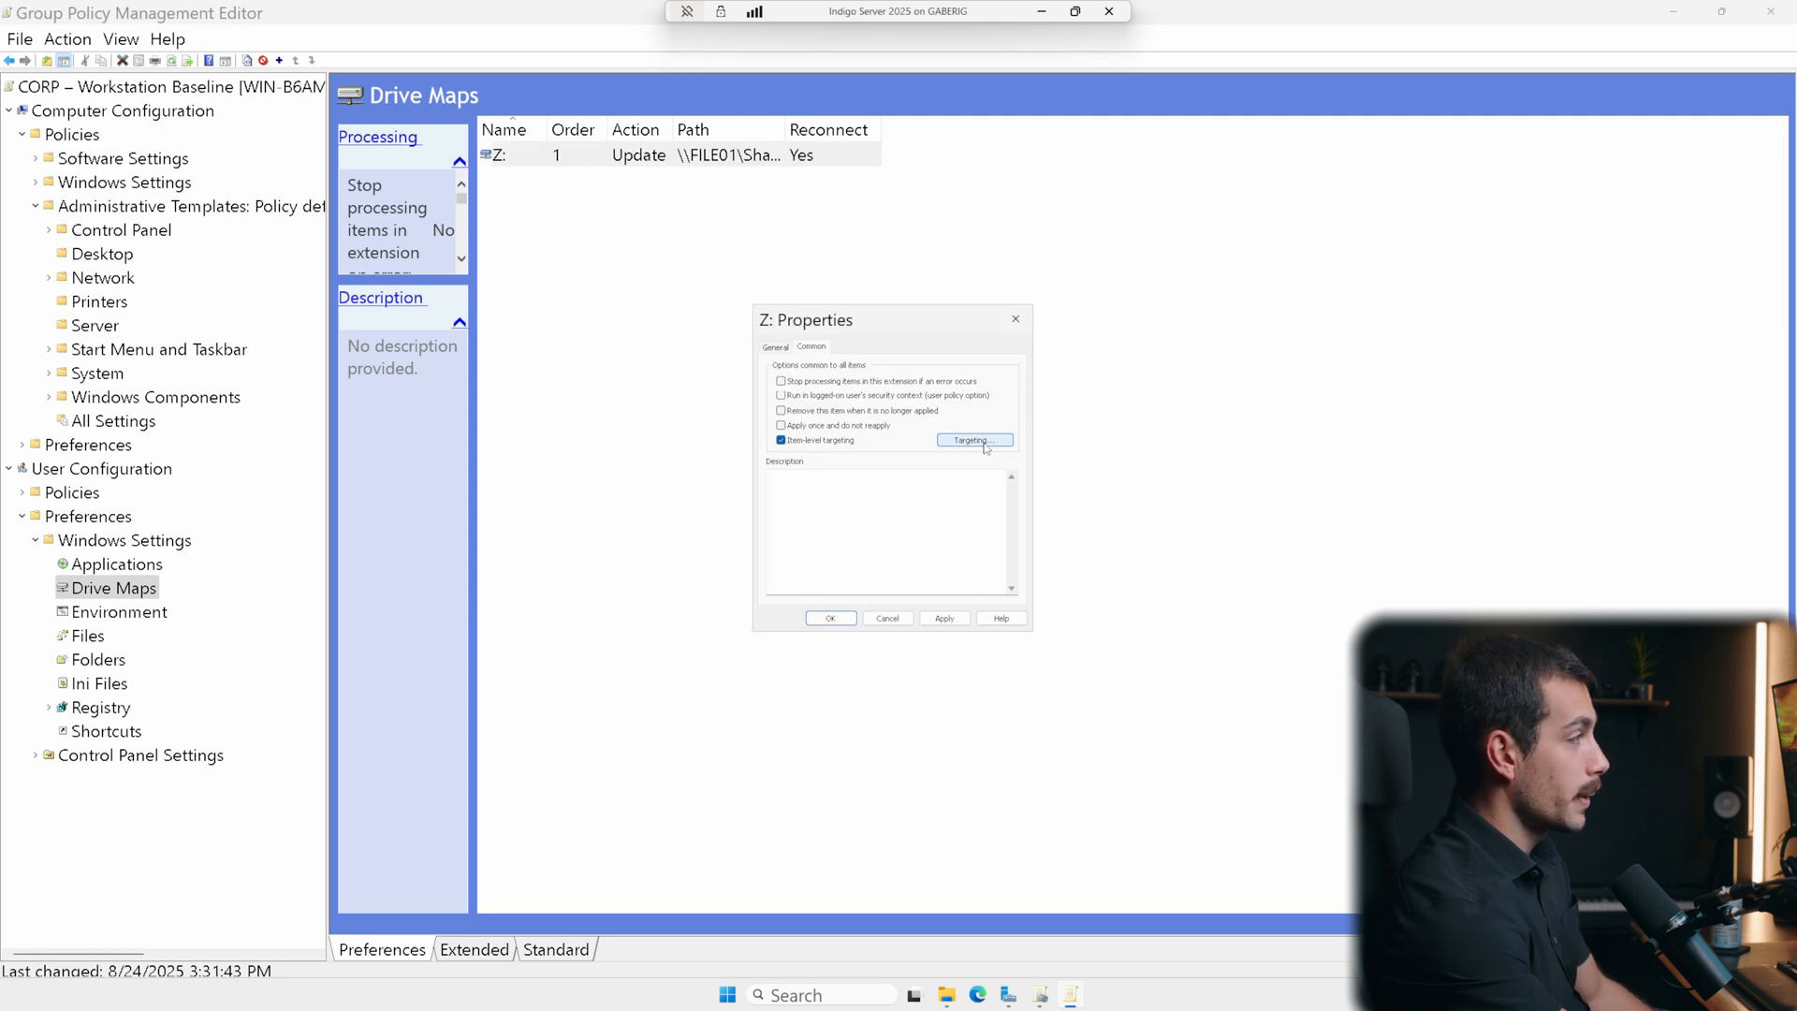
{"action": "left_click", "coordinate": [974, 440]}
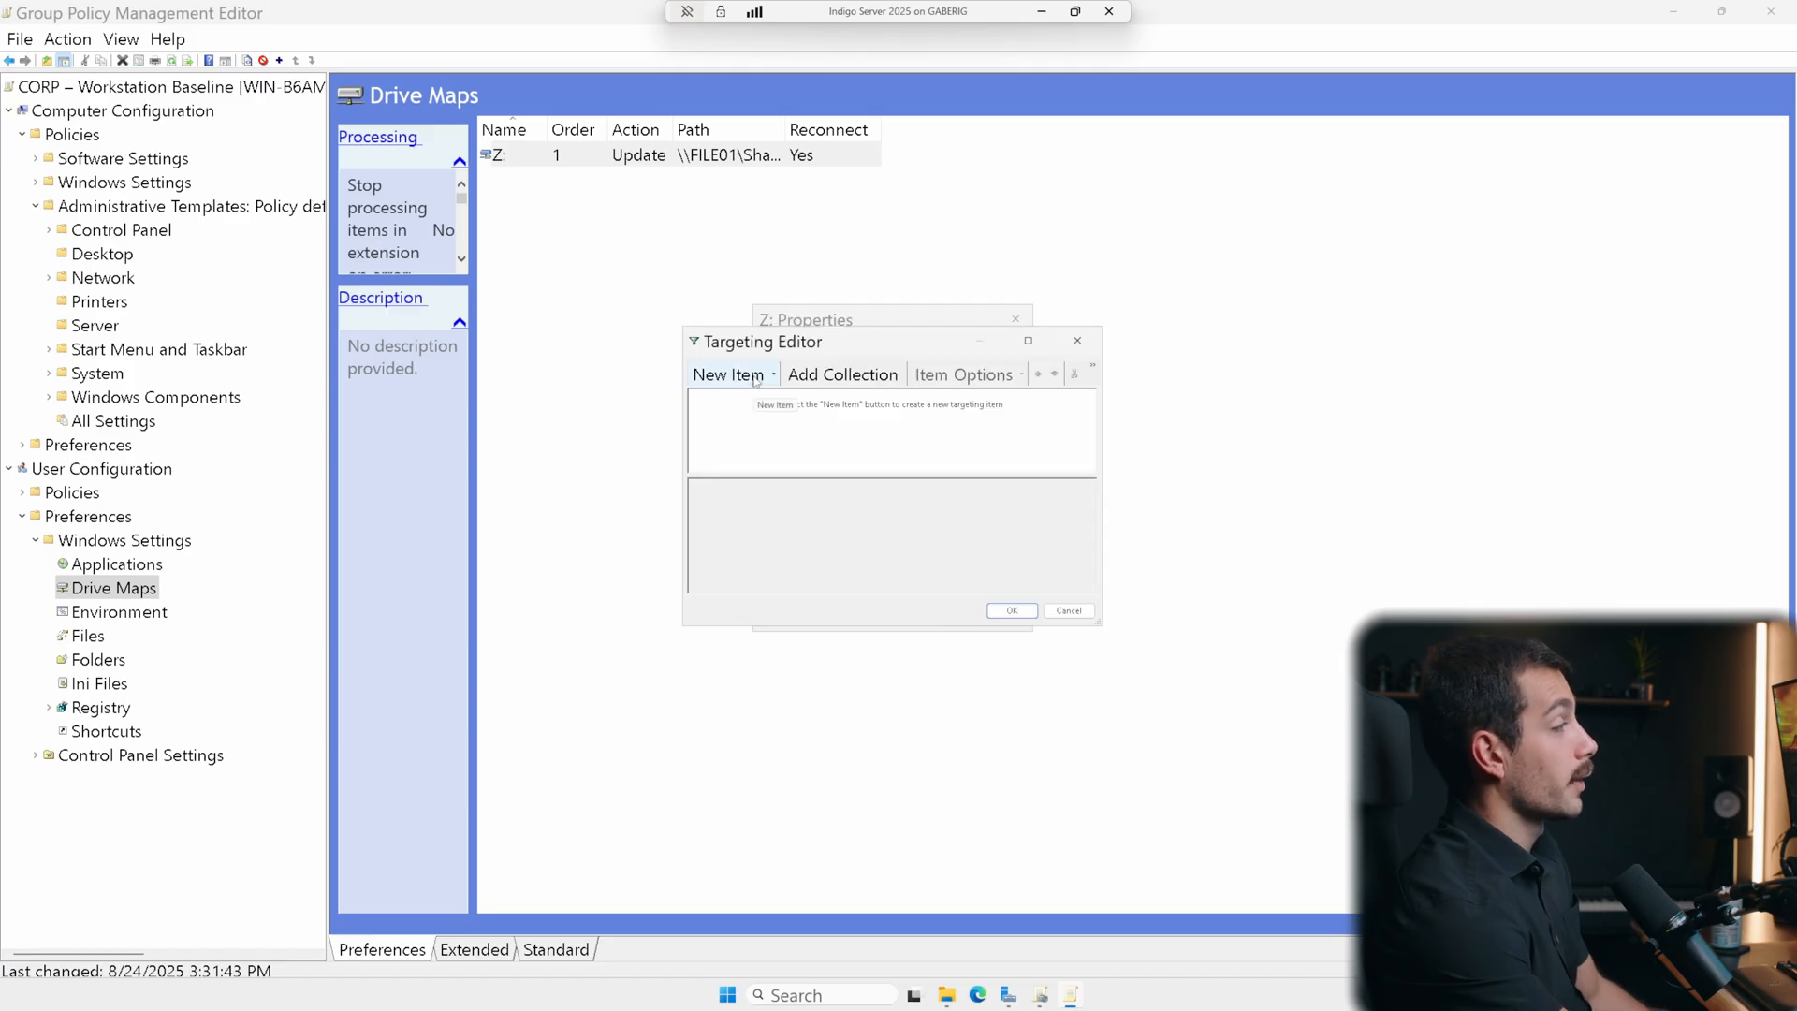
{"action": "left_click", "coordinate": [729, 374]}
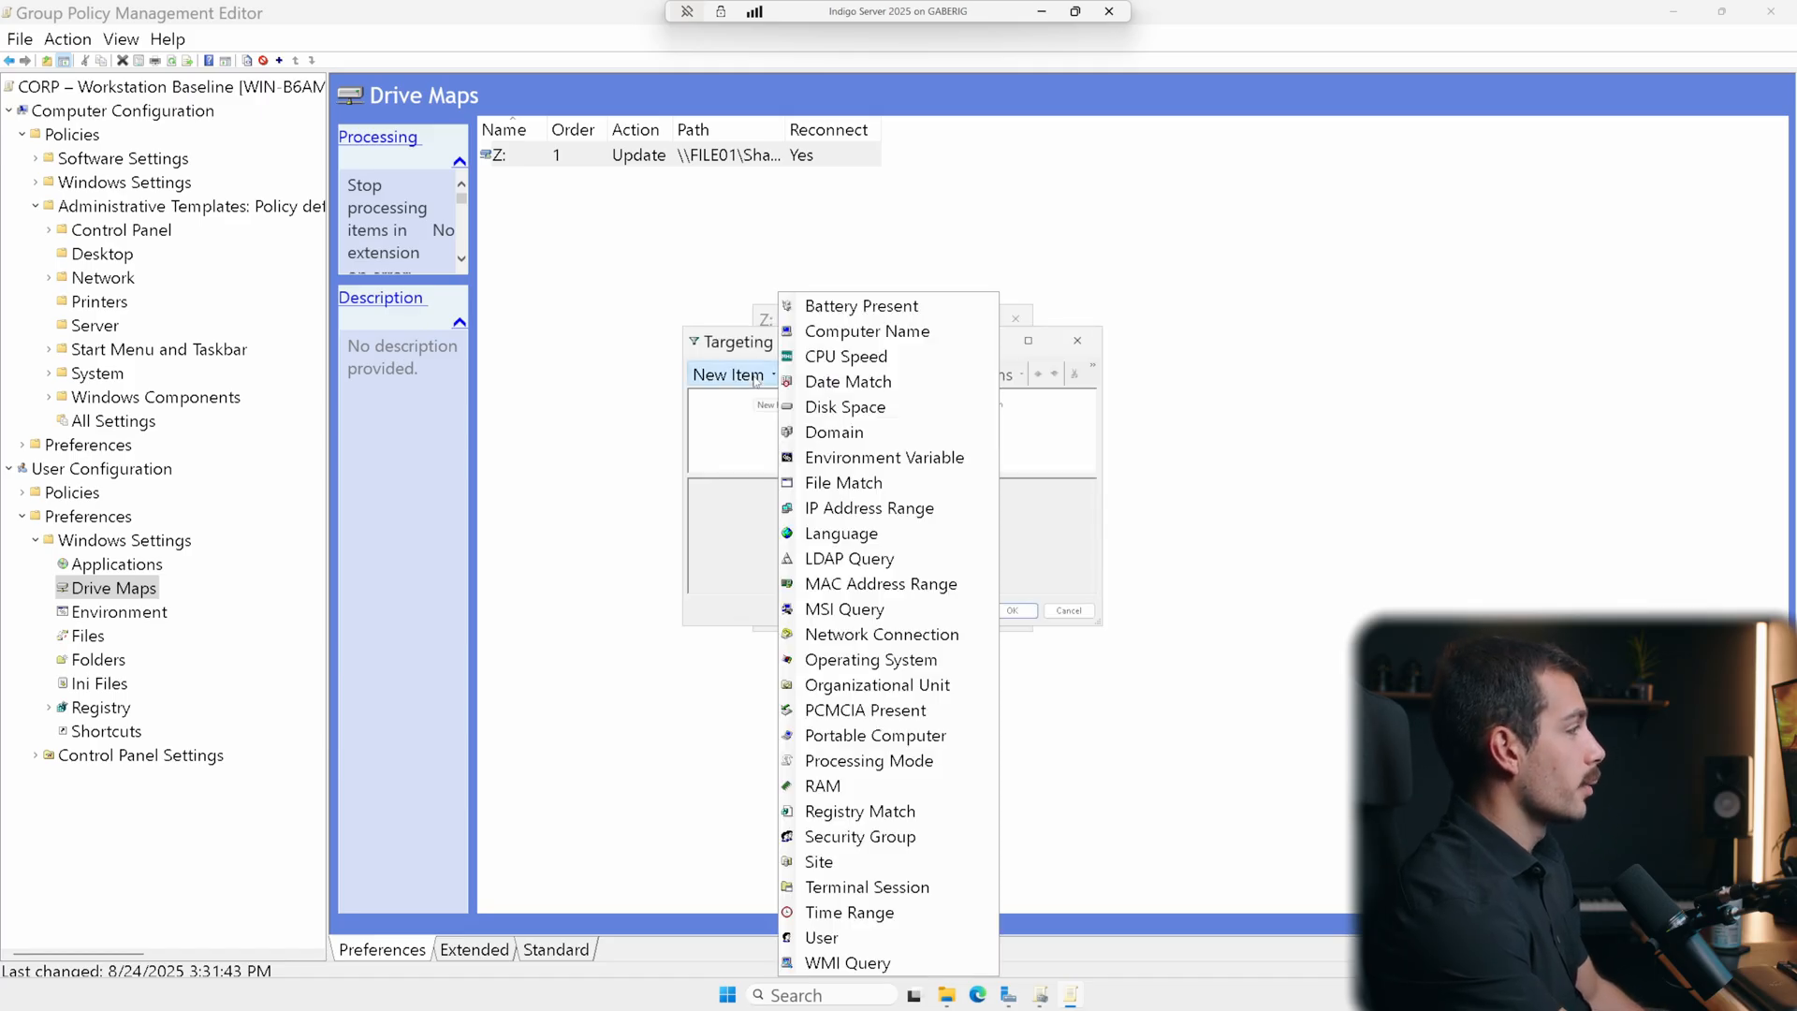
{"action": "left_click", "coordinate": [859, 836]}
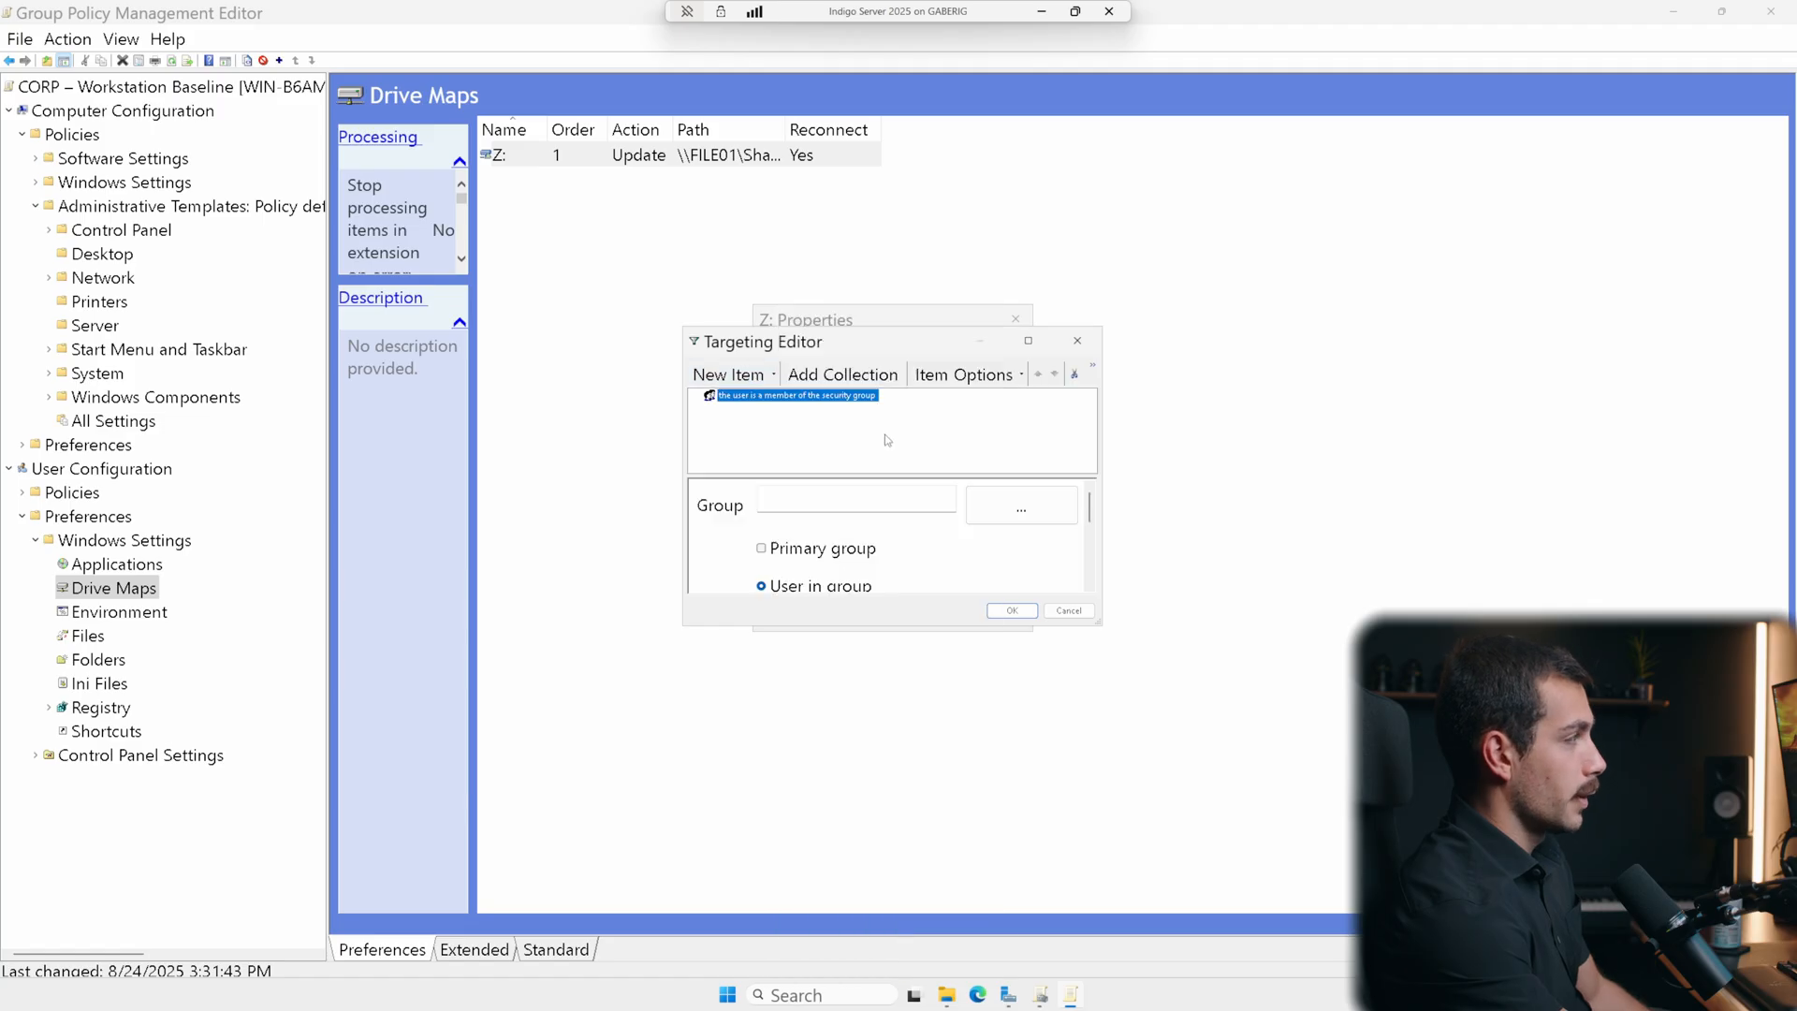
- Set the rule's group to Marketing and confirm the targeting
{"action": "left_click", "coordinate": [1019, 507]}
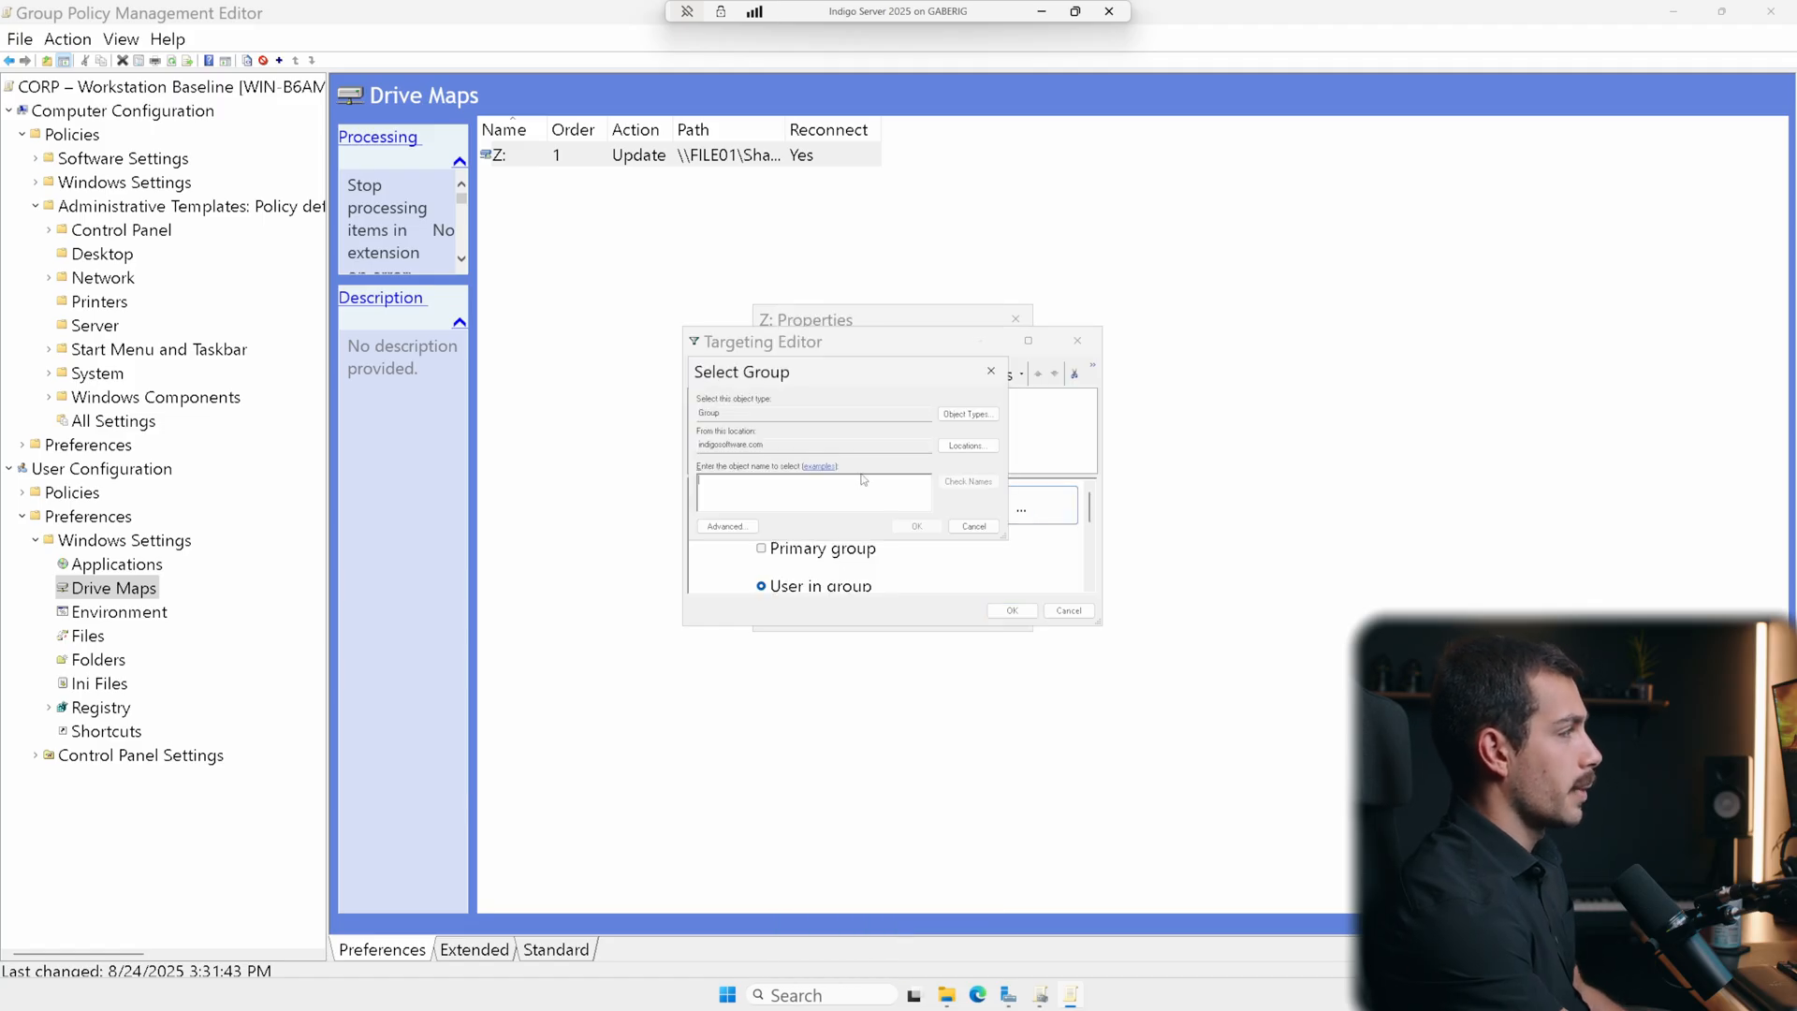
{"action": "type", "text": "M"}
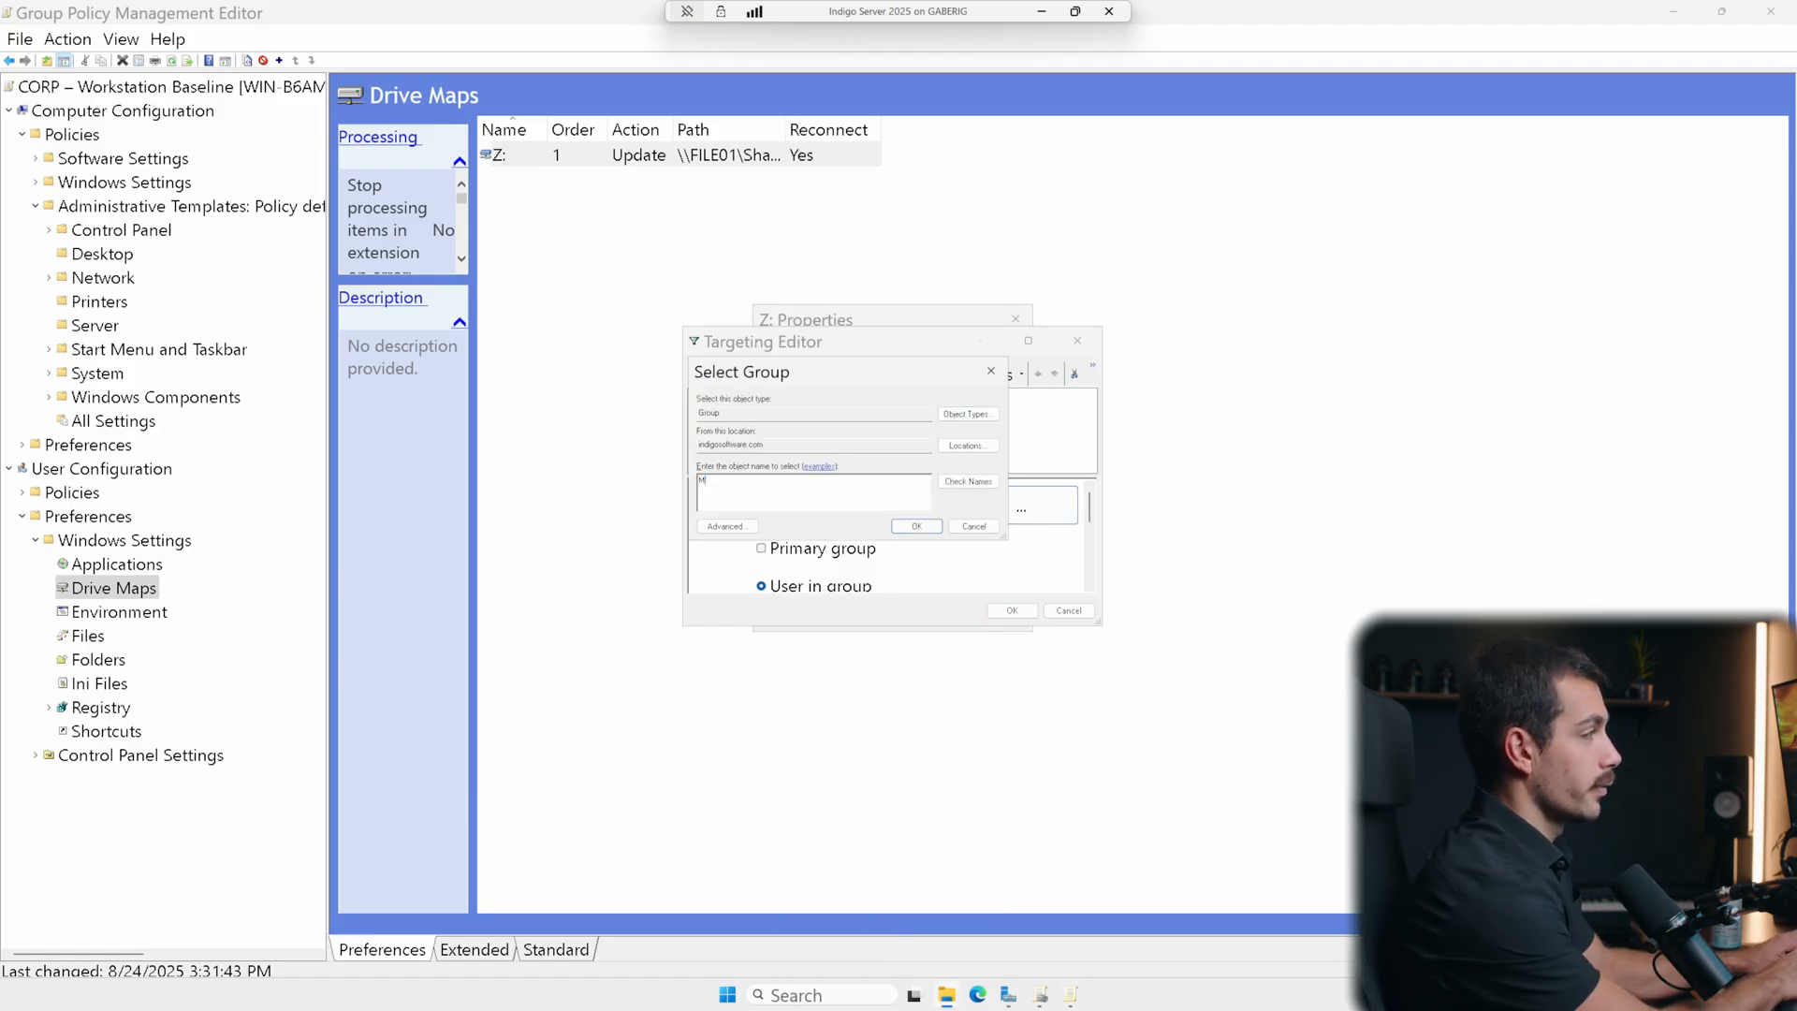
{"action": "type", "text": "Marketing"}
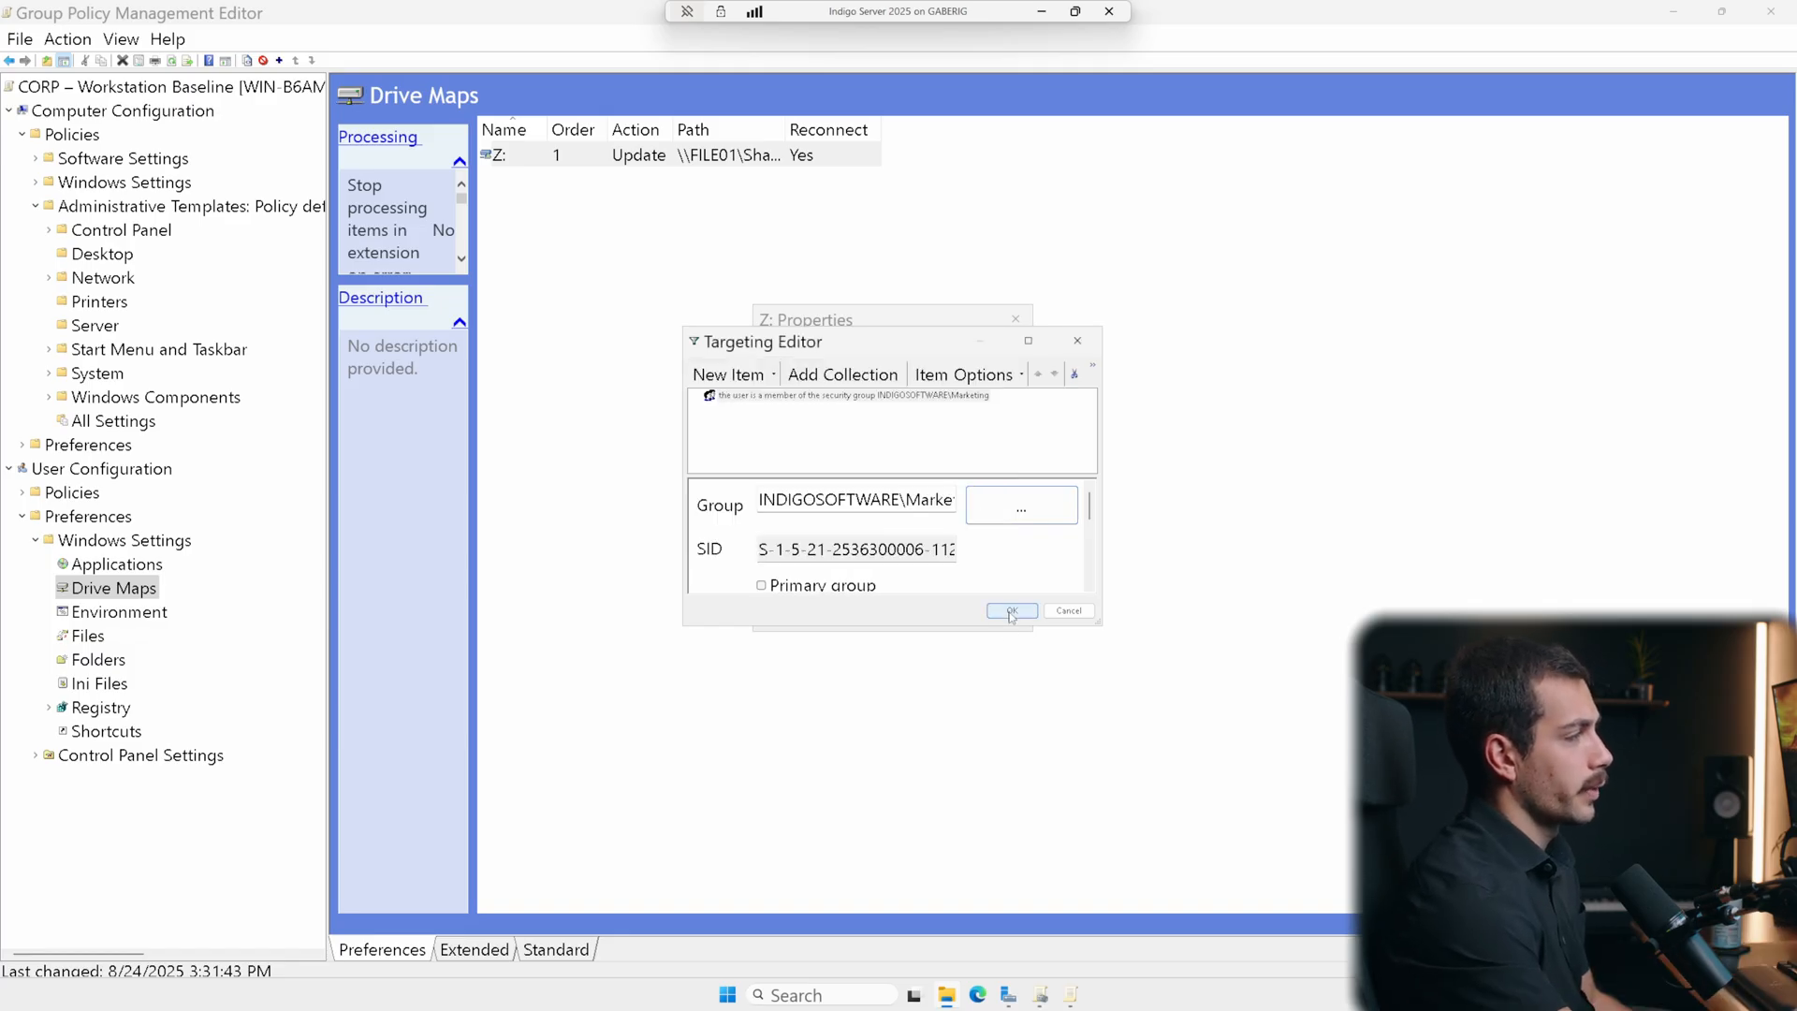
{"action": "left_click", "coordinate": [1011, 611]}
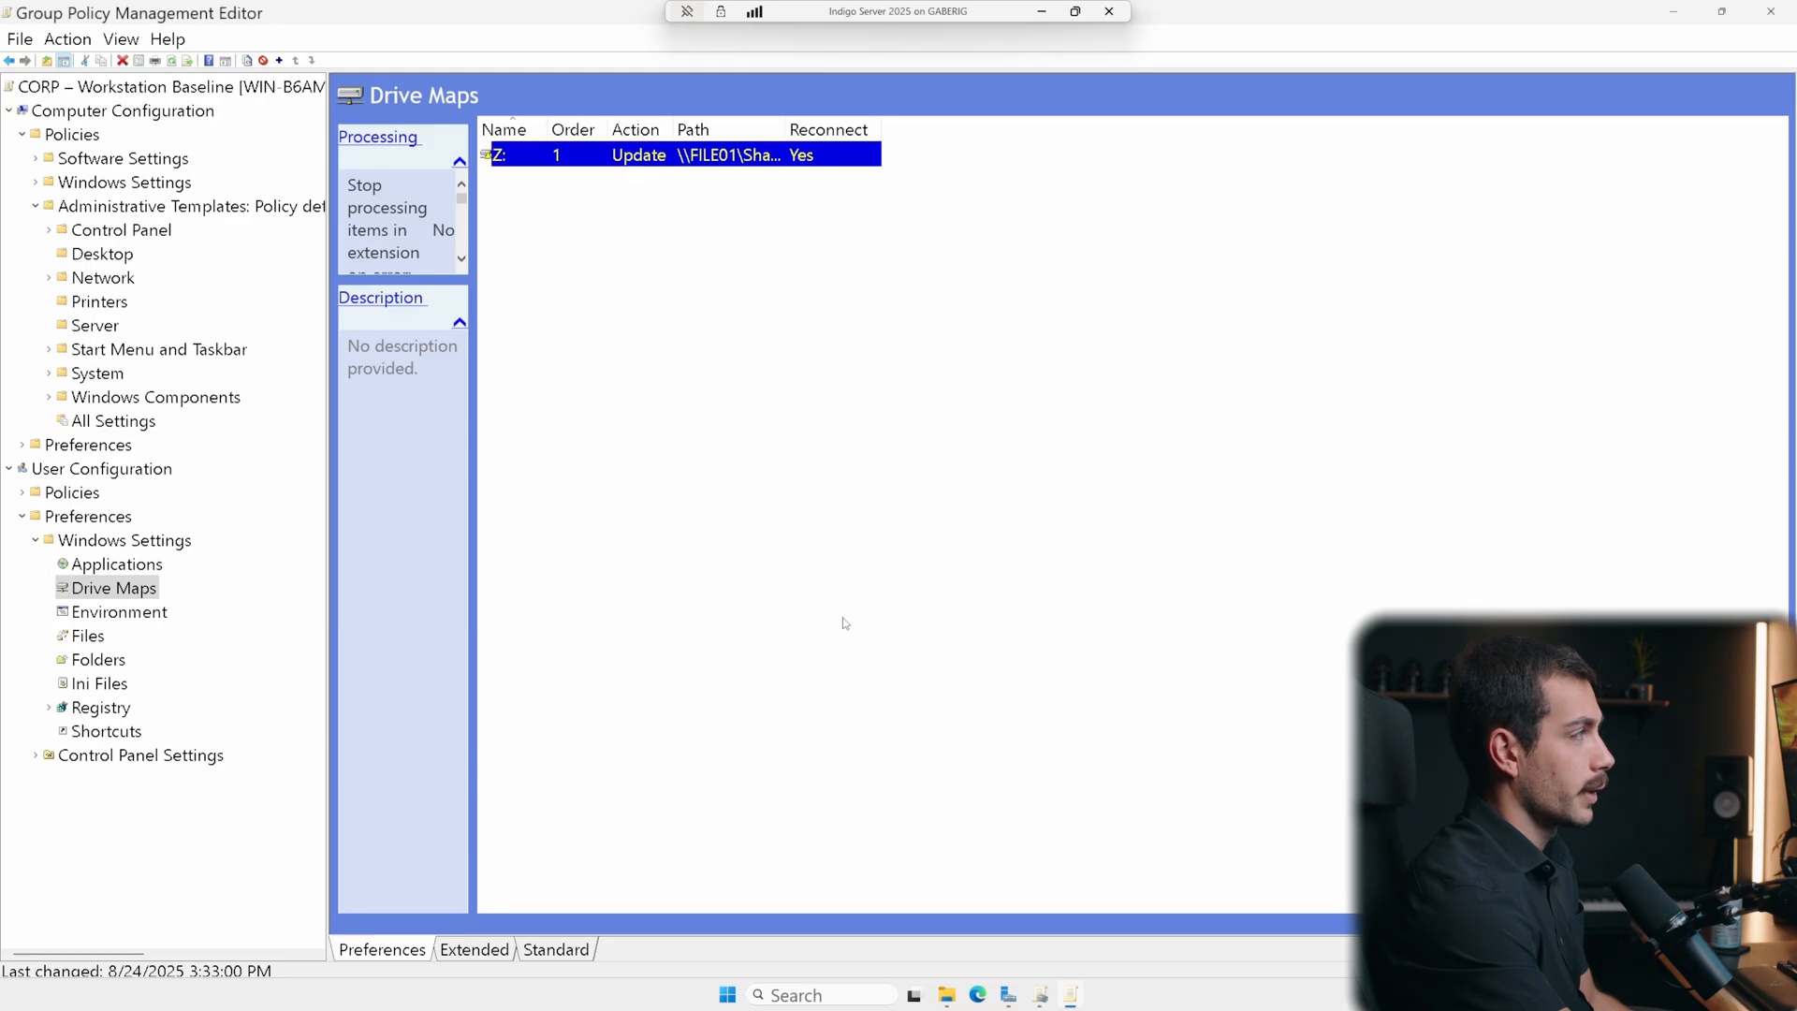
{"action": "mouse_move", "coordinate": [910, 556]}
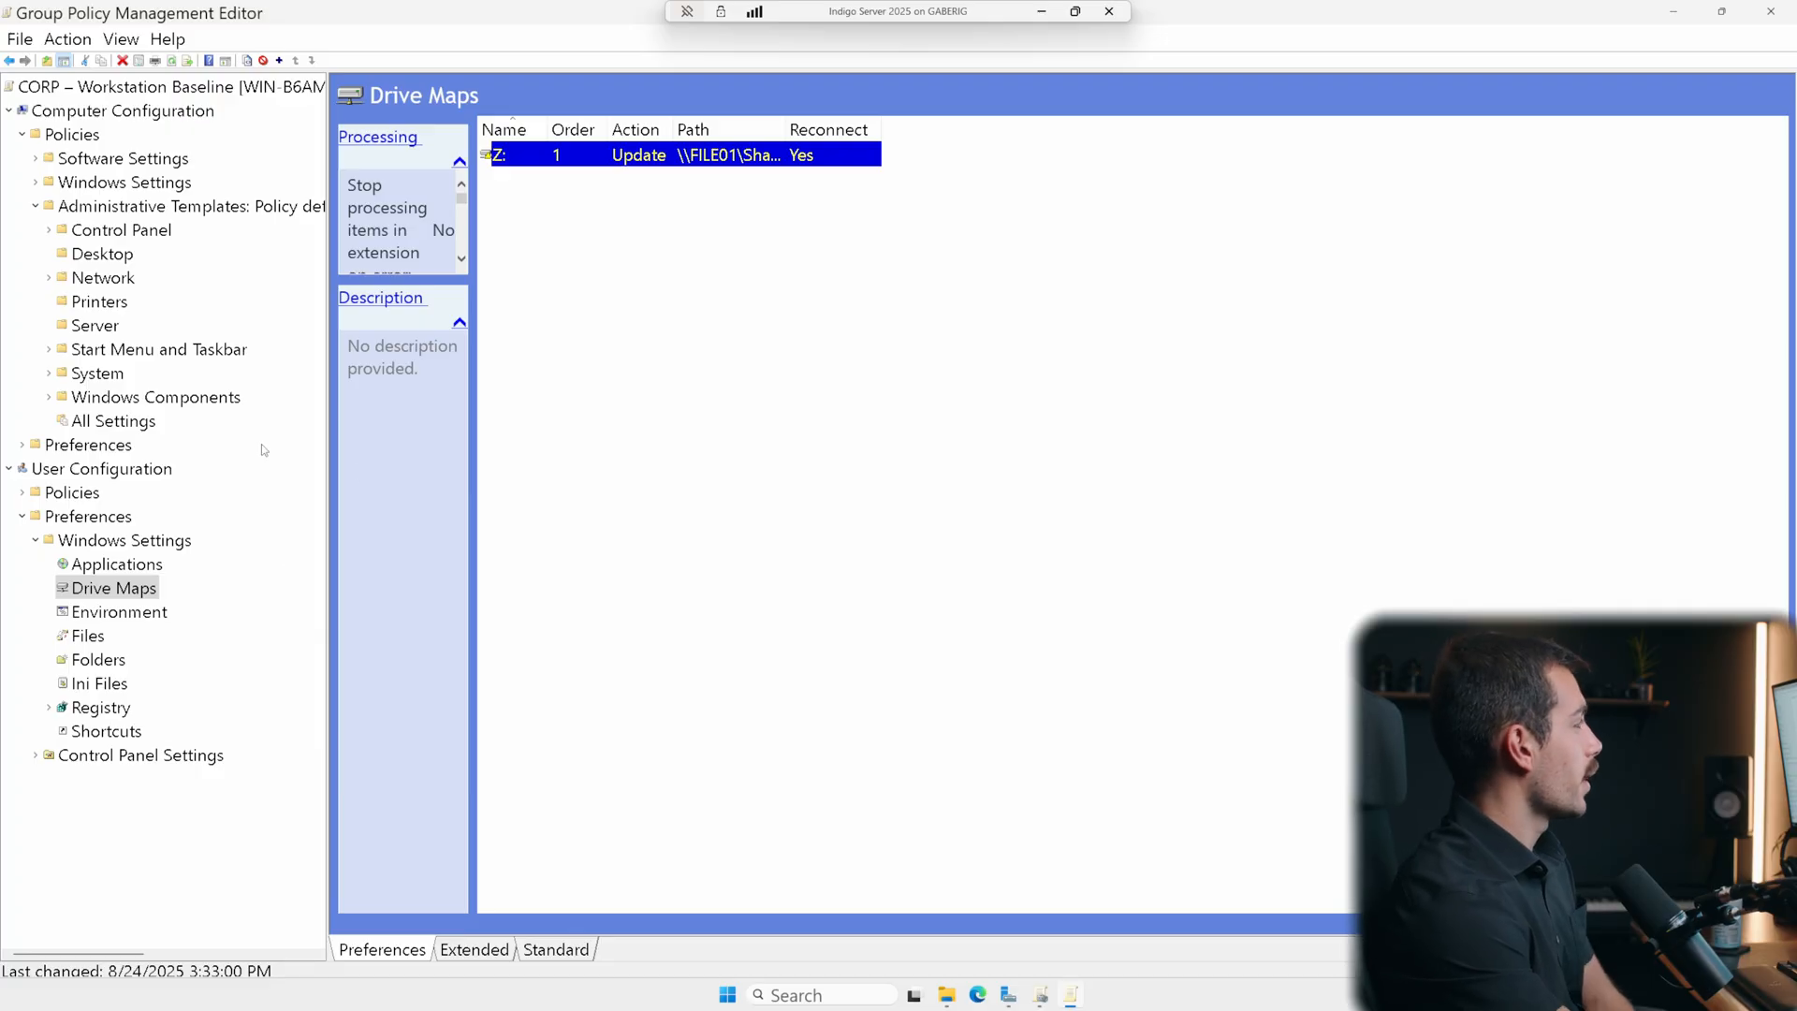
{"action": "mouse_move", "coordinate": [131, 453]}
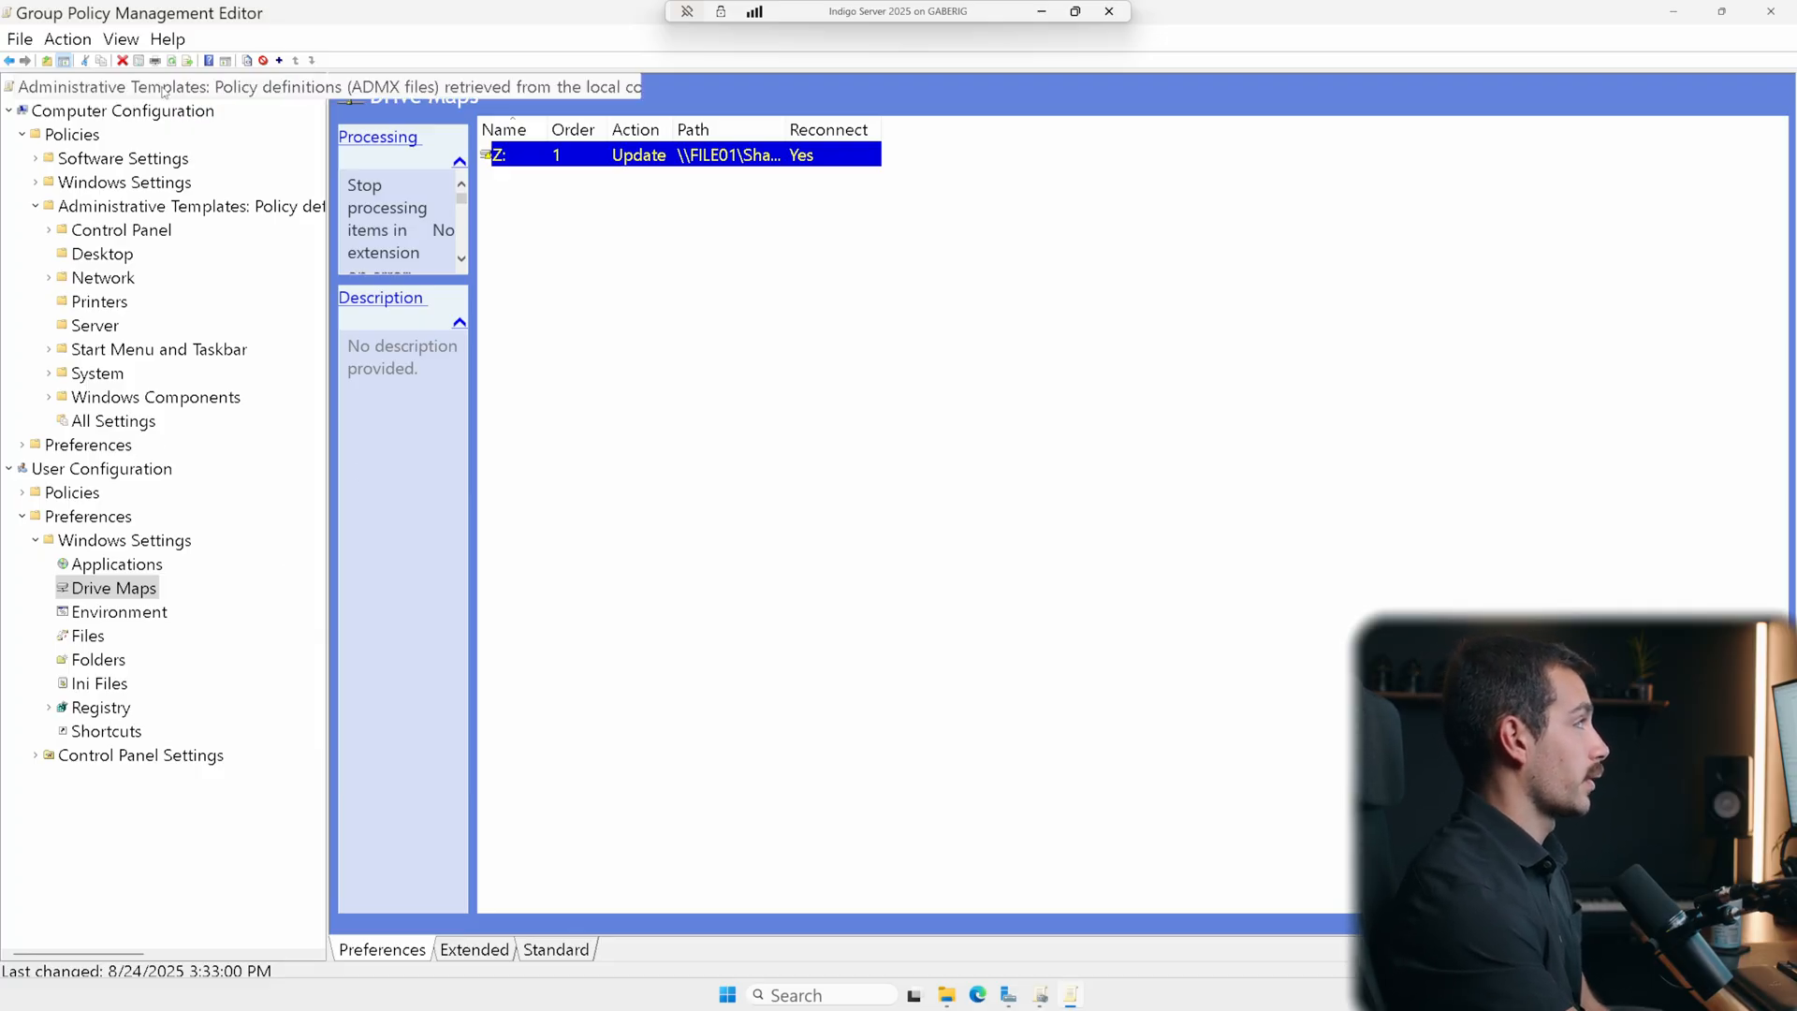
- Navigate to Computer Configuration > Security Settings > Local Policies > Security Options
{"action": "left_click", "coordinate": [149, 86]}
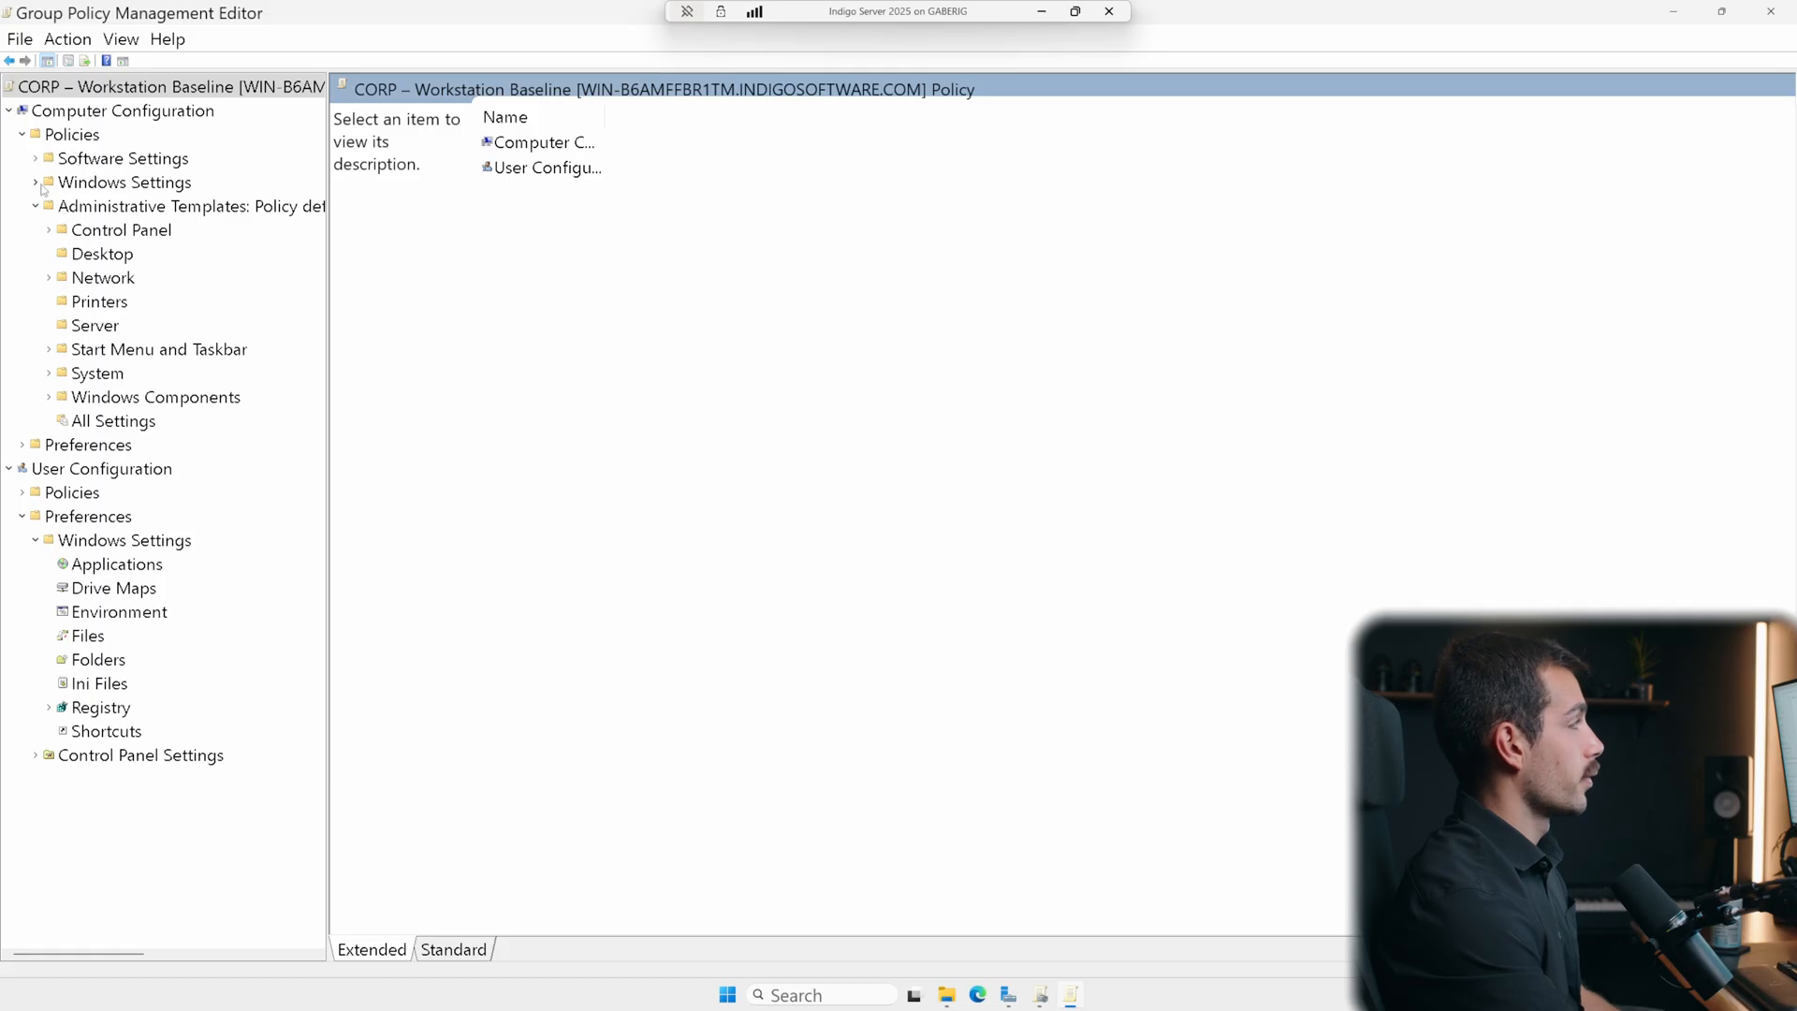
{"action": "left_click", "coordinate": [36, 183]}
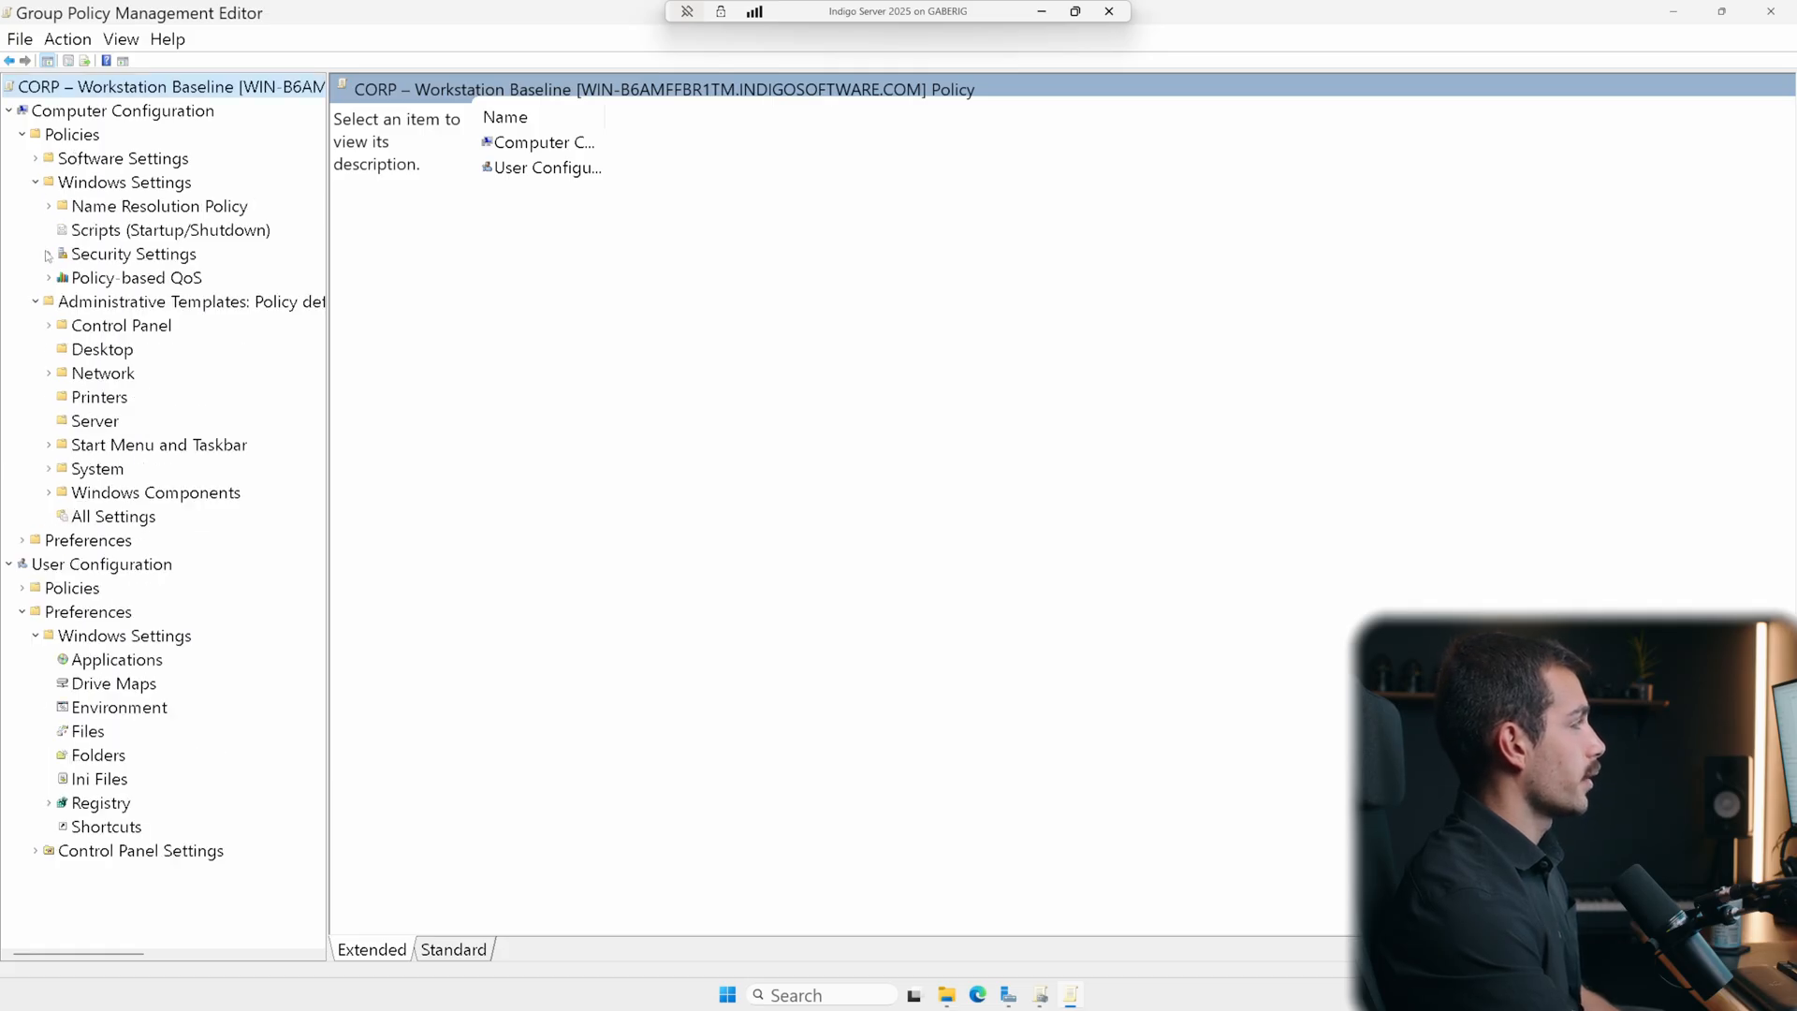
{"action": "left_click", "coordinate": [133, 254]}
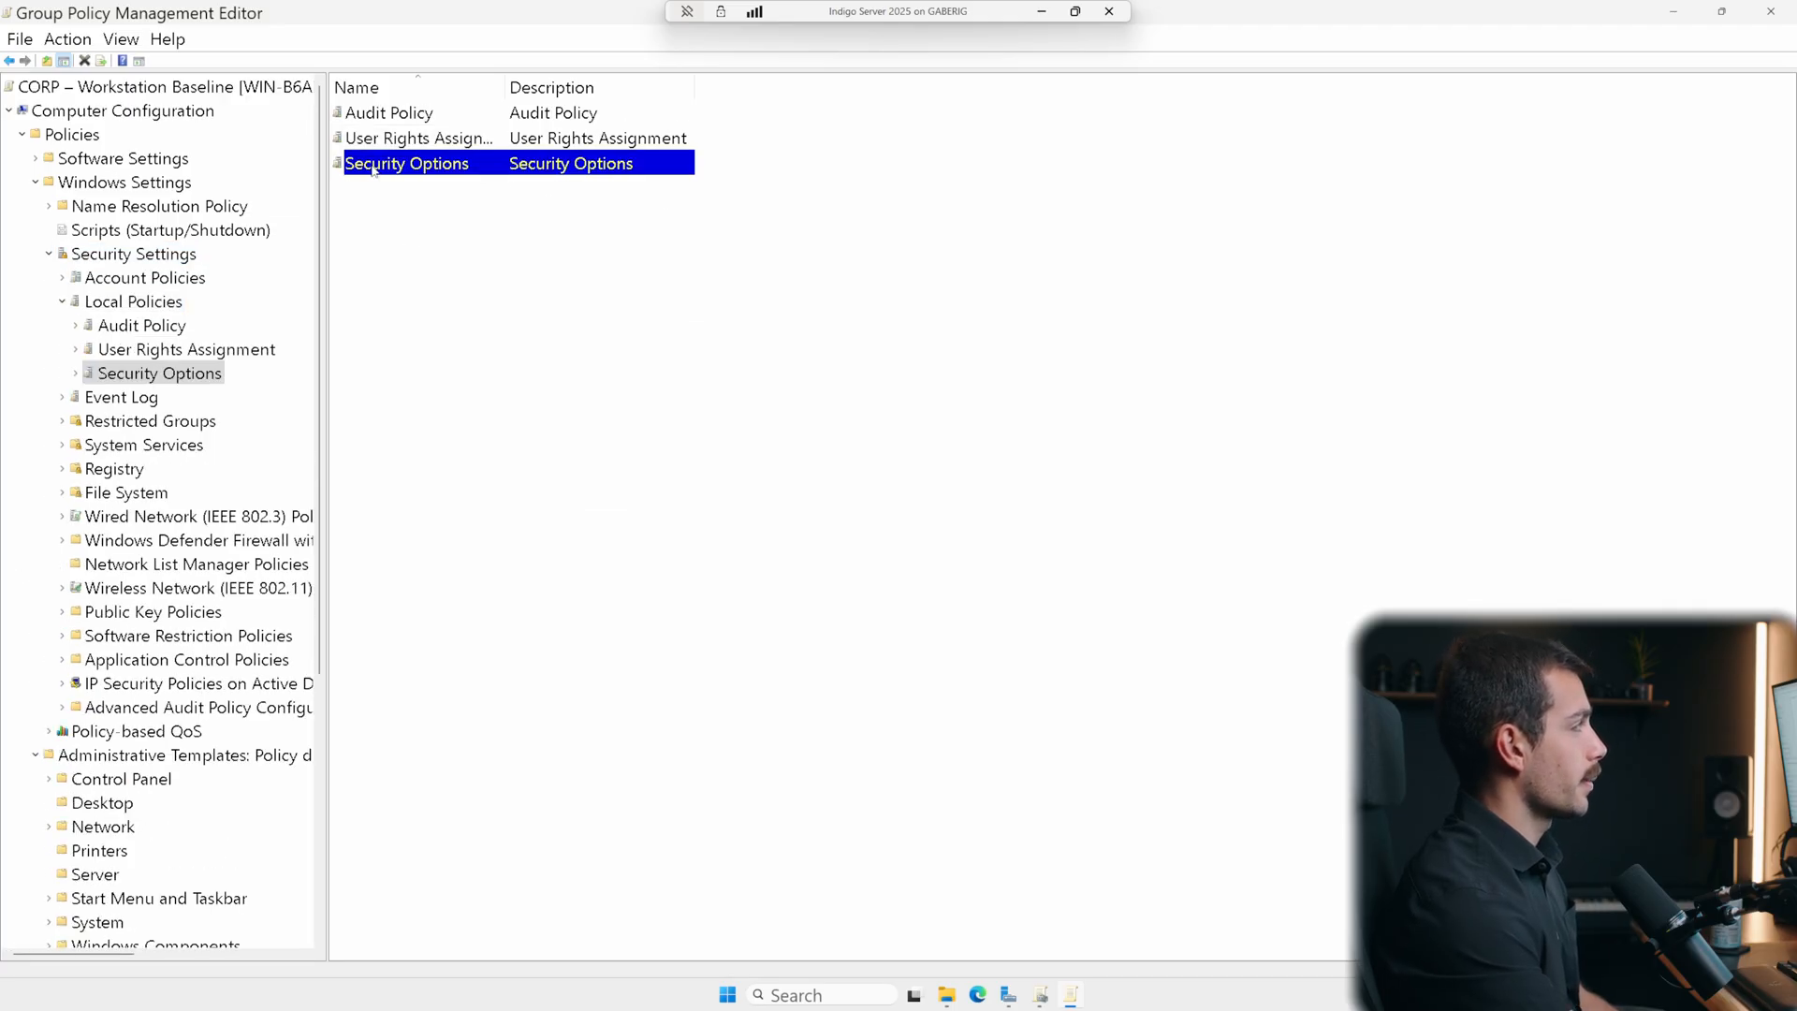
{"action": "double_click", "coordinate": [405, 163]}
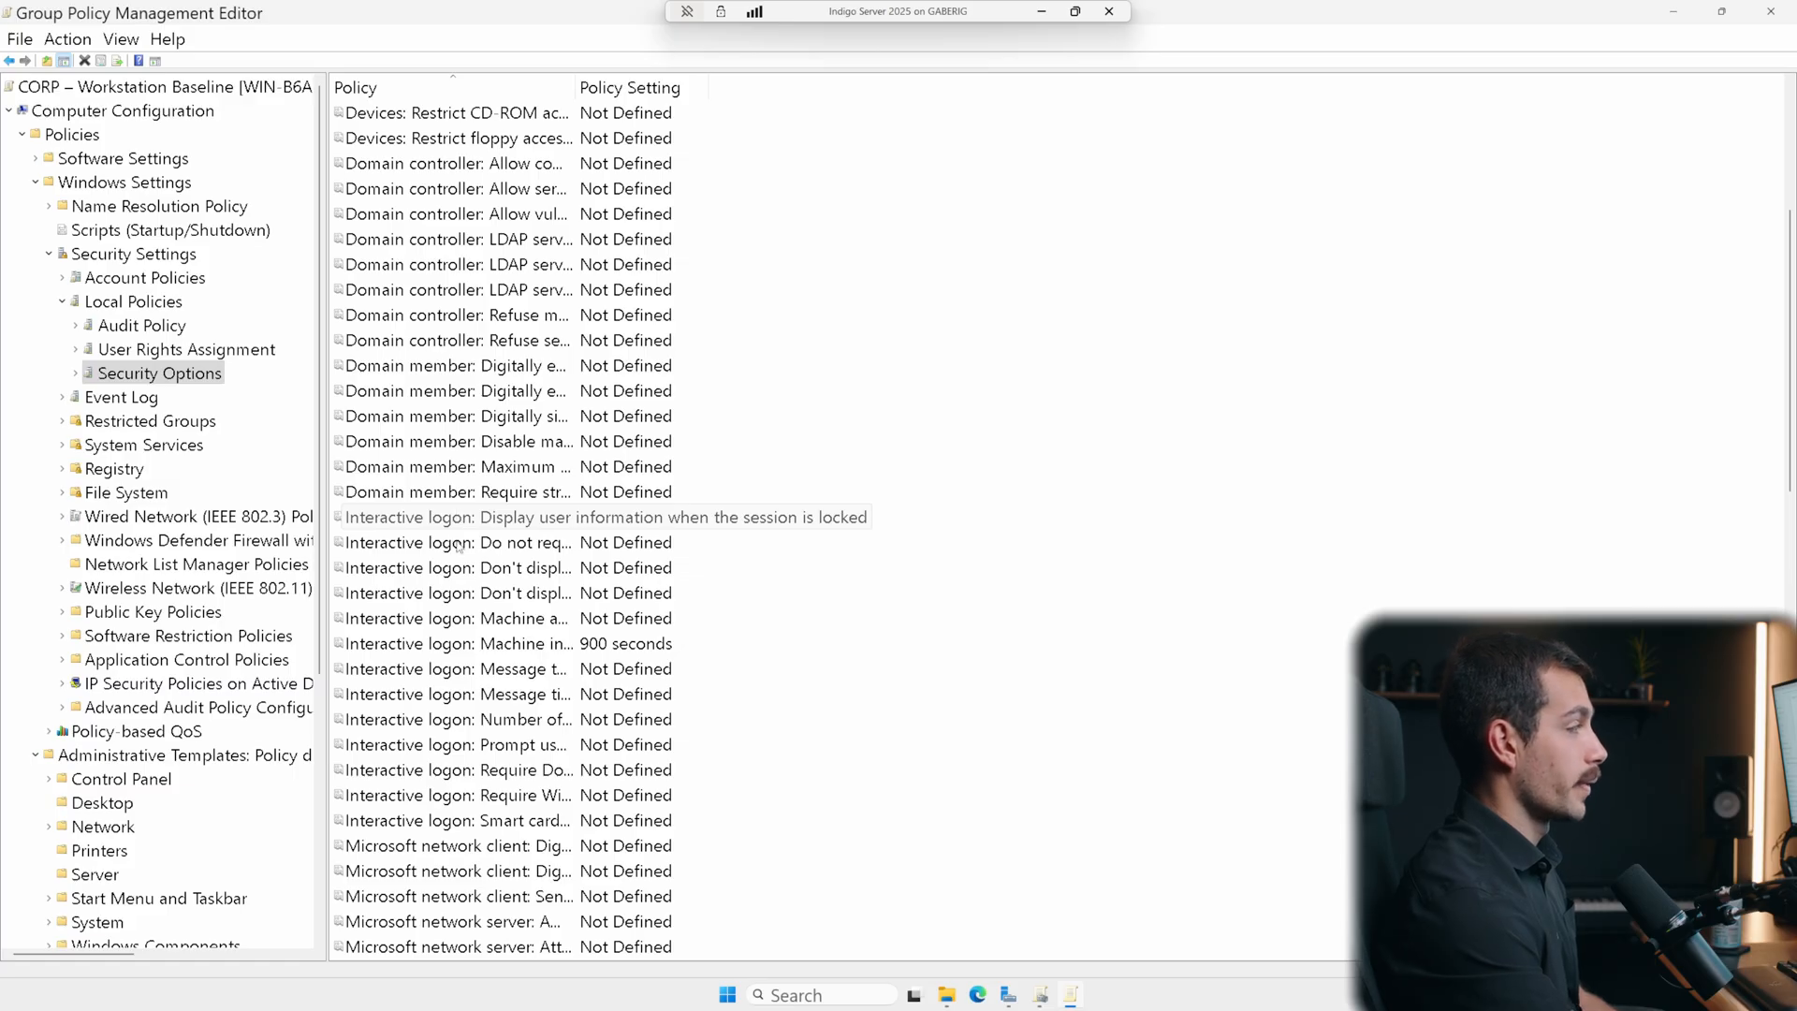
- Define the interactive logon message as 'Welcome to Indigo Software Company' and save it
{"action": "left_click", "coordinate": [459, 517]}
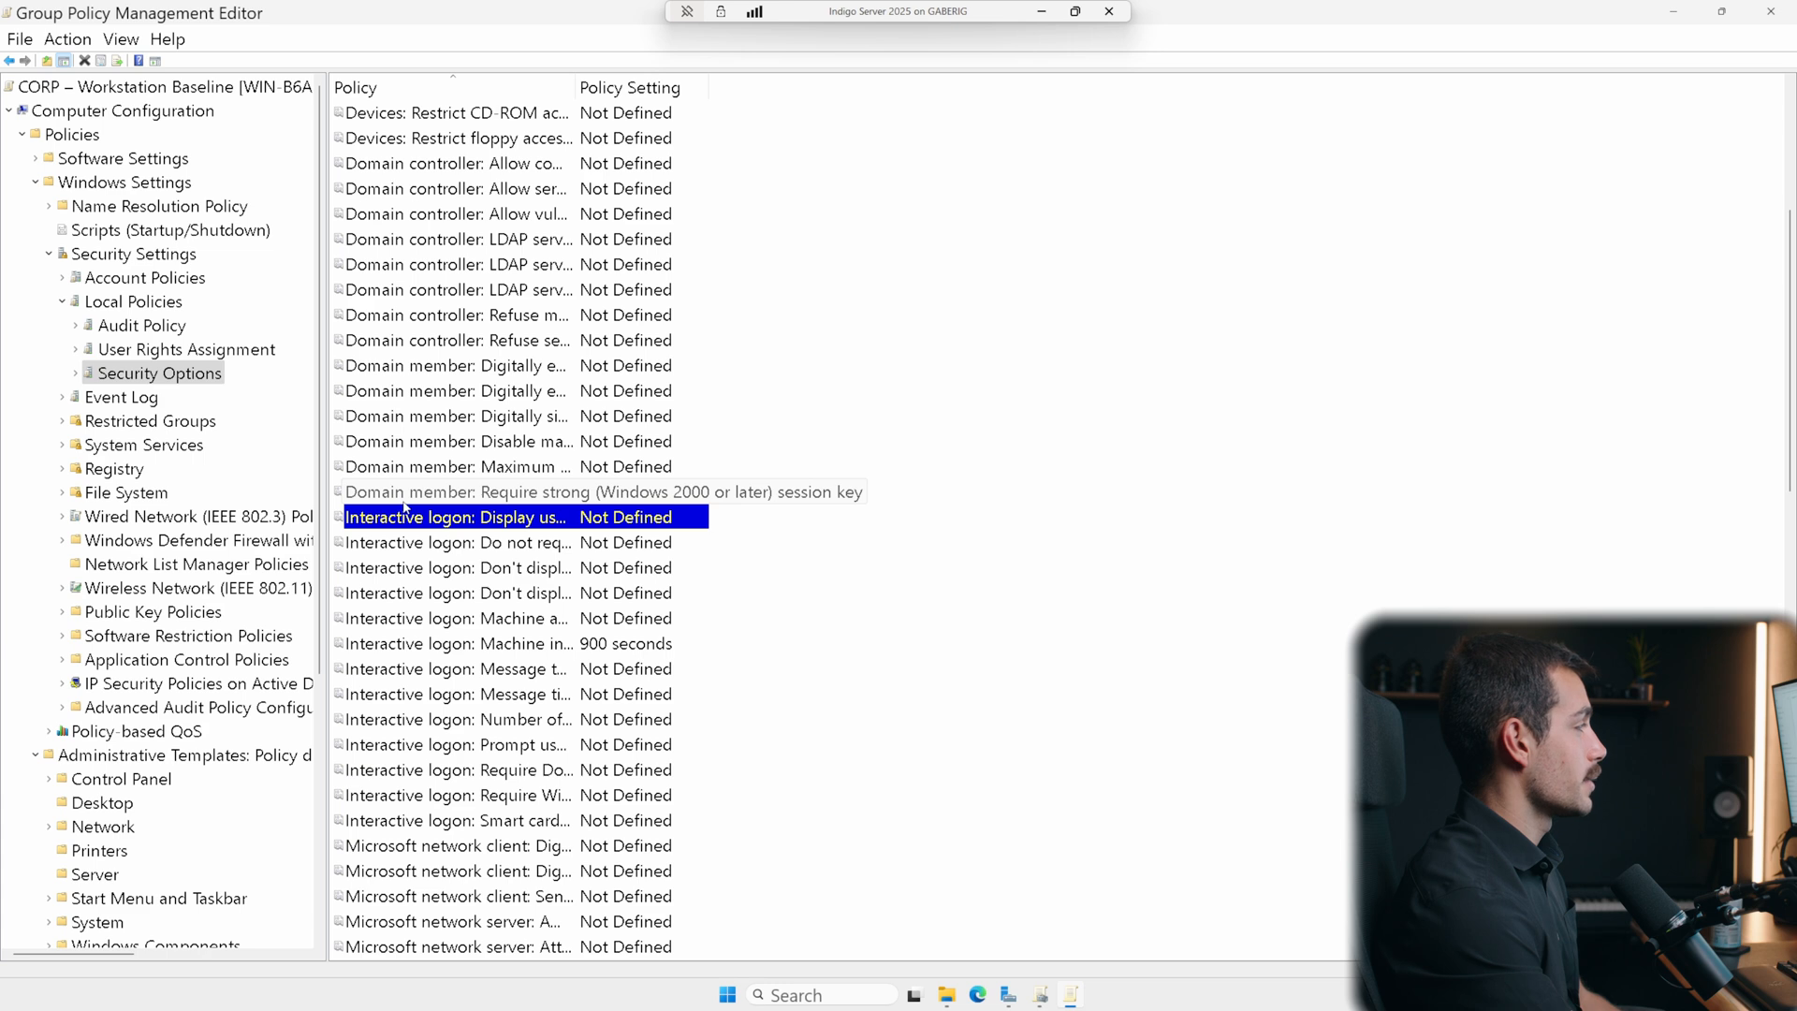
{"action": "left_click", "coordinate": [458, 694]}
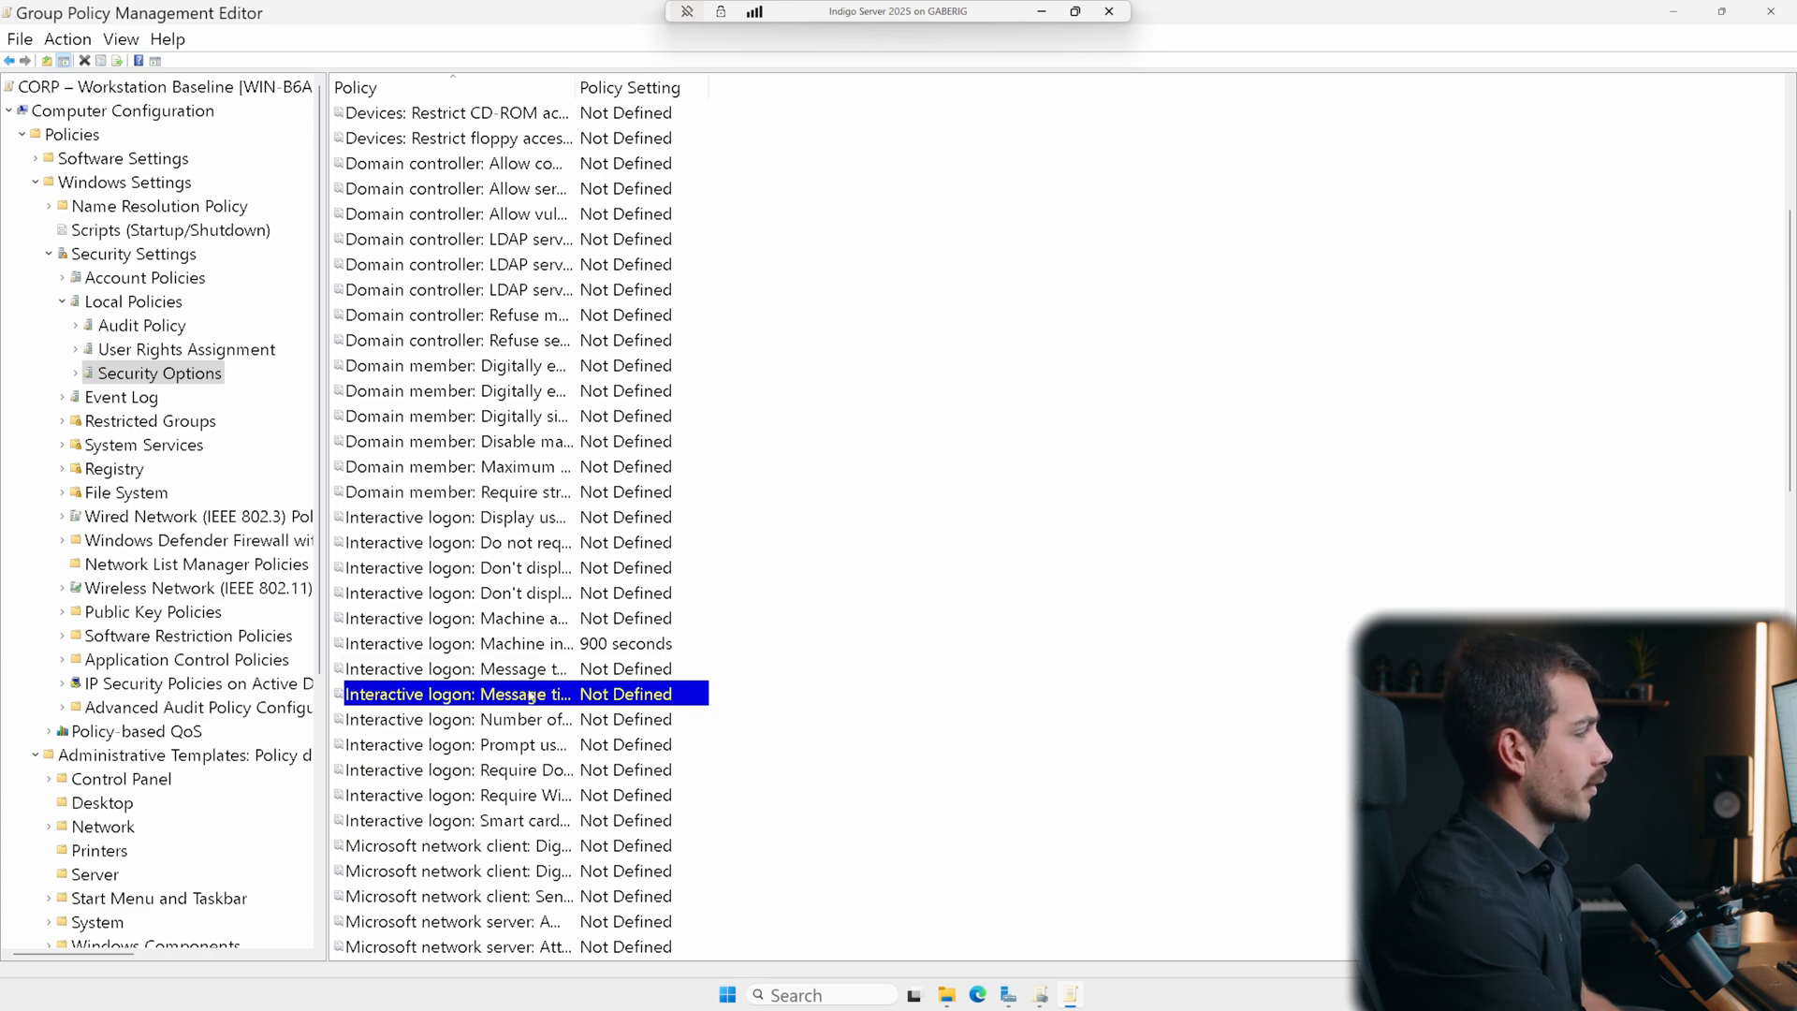
{"action": "double_click", "coordinate": [510, 694]}
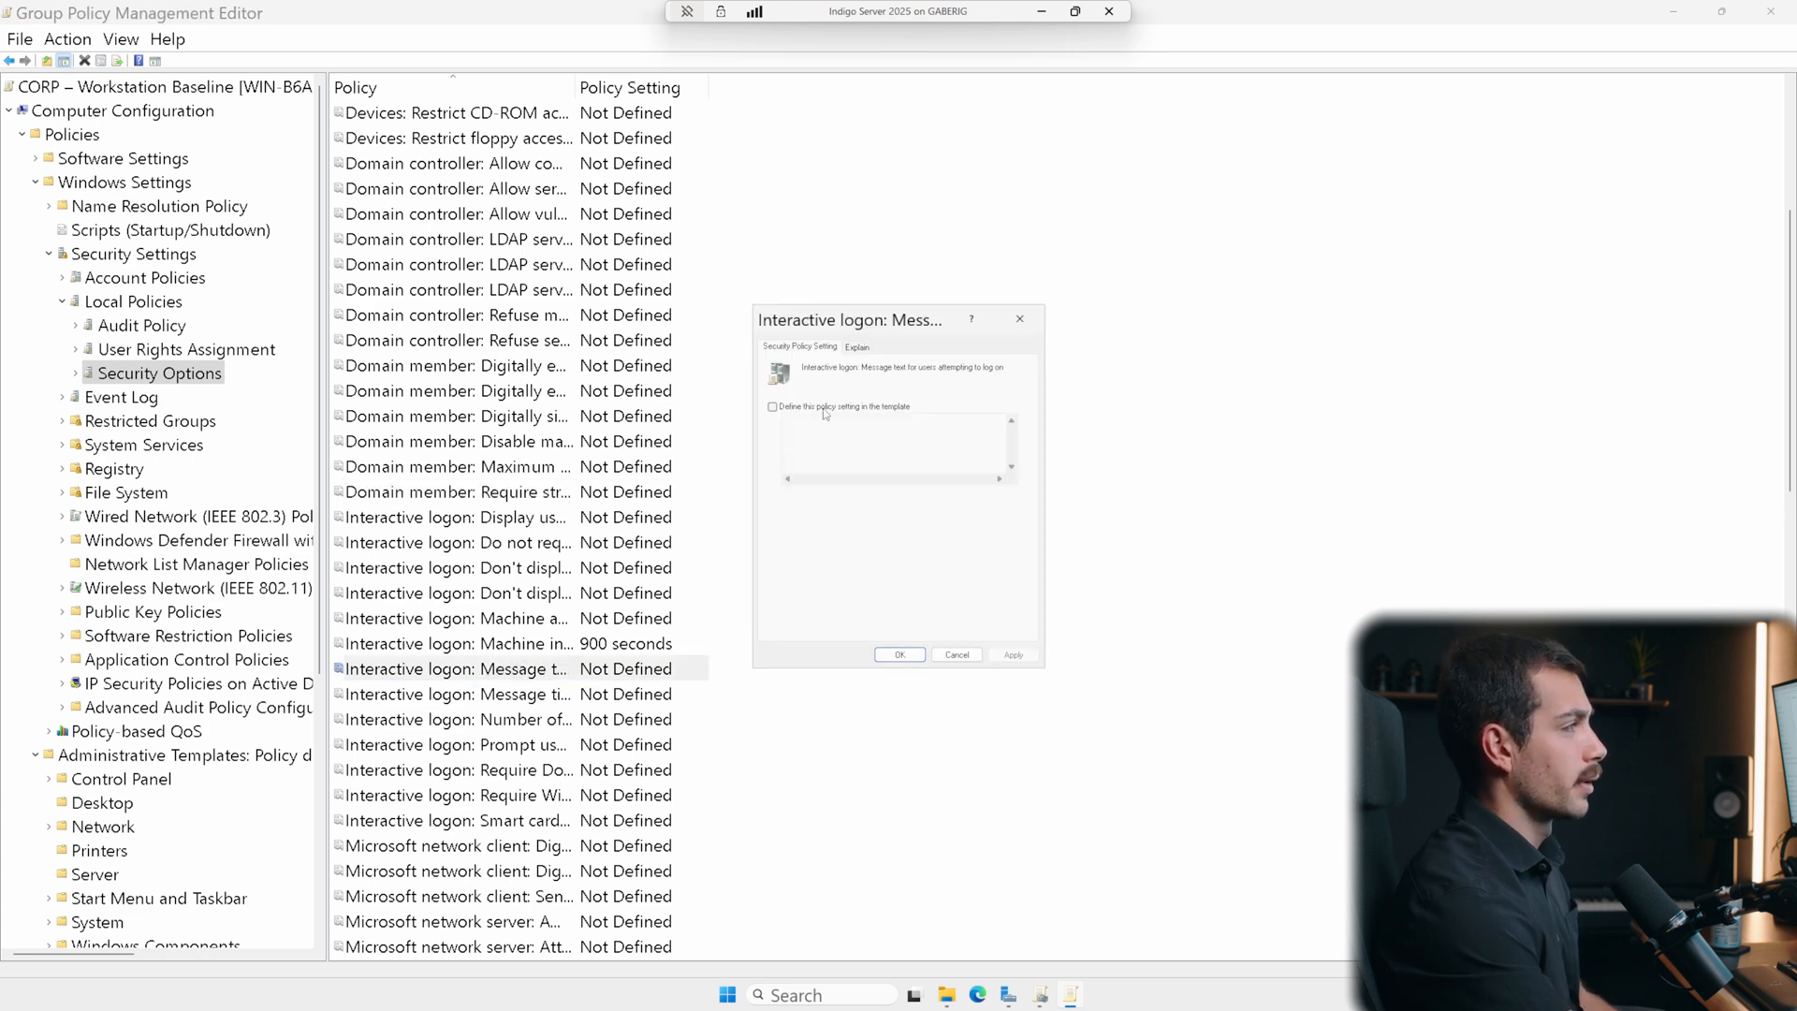
{"action": "left_click", "coordinate": [772, 408]}
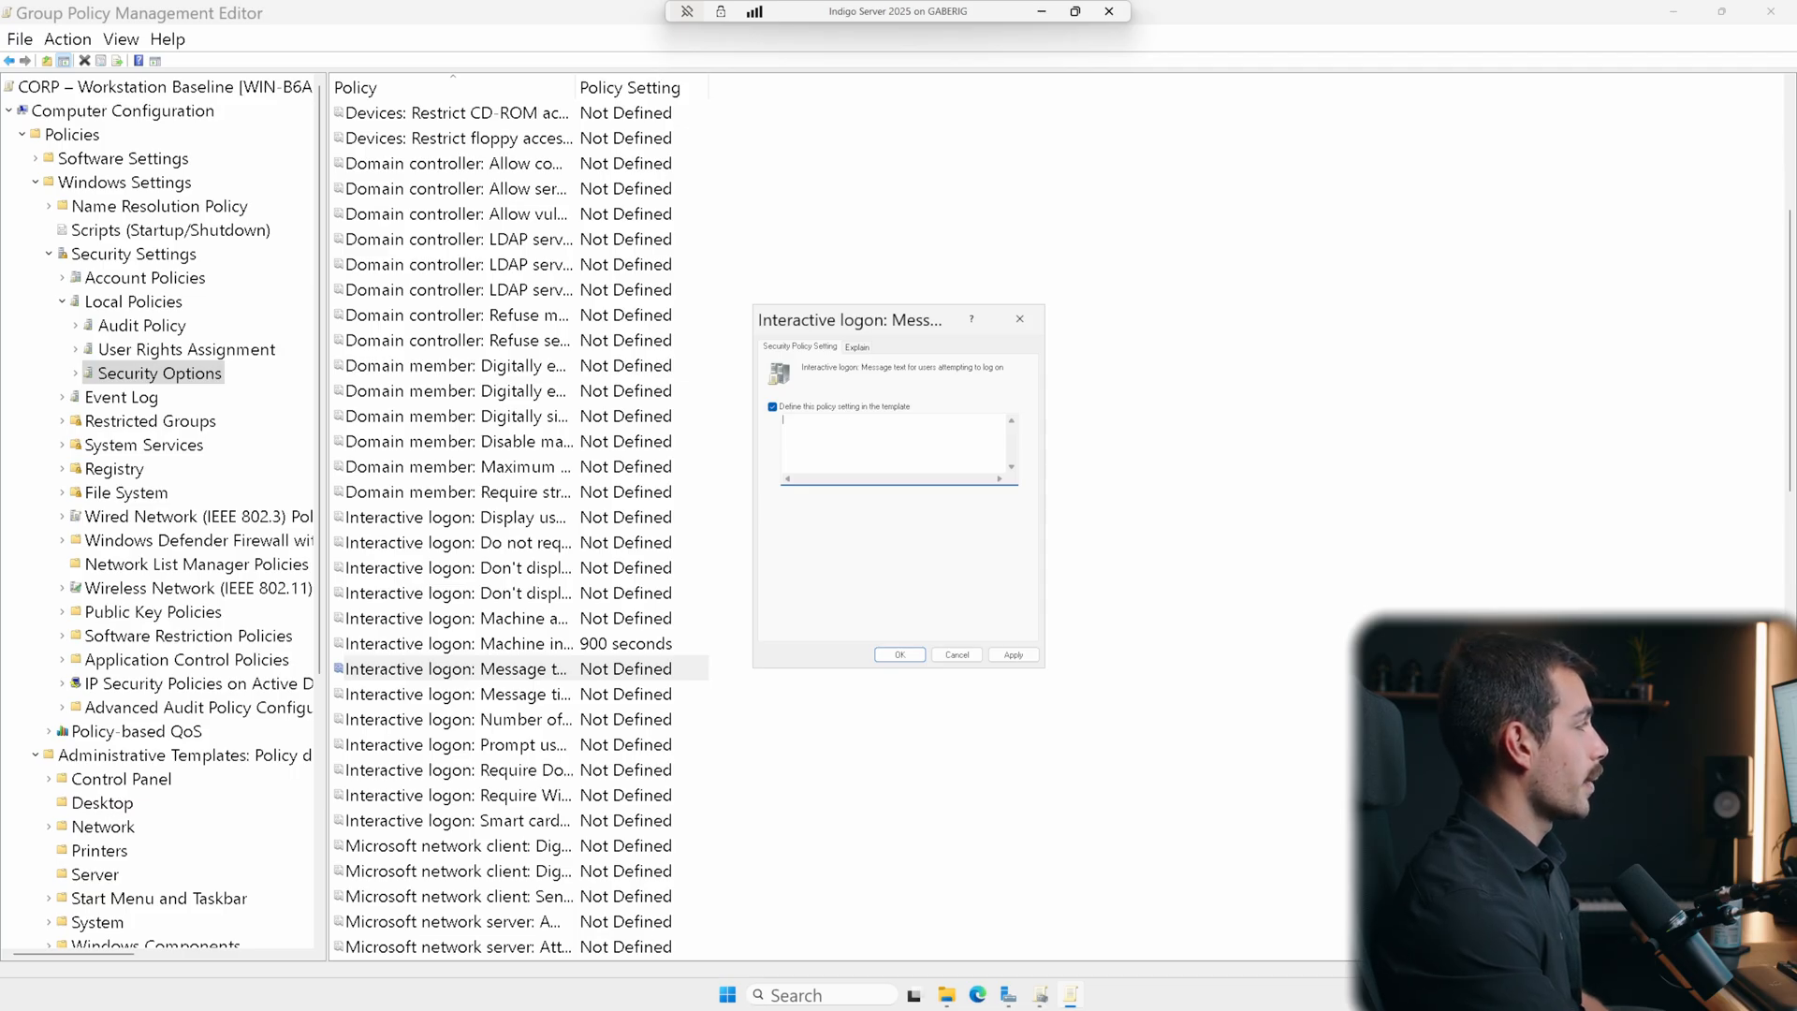
{"action": "type", "text": "Welcome to Indigo Software Company"}
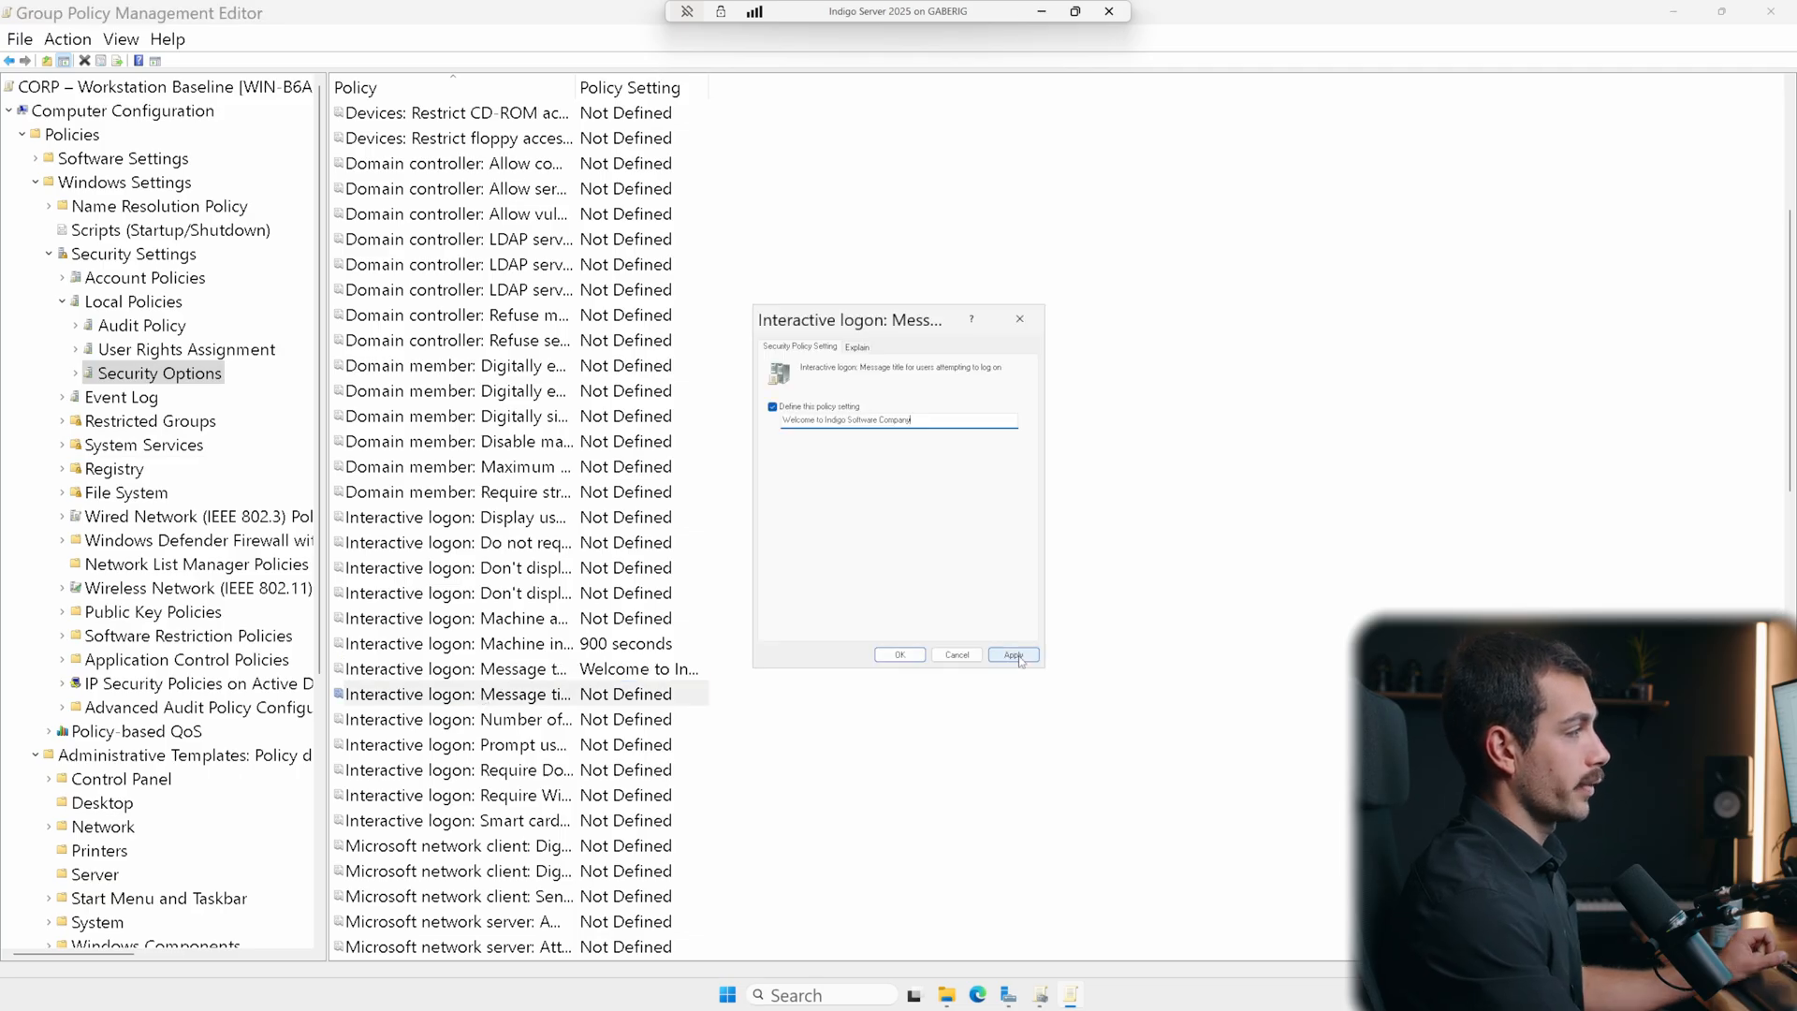
{"action": "left_click", "coordinate": [1011, 654]}
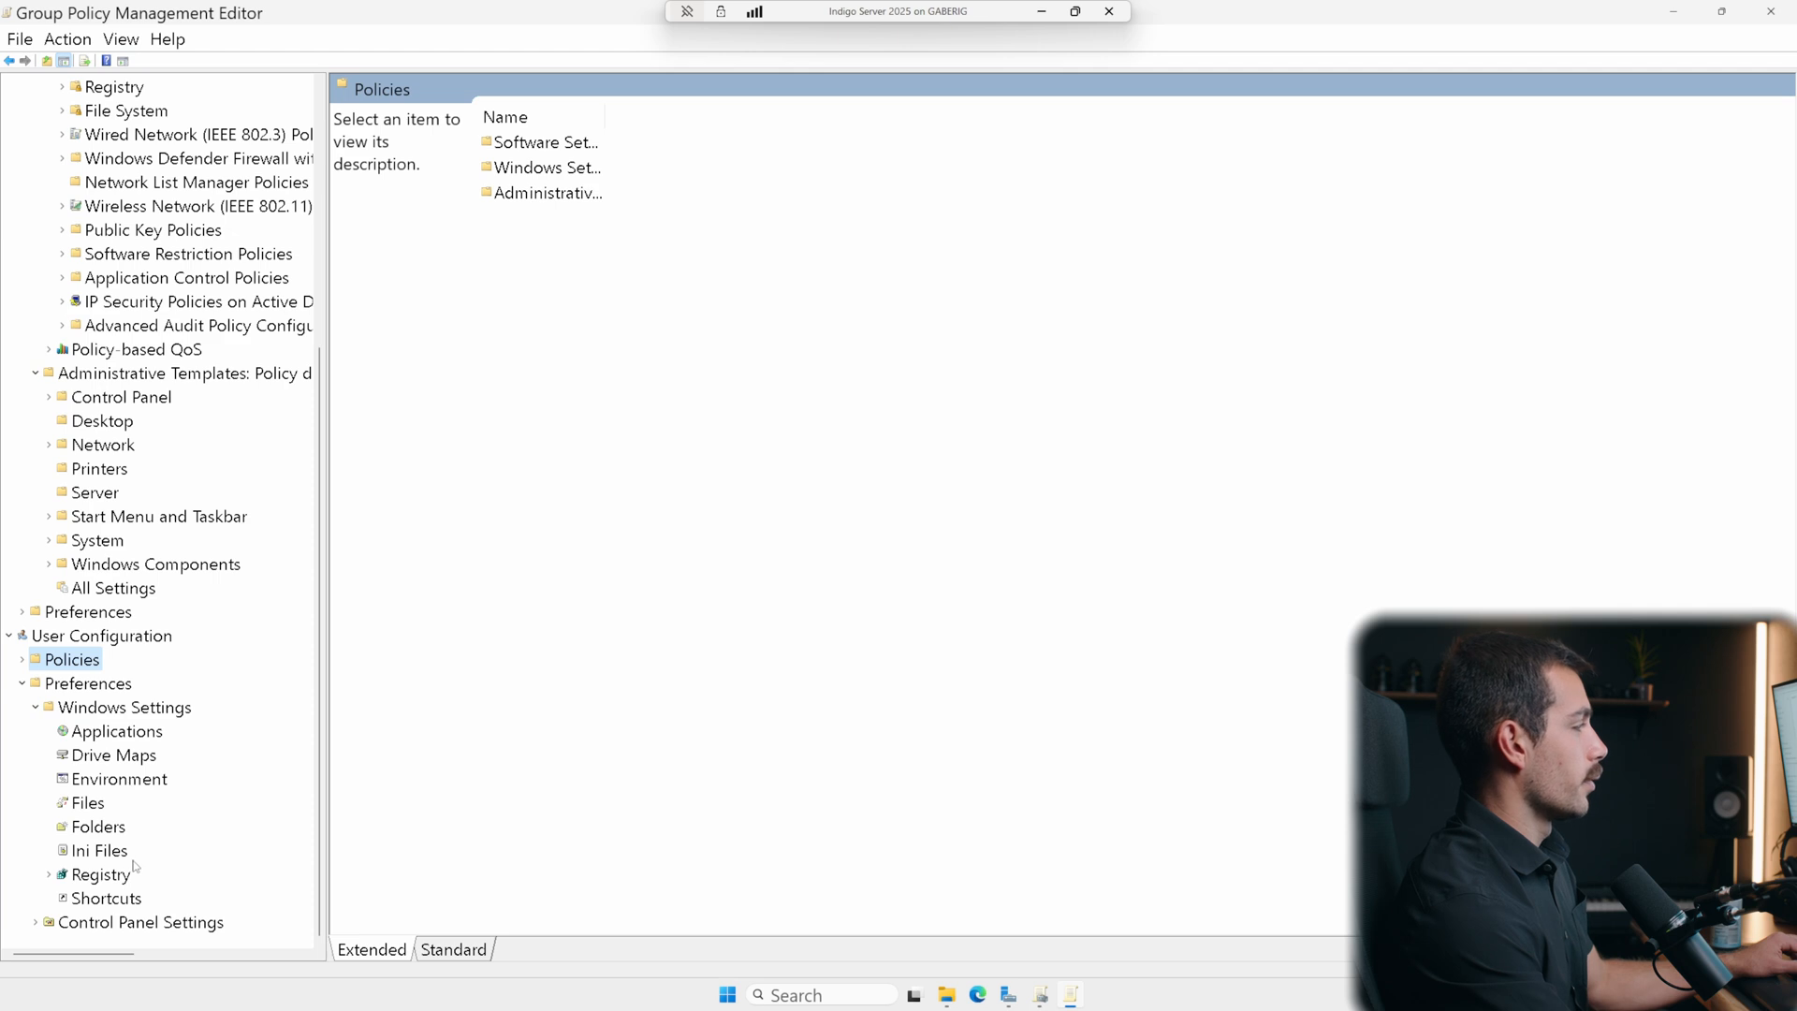
- Enable Prevent access to the command prompt under User System policies
{"action": "left_click", "coordinate": [183, 731]}
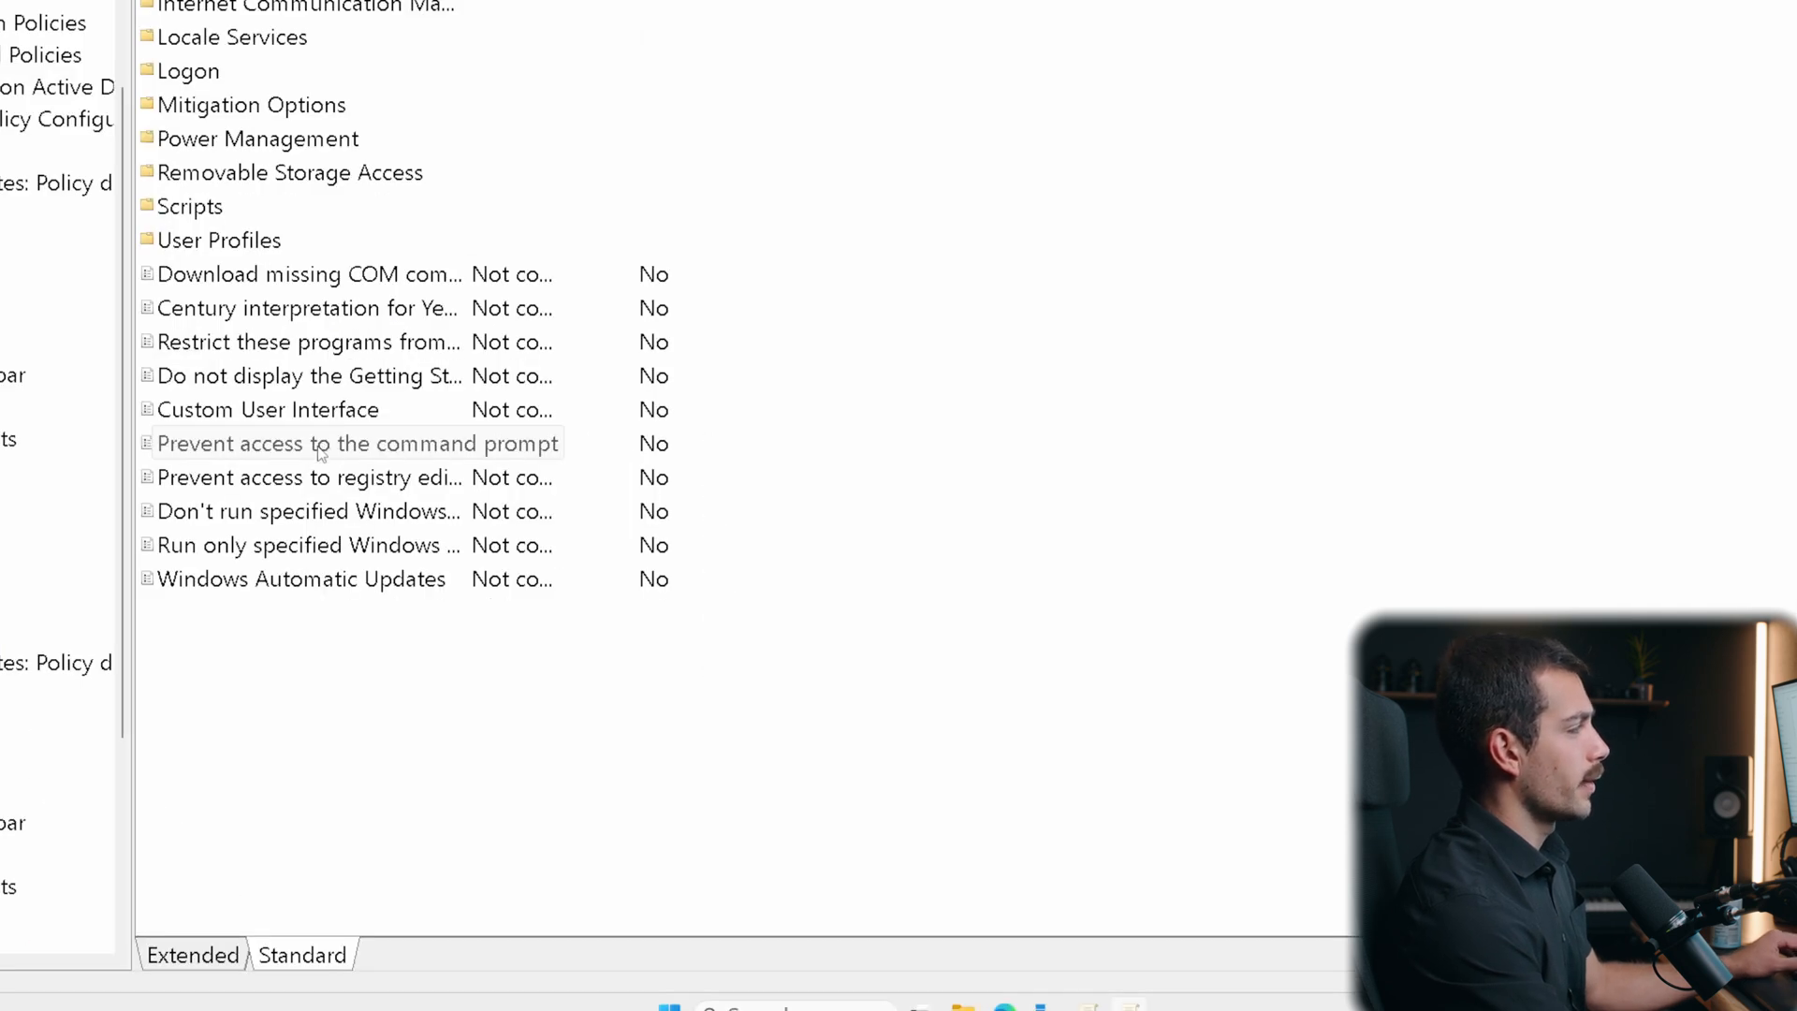
{"action": "double_click", "coordinate": [356, 444]}
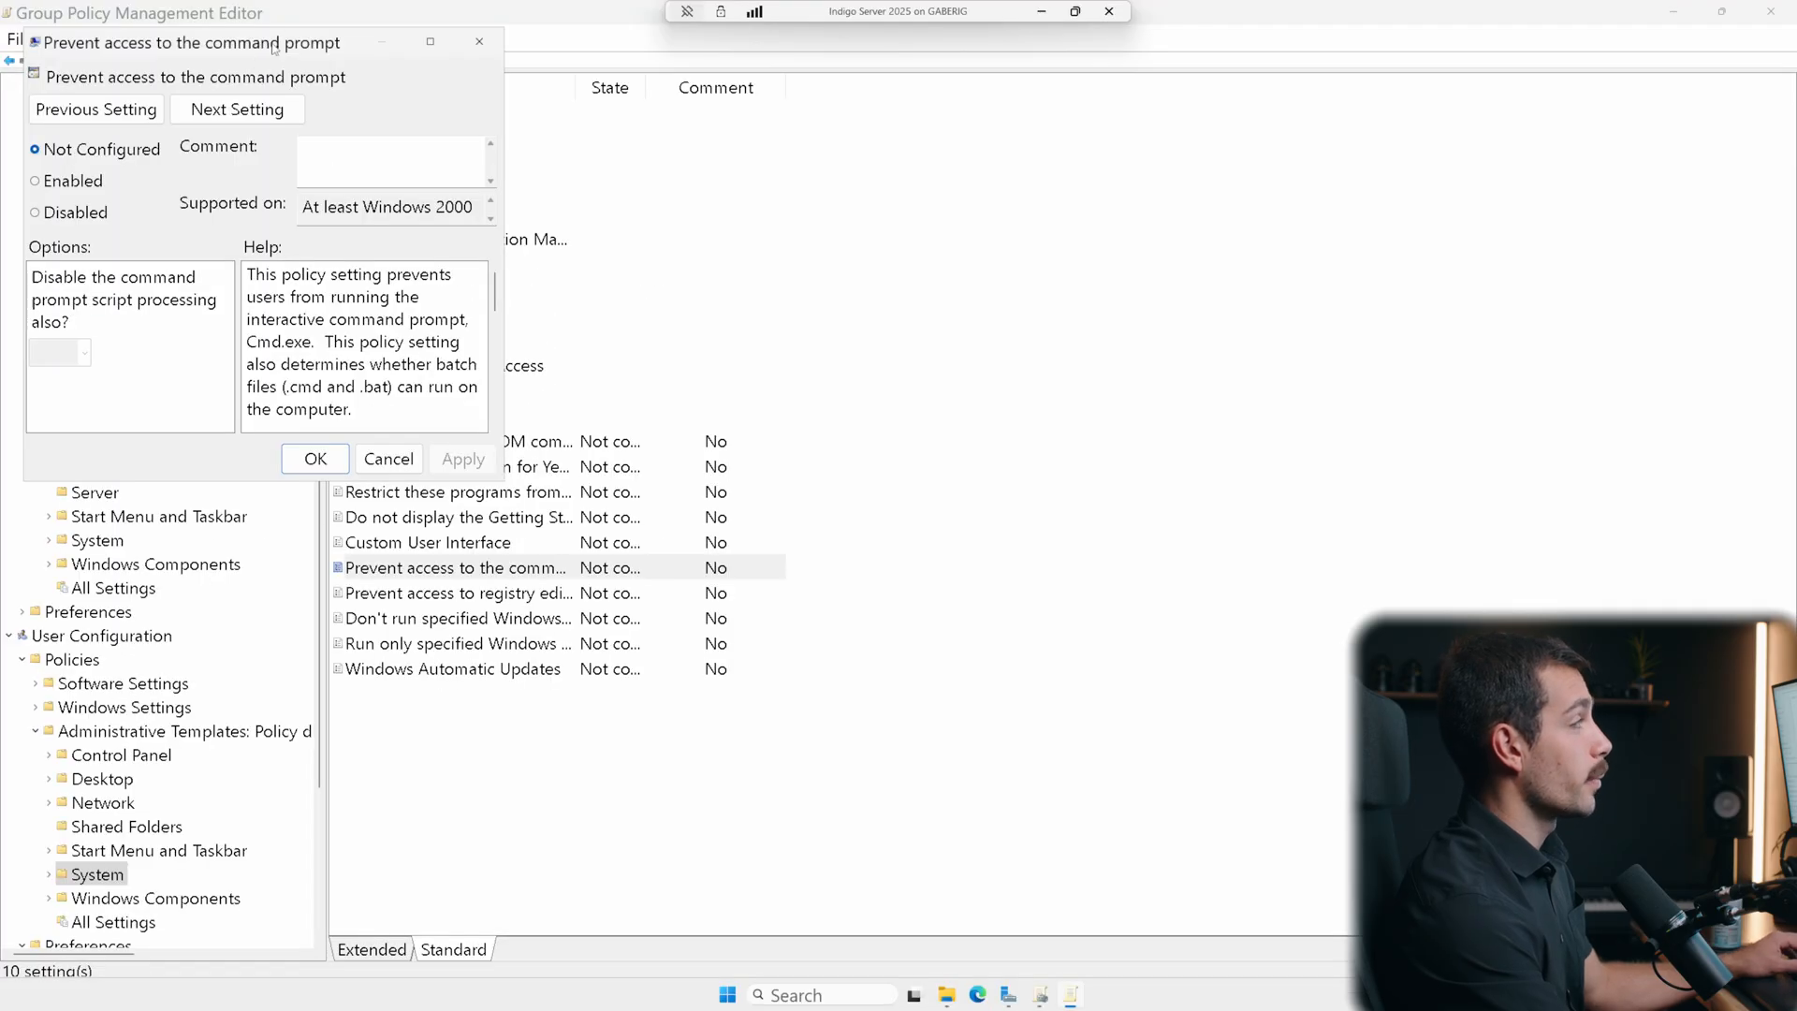
{"action": "left_click", "coordinate": [624, 351]}
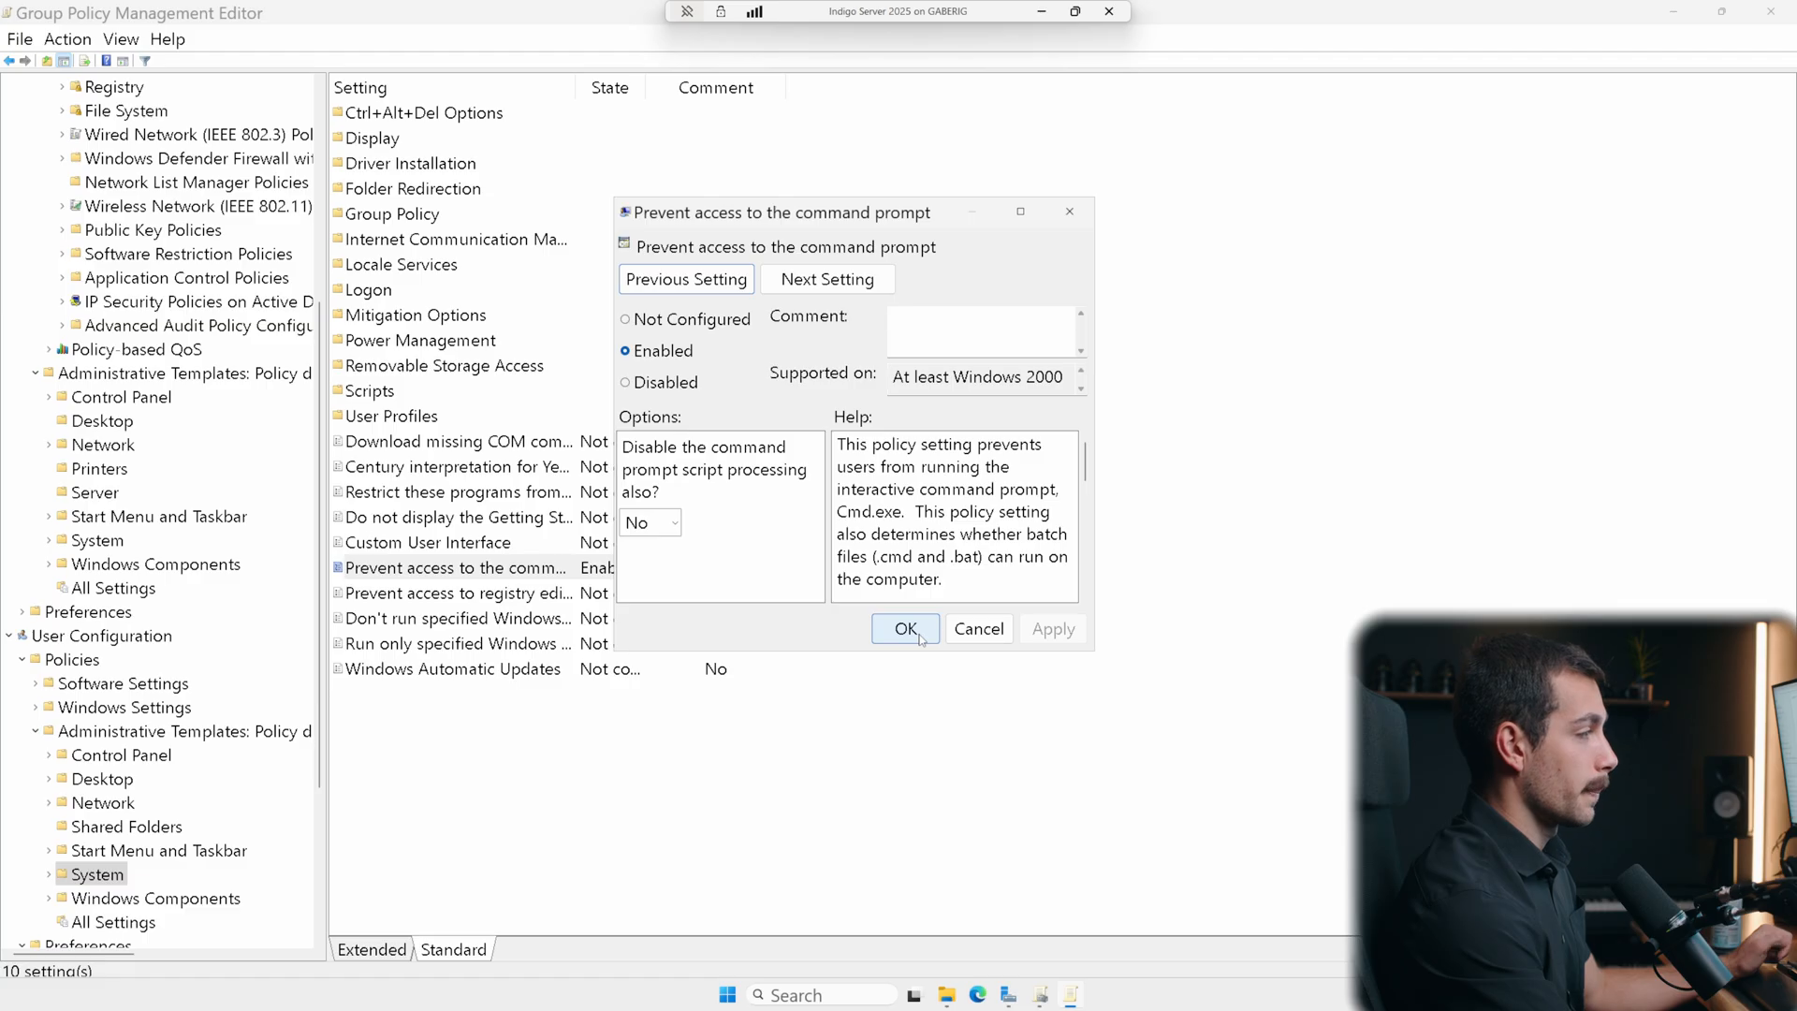
{"action": "left_click", "coordinate": [904, 628]}
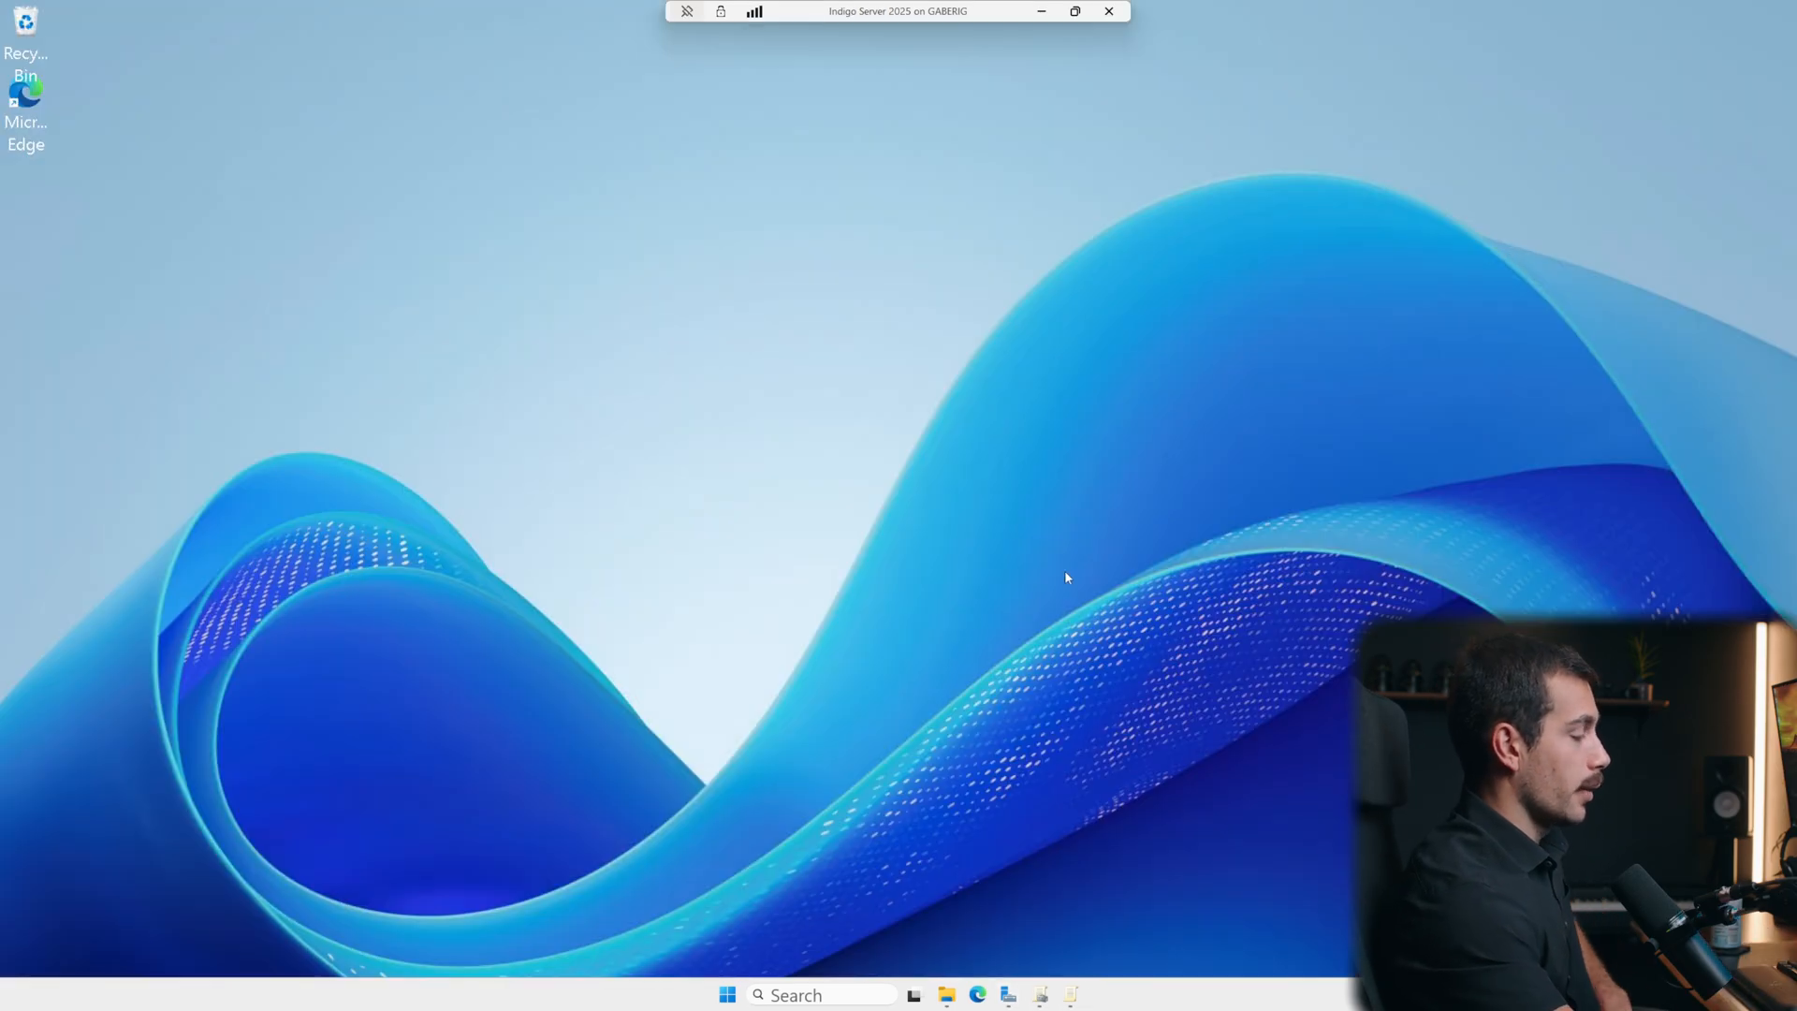
- Launch cmd from Start search and enter gpupdate at the administrator prompt
{"action": "type", "text": "cm"}
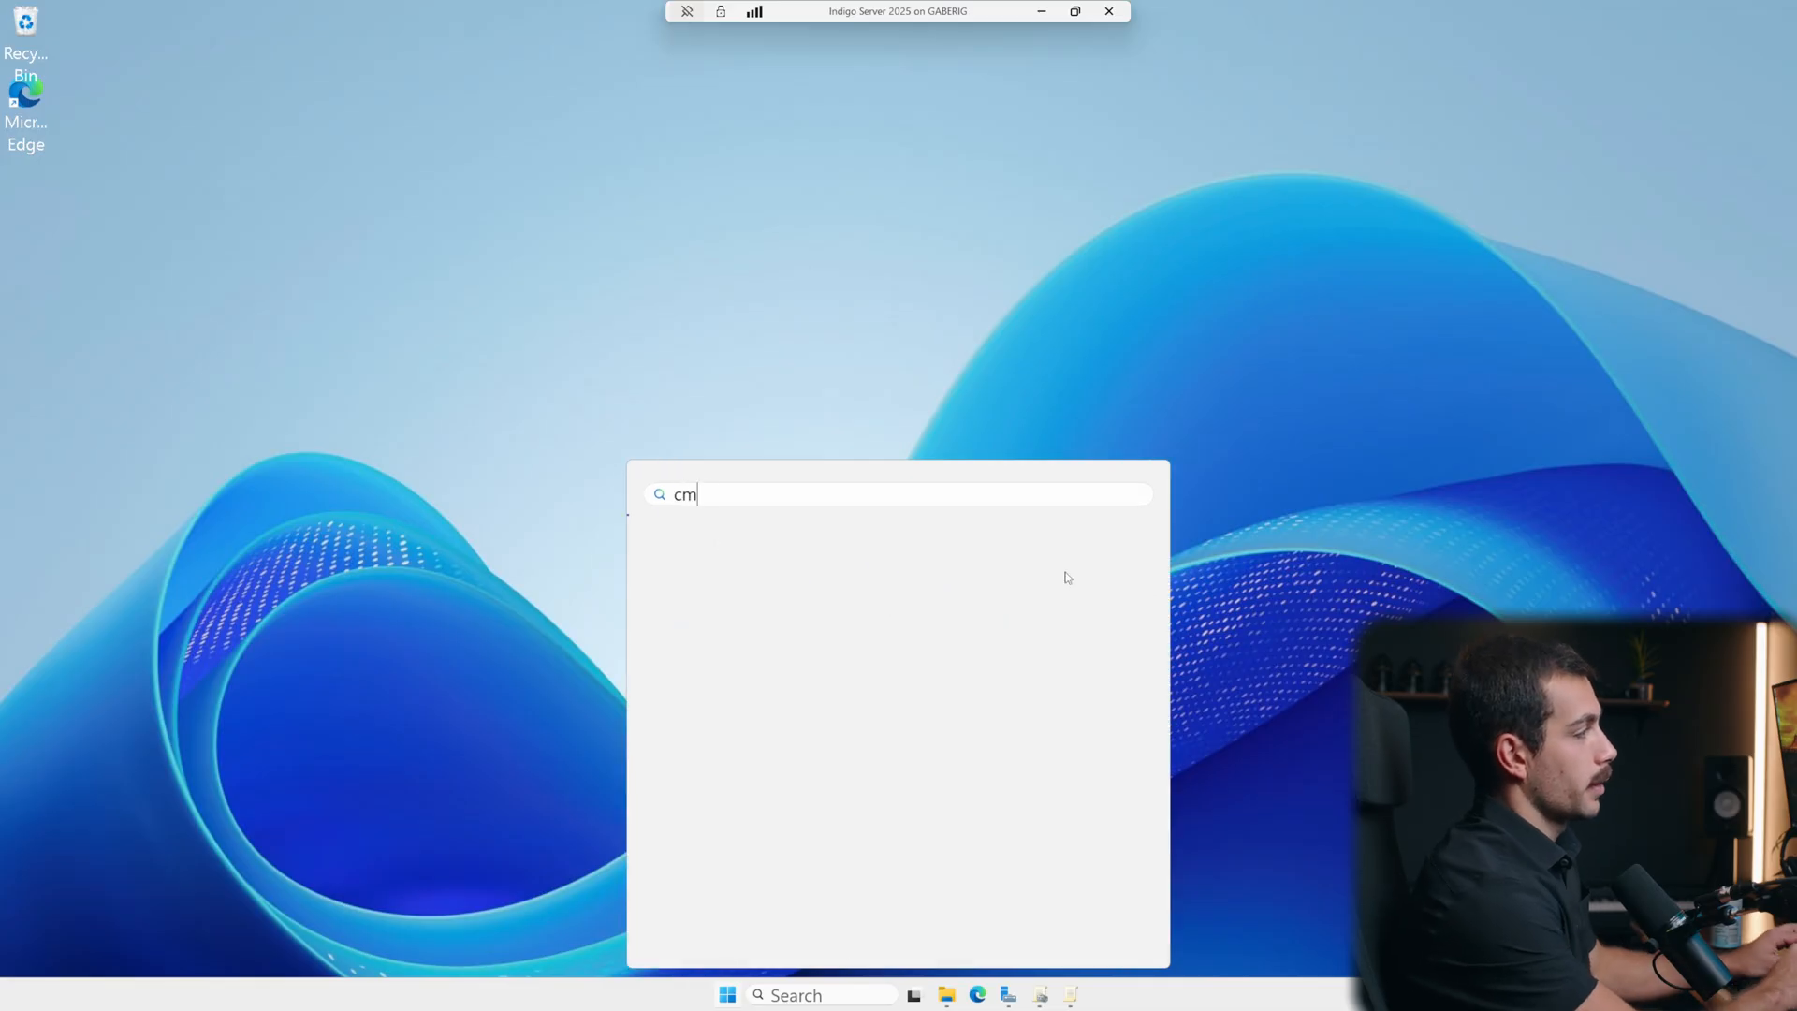
{"action": "key", "text": "Escape"}
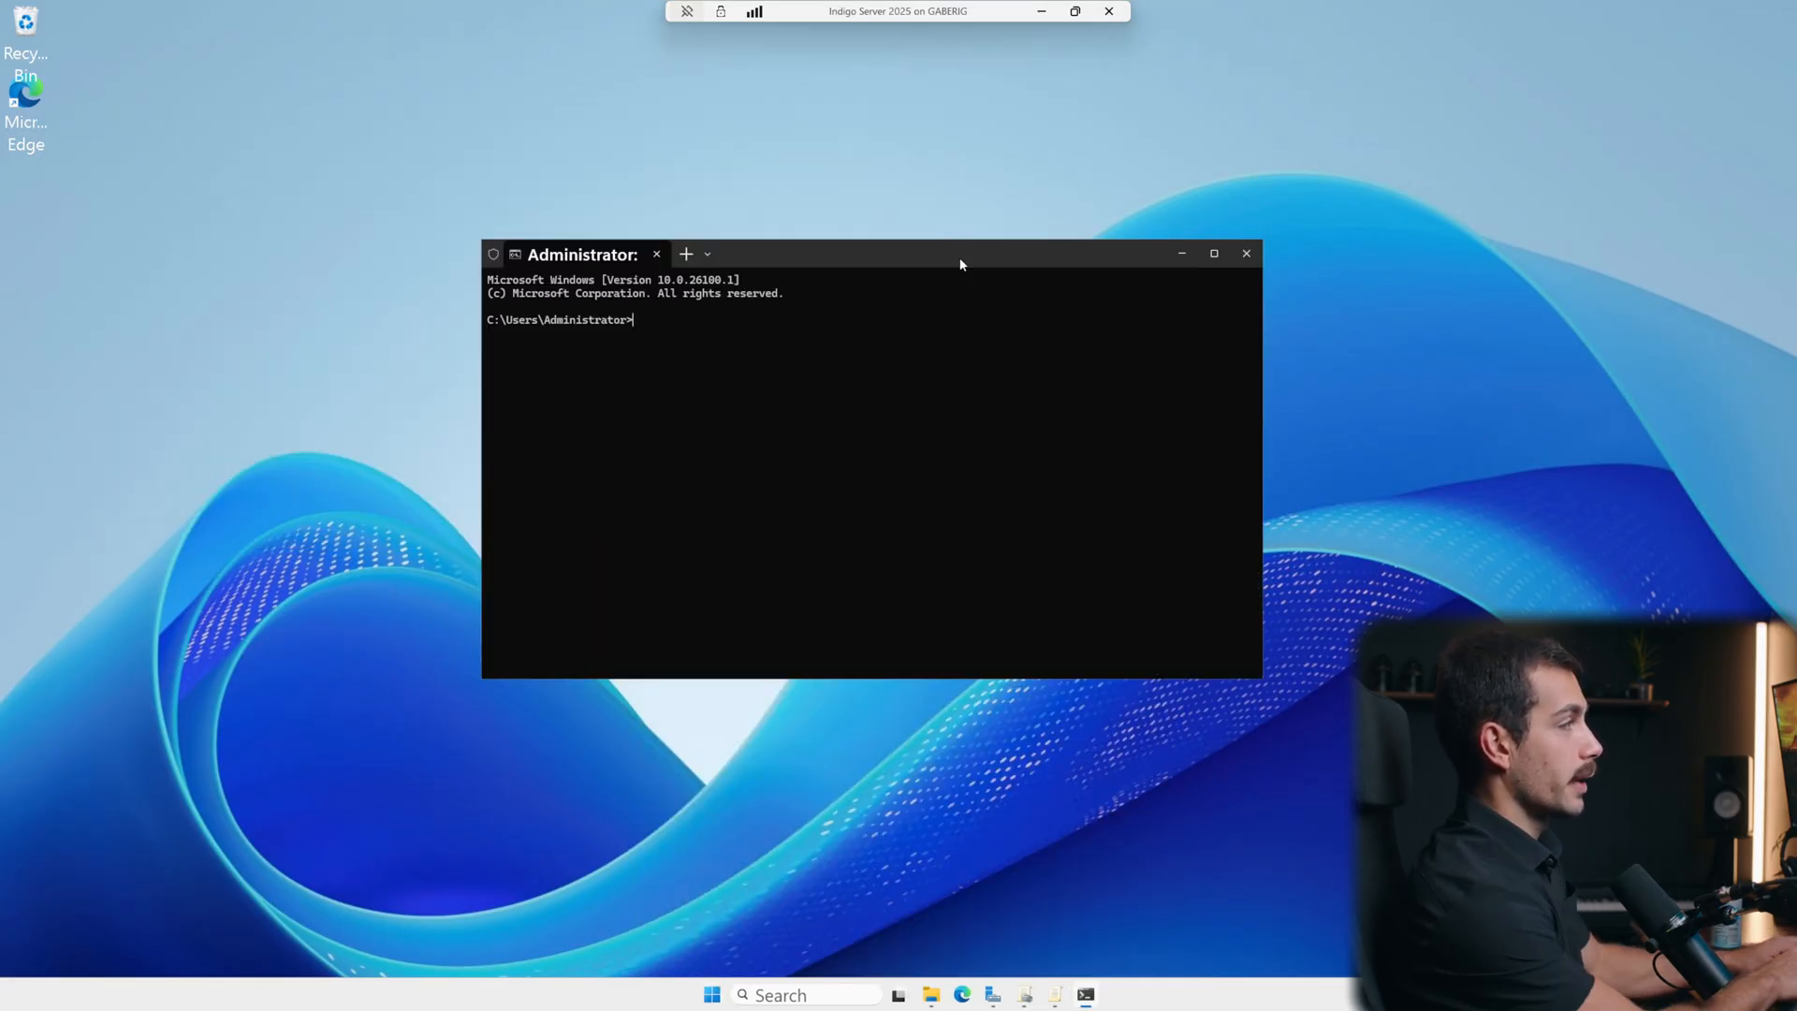
{"action": "type", "text": "gpupdate"}
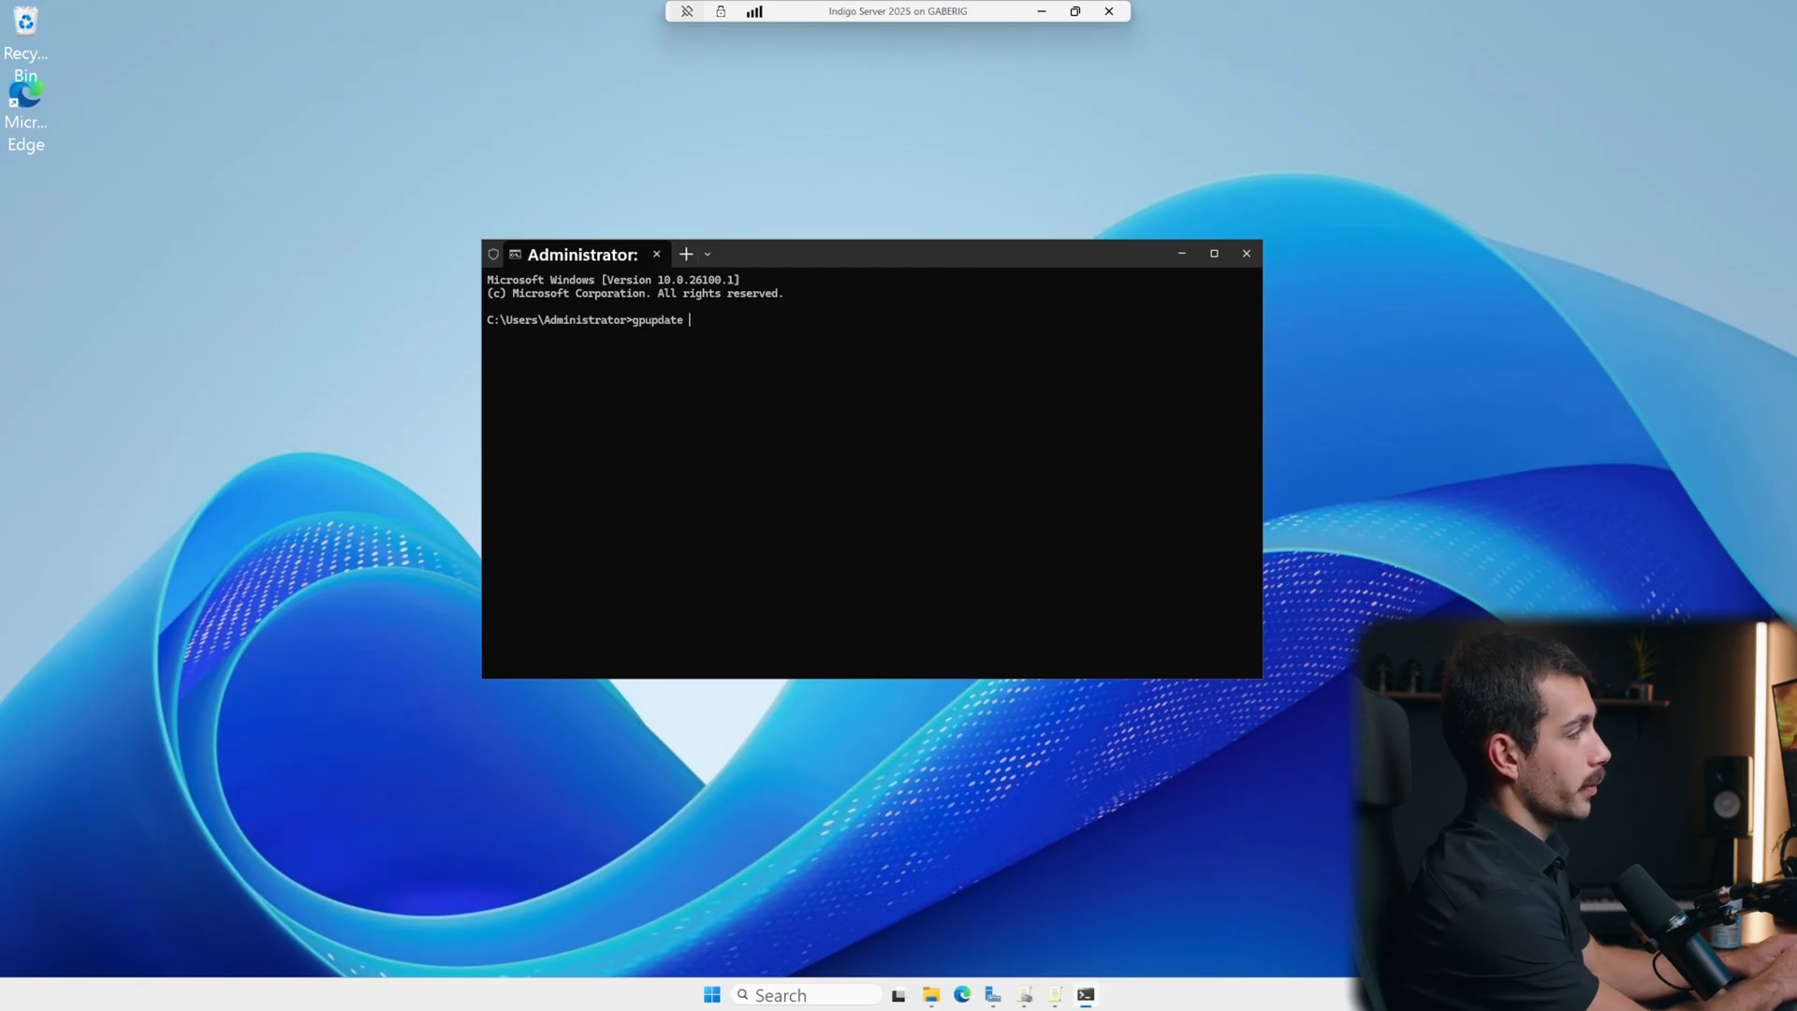